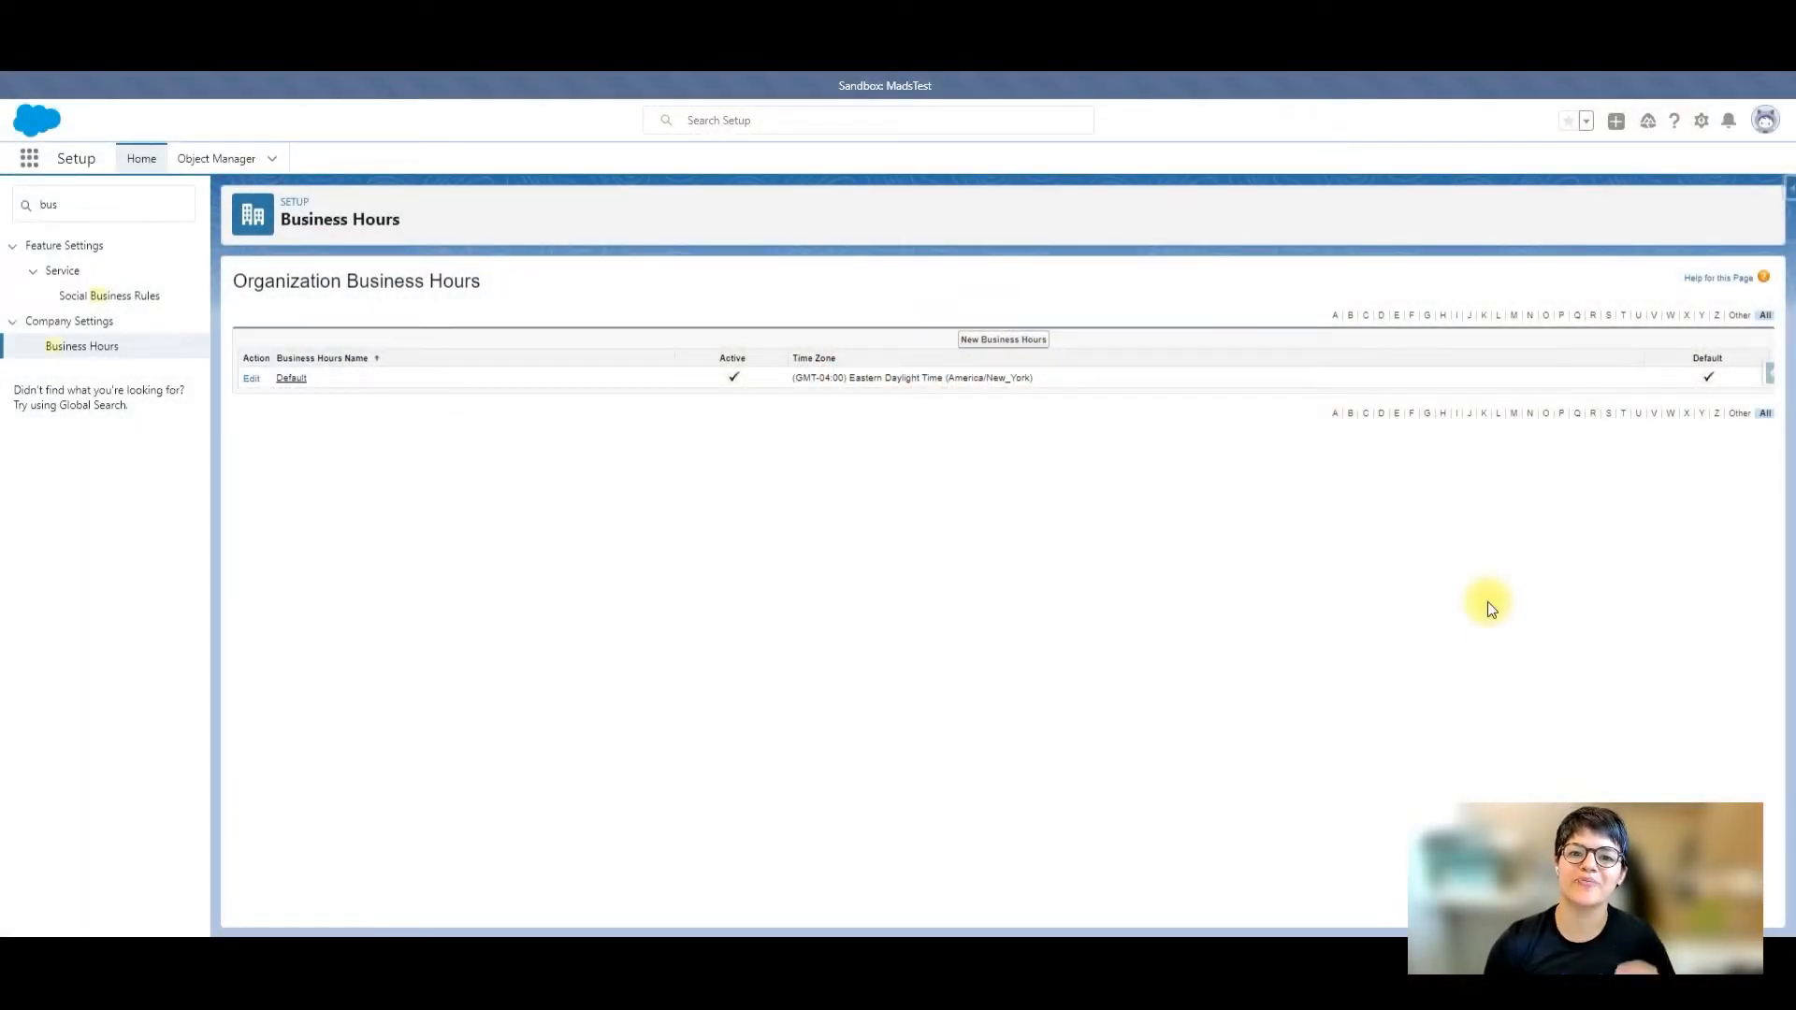
{"action": "mouse_move", "coordinate": [1111, 587]}
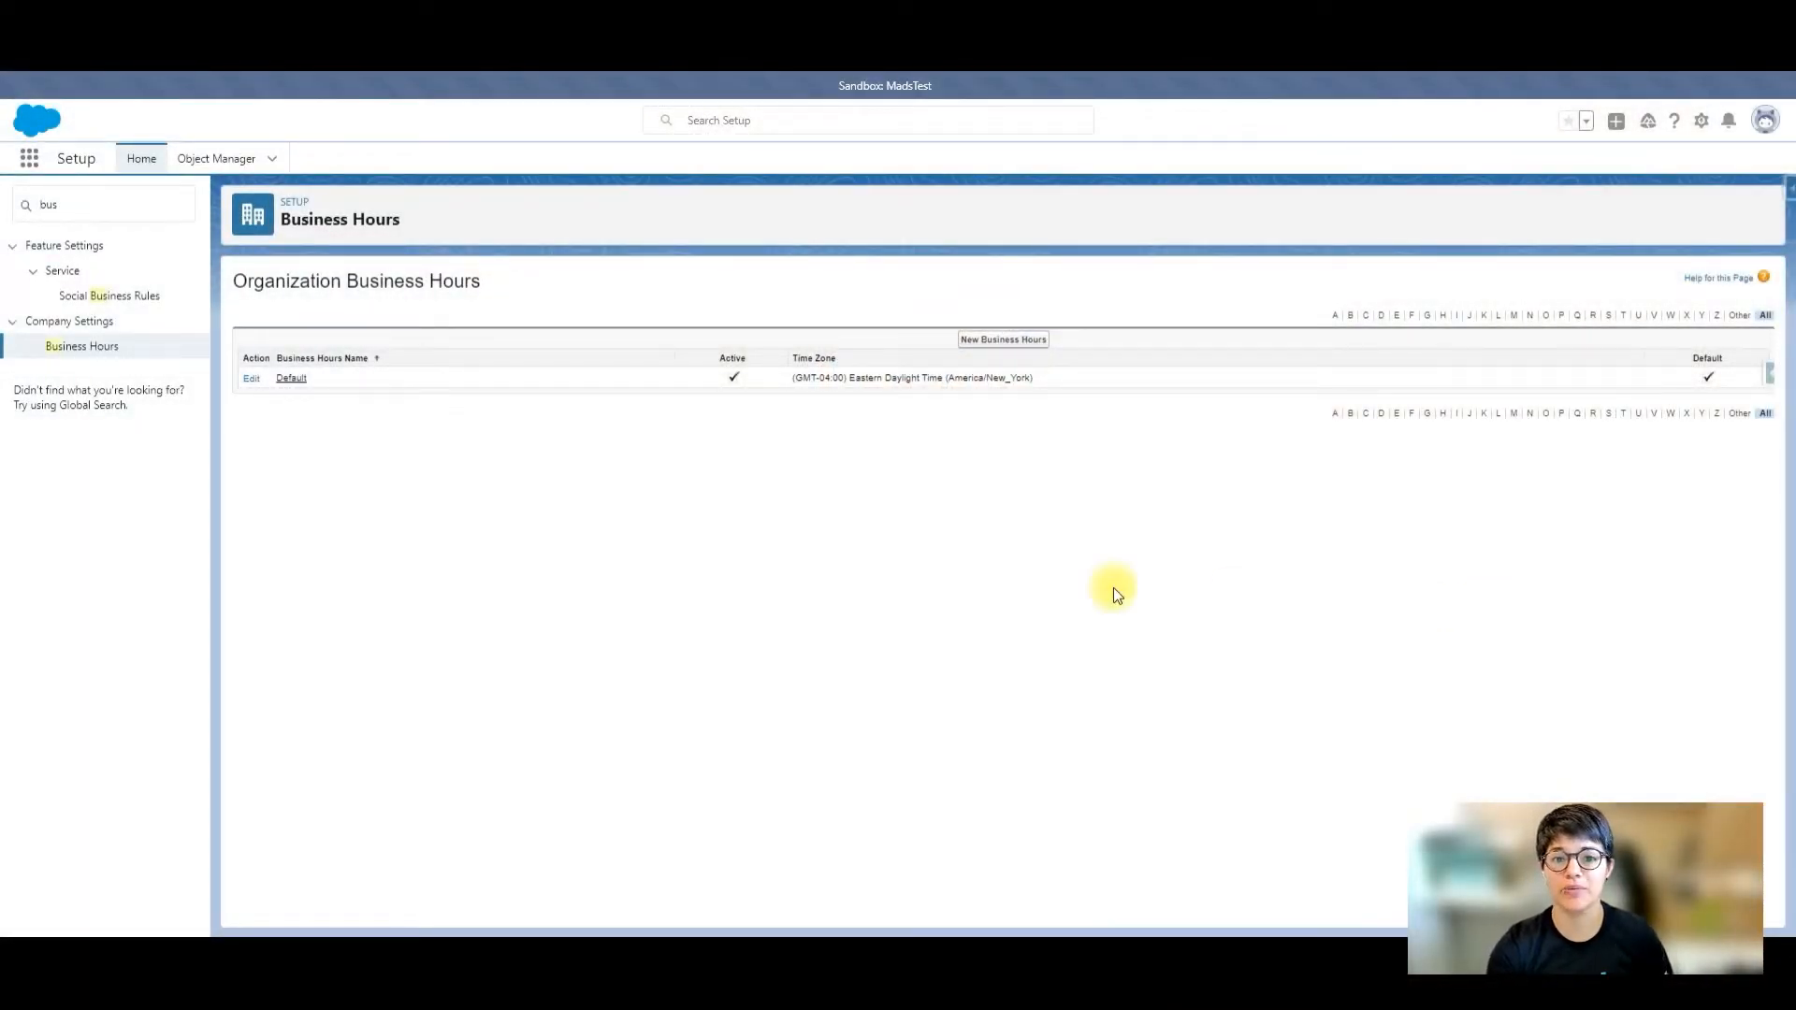
{"action": "mouse_move", "coordinate": [123, 212]}
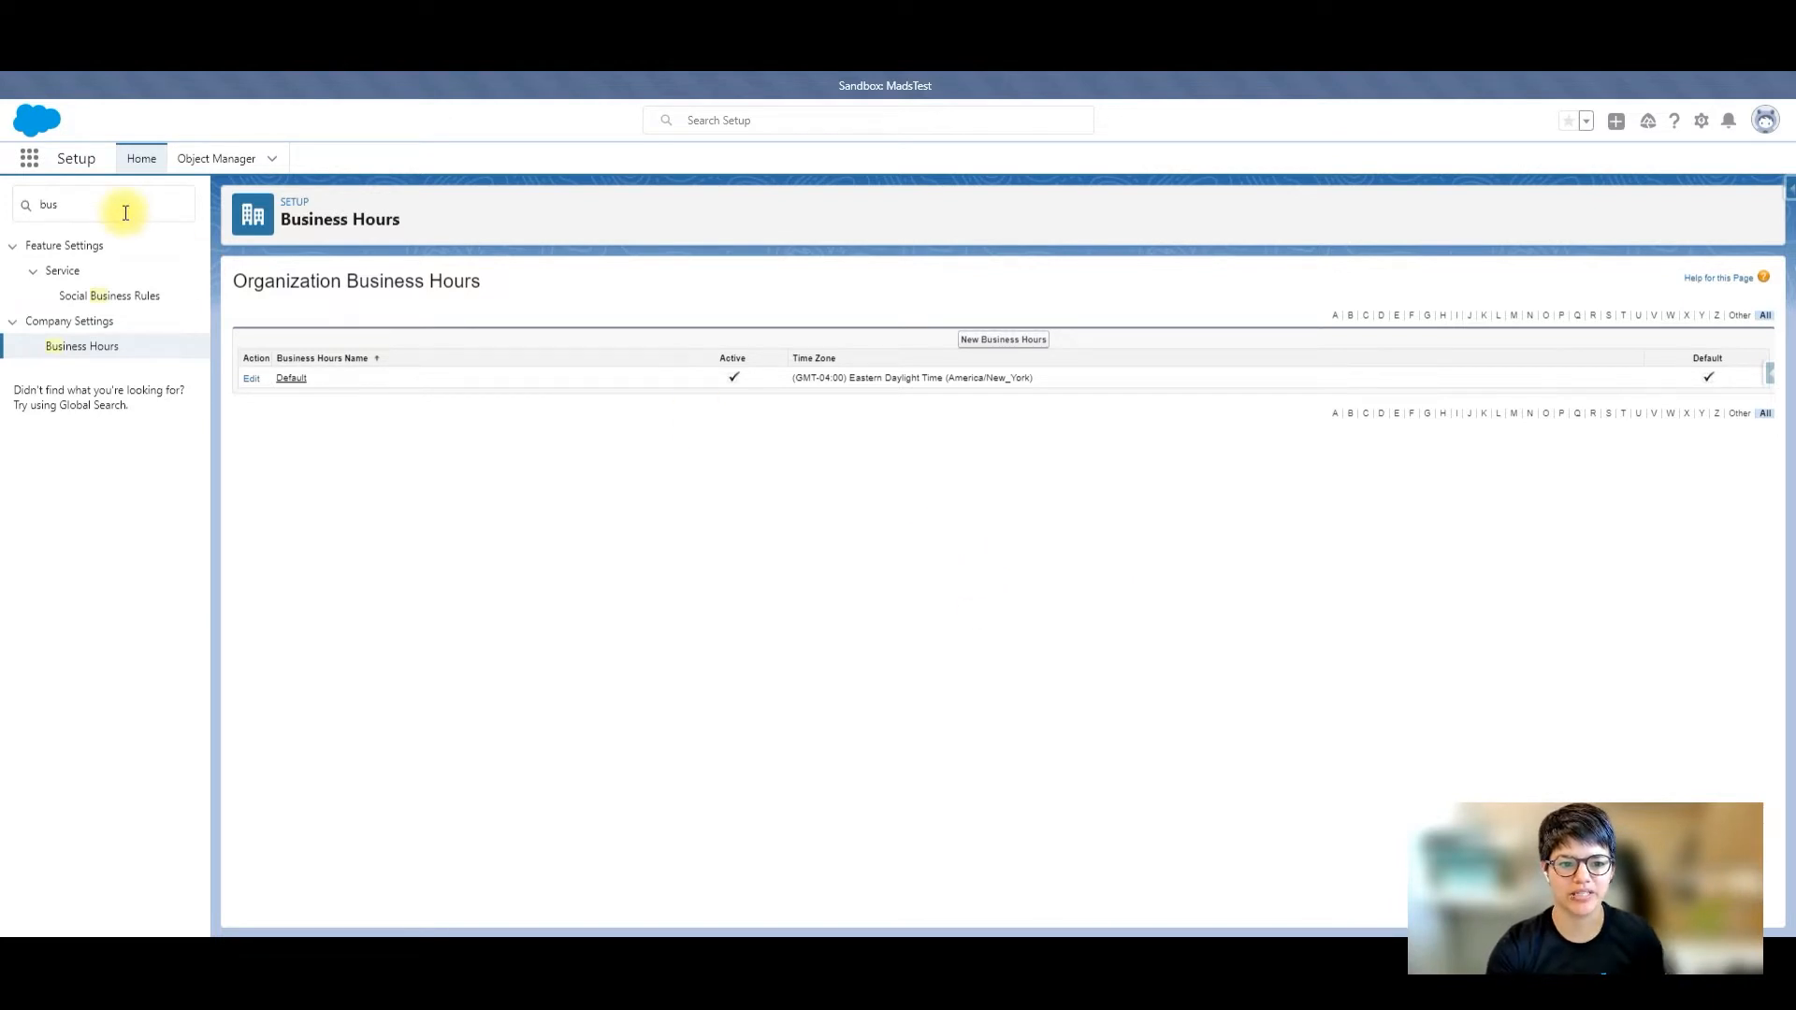
{"action": "mouse_move", "coordinate": [81, 346]}
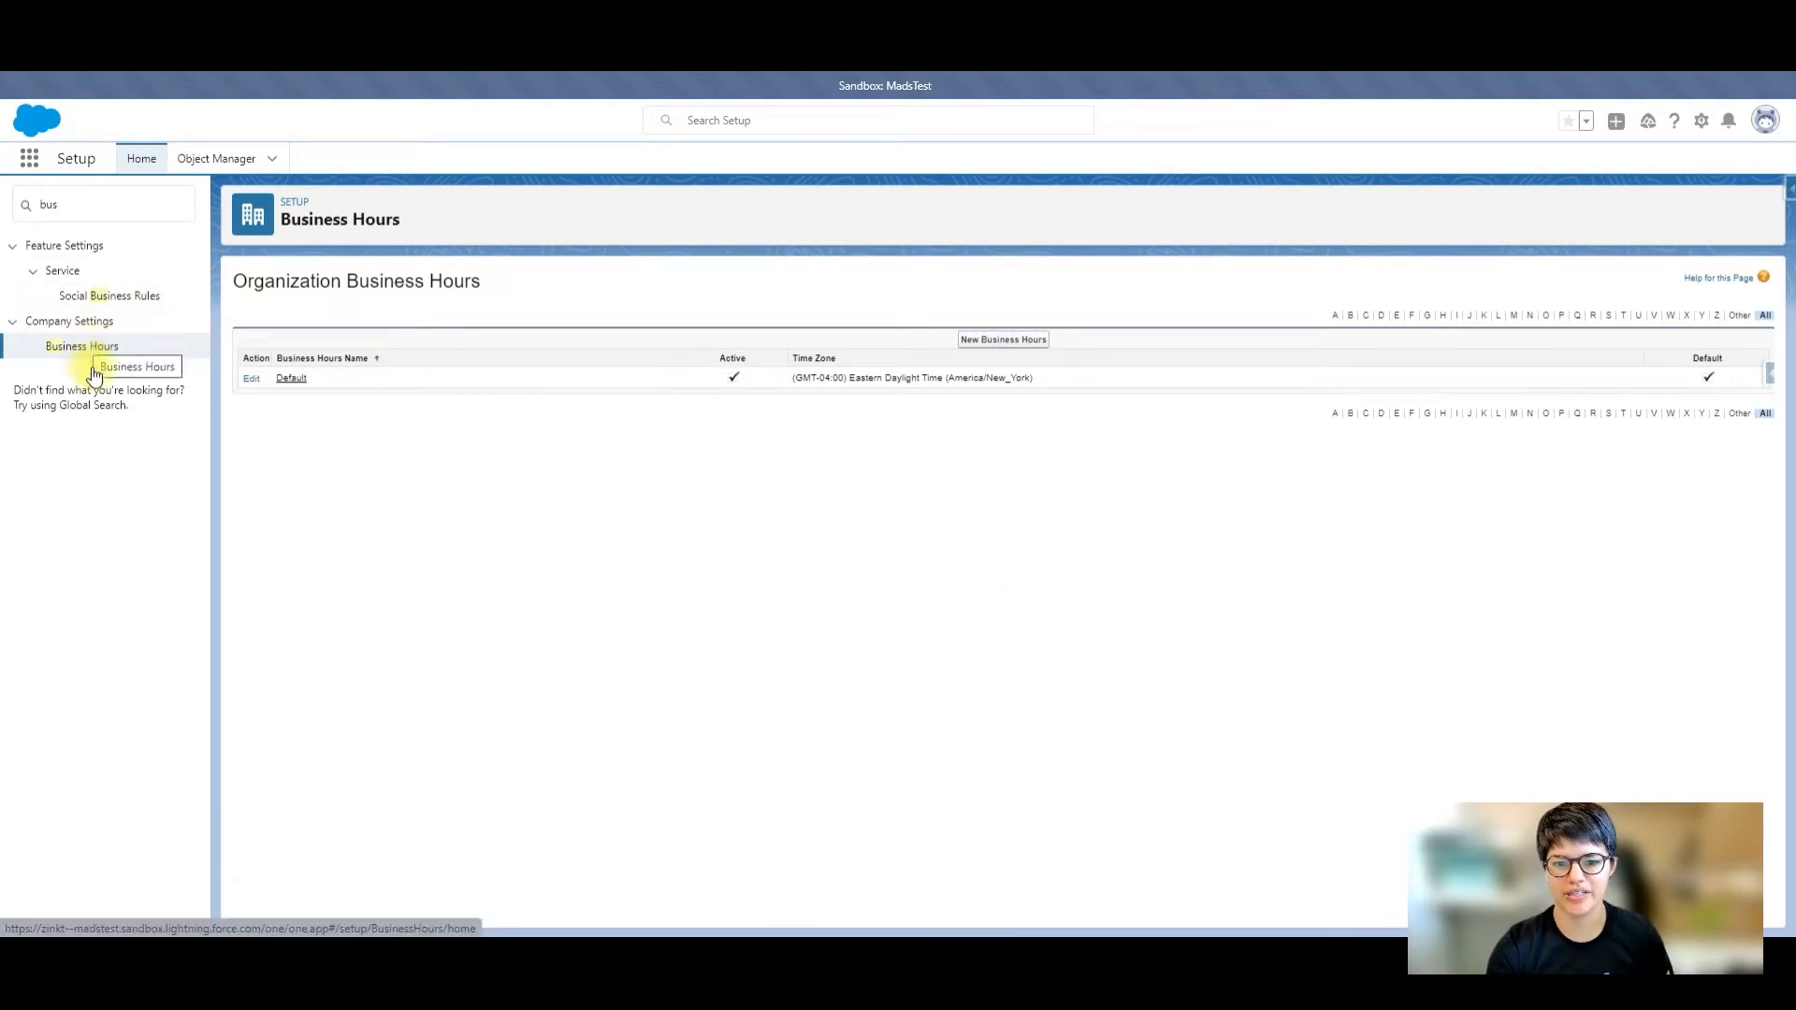
{"action": "mouse_move", "coordinate": [662, 444]}
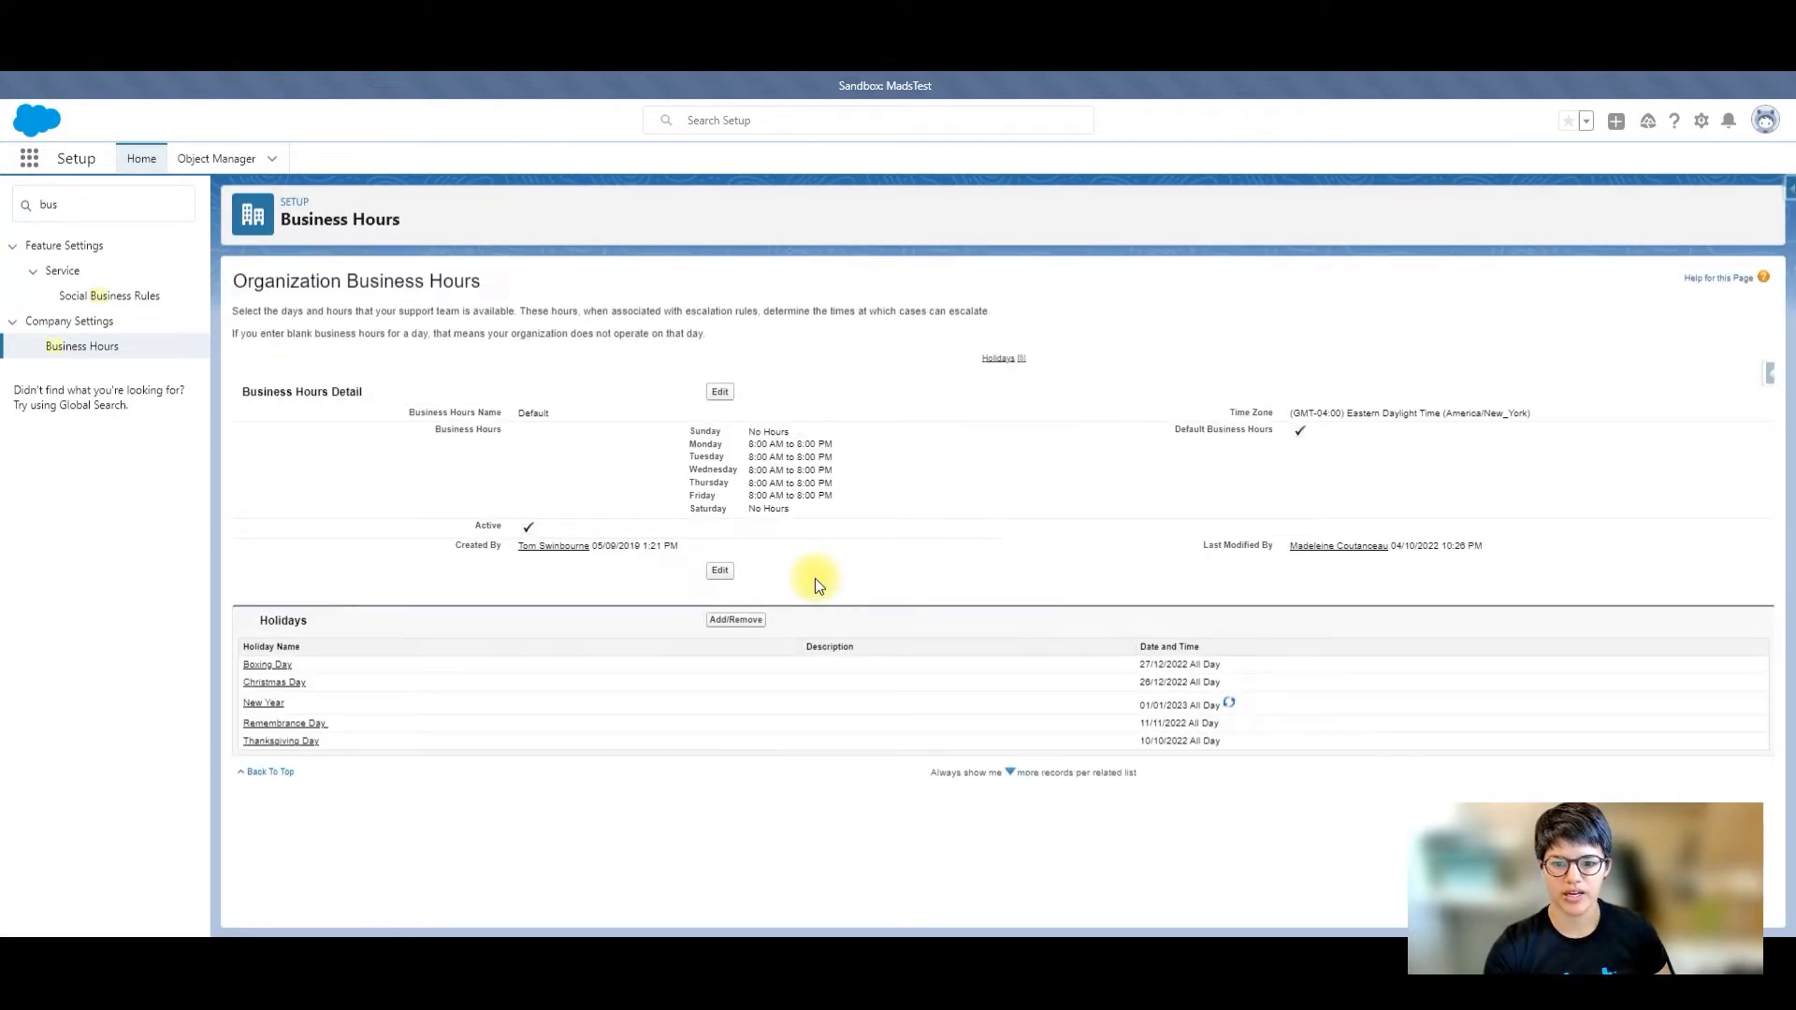
{"action": "mouse_move", "coordinate": [820, 490]}
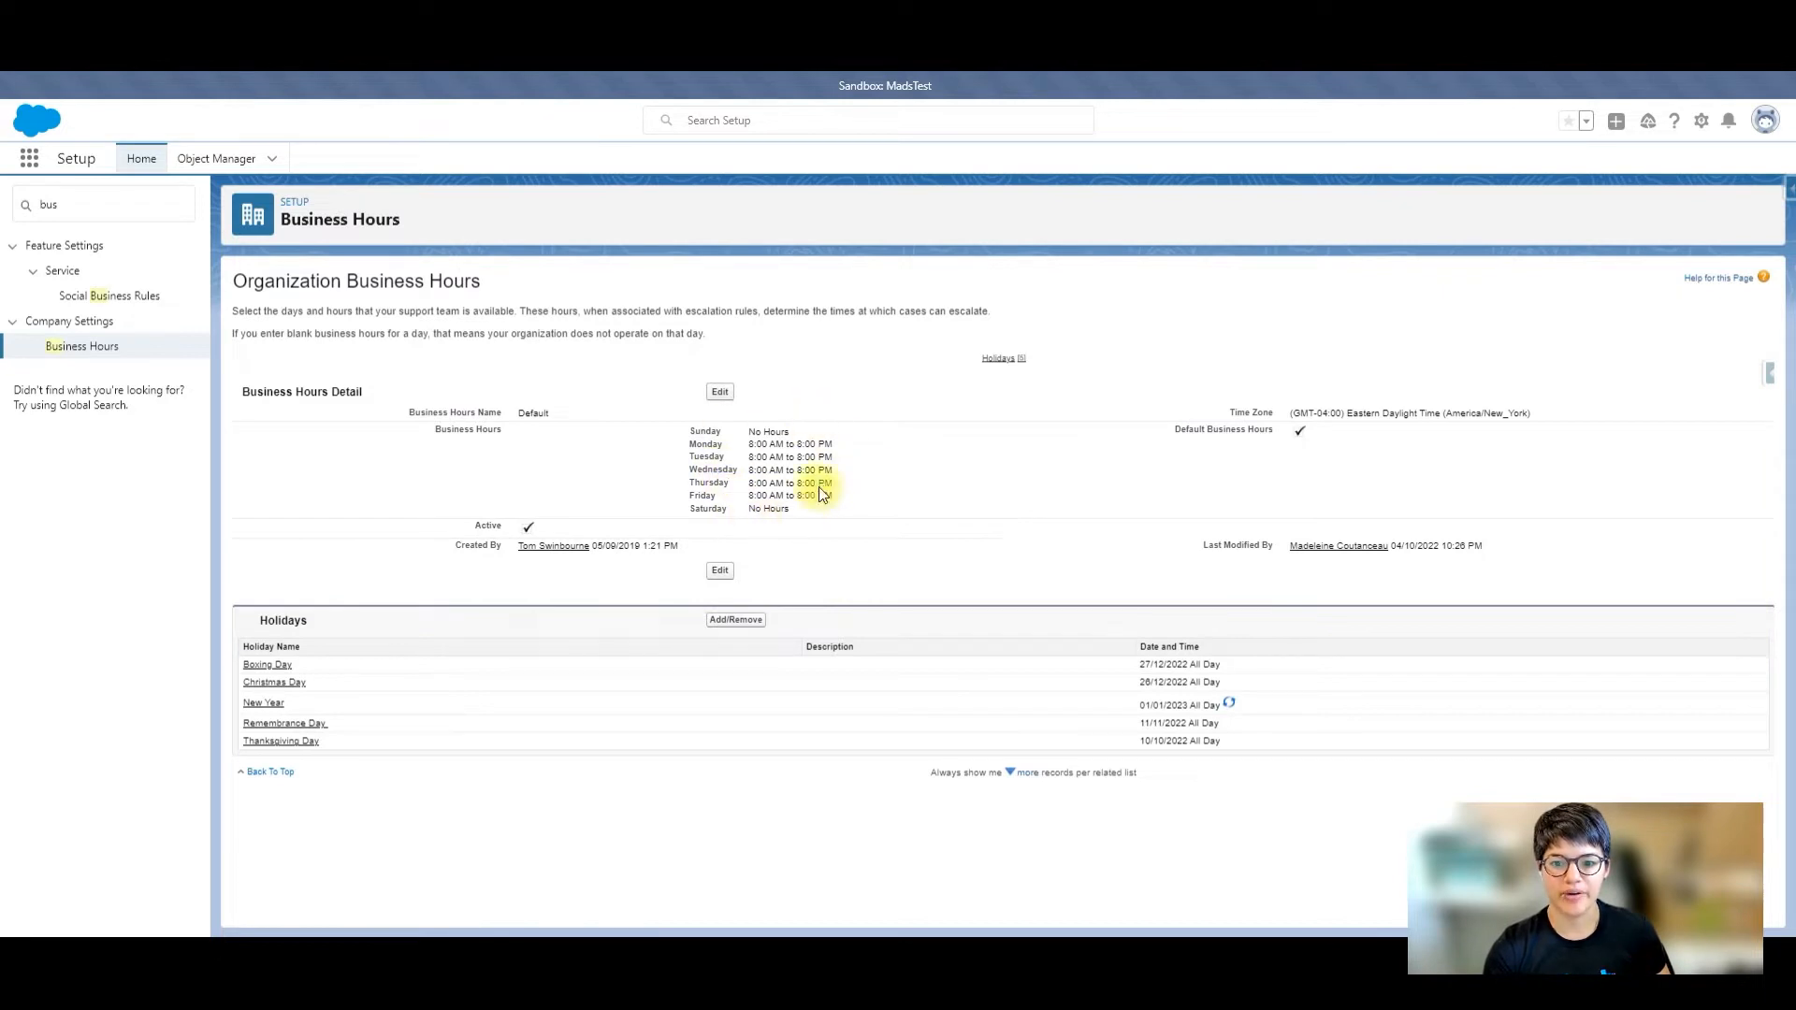
{"action": "mouse_move", "coordinate": [745, 509]}
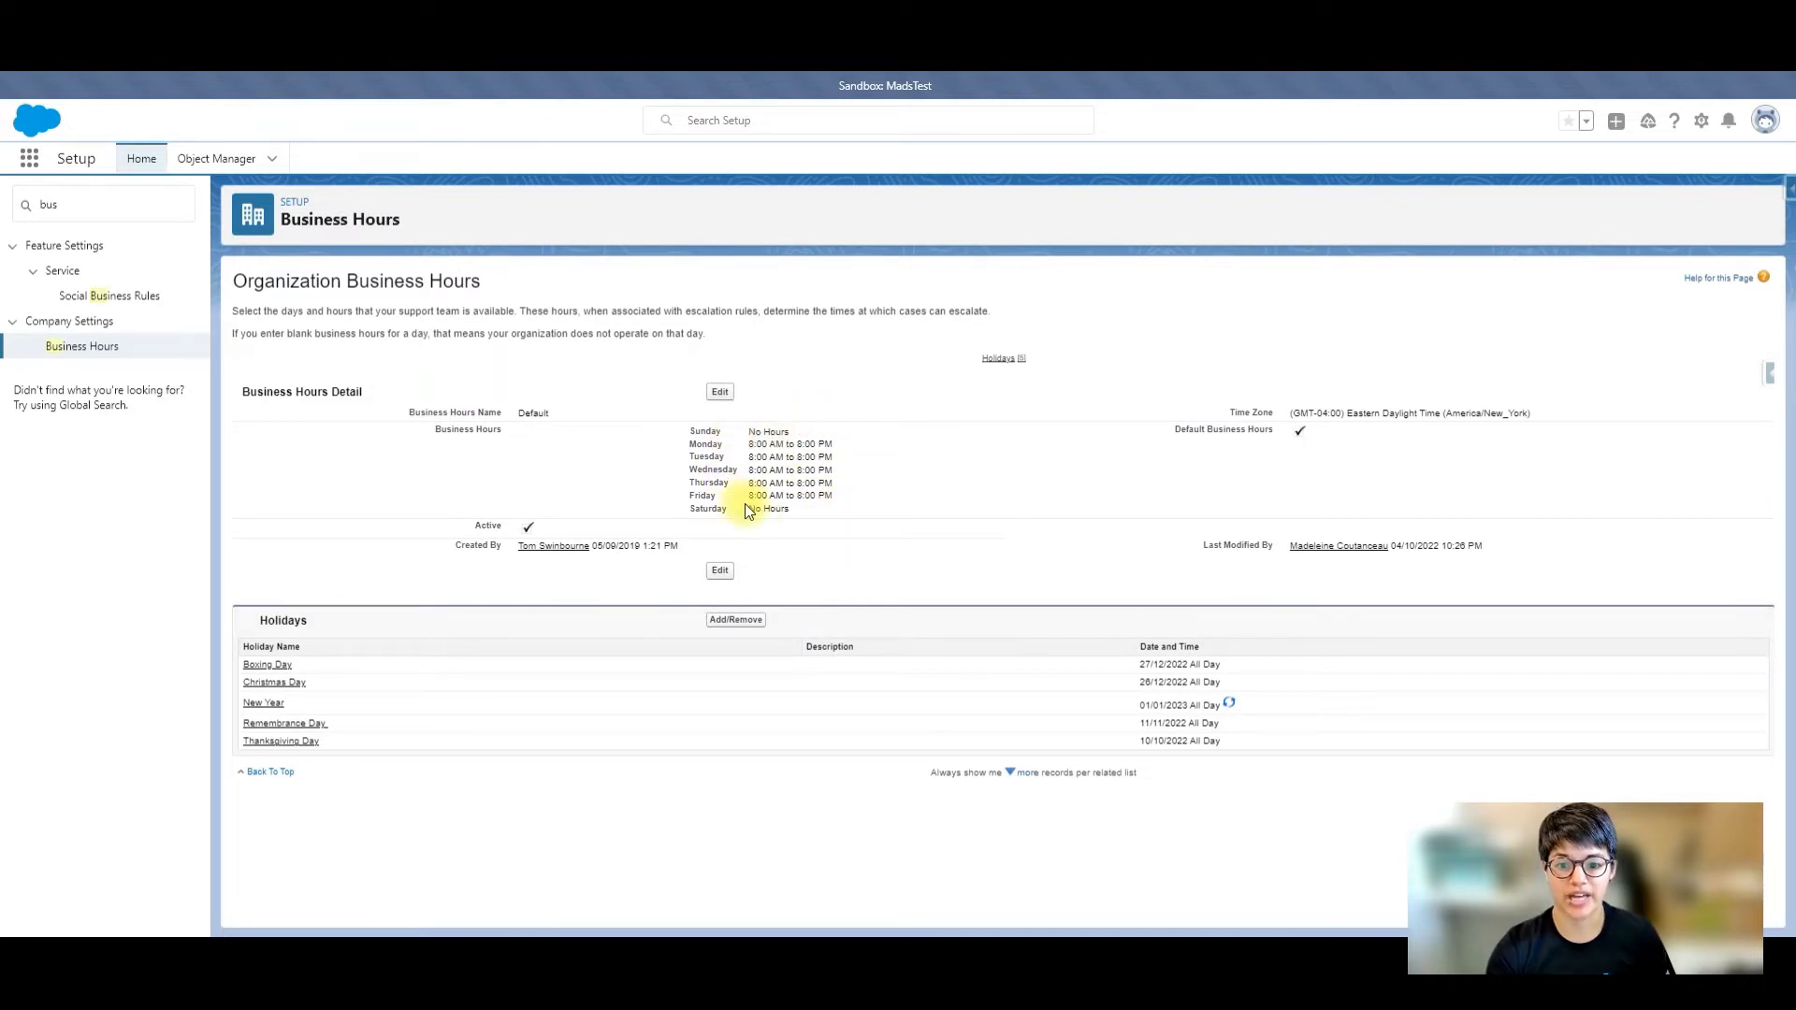
{"action": "mouse_move", "coordinate": [1362, 473]}
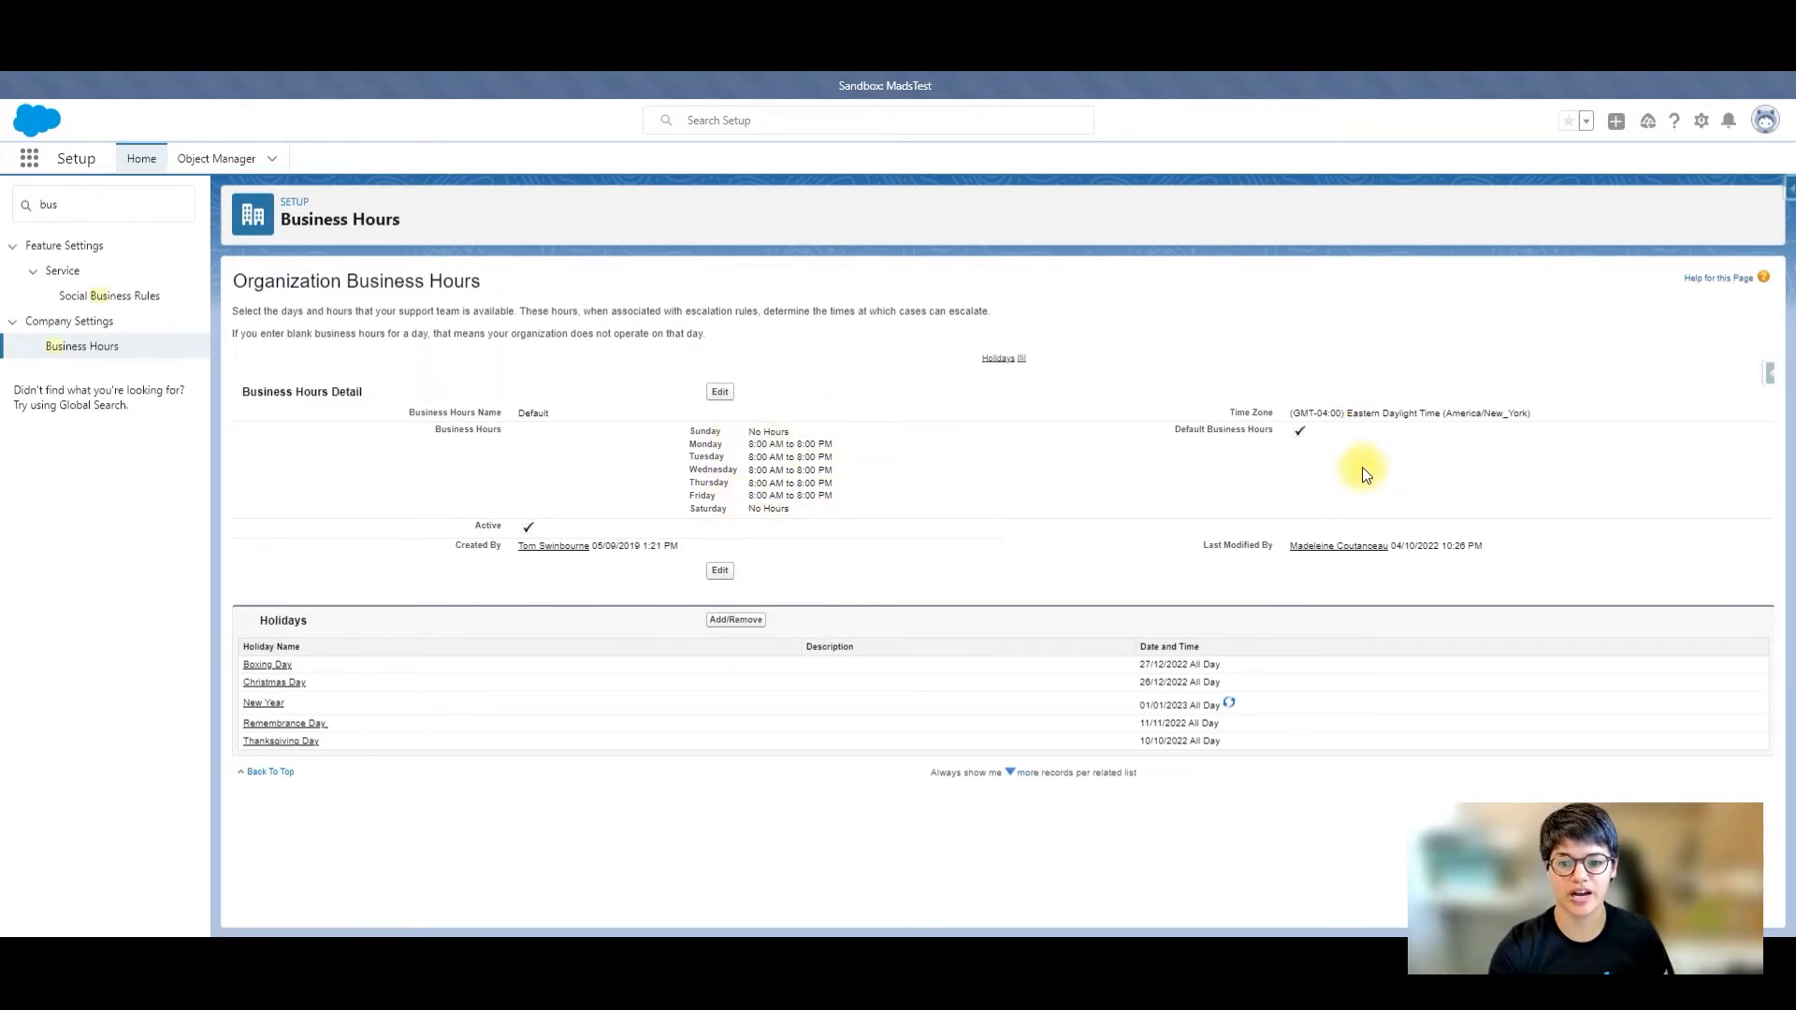
{"action": "mouse_move", "coordinate": [450, 509]}
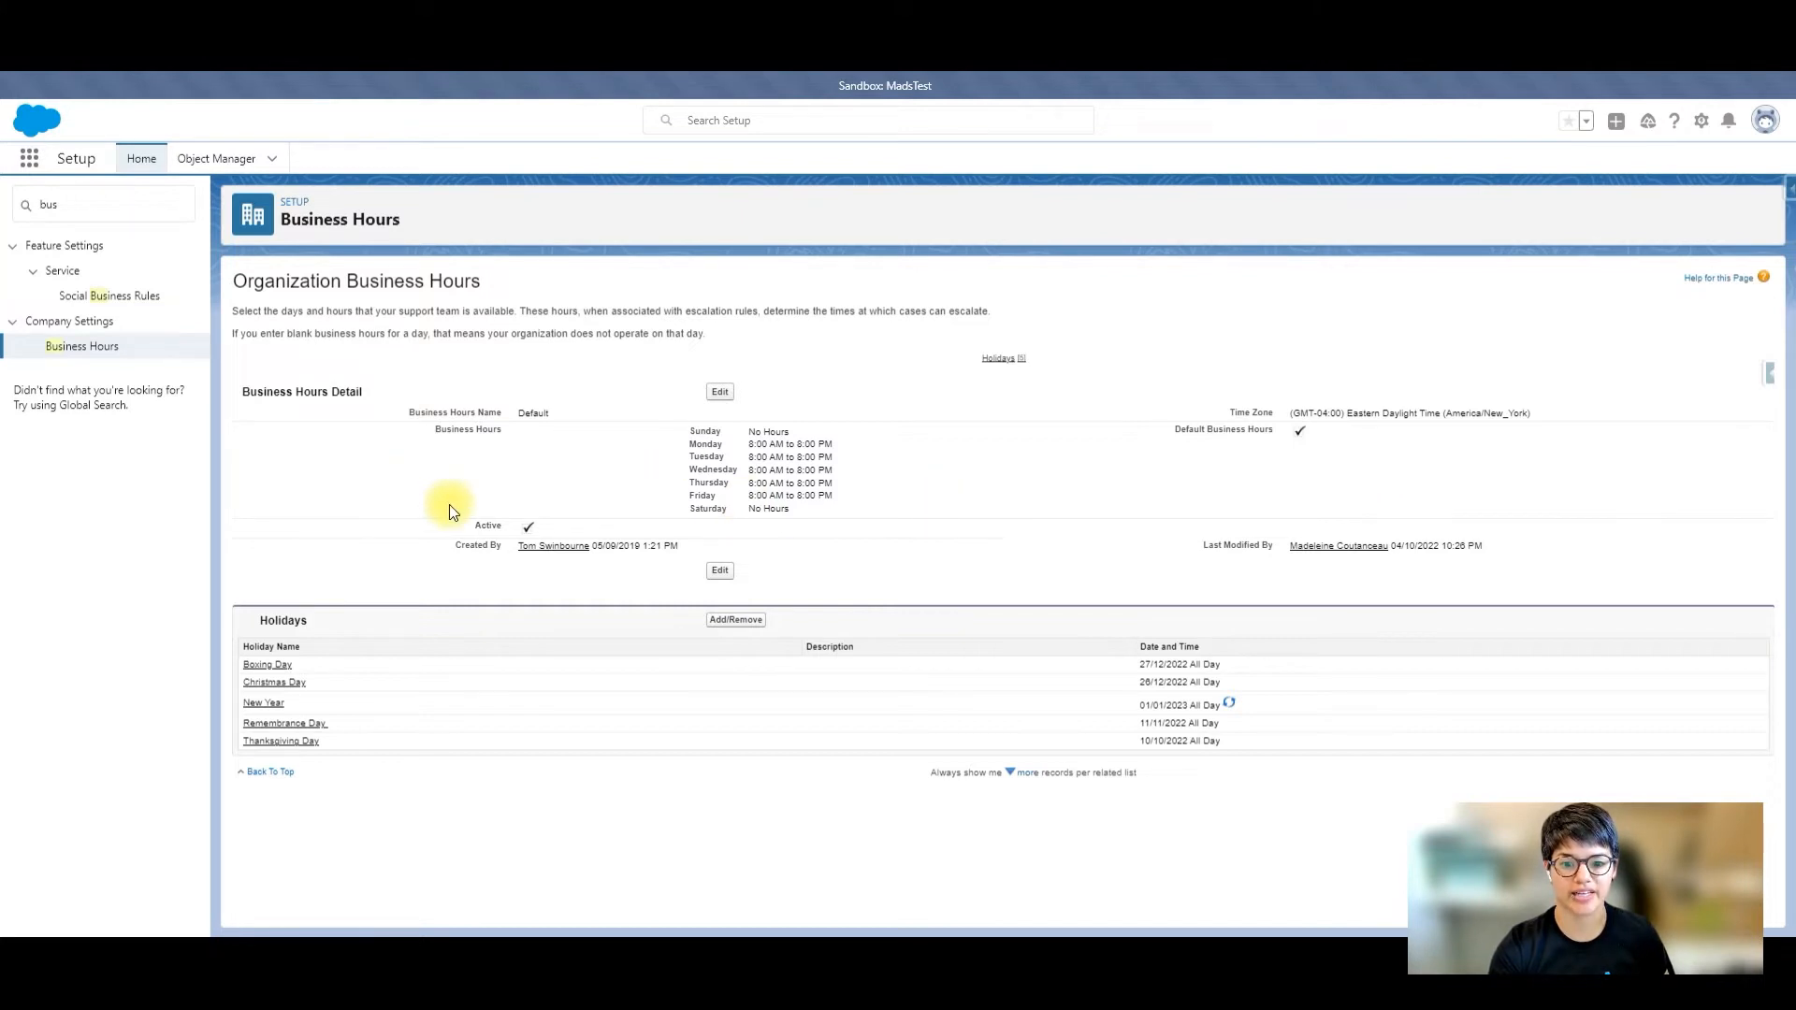
{"action": "mouse_move", "coordinate": [622, 519]}
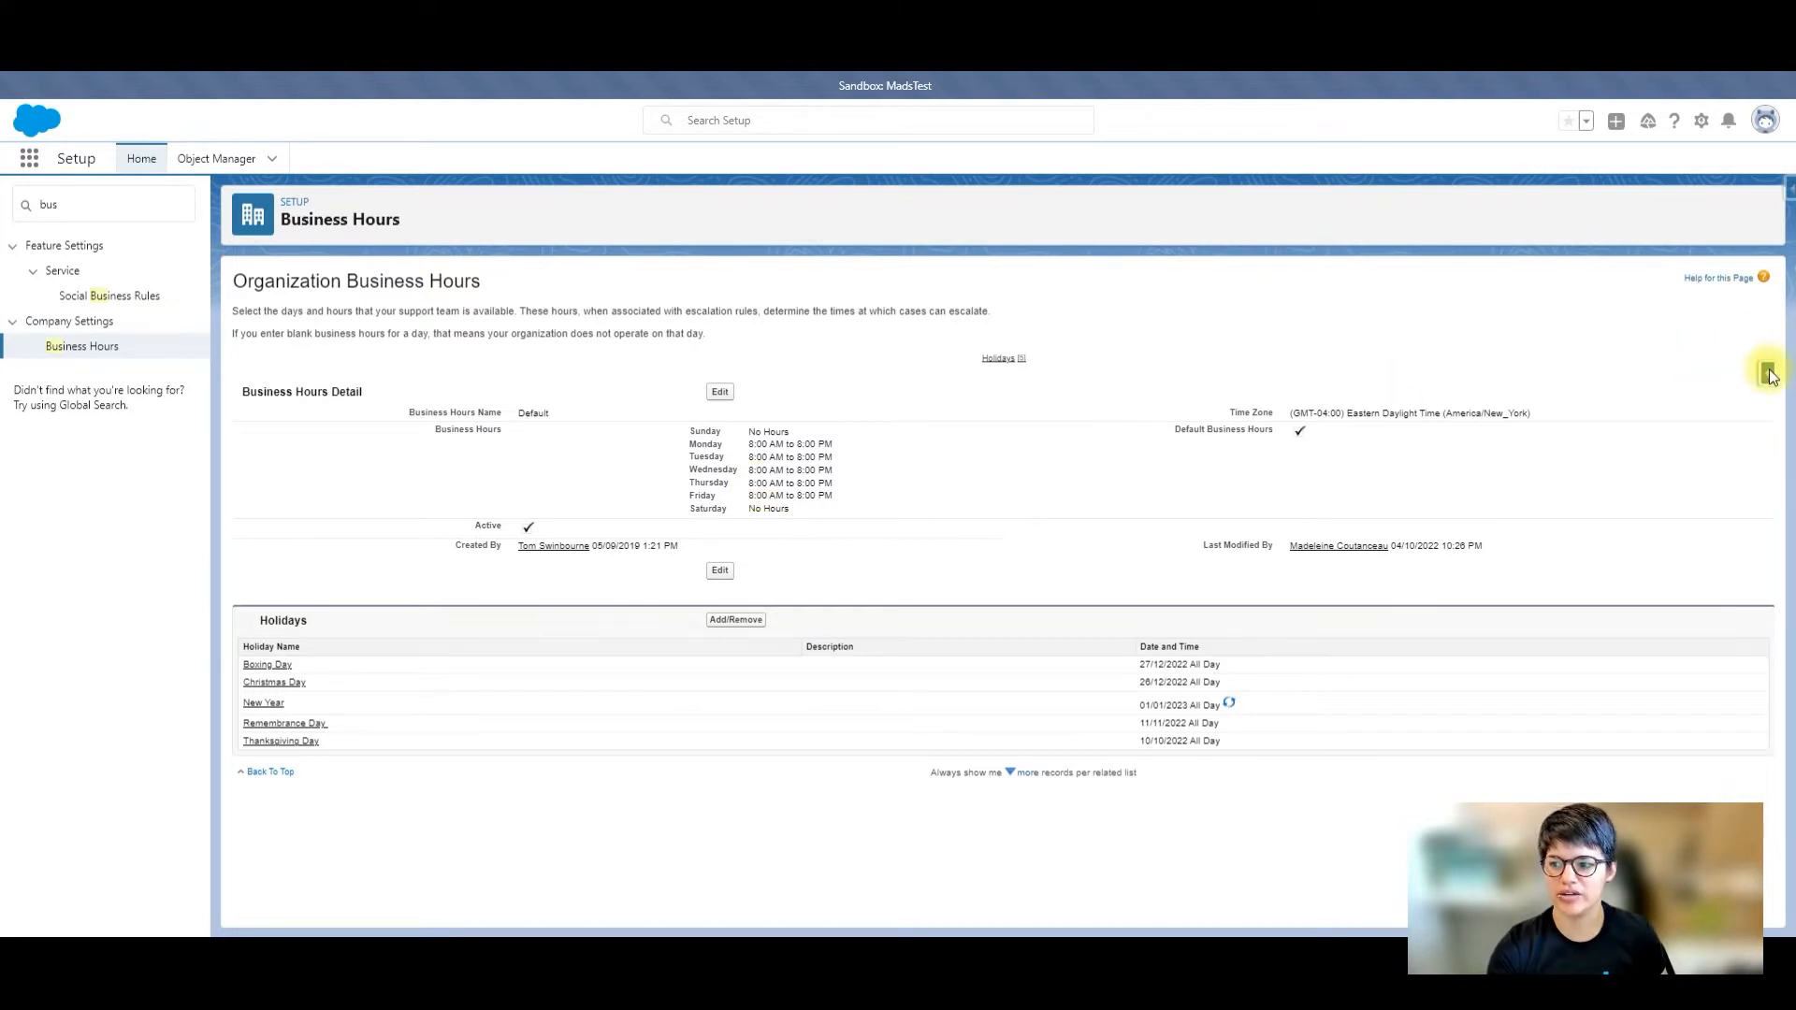
Step: Copy the Default business hours record Id via Inspector, then search Quick Find for 'holid'
{"action": "left_click", "coordinate": [1769, 372]}
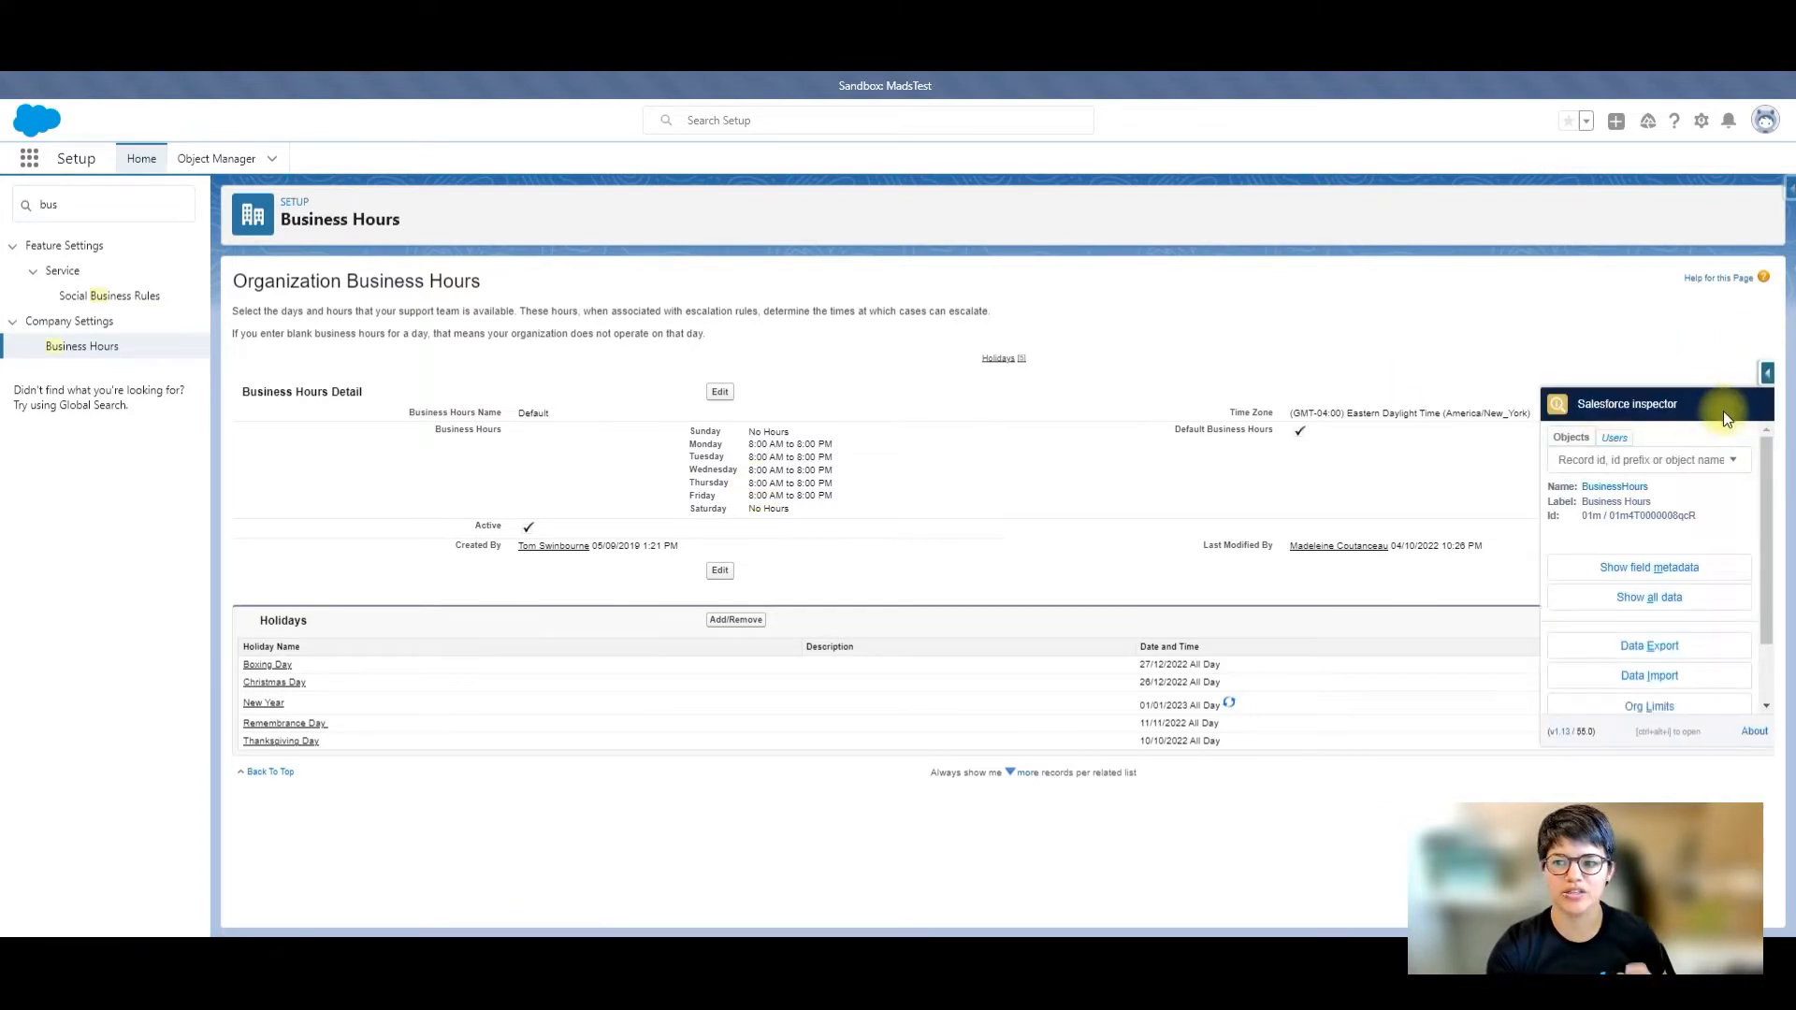
{"action": "double_click", "coordinate": [1647, 516]}
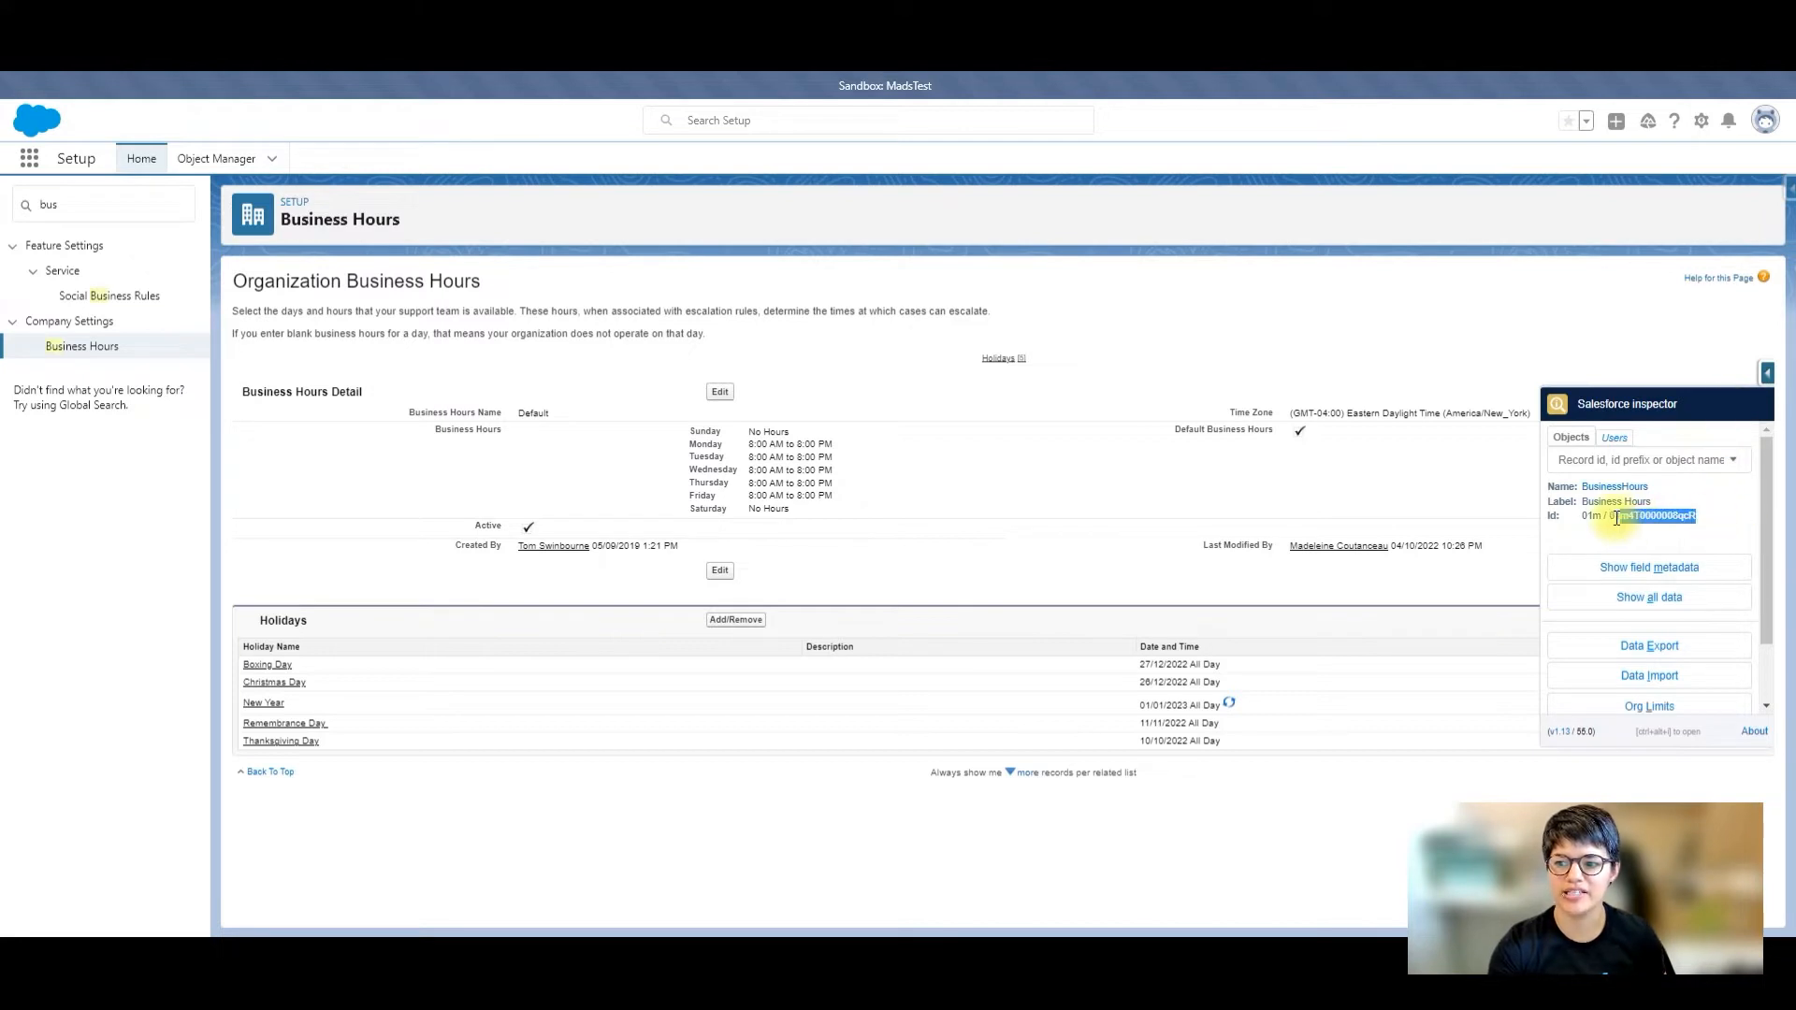
{"action": "left_click", "coordinate": [1767, 373]}
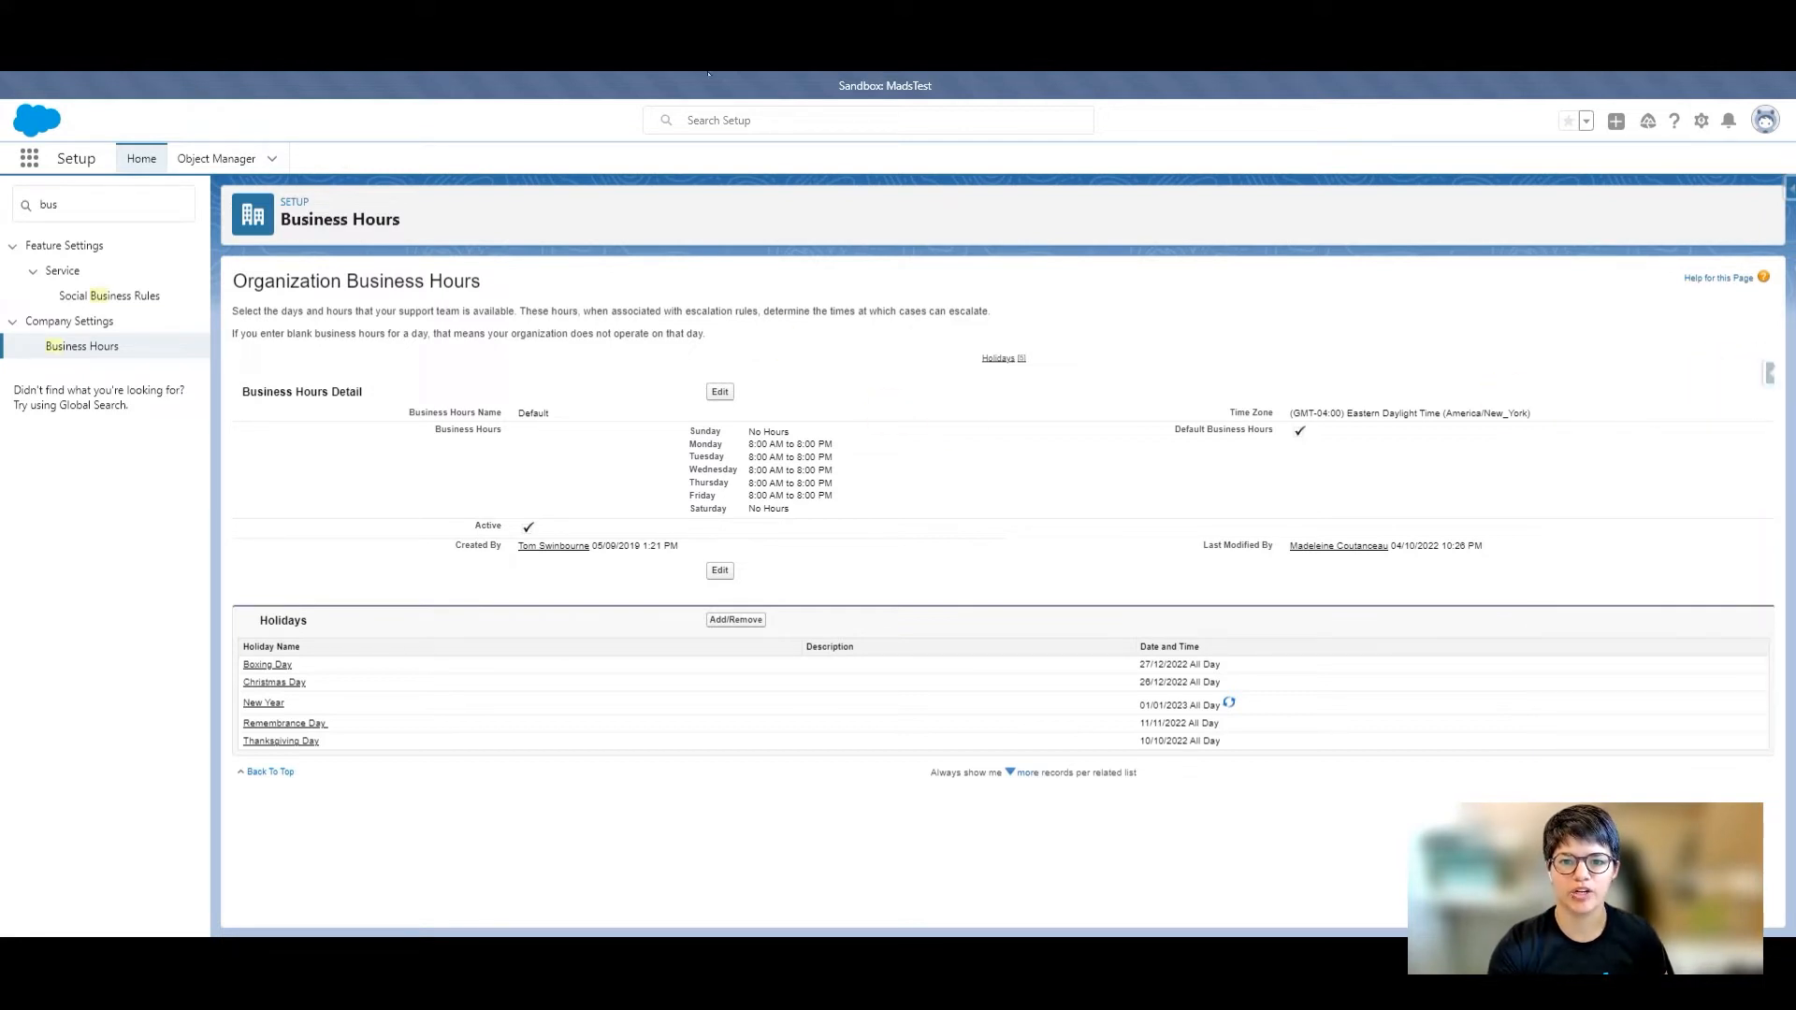
{"action": "mouse_move", "coordinate": [746, 352]}
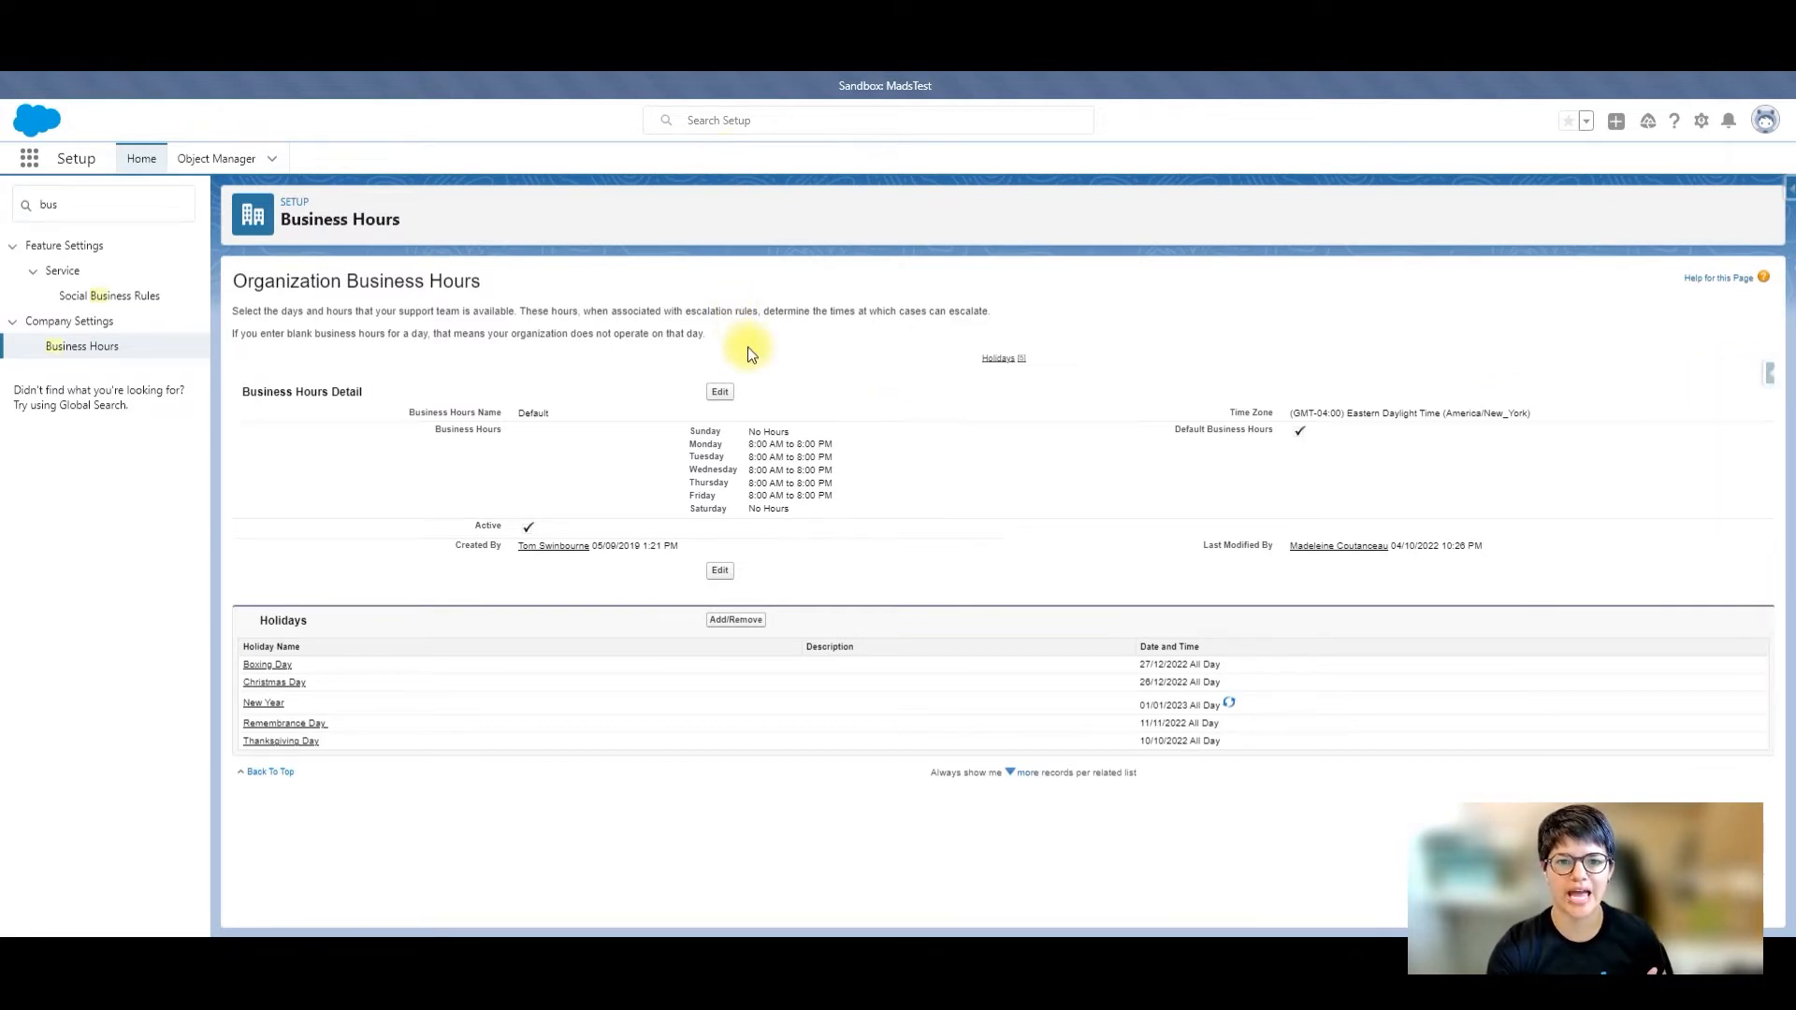
{"action": "mouse_move", "coordinate": [674, 406]}
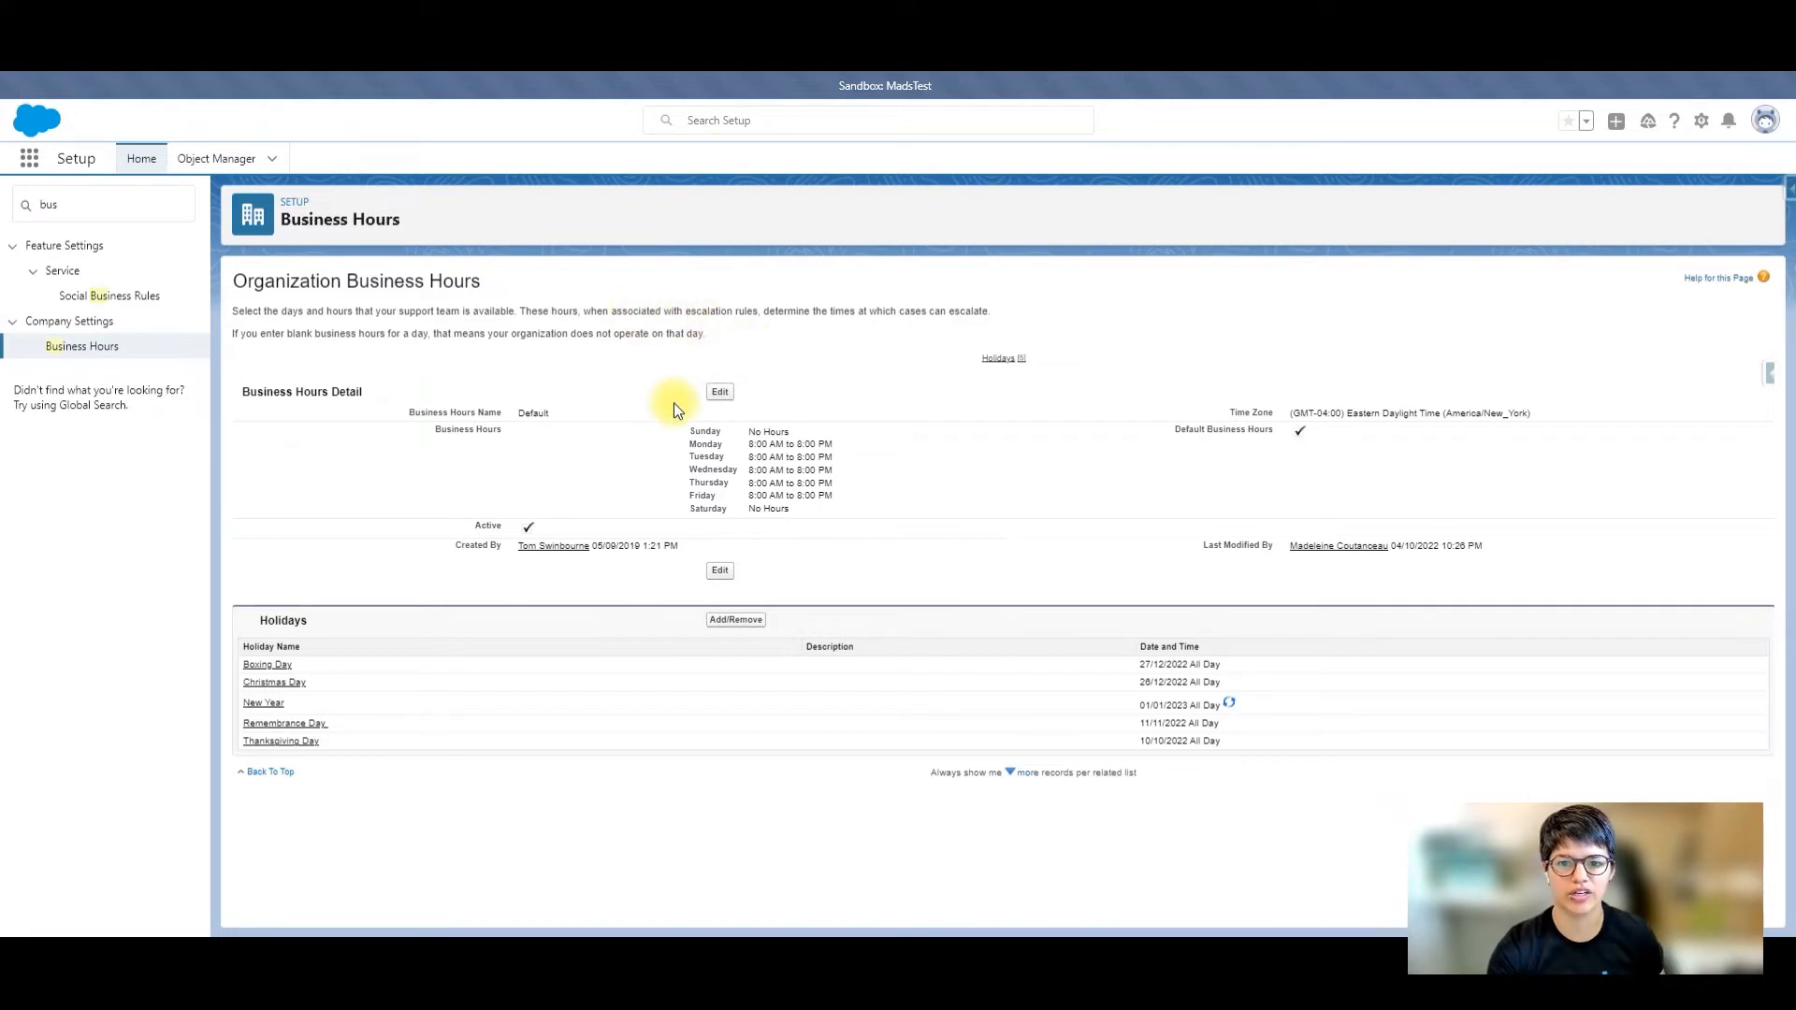
{"action": "mouse_move", "coordinate": [670, 376]}
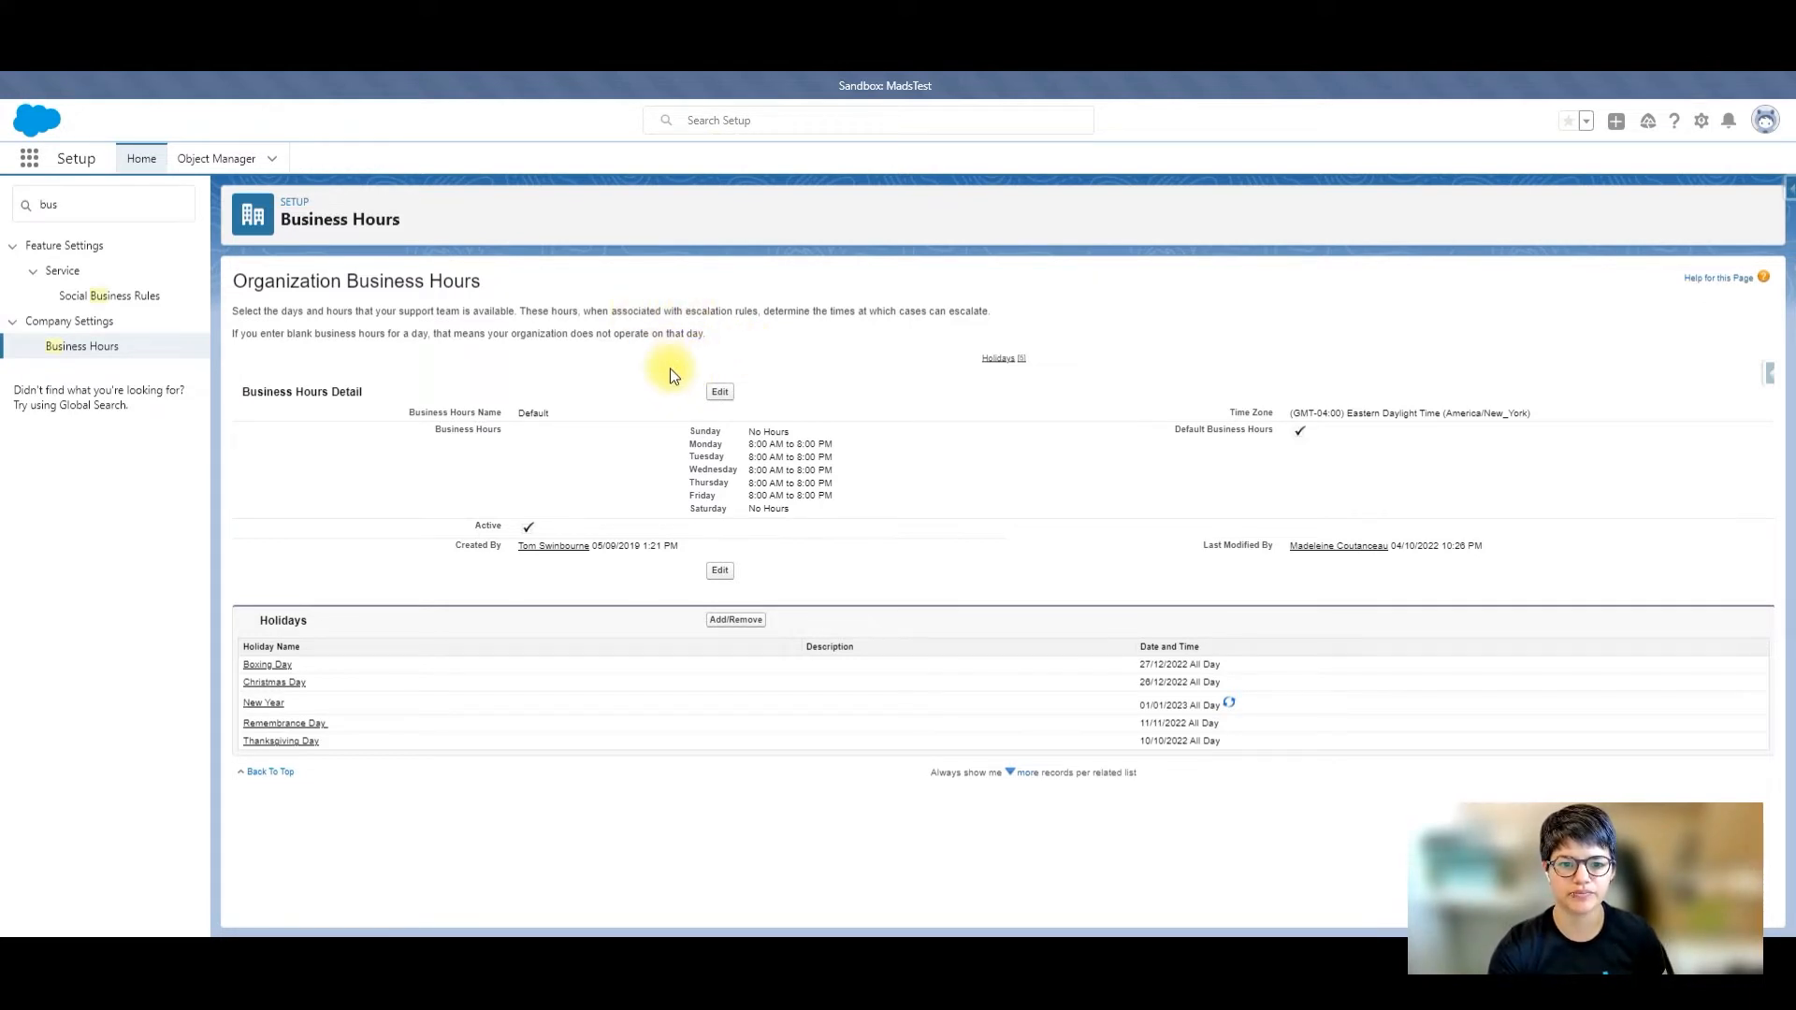
{"action": "mouse_move", "coordinate": [627, 607]}
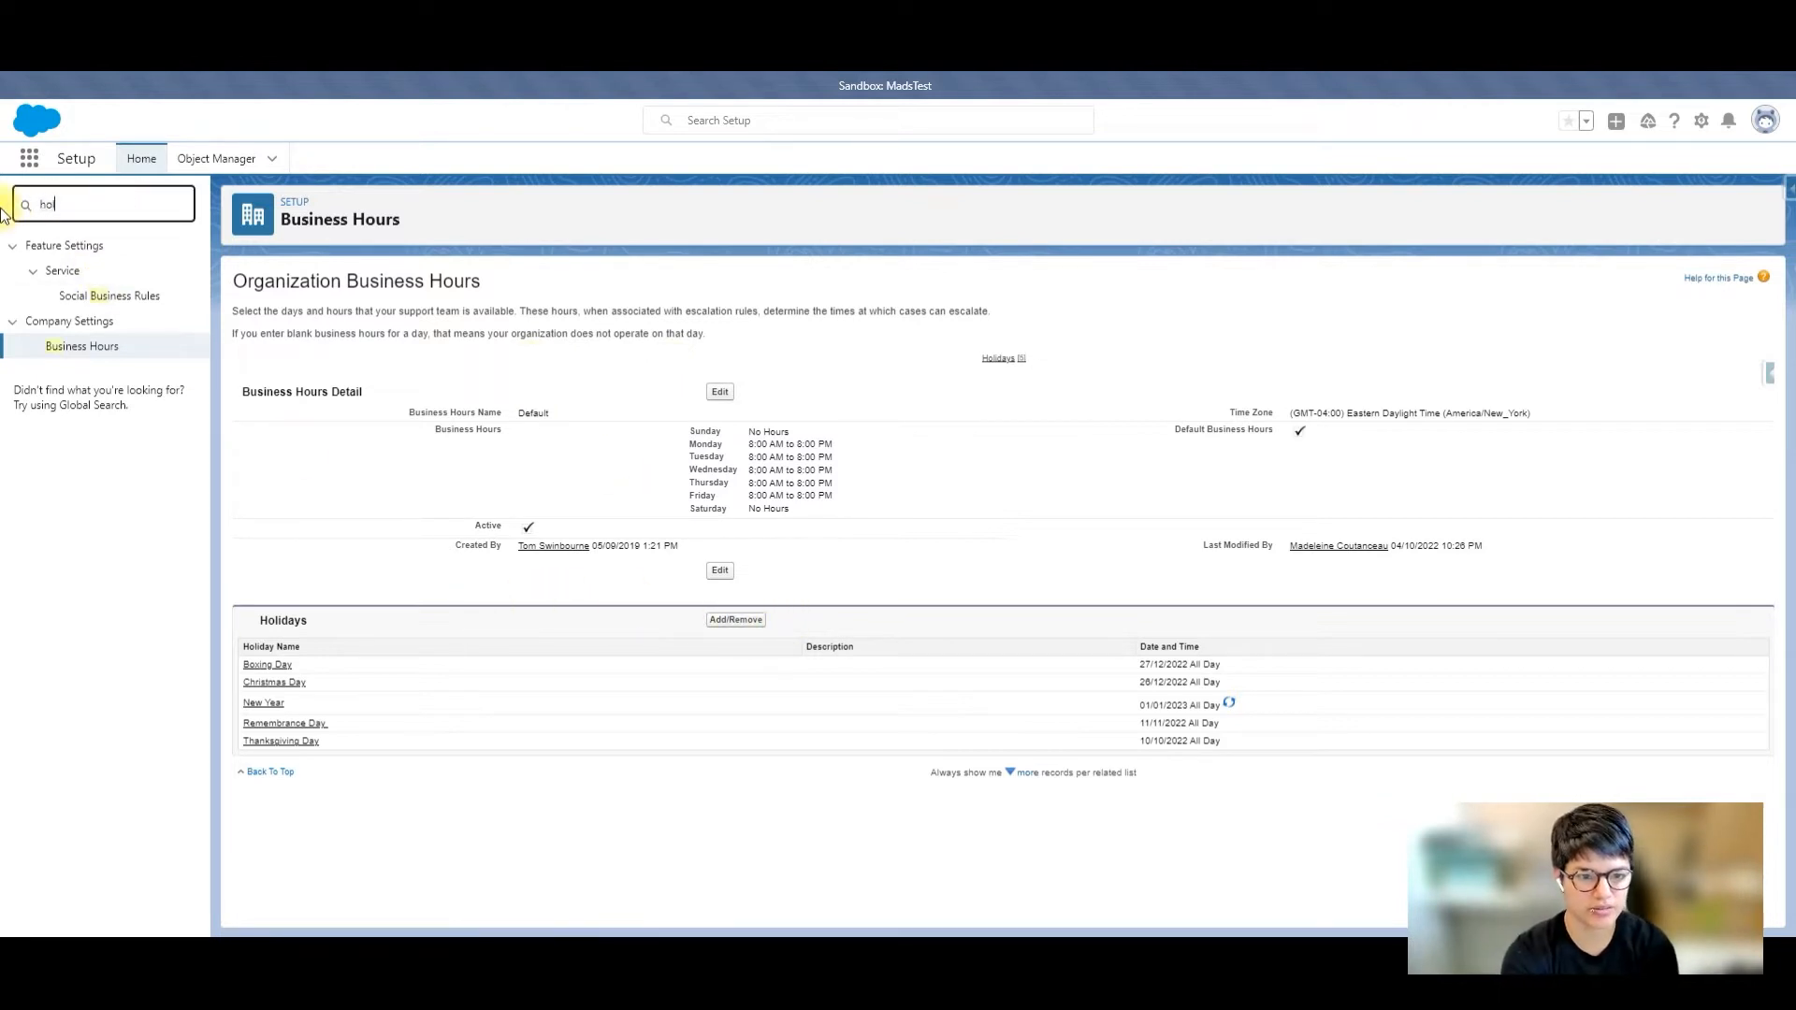
{"action": "type", "text": "holid"}
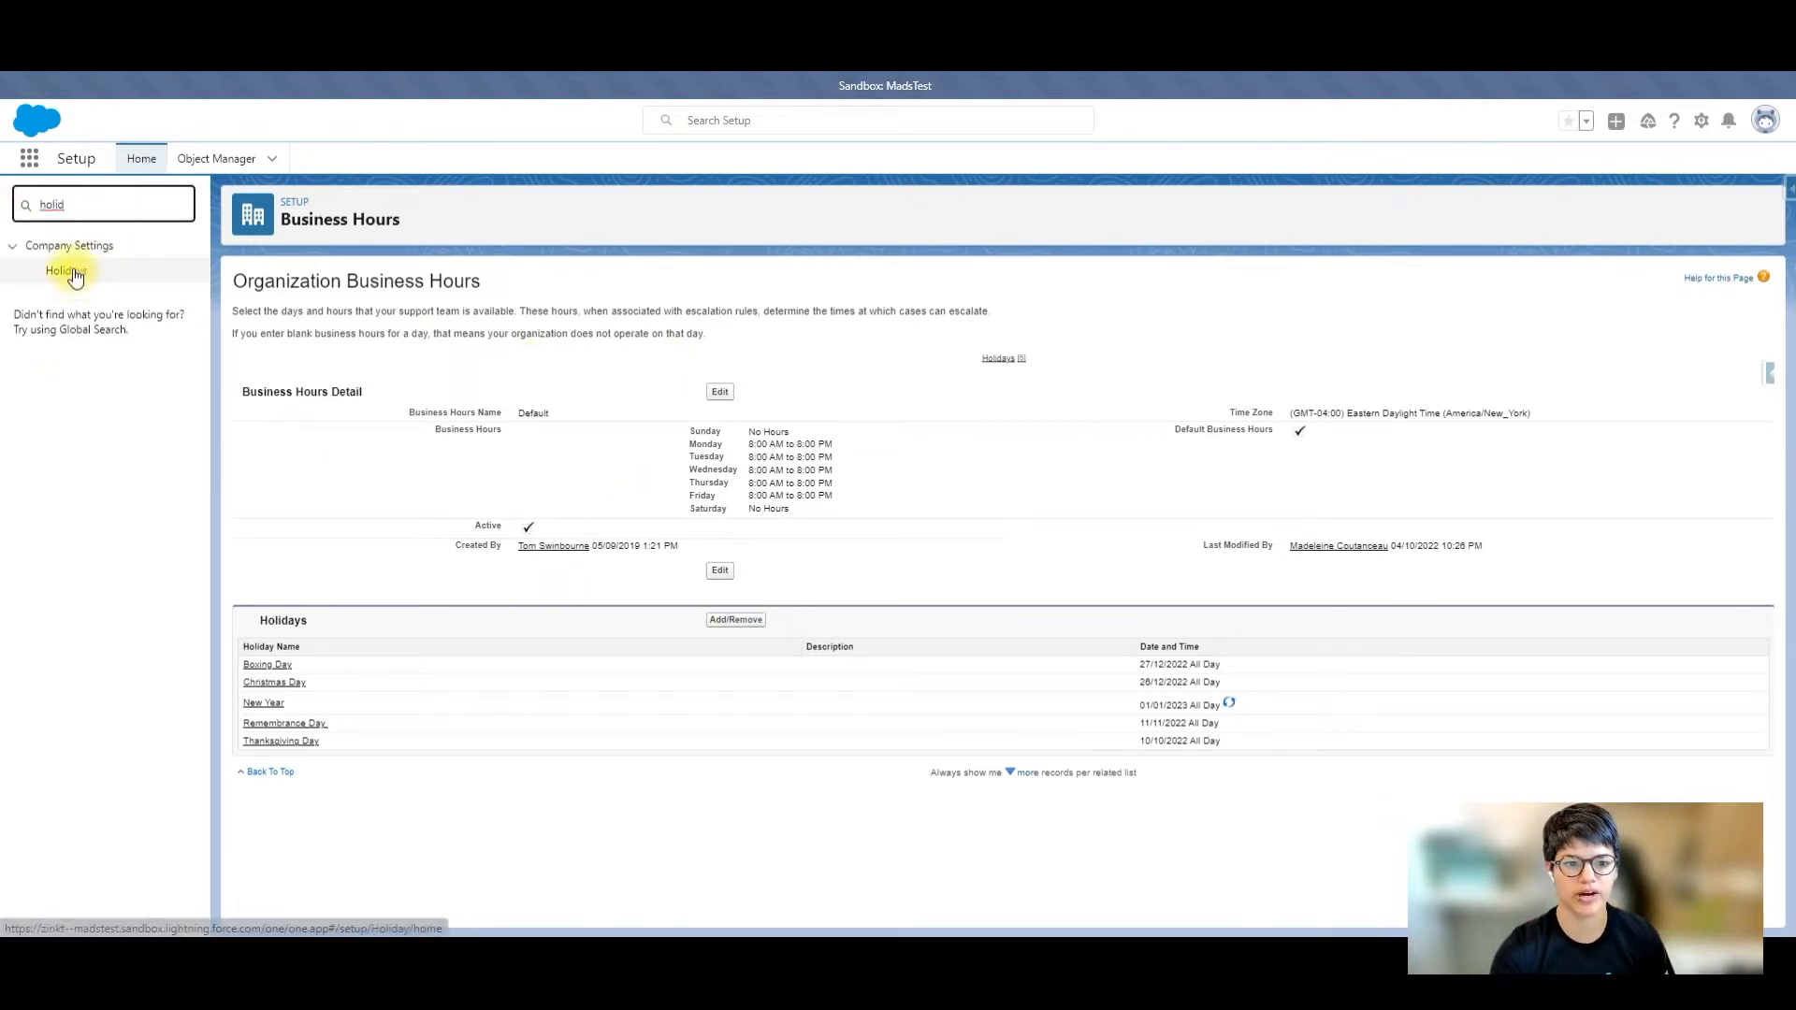
{"action": "mouse_move", "coordinate": [66, 271]}
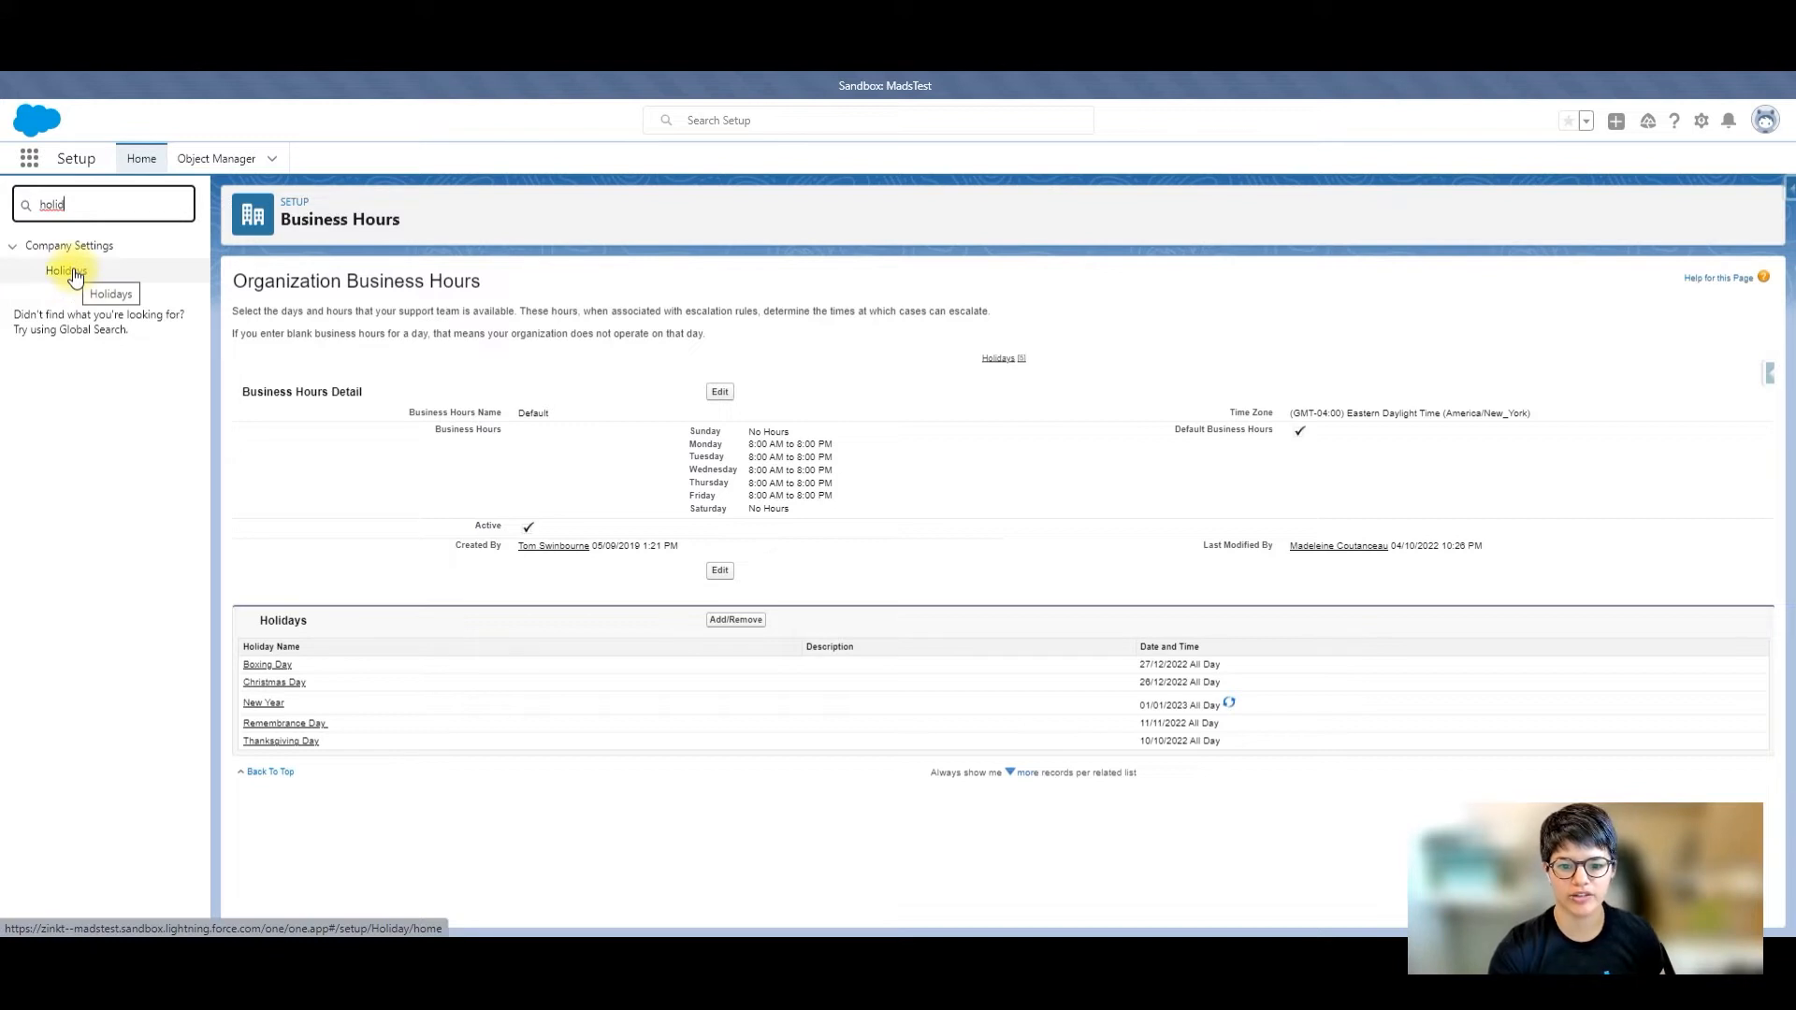
{"action": "mouse_move", "coordinate": [879, 628]}
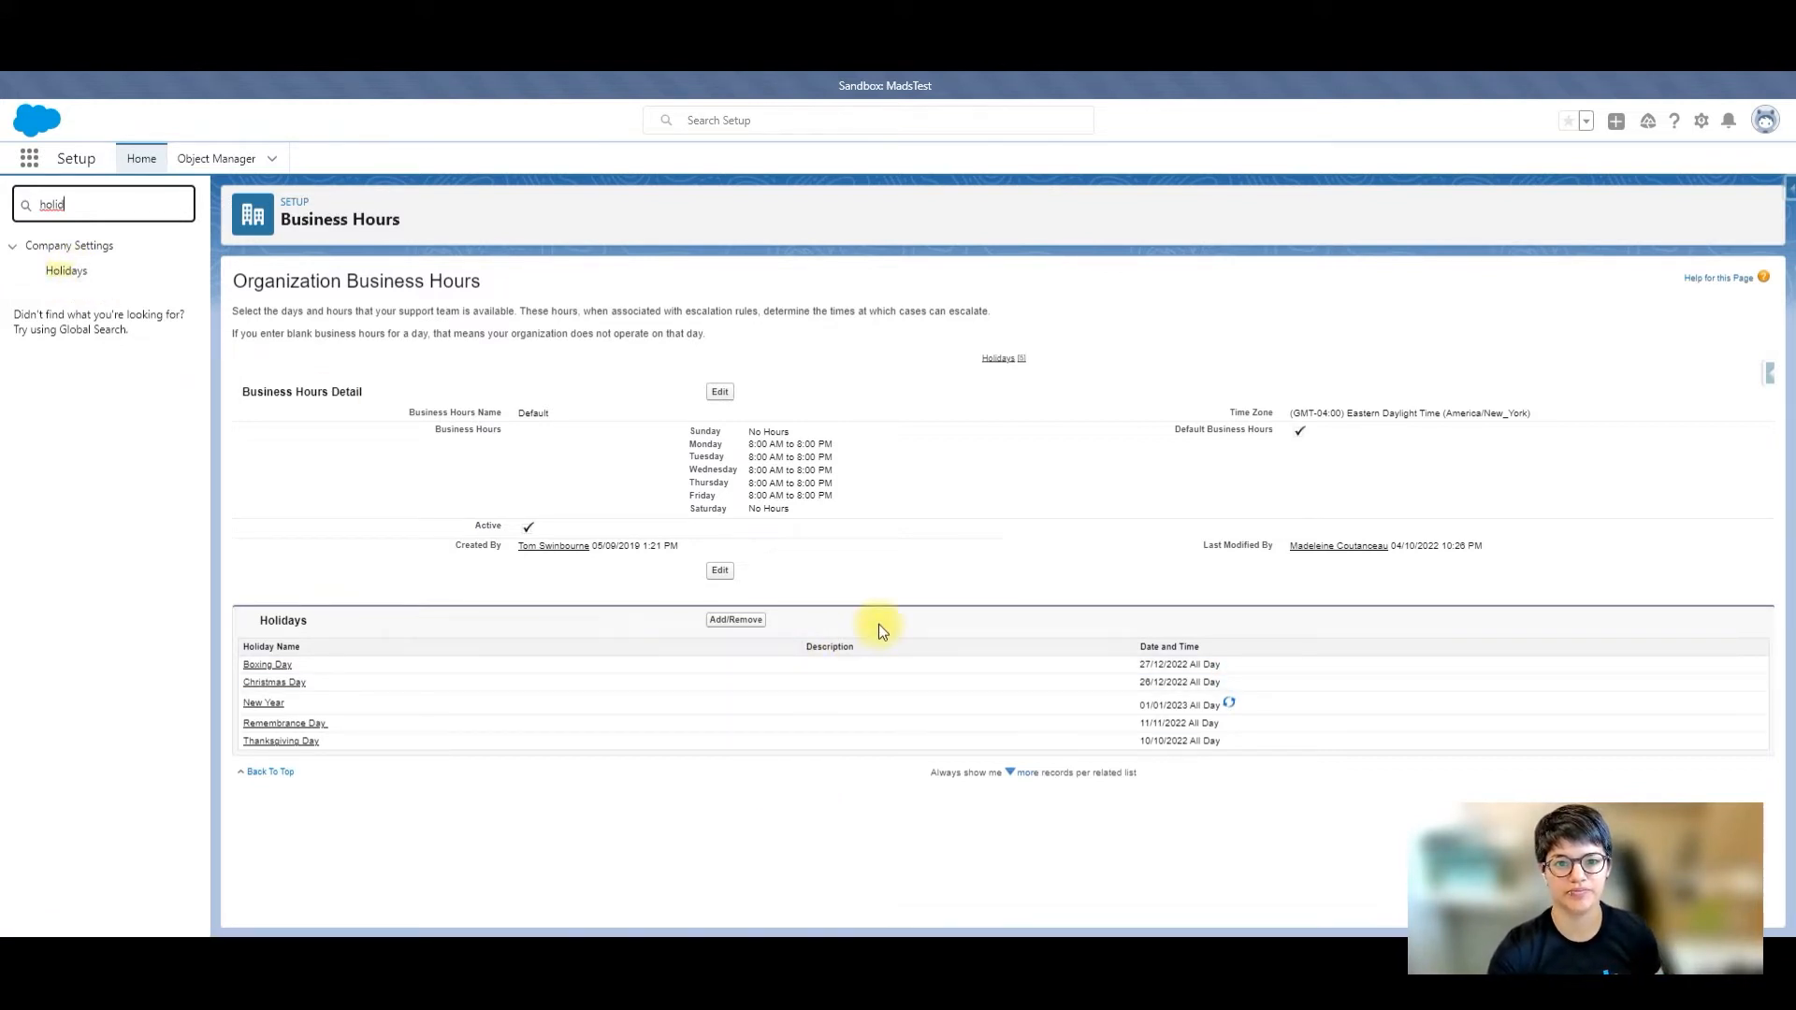
{"action": "mouse_move", "coordinate": [847, 612]}
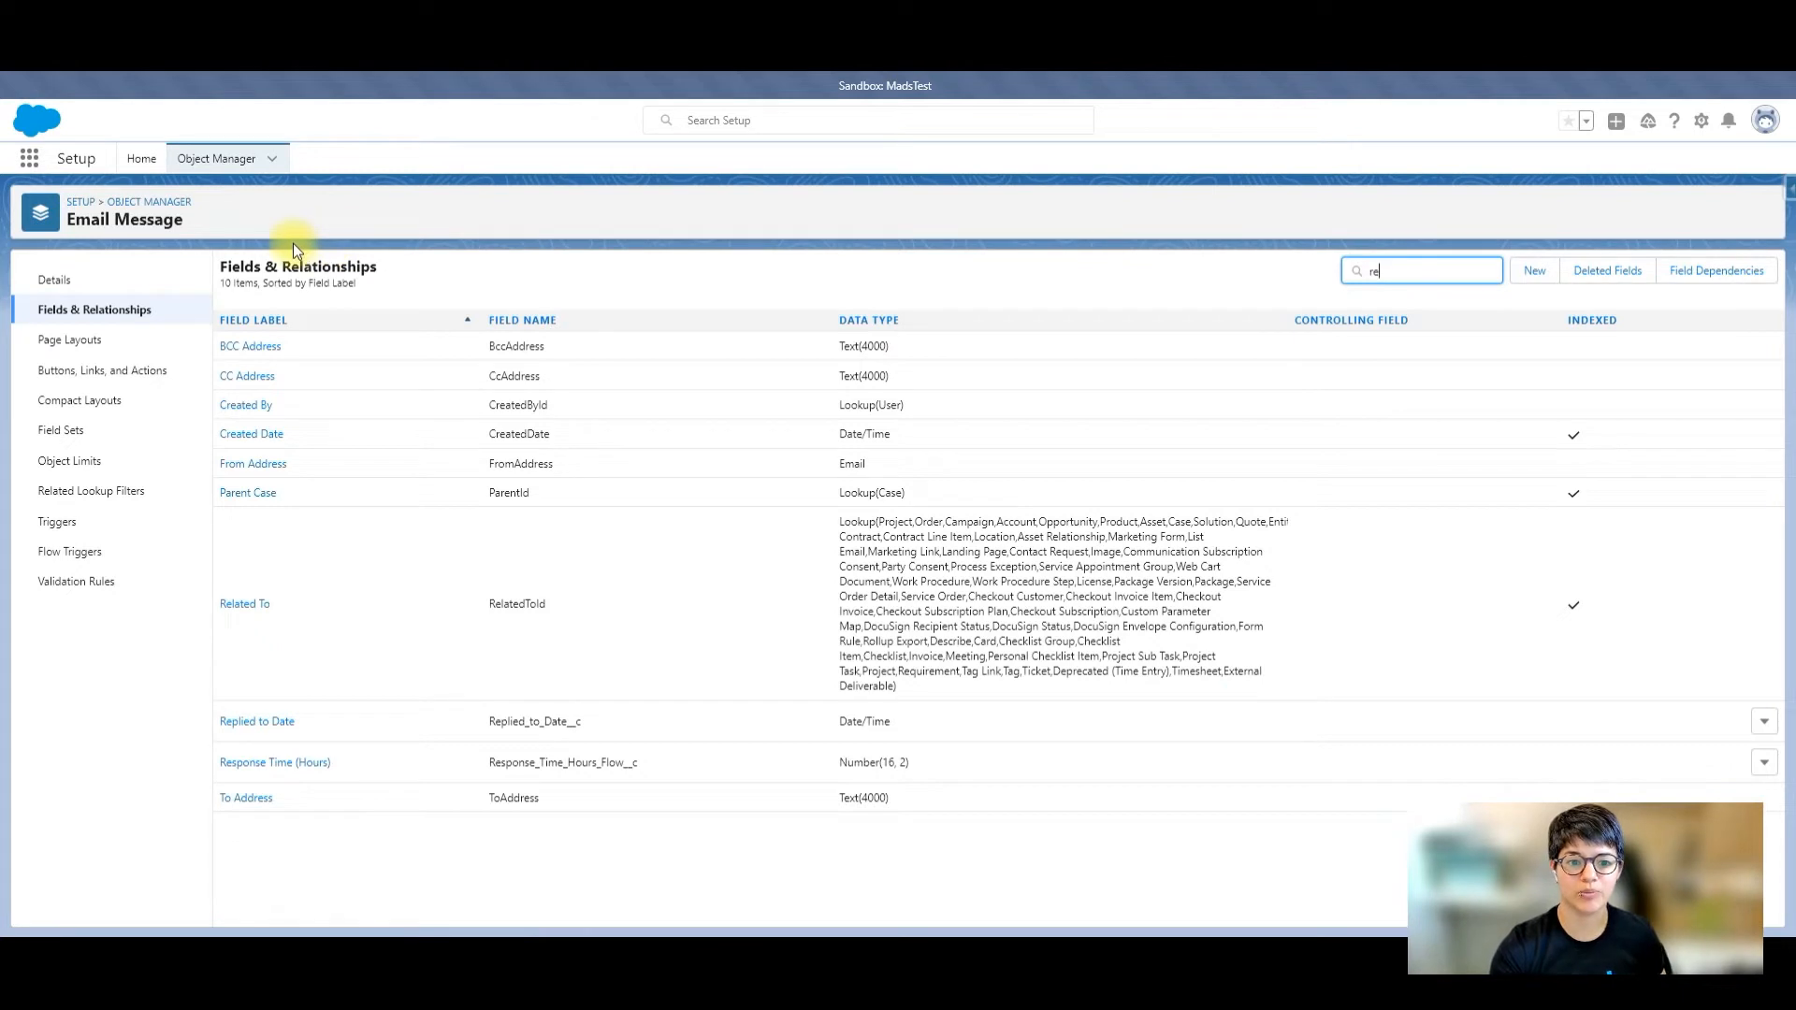
{"action": "mouse_move", "coordinate": [685, 406]}
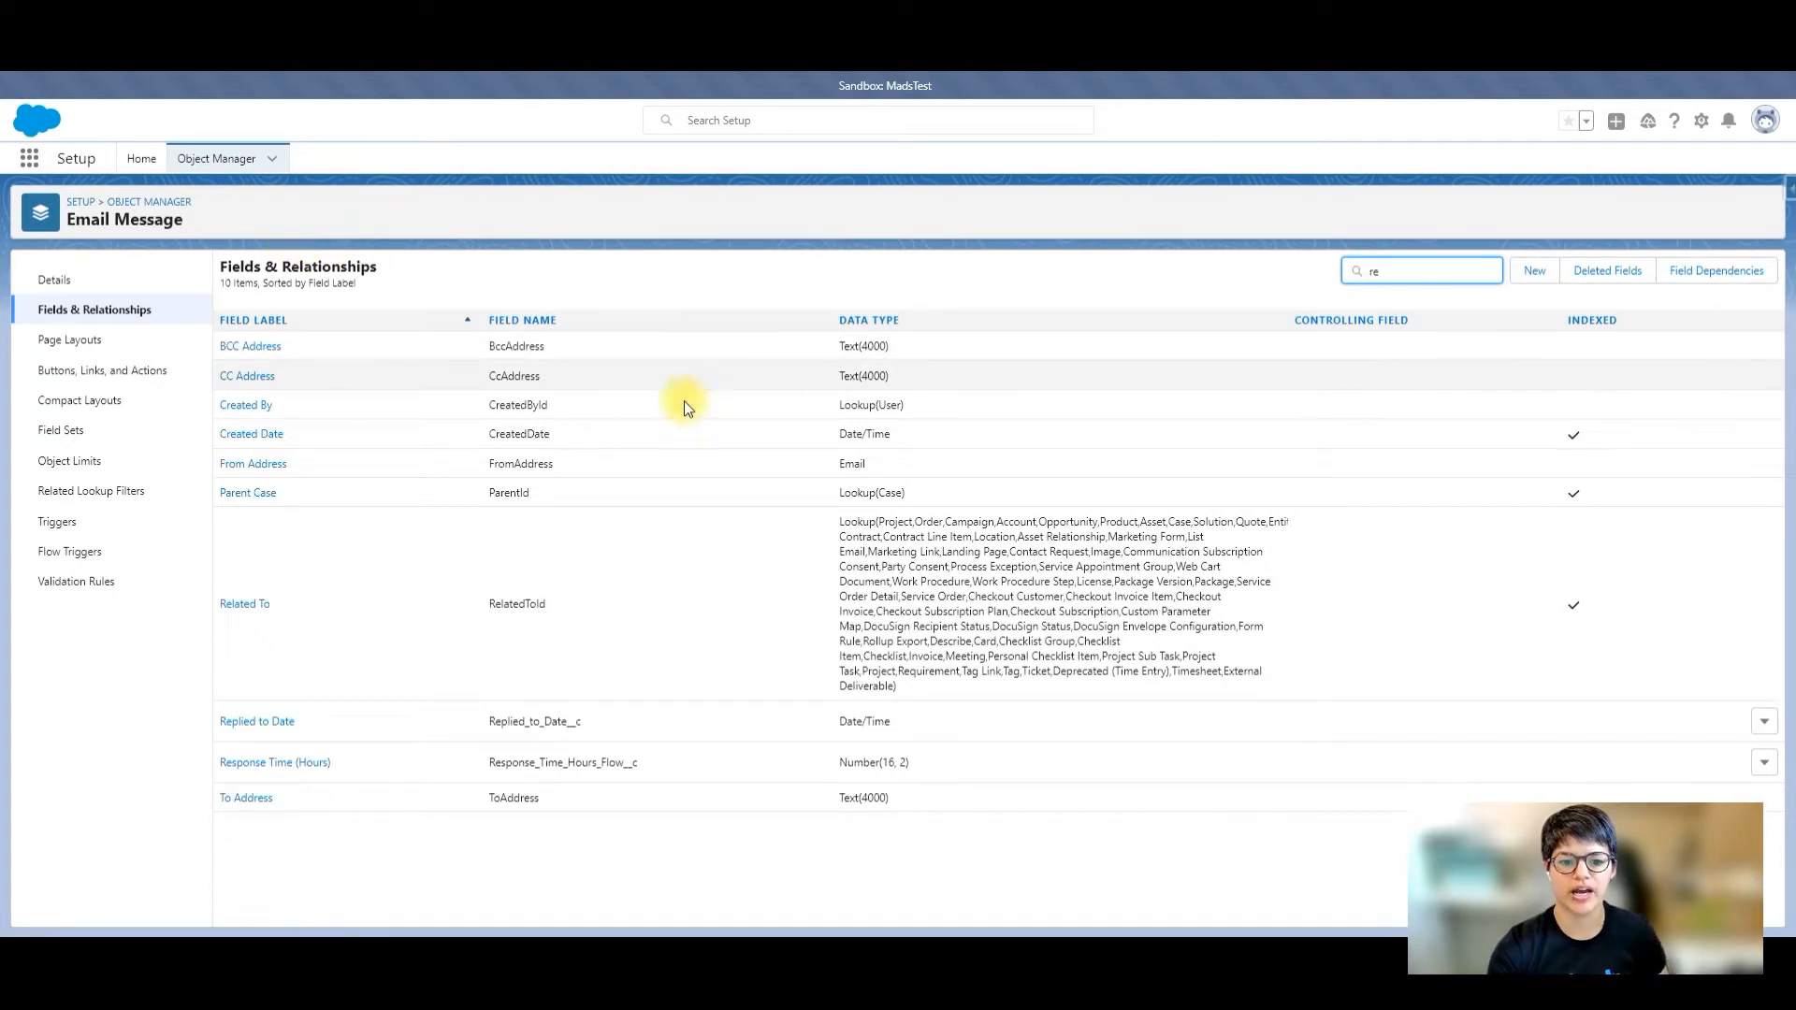
{"action": "mouse_move", "coordinate": [256, 721]}
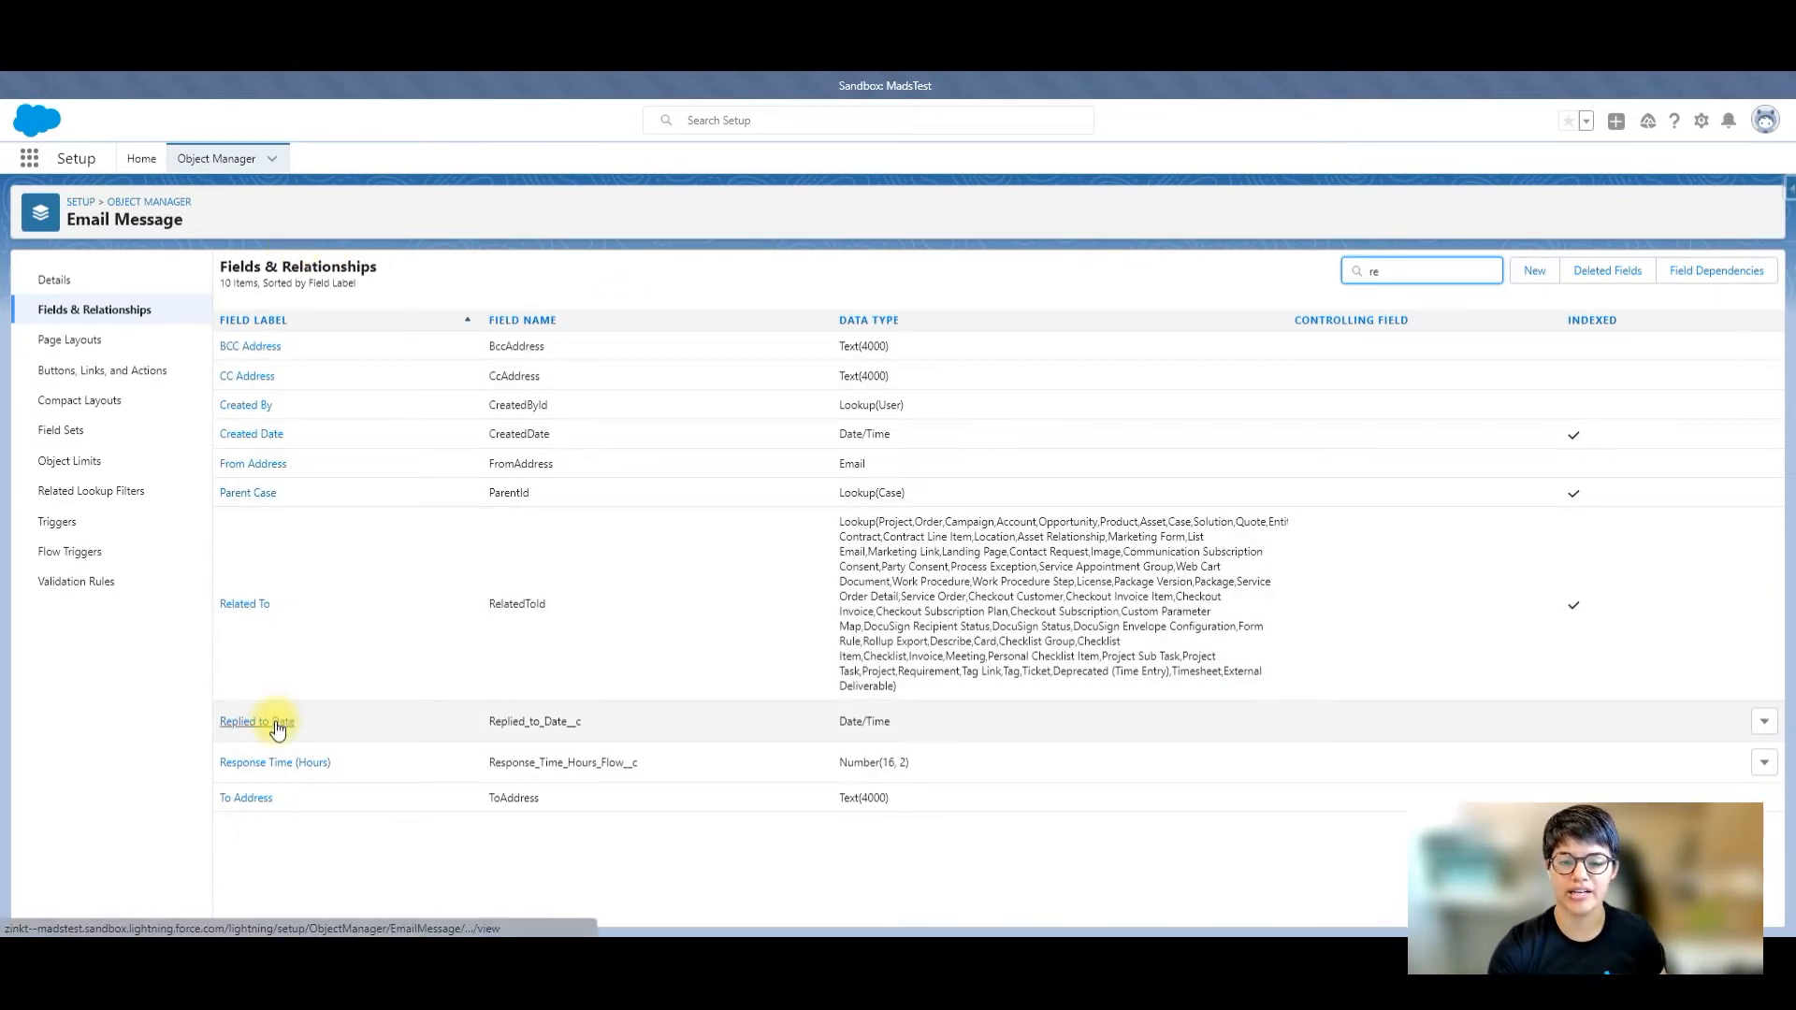
{"action": "mouse_move", "coordinate": [550, 720]}
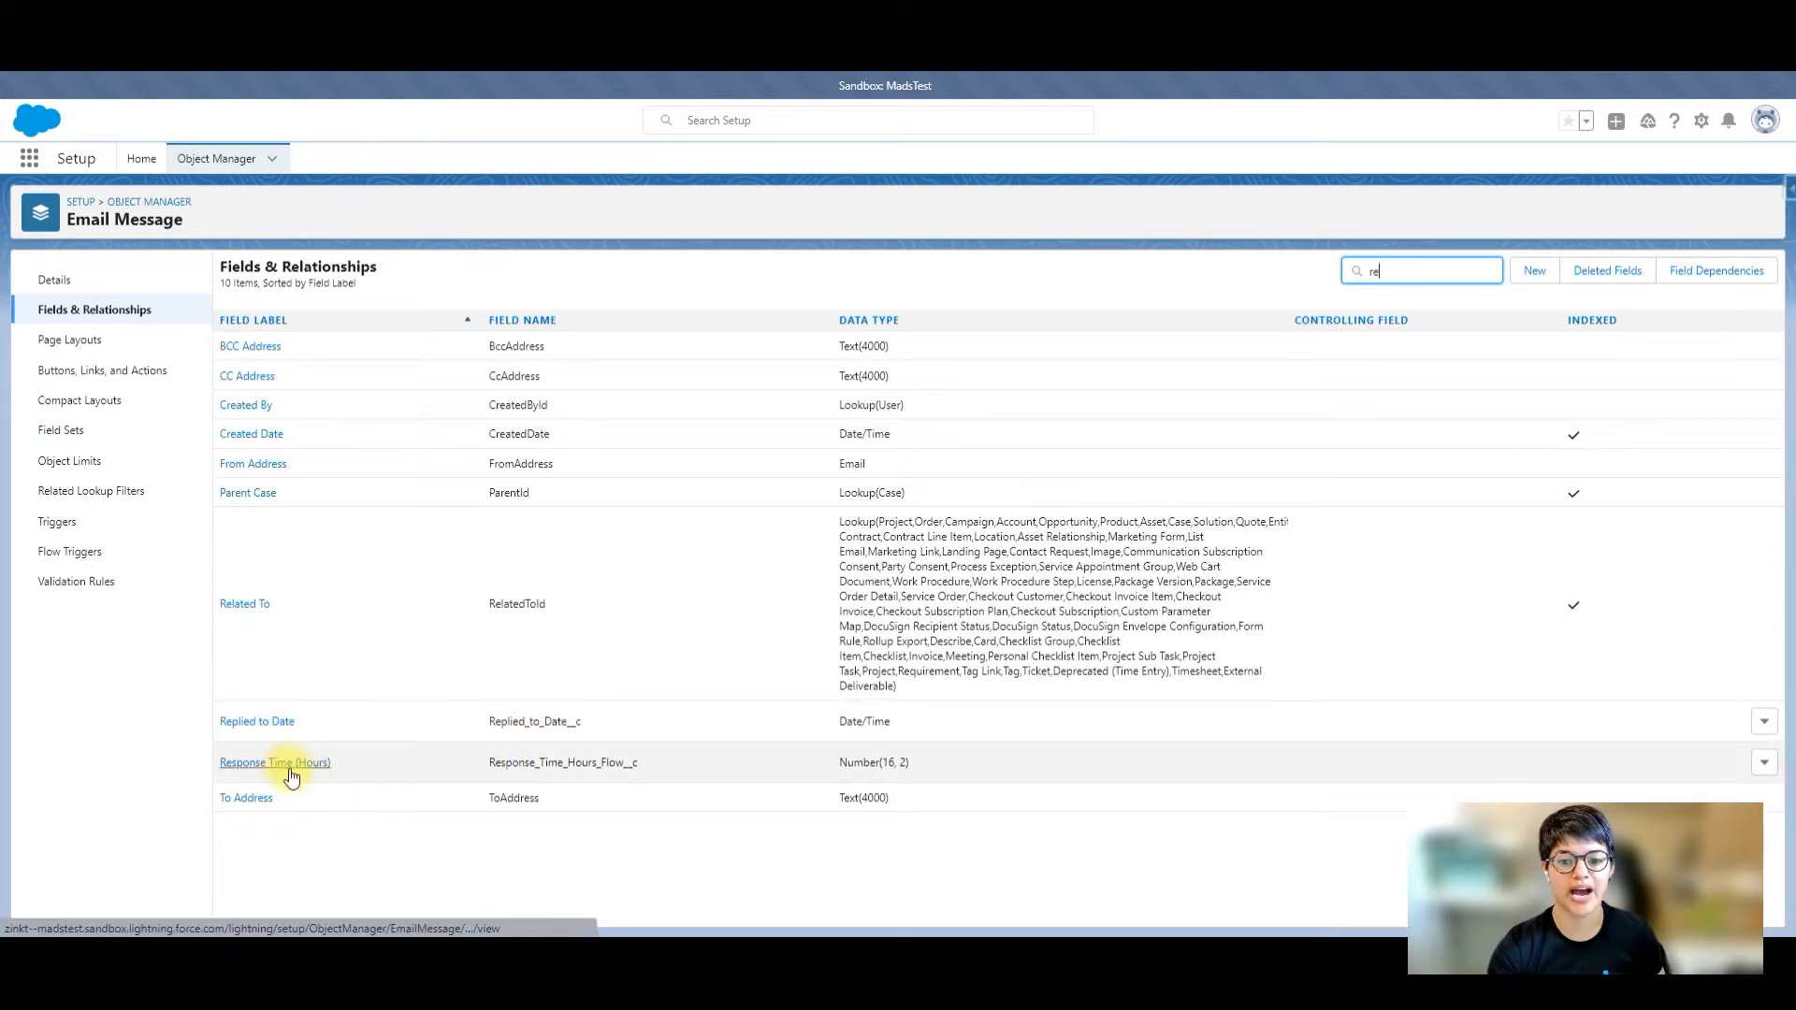
{"action": "mouse_move", "coordinate": [603, 765]}
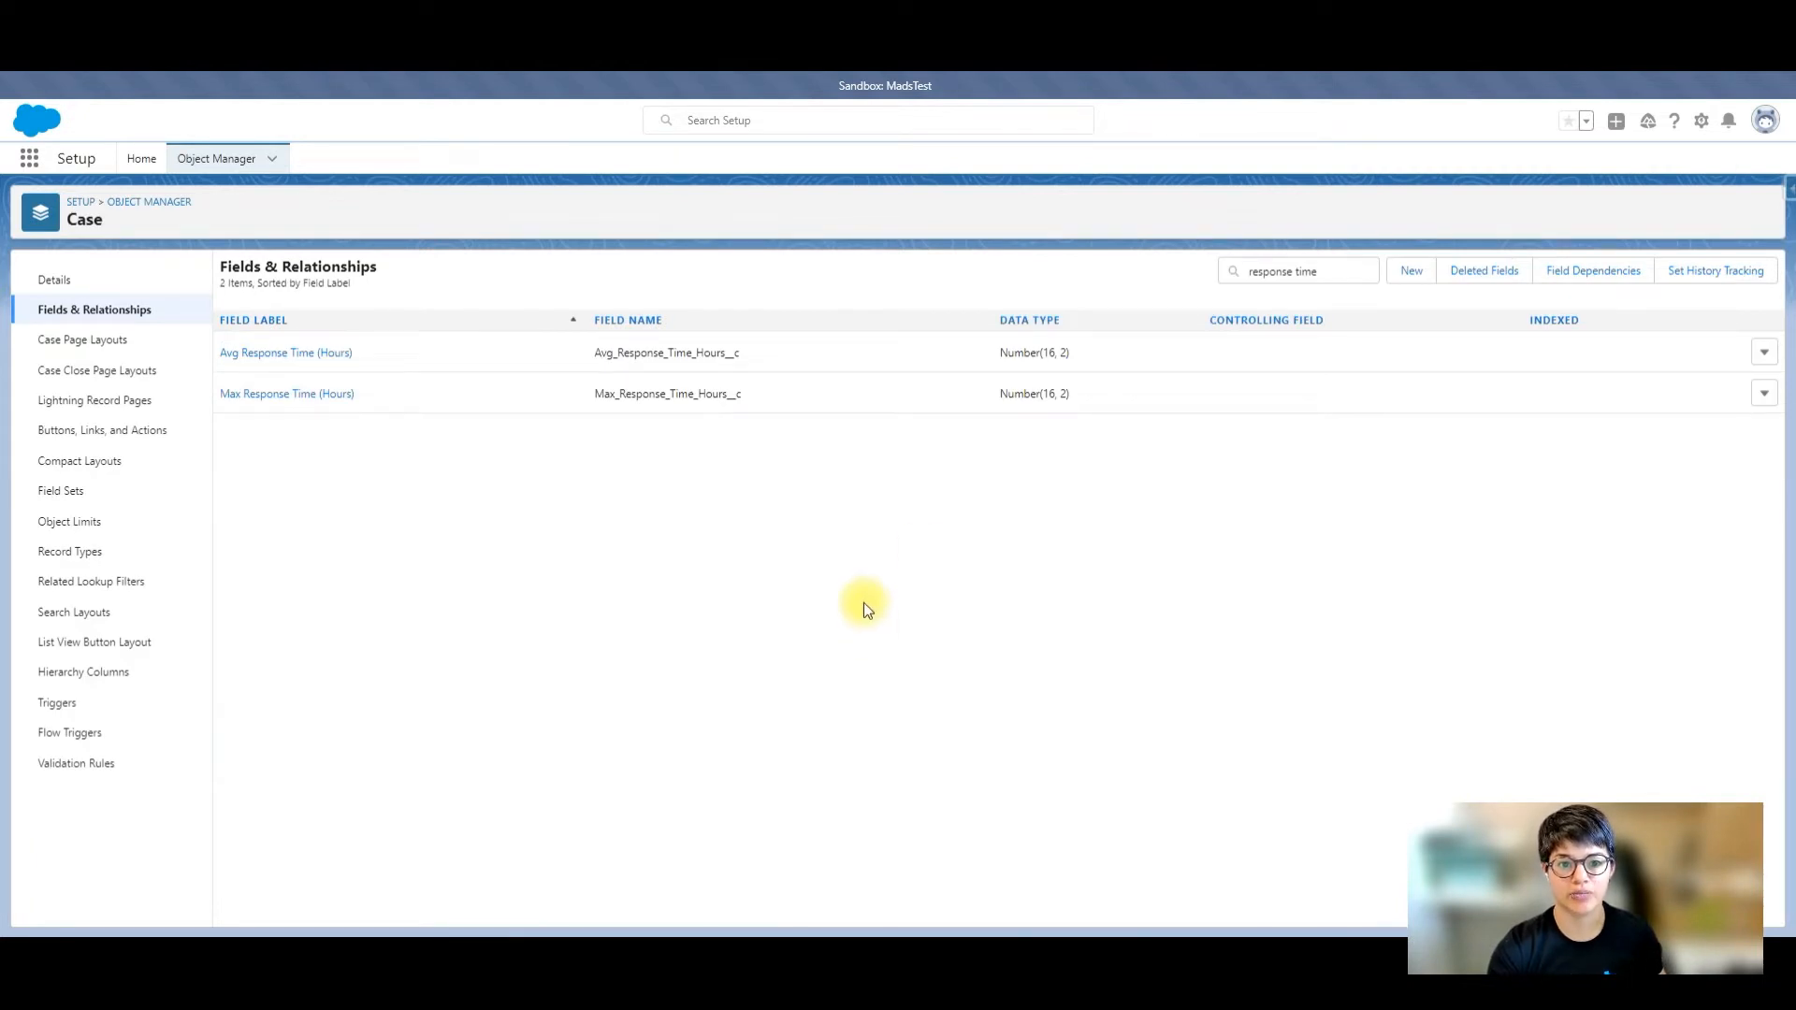
{"action": "mouse_move", "coordinate": [321, 378]}
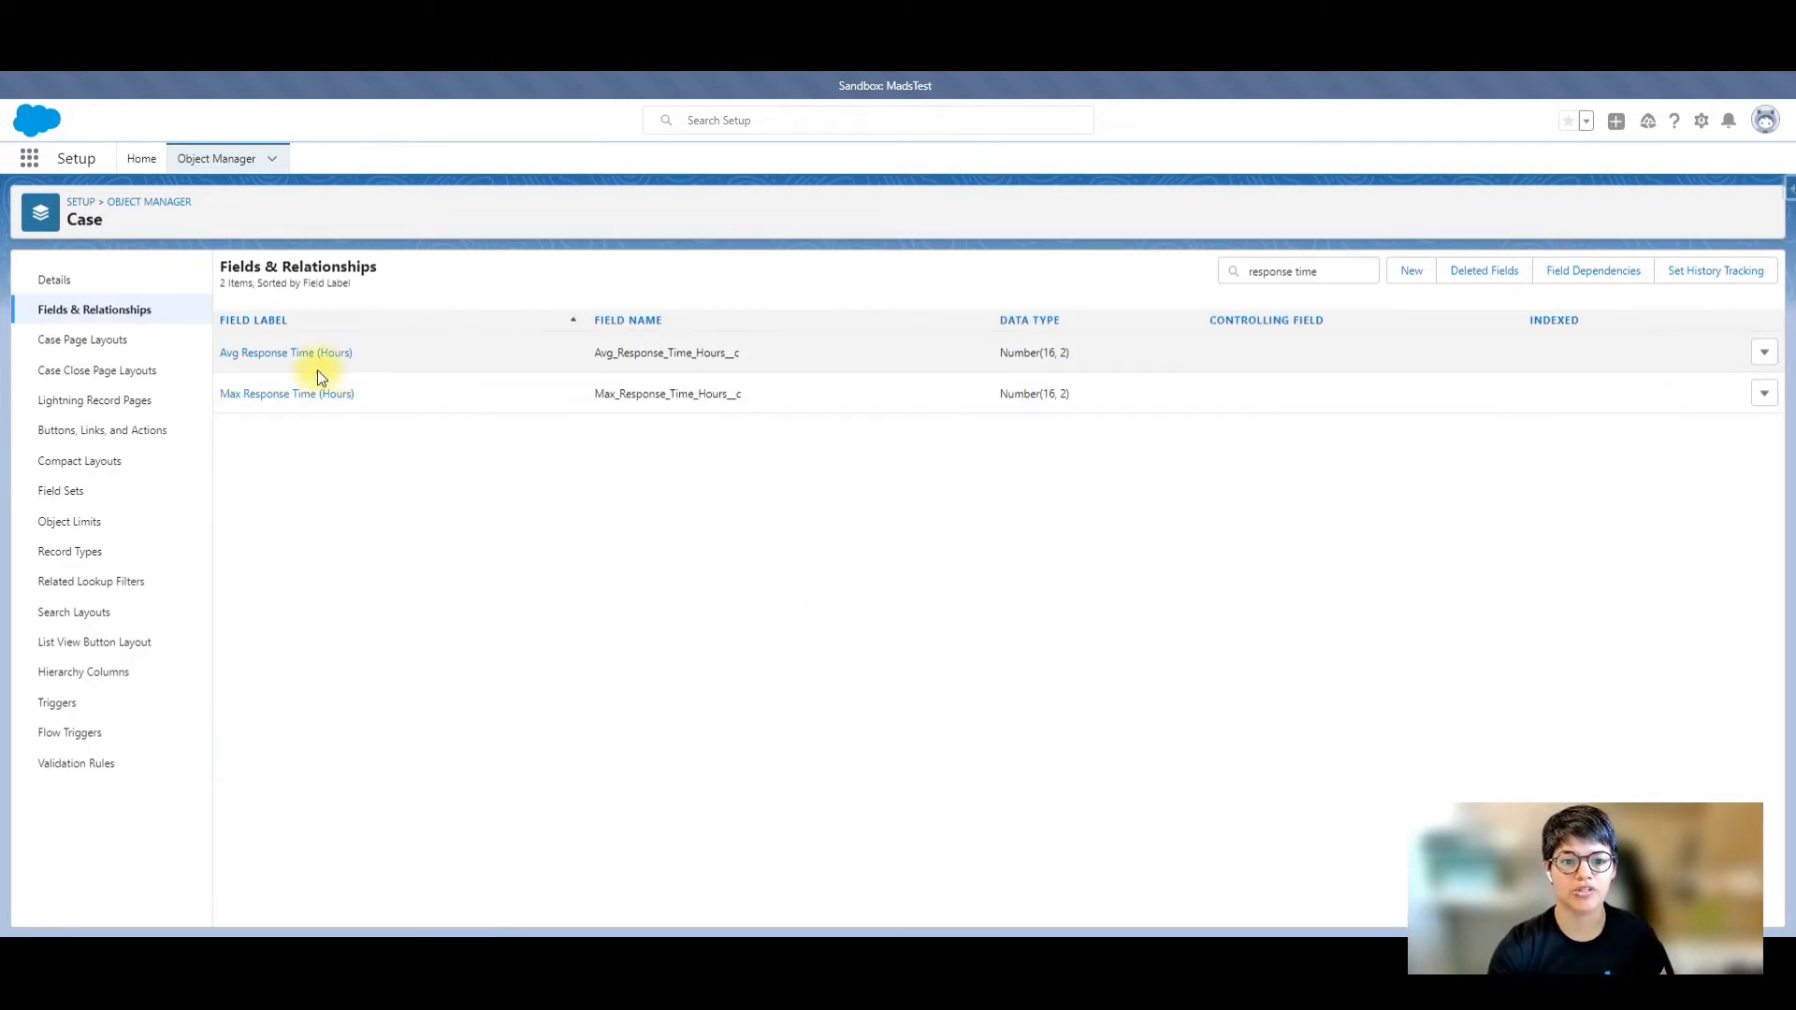
{"action": "mouse_move", "coordinate": [285, 352]}
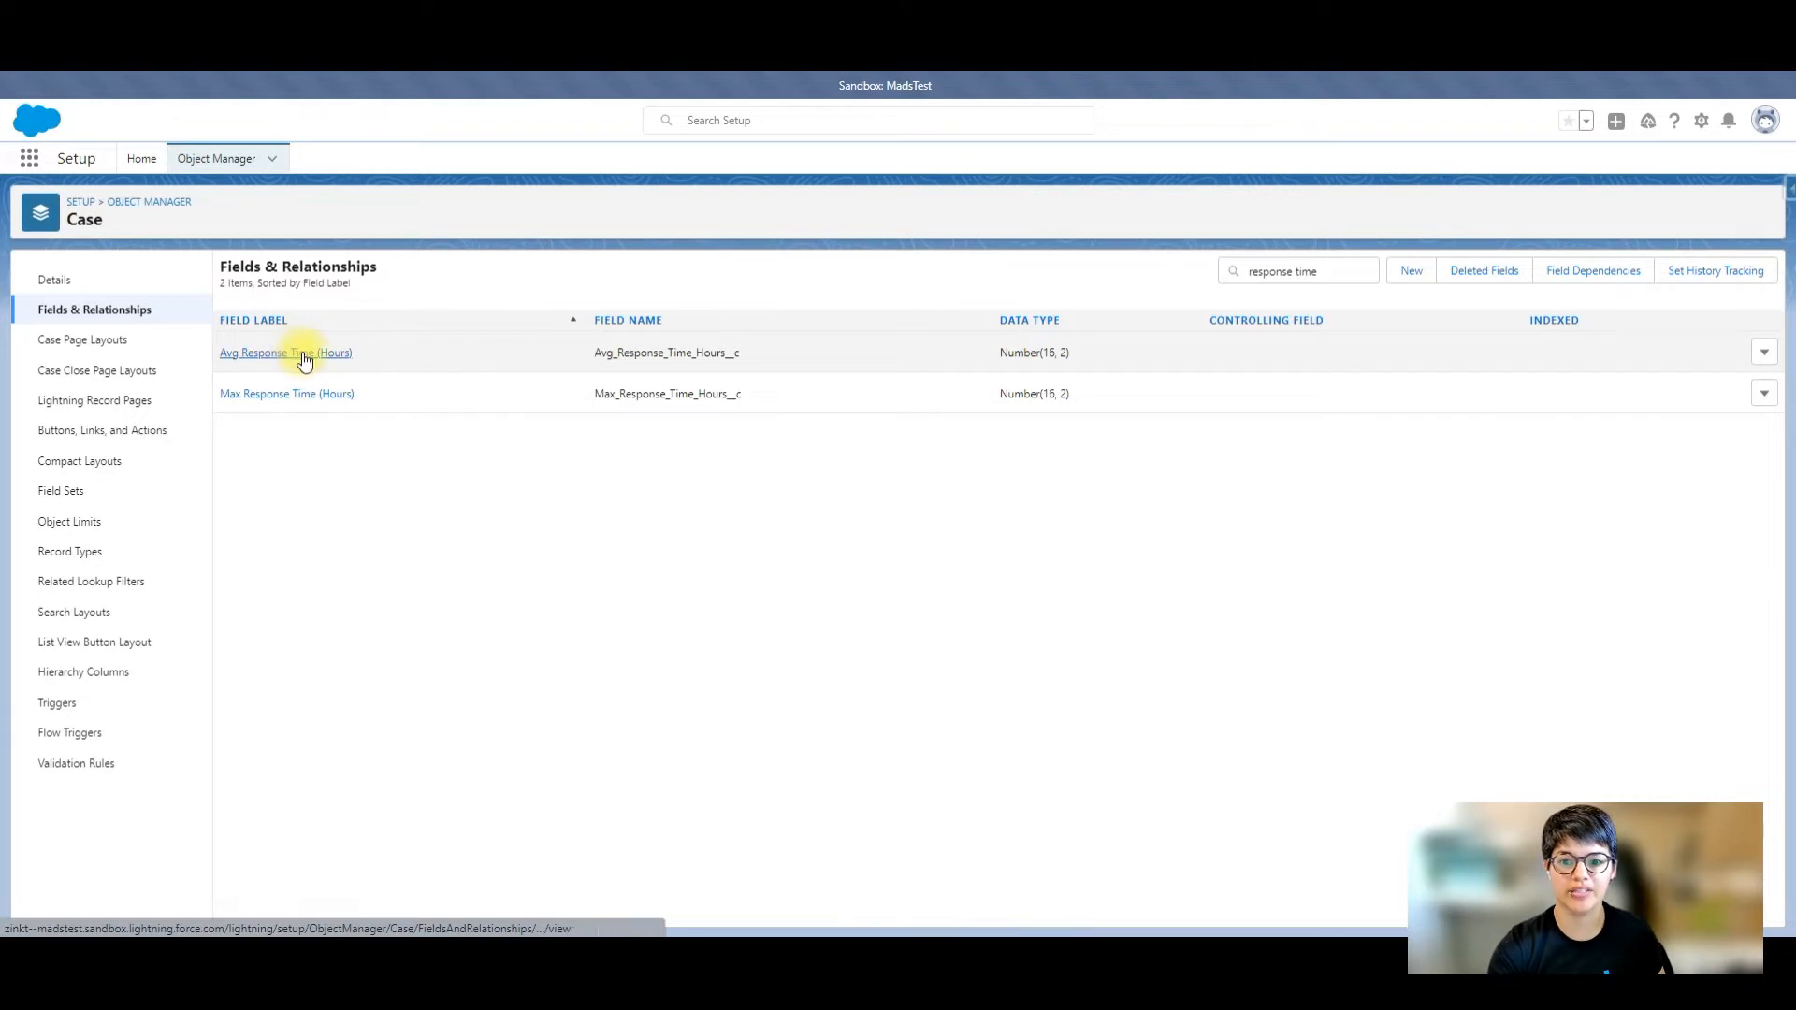
{"action": "mouse_move", "coordinate": [331, 398]}
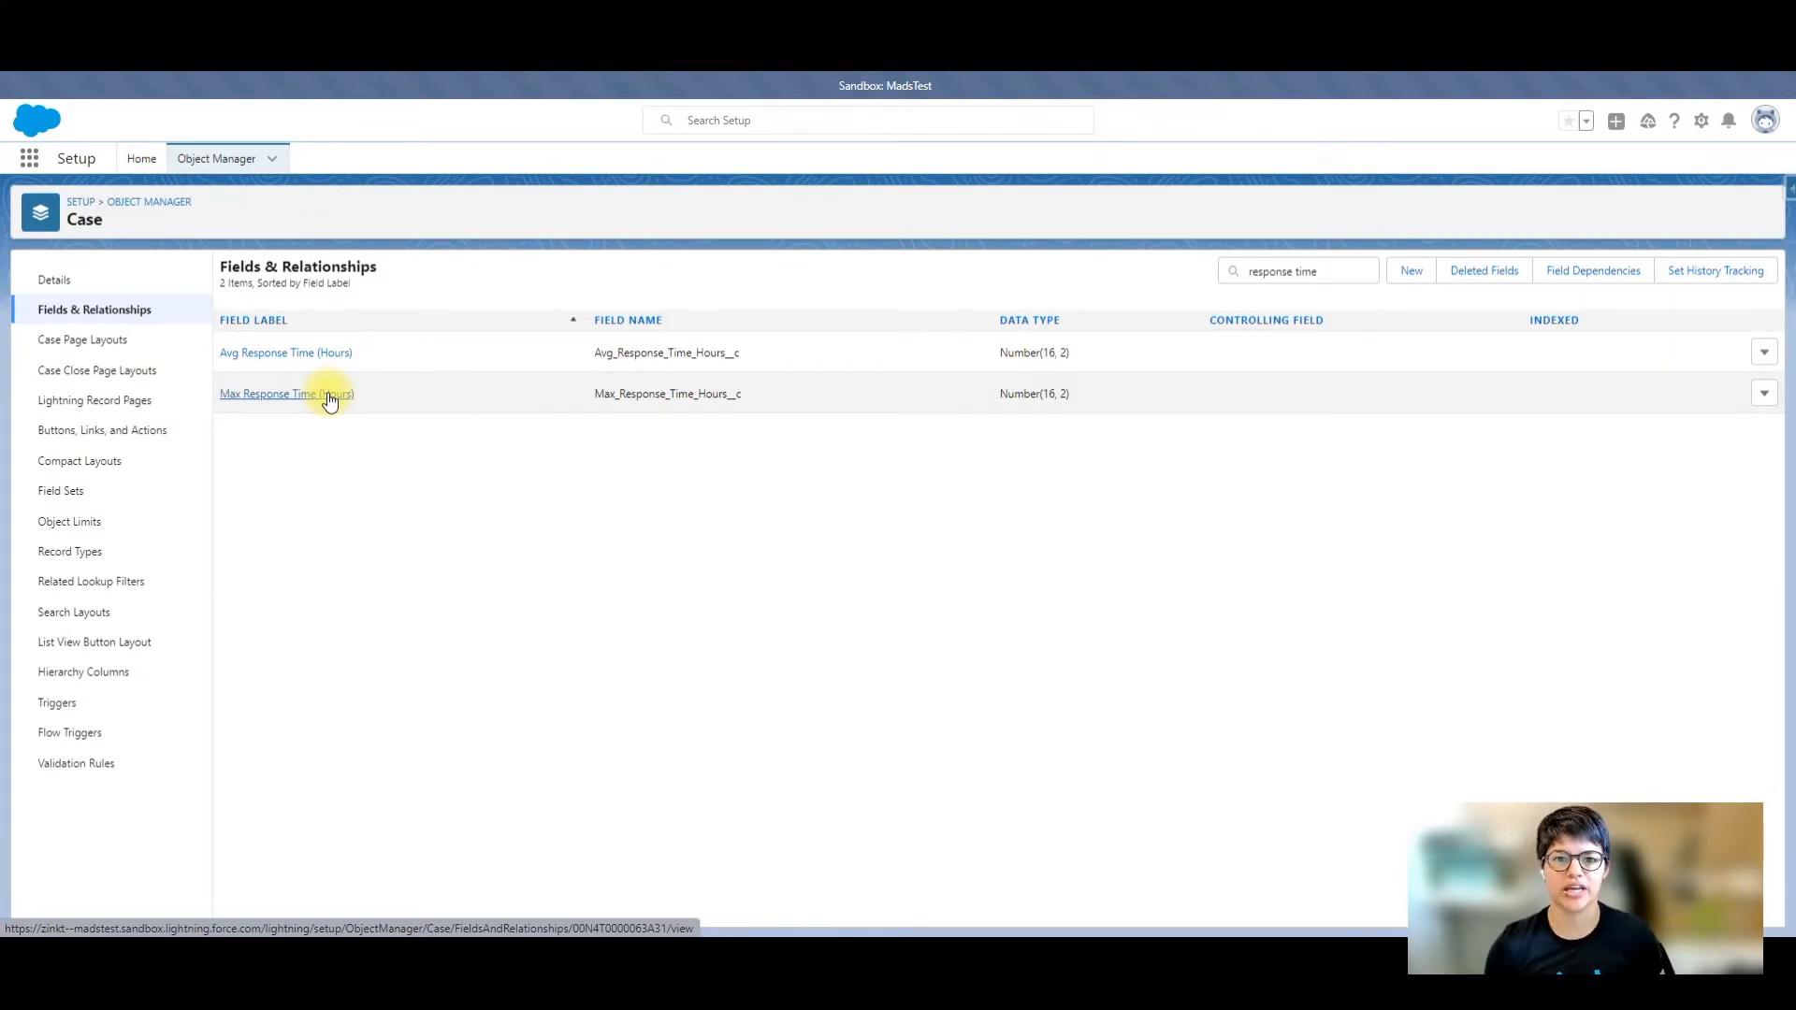
{"action": "mouse_move", "coordinate": [539, 515]}
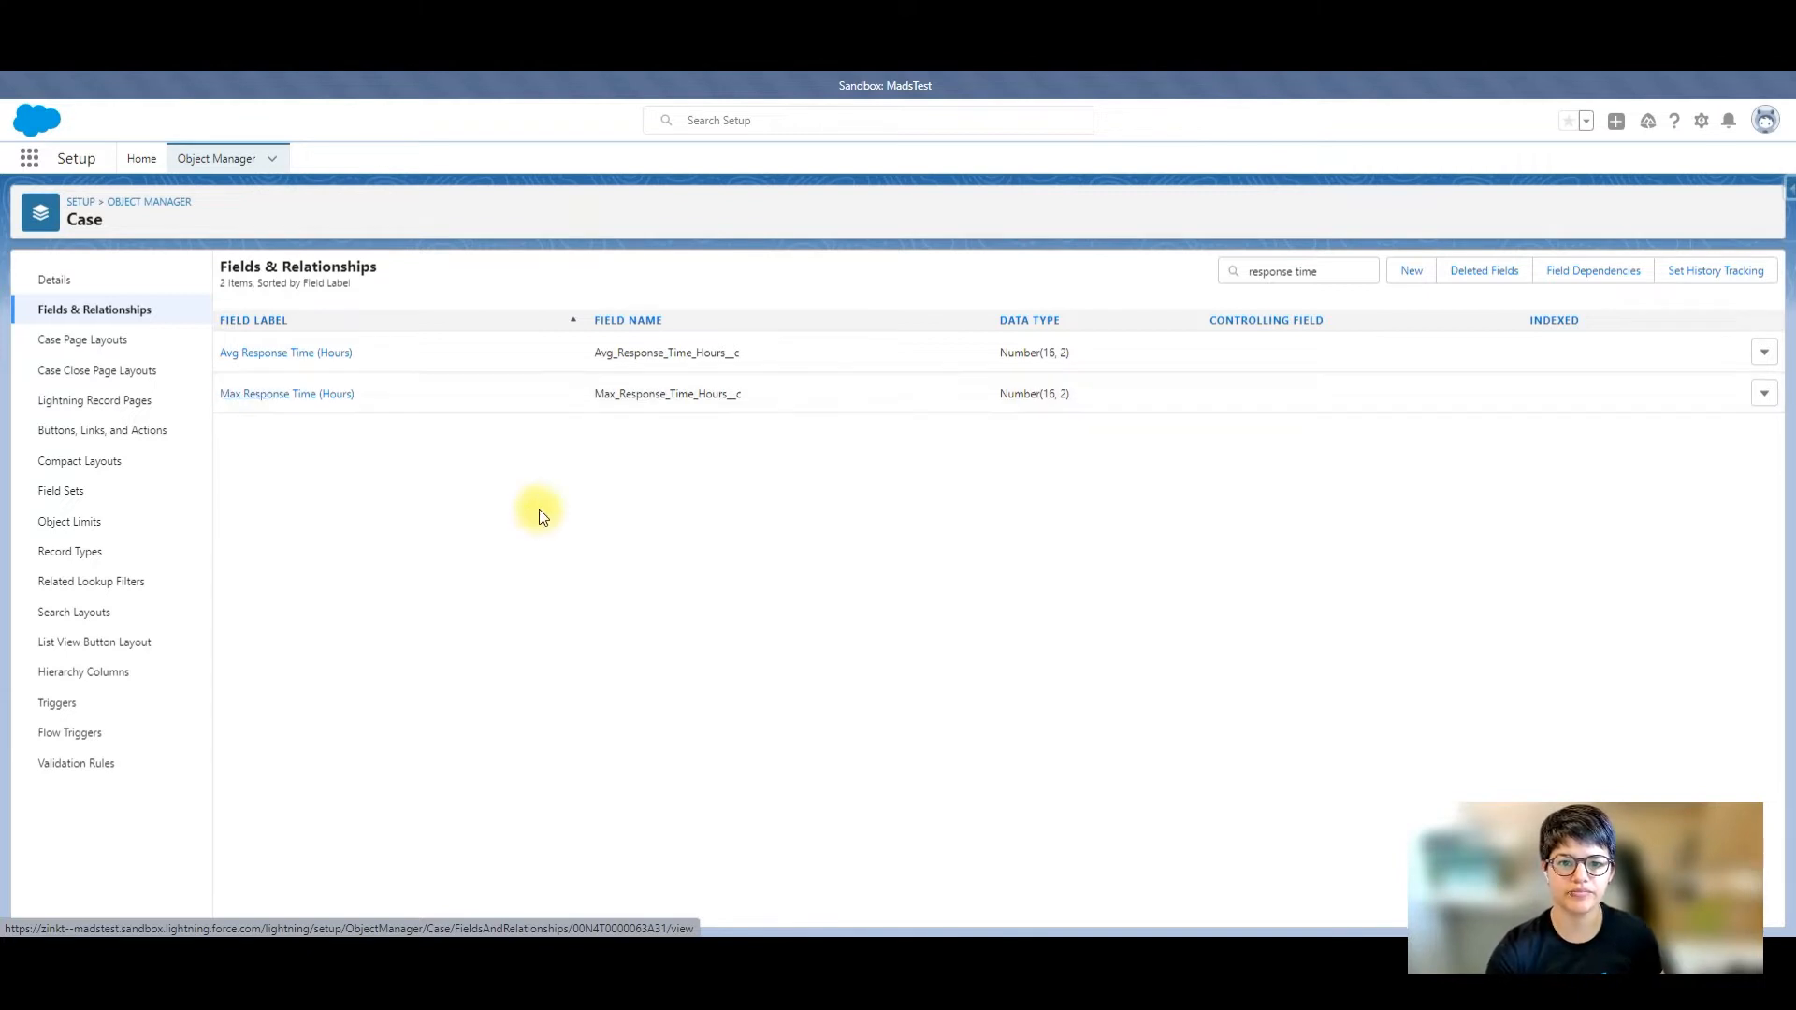
{"action": "mouse_move", "coordinate": [905, 258]}
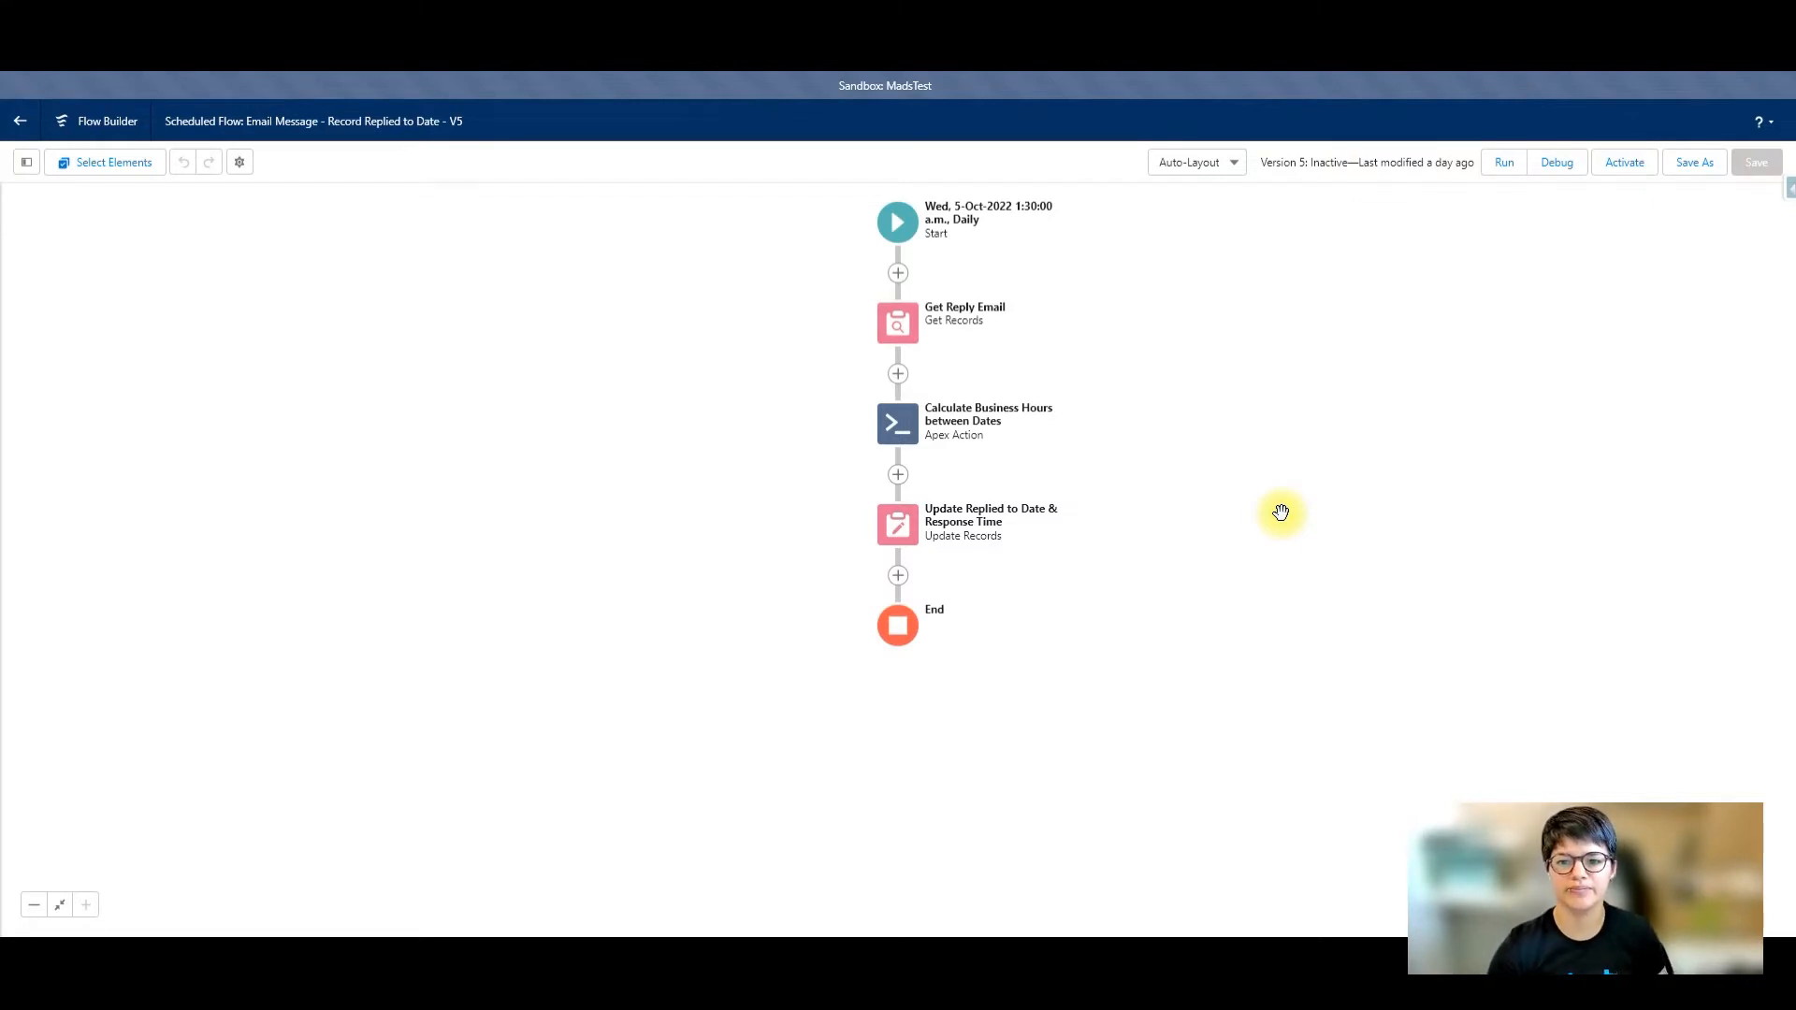
Step: Open the Start element's Email Message filter conditions and inspect the ParentId condition
{"action": "left_click", "coordinate": [897, 221]}
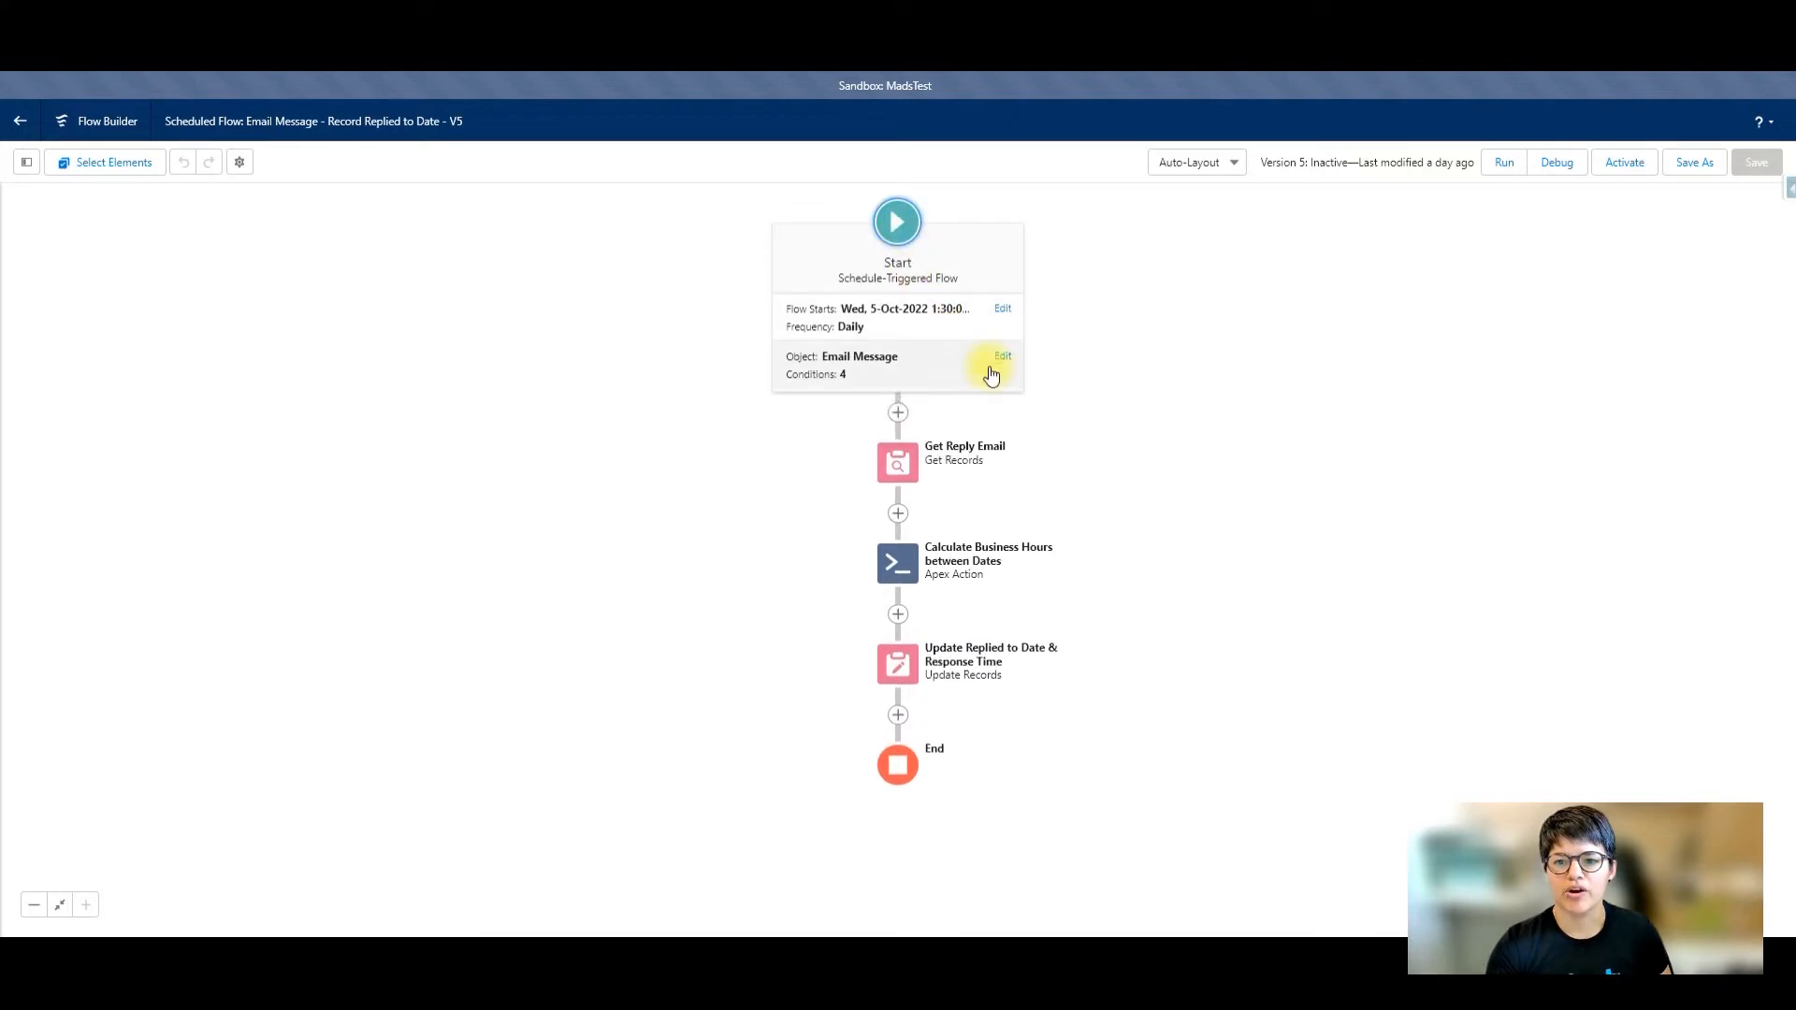
{"action": "left_click", "coordinate": [1002, 356]}
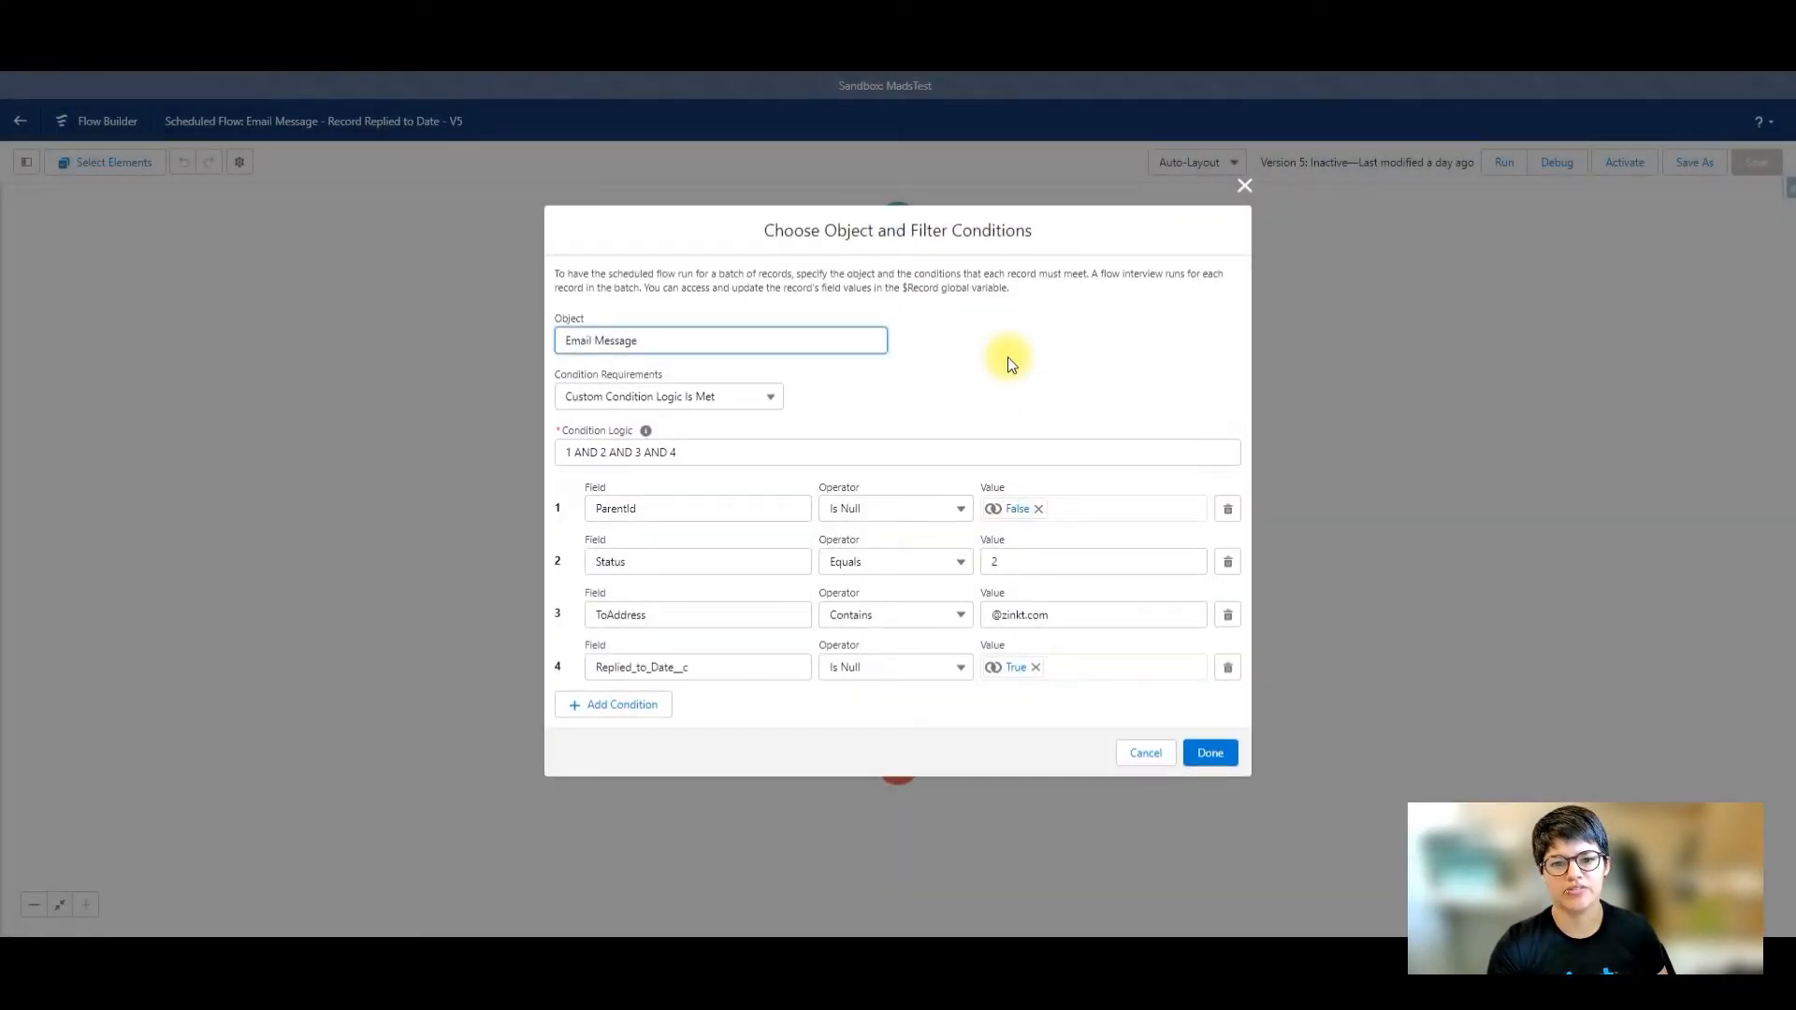
{"action": "mouse_move", "coordinate": [721, 515]}
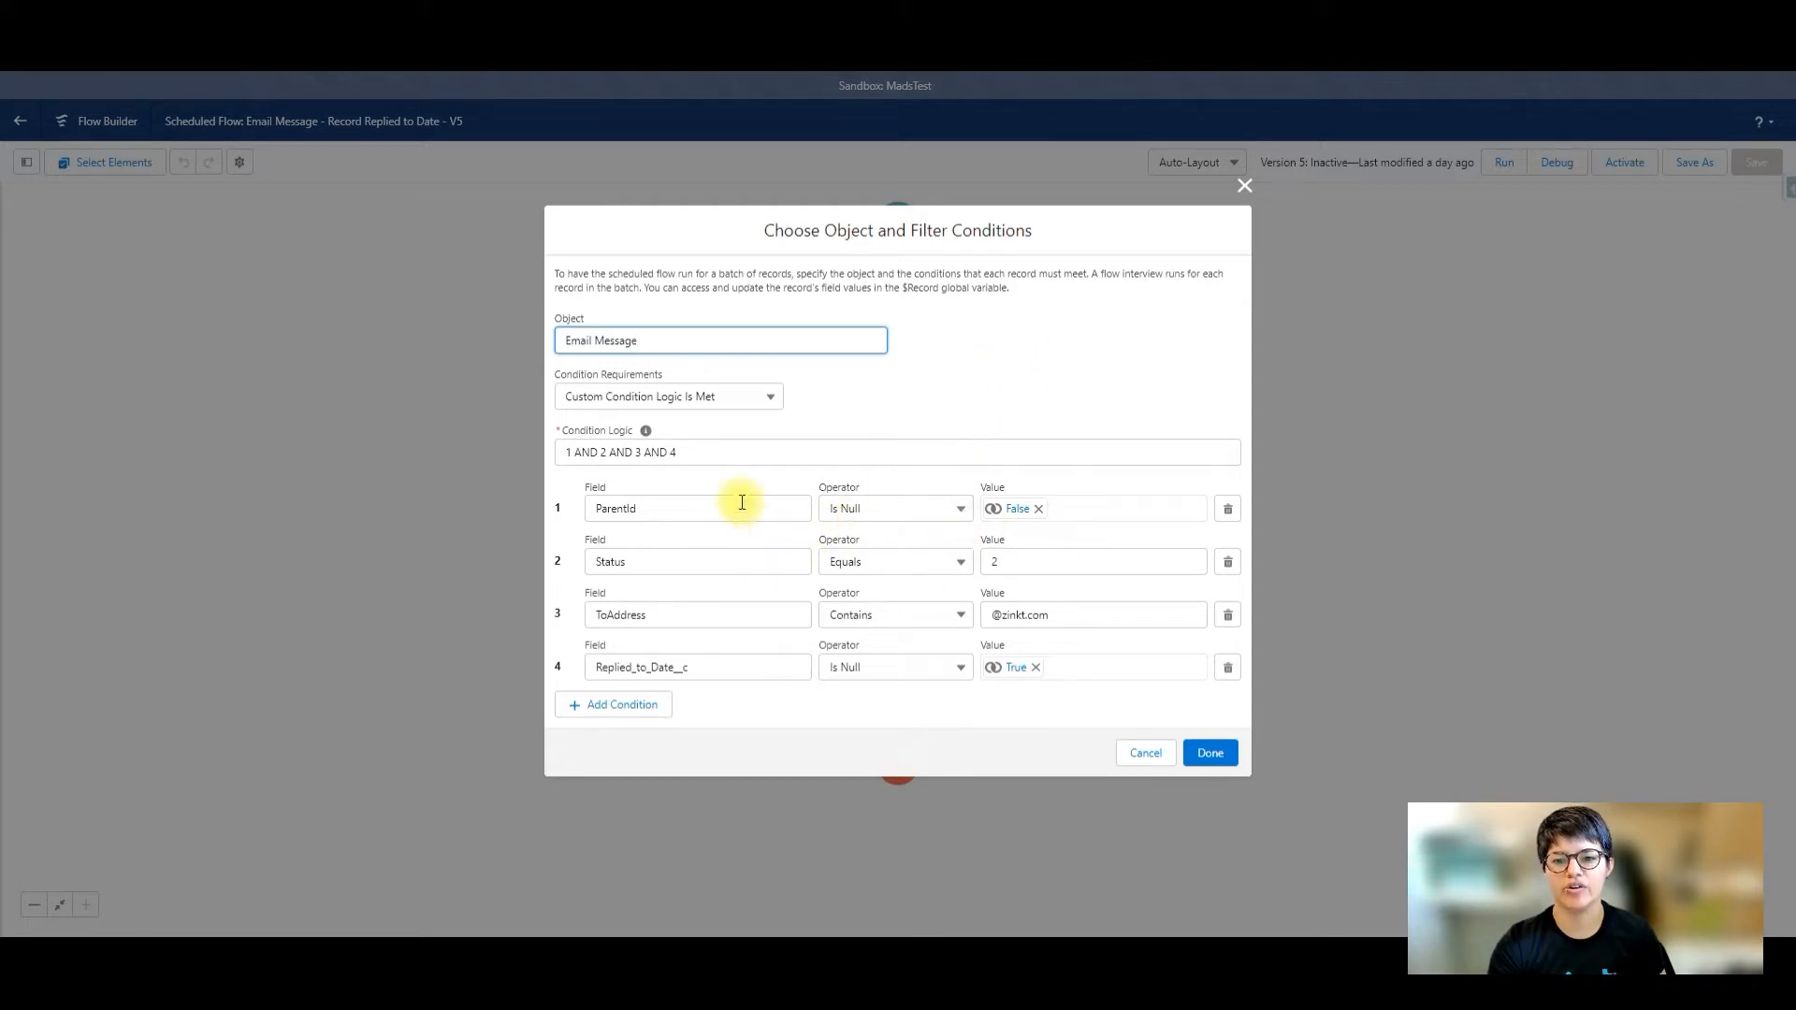
{"action": "left_click", "coordinate": [695, 509]}
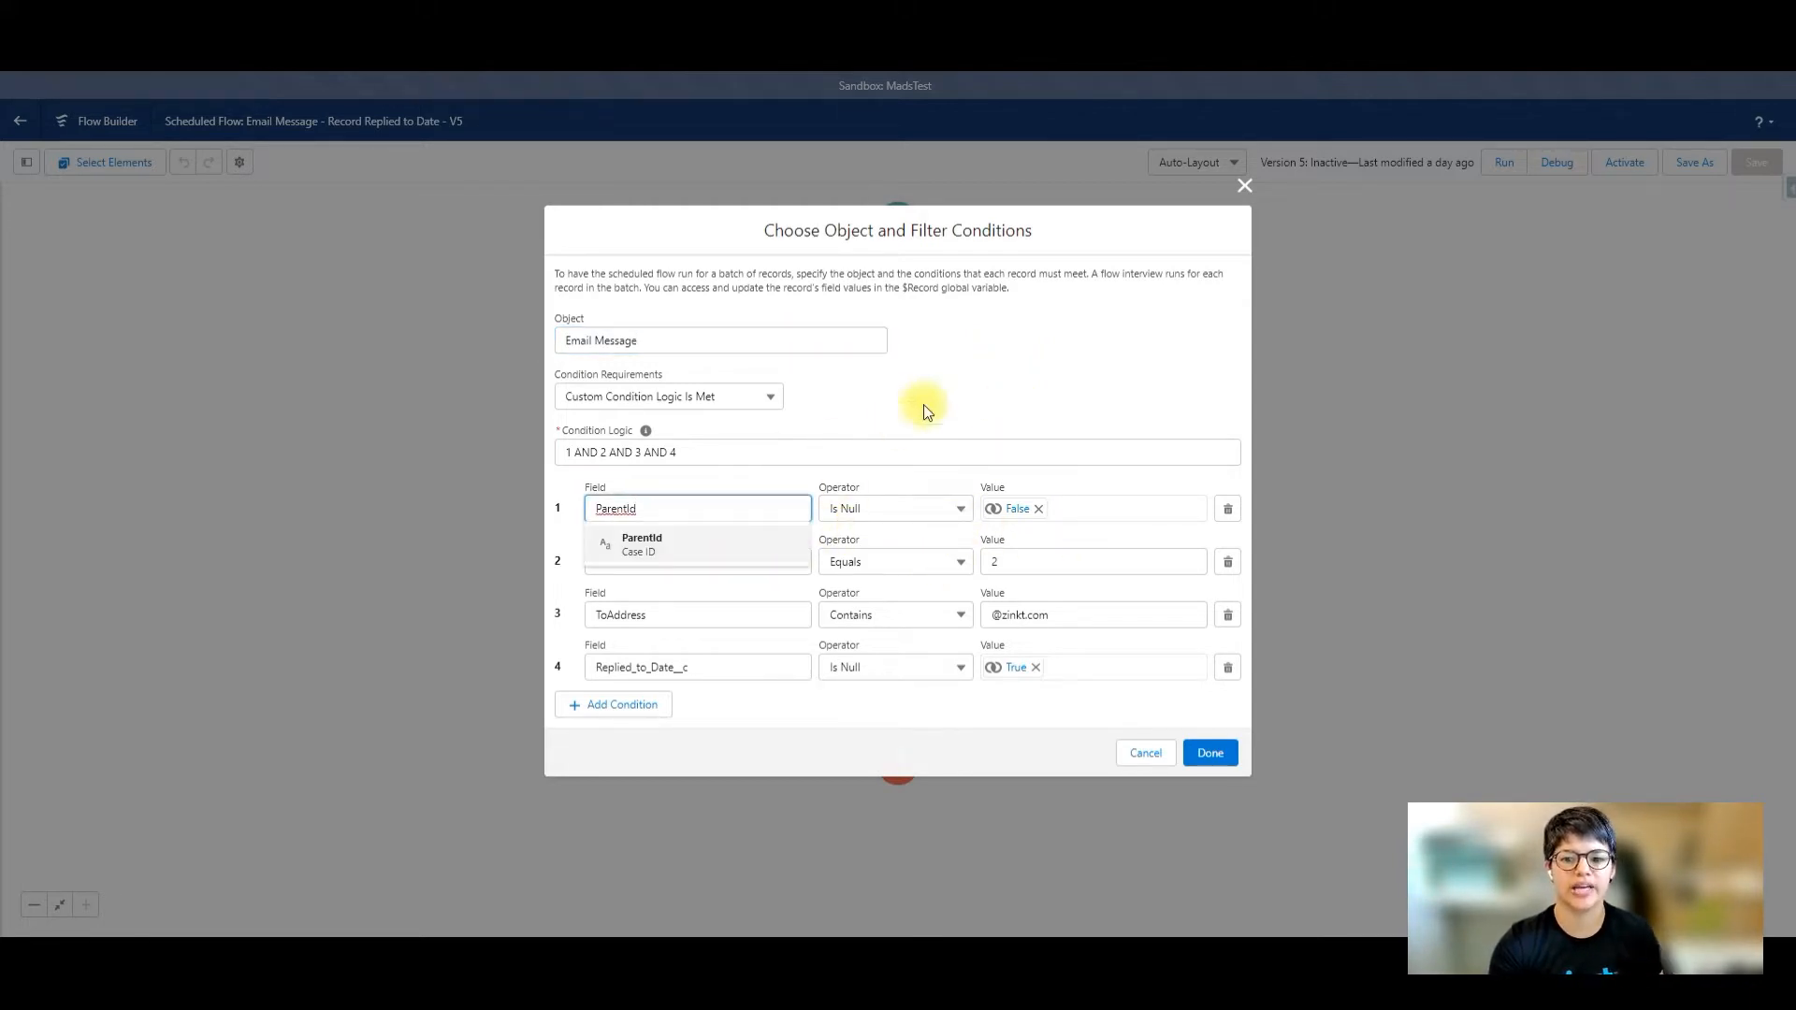
{"action": "left_click", "coordinate": [609, 561]}
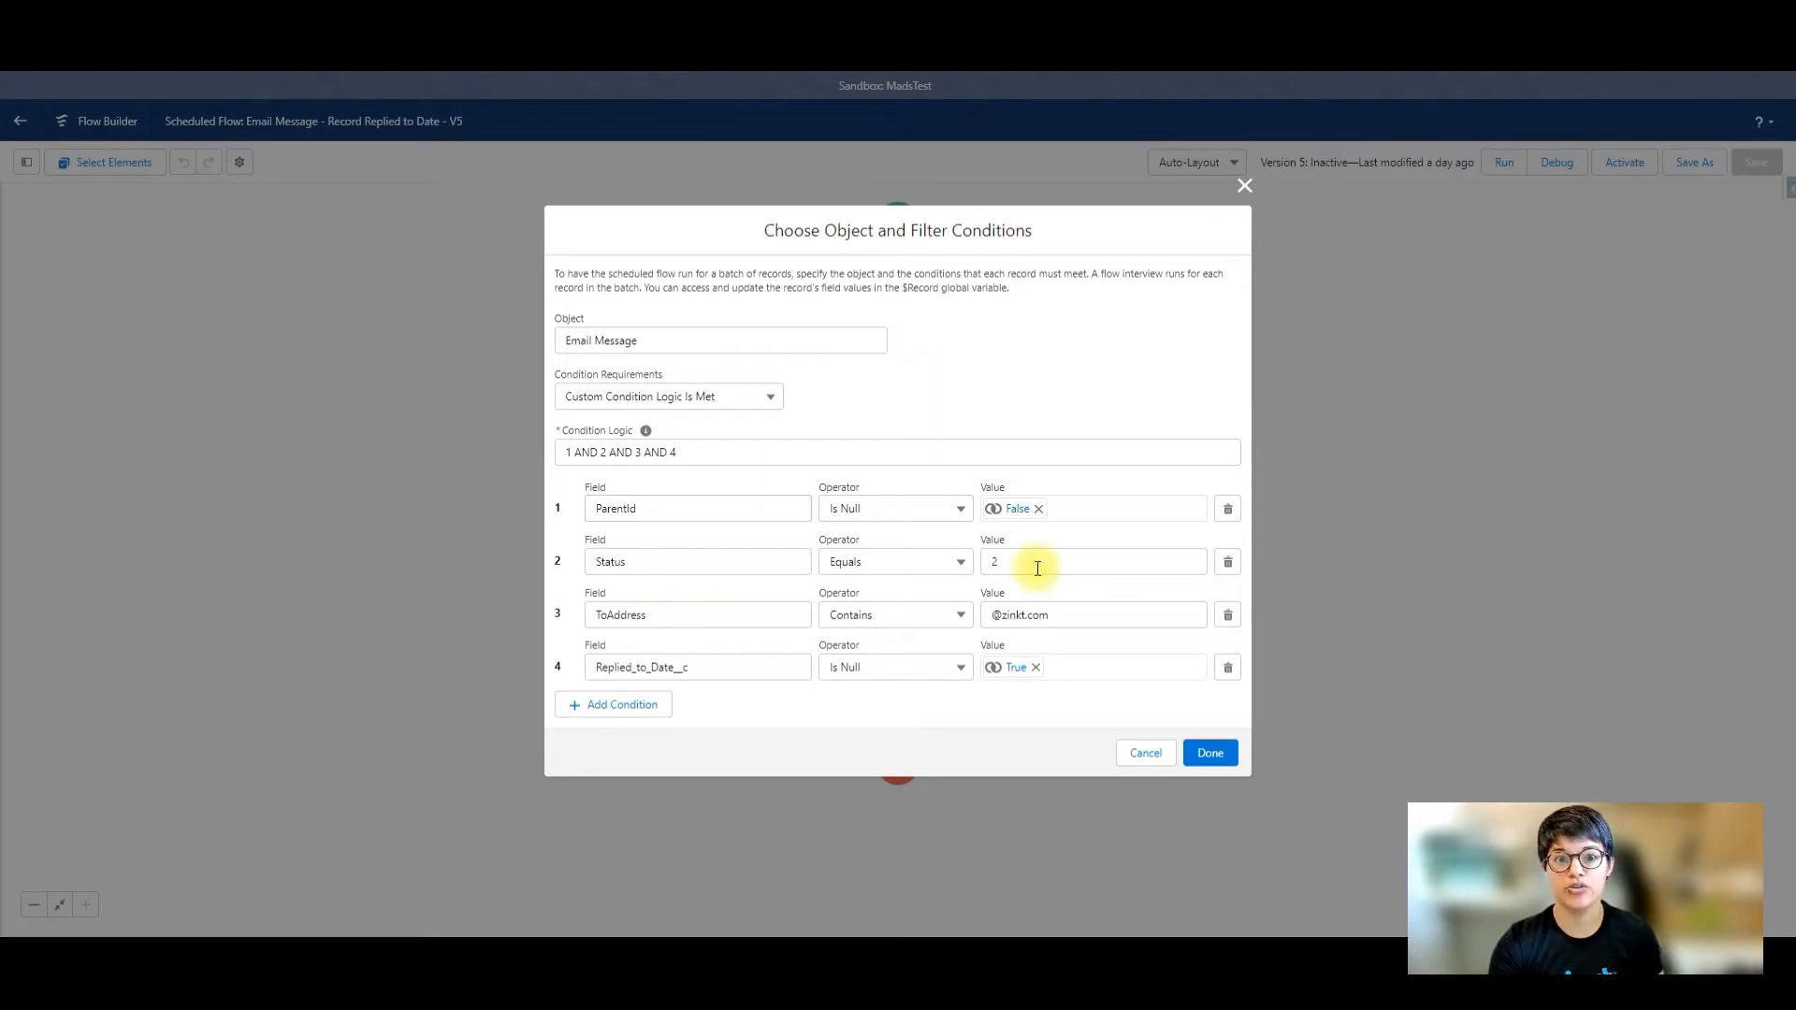
{"action": "mouse_move", "coordinate": [1082, 343]}
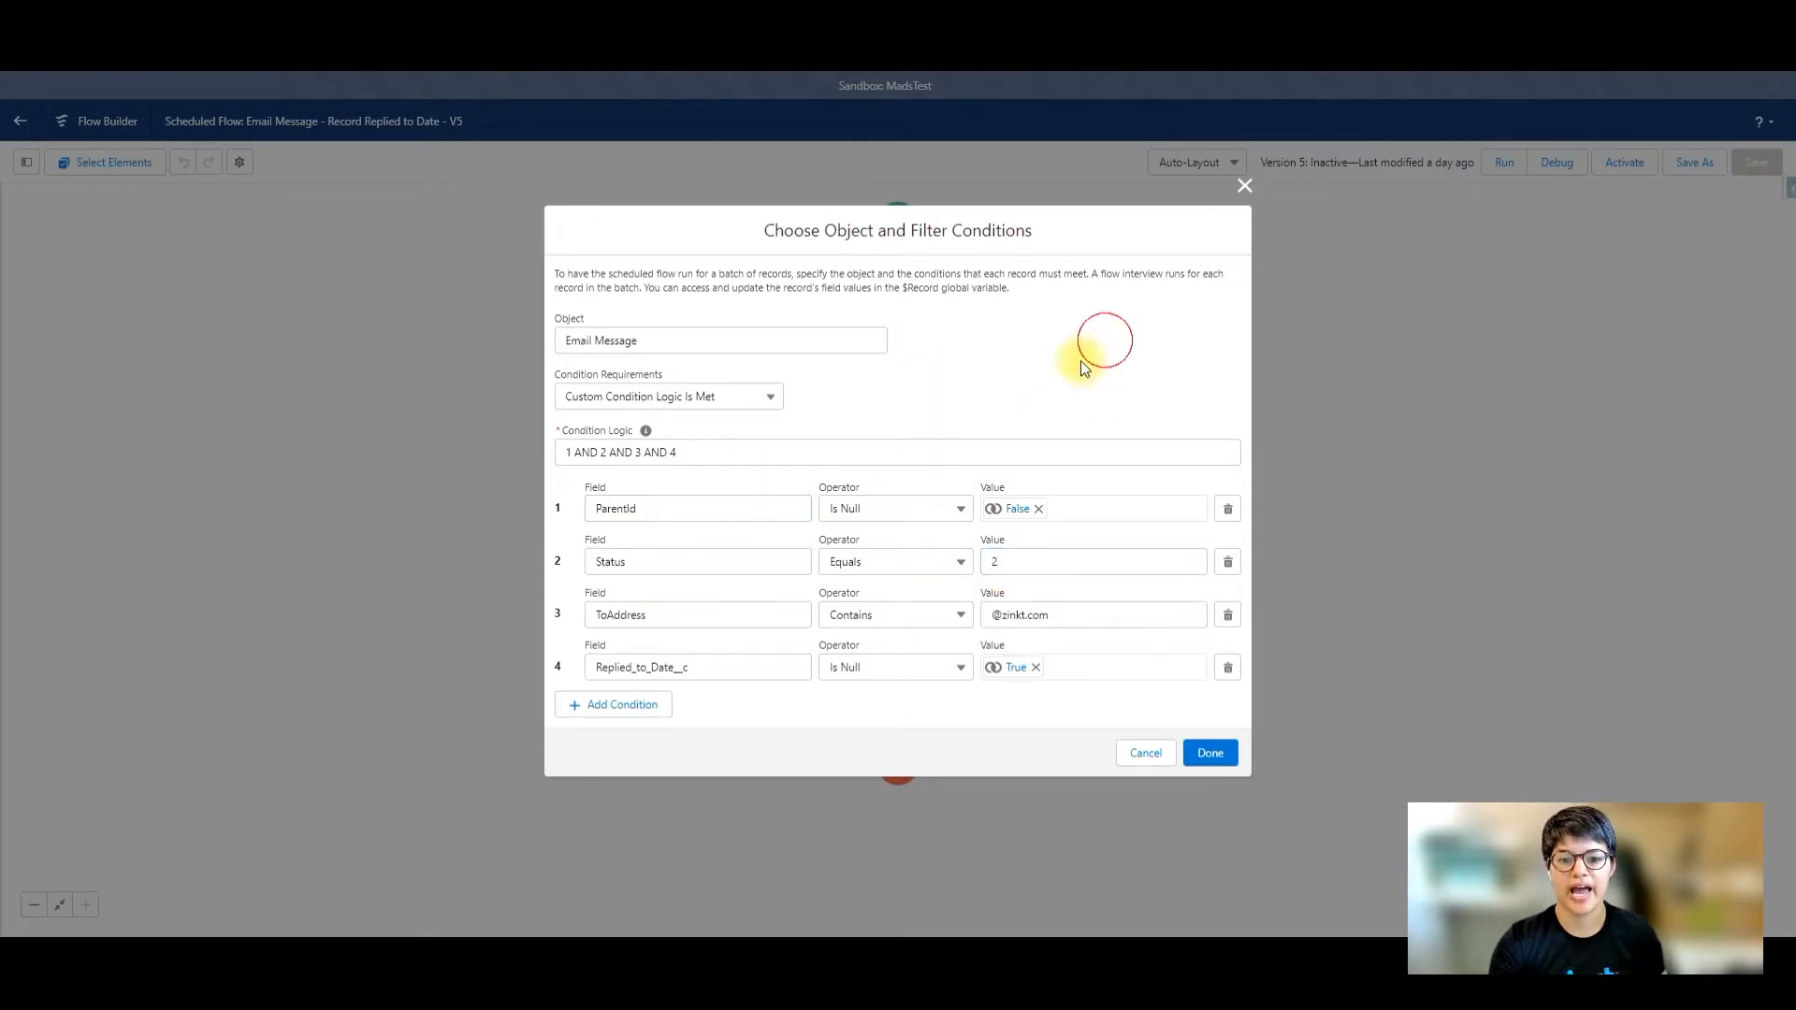
{"action": "mouse_move", "coordinate": [973, 617]}
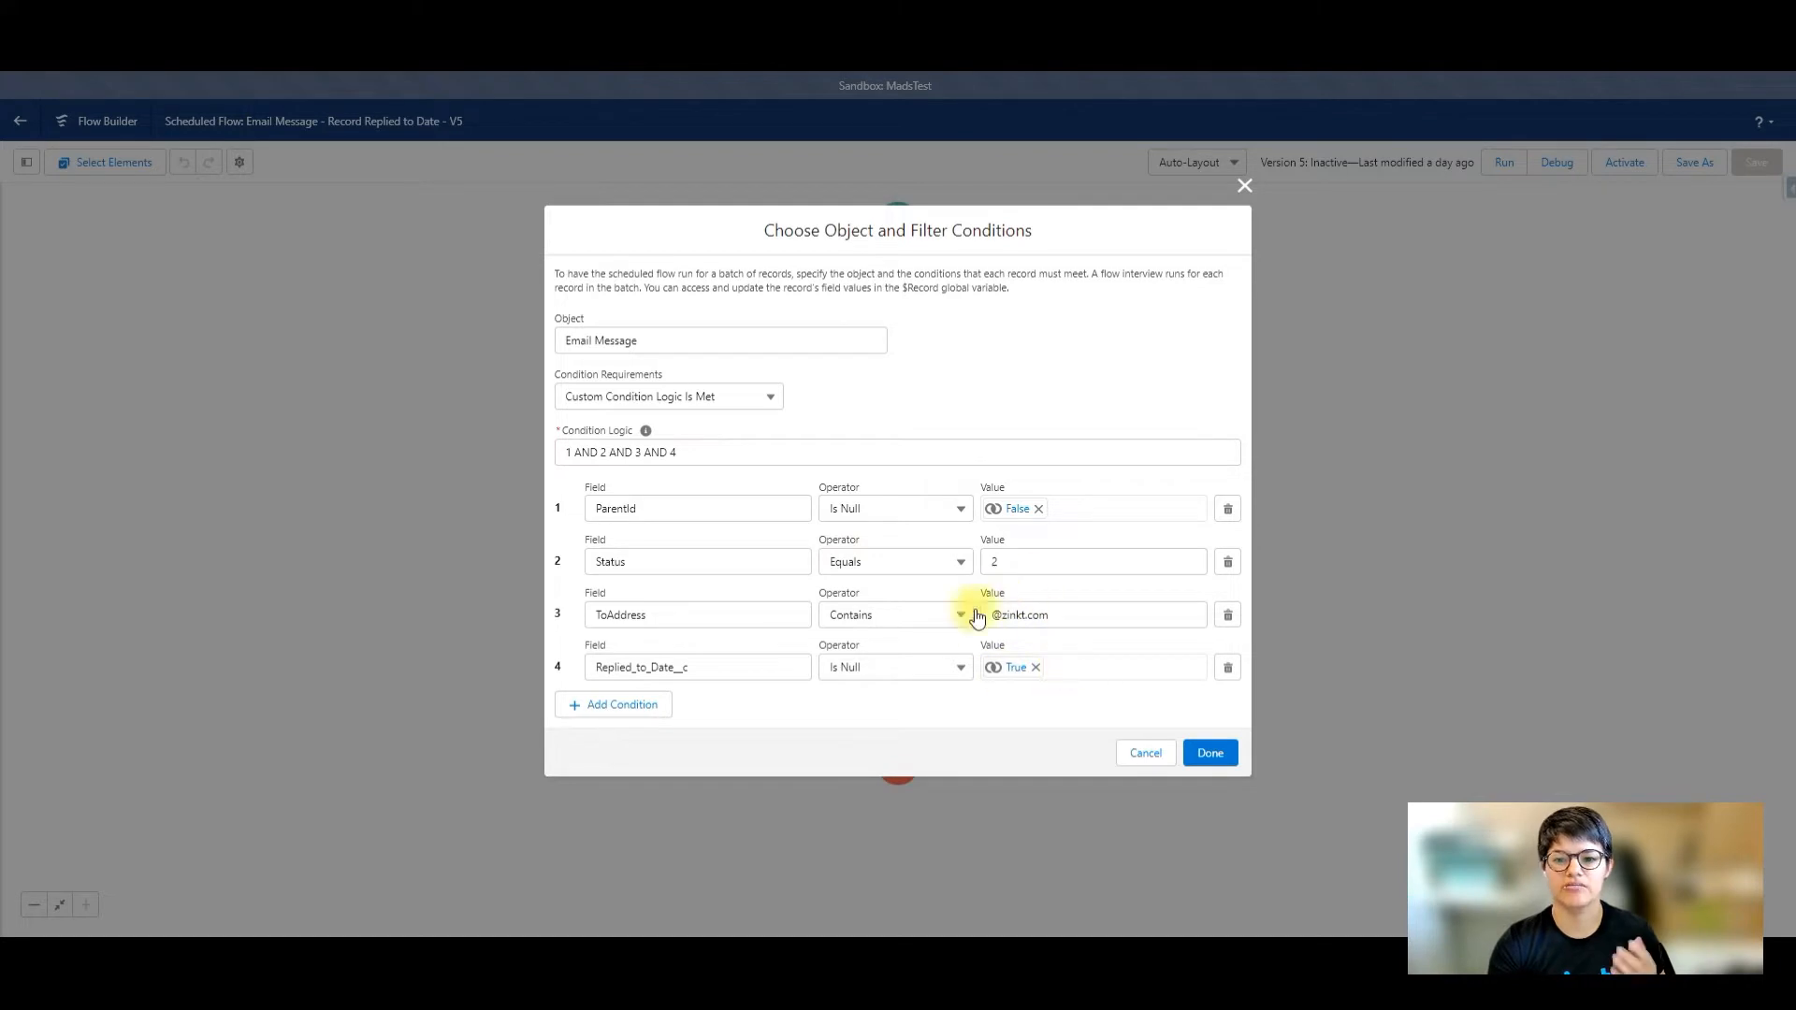
{"action": "mouse_move", "coordinate": [991, 606]}
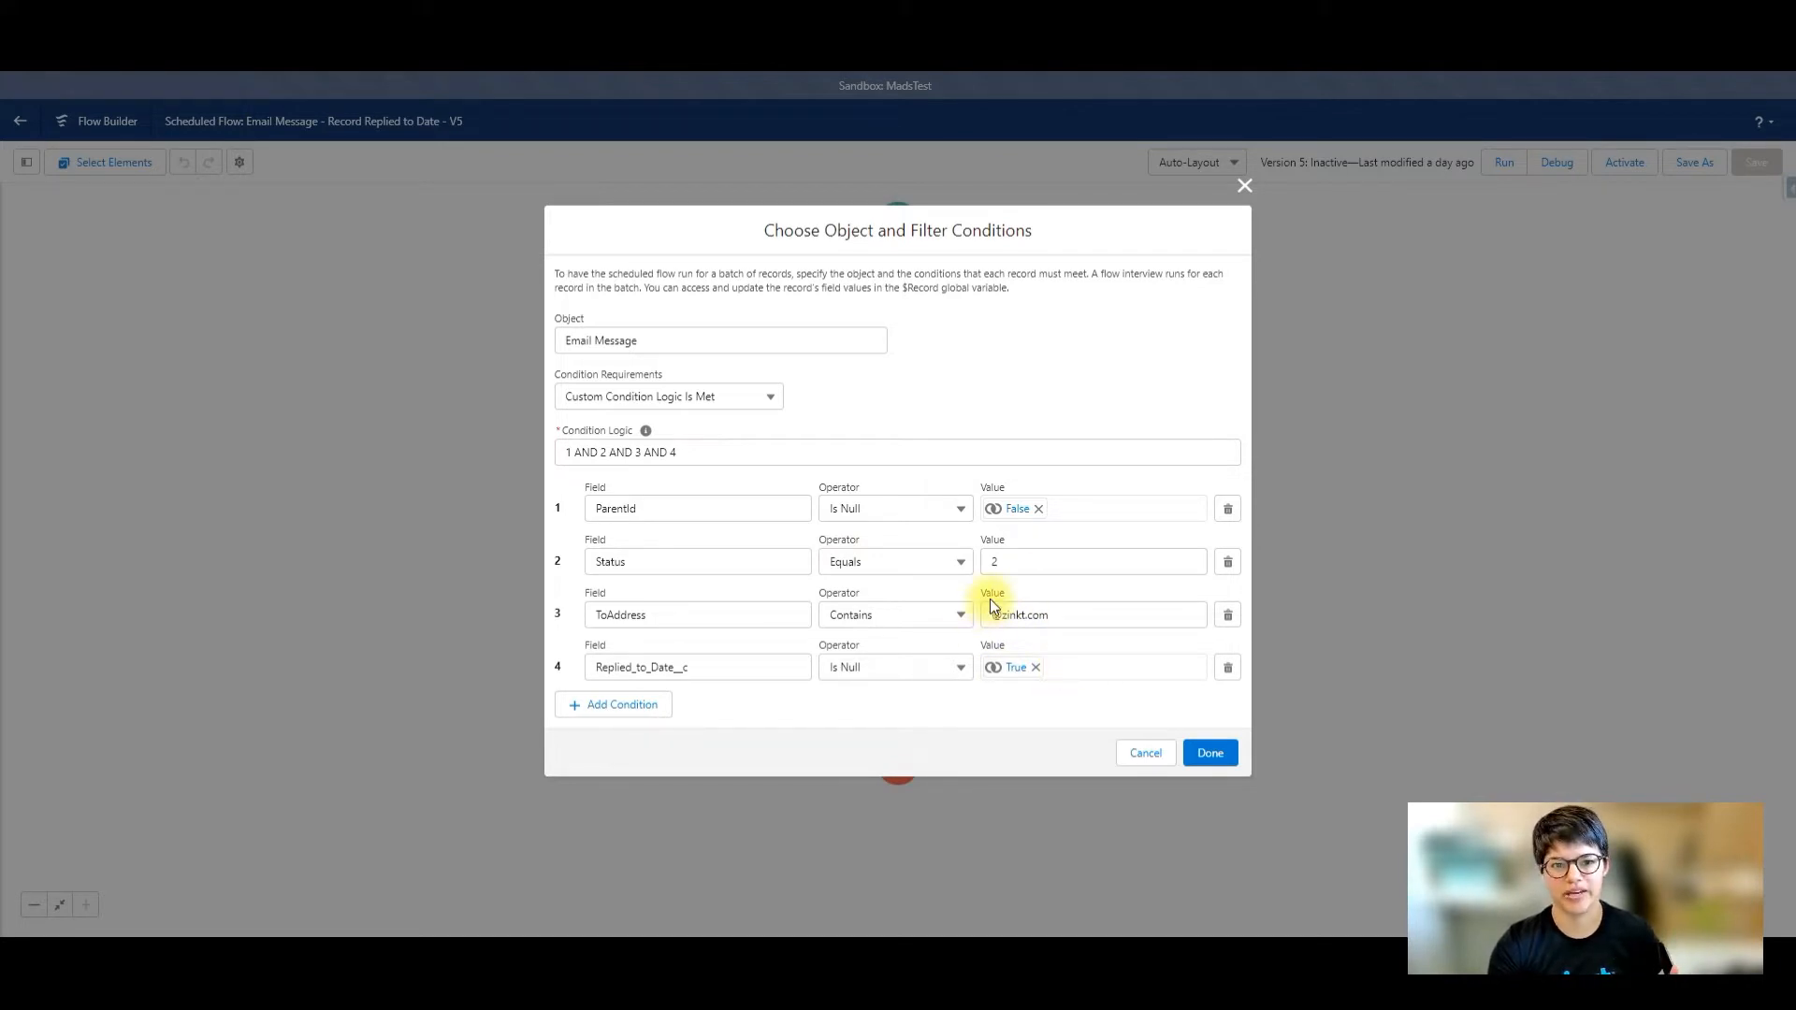
{"action": "mouse_move", "coordinate": [928, 668]}
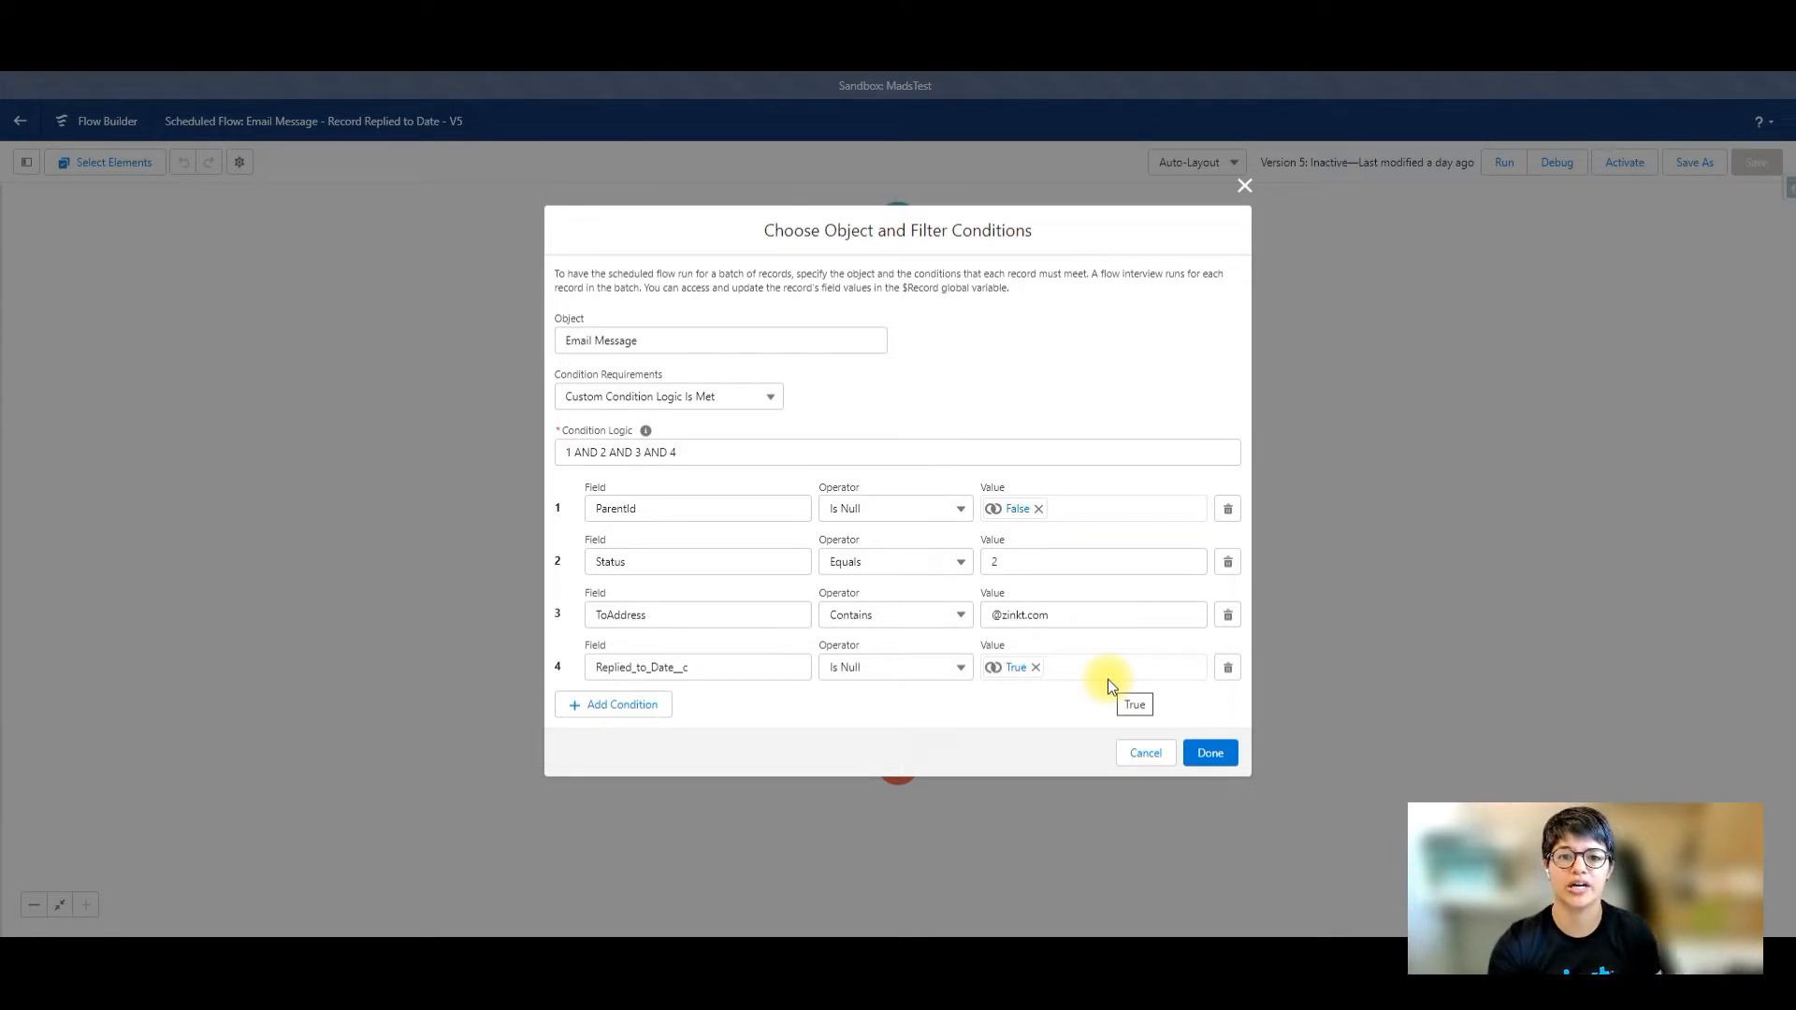
Step: Review Get Reply Email: ReplyToEmailMessageId filter, ascending MessageDate sort, stored ID and MessageDate
{"action": "left_click", "coordinate": [1209, 752]}
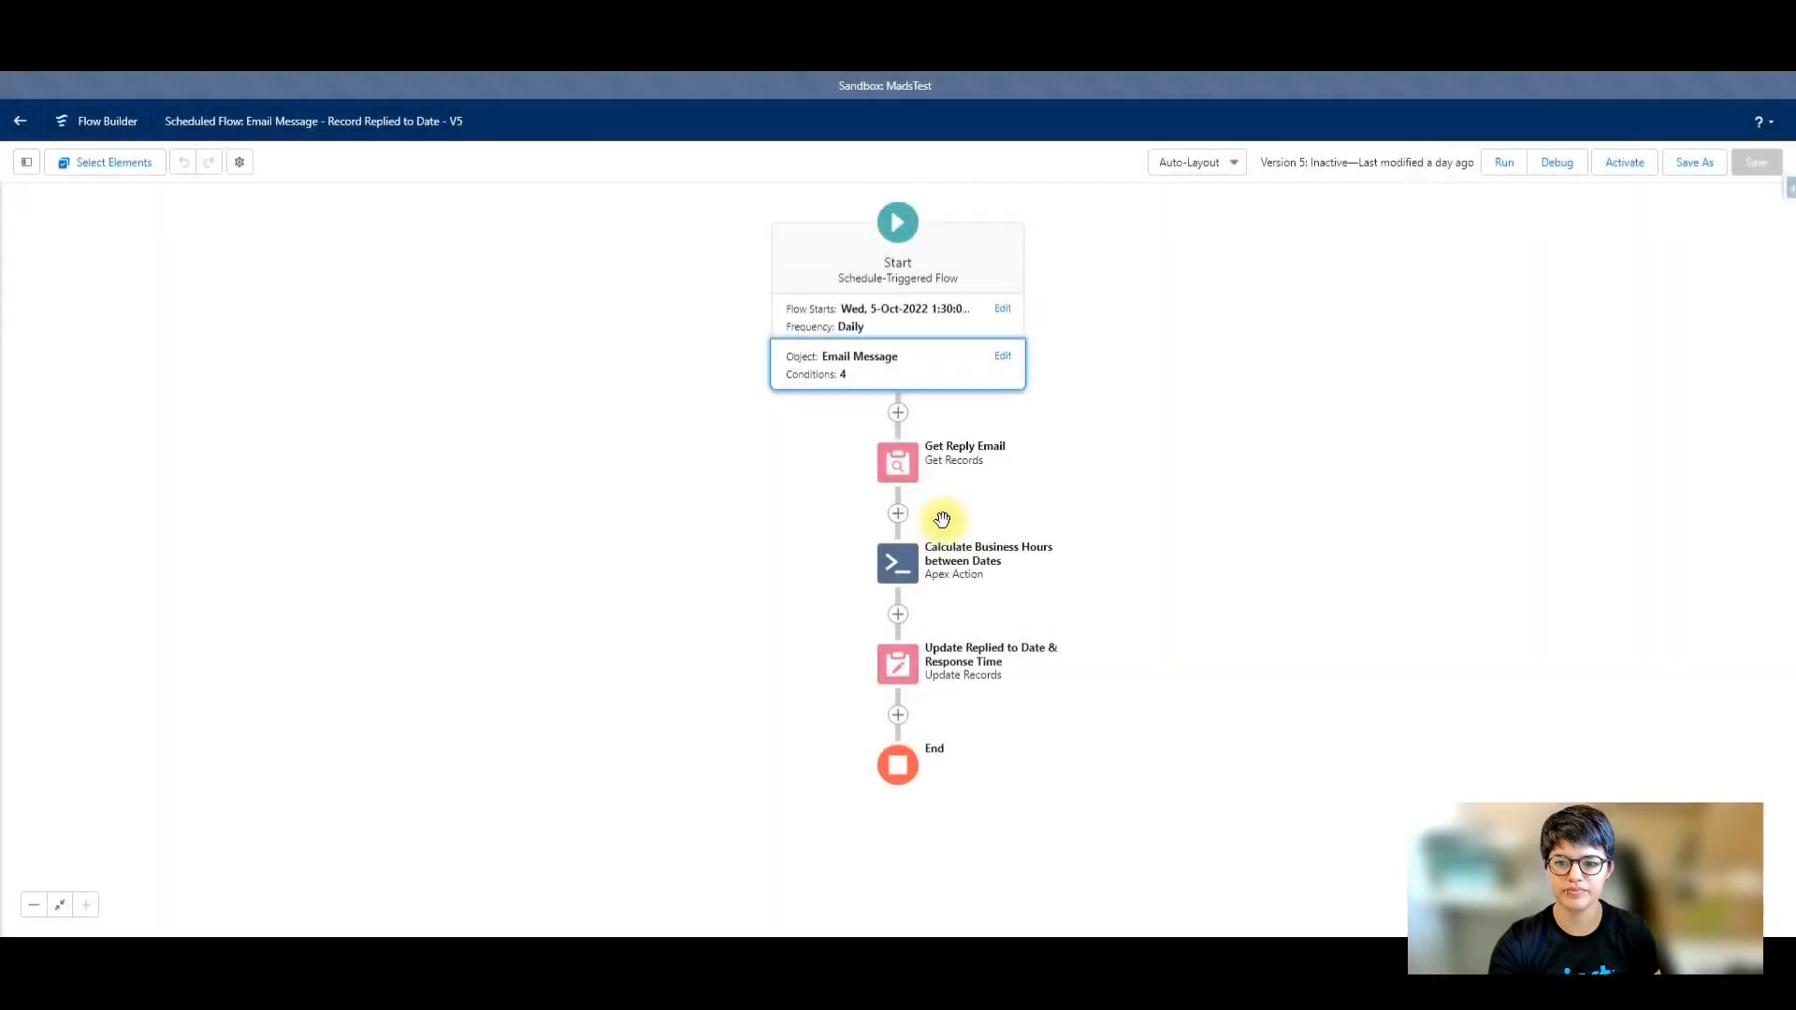
{"action": "mouse_move", "coordinate": [897, 463]}
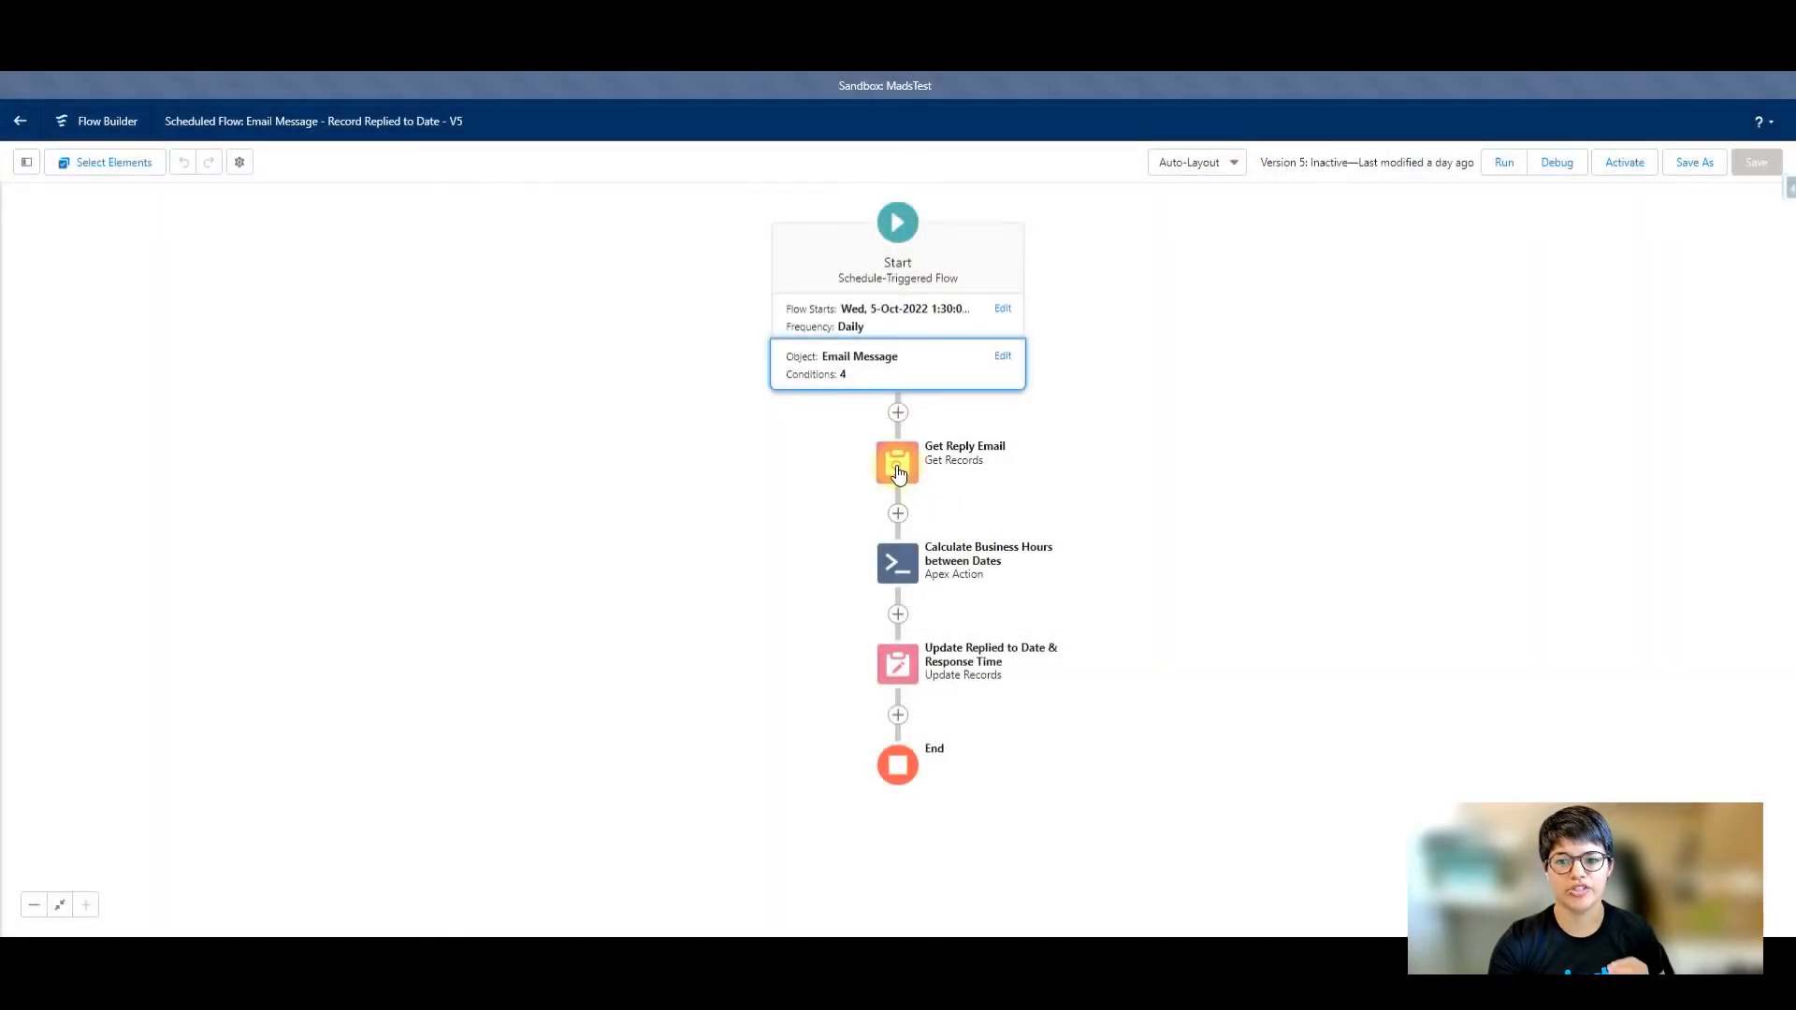
{"action": "double_click", "coordinate": [896, 463]}
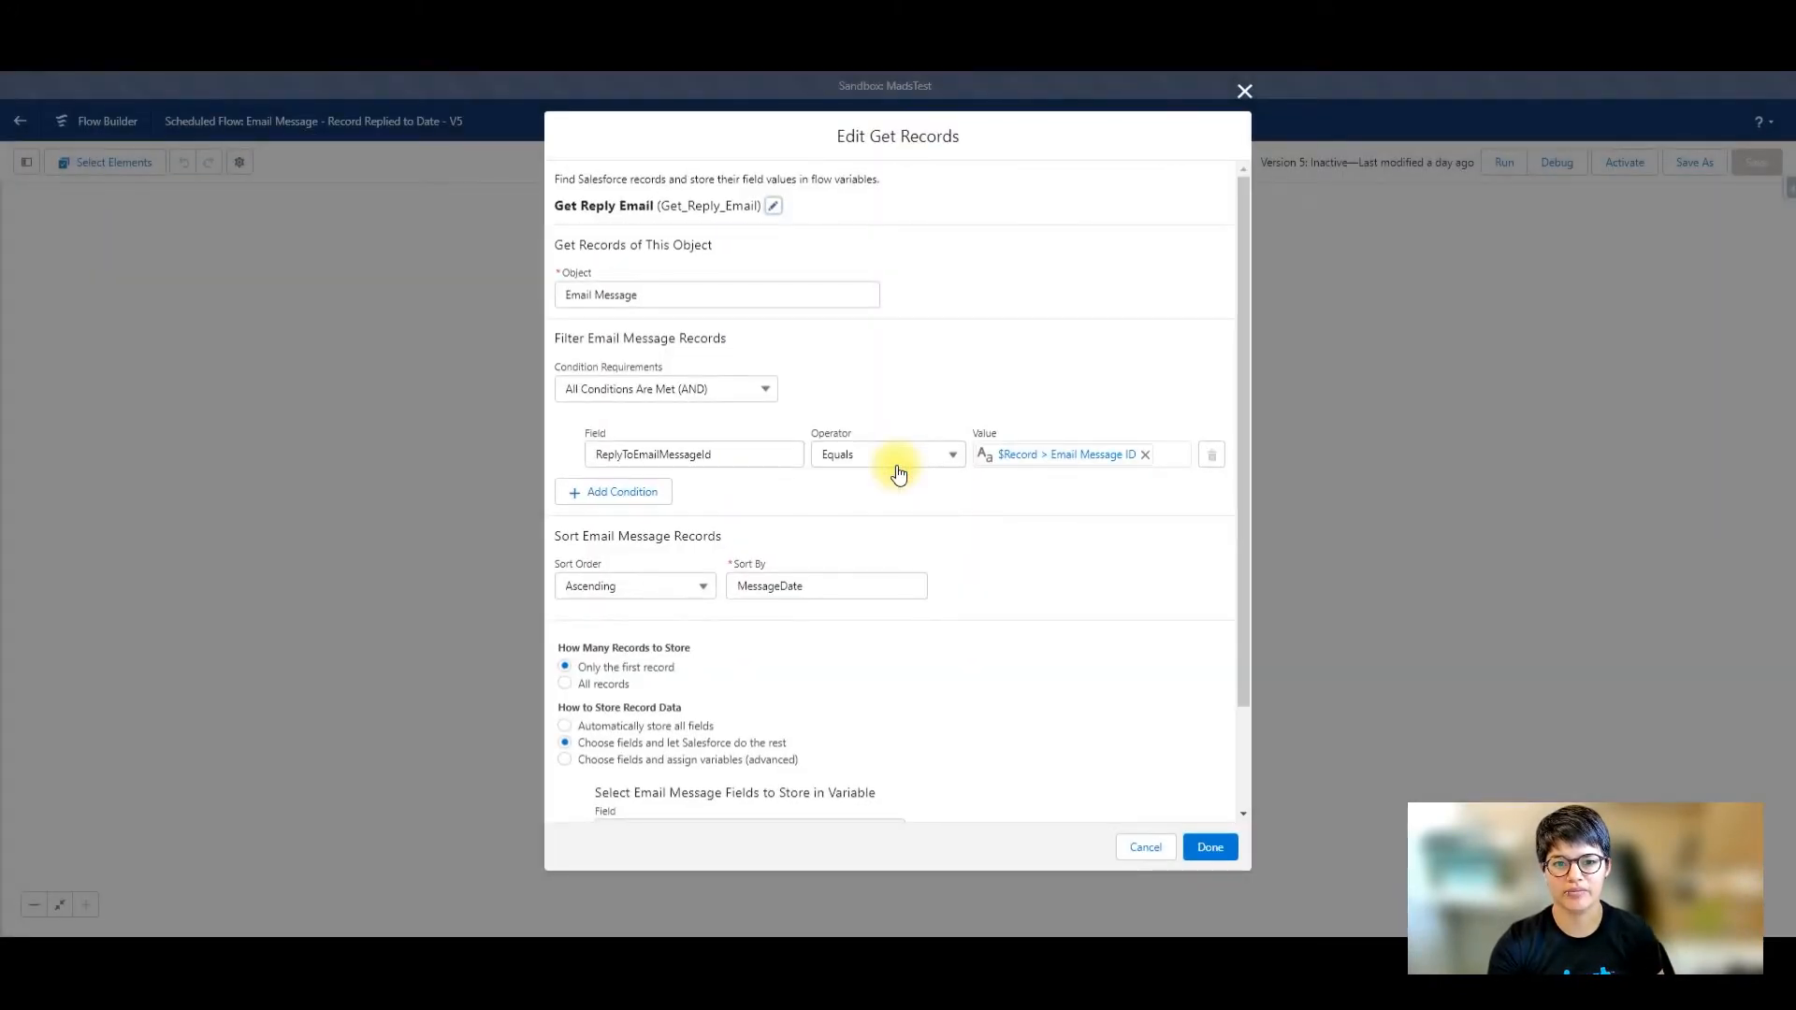
{"action": "mouse_move", "coordinate": [1044, 336]}
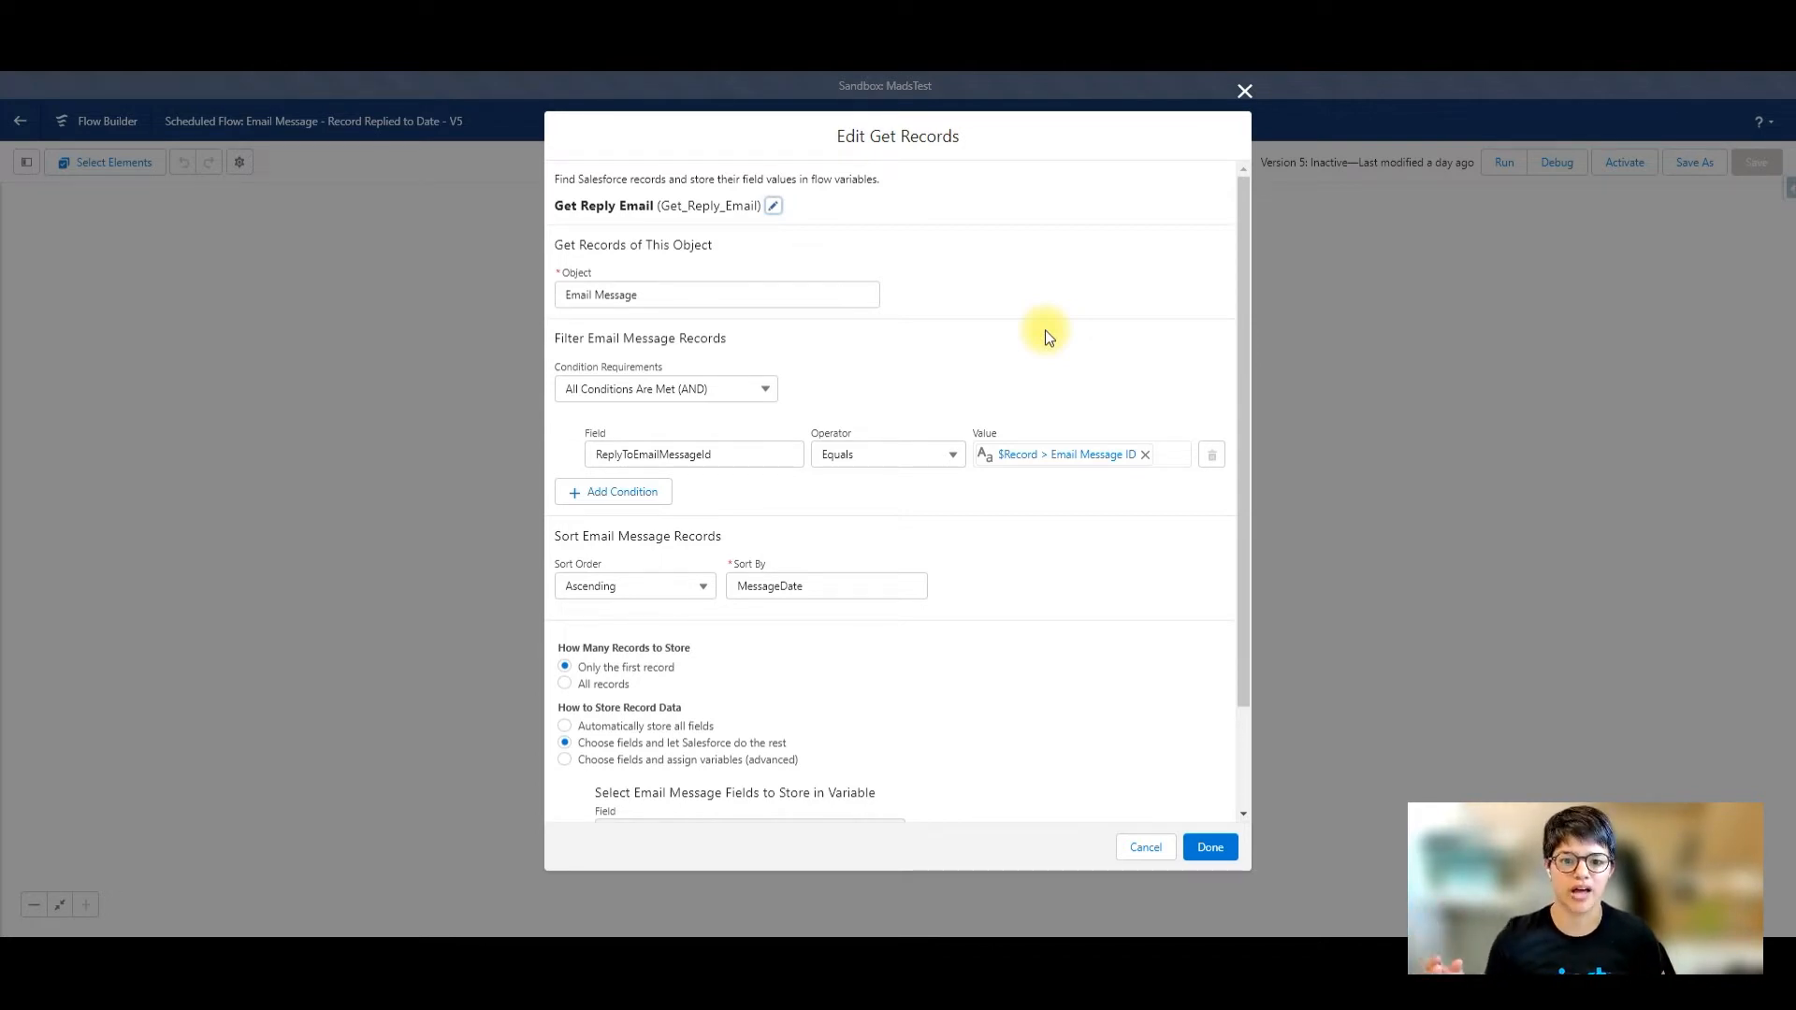
{"action": "mouse_move", "coordinate": [876, 373]}
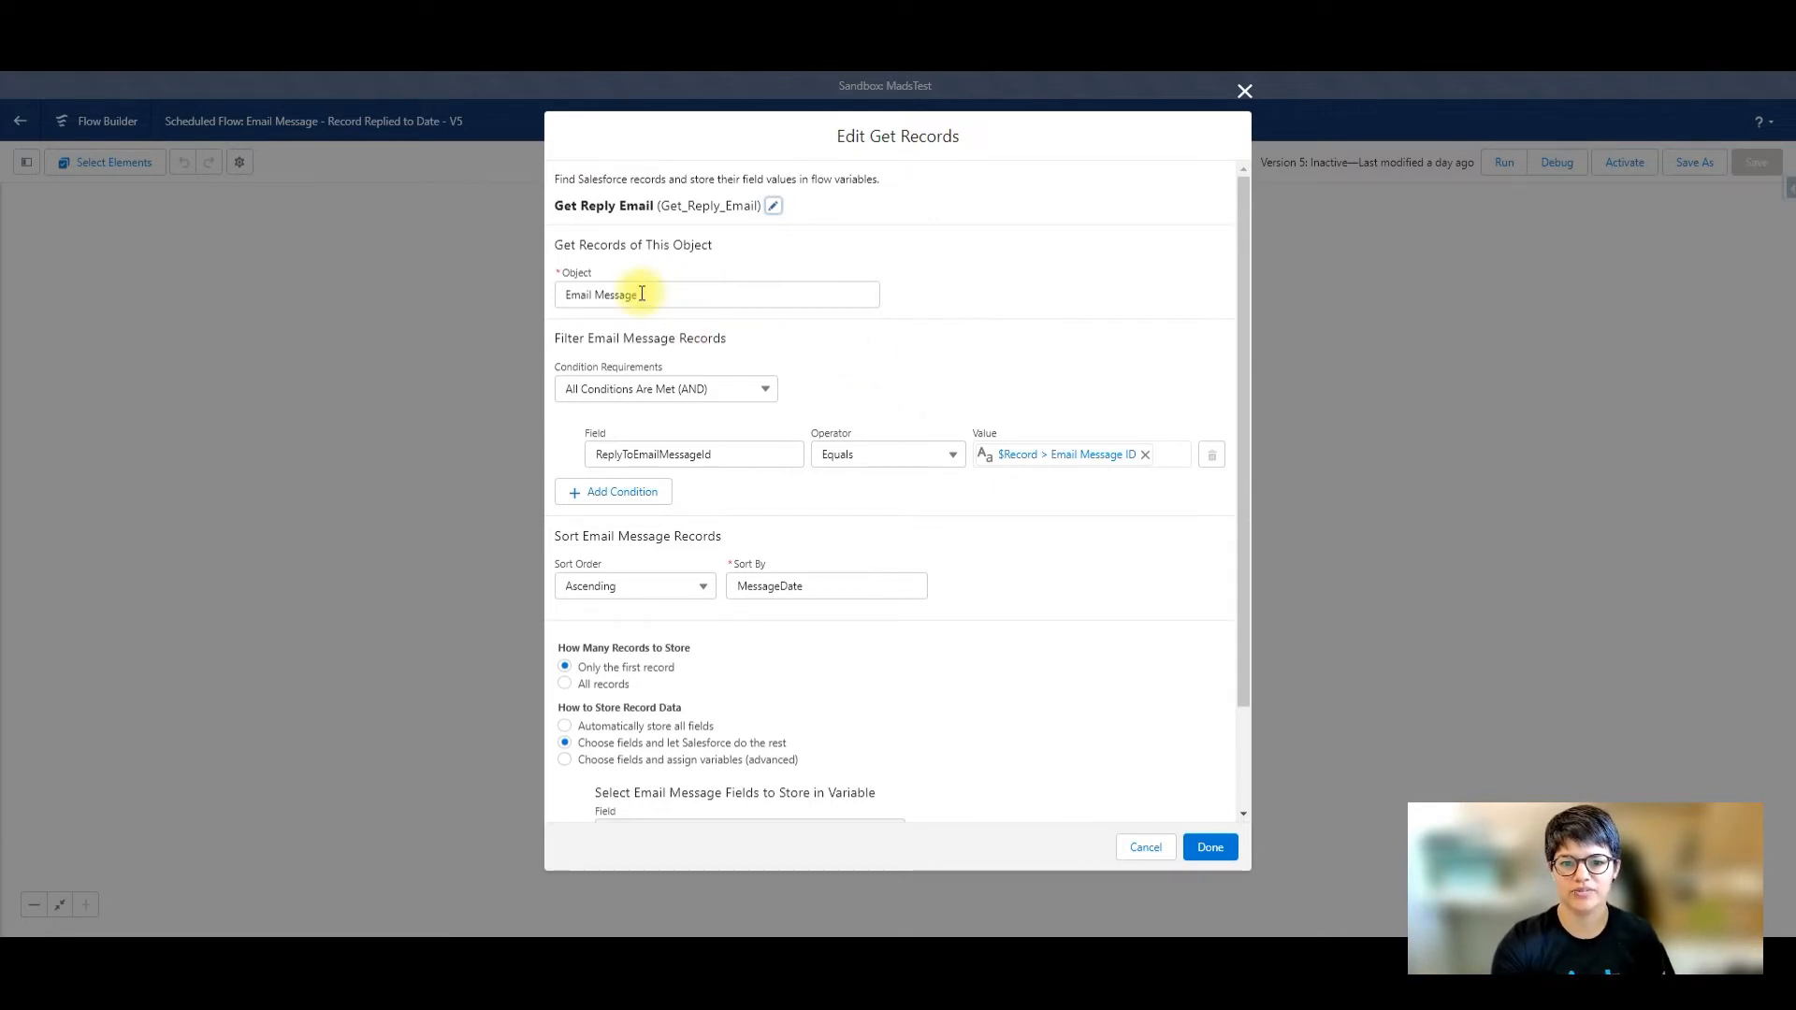
{"action": "mouse_move", "coordinate": [721, 506]}
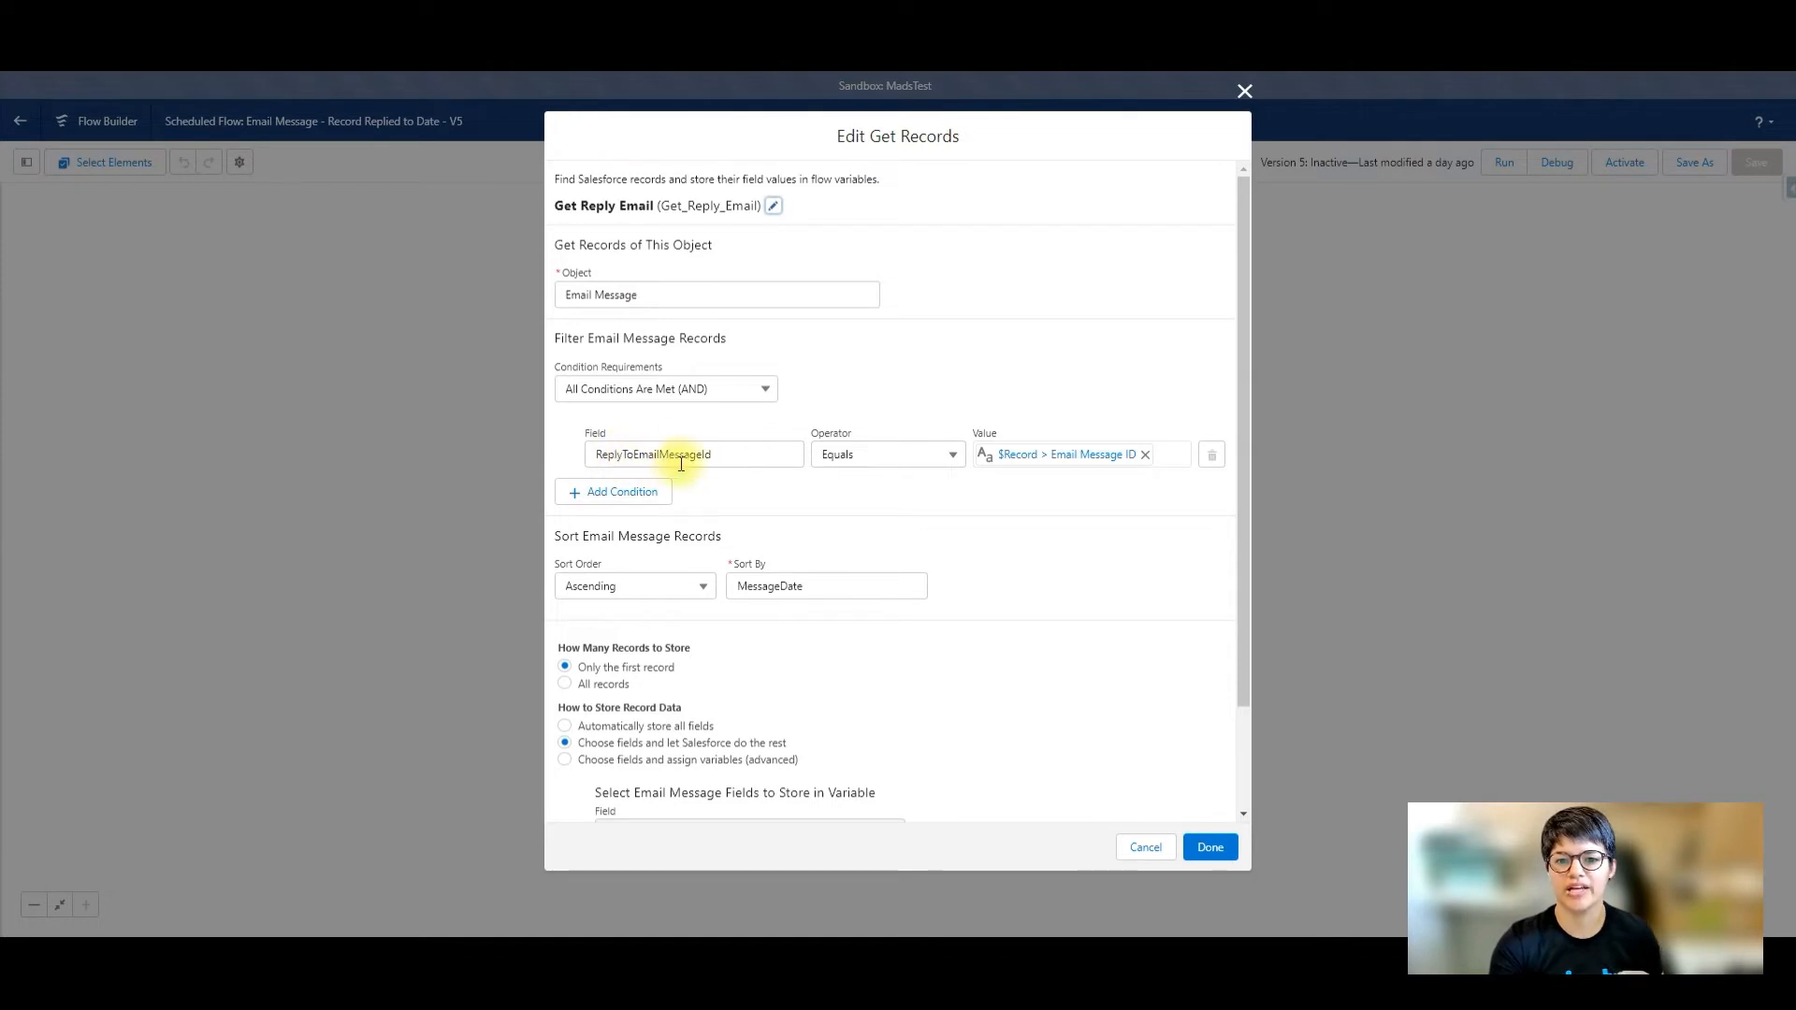
{"action": "mouse_move", "coordinate": [1054, 487]}
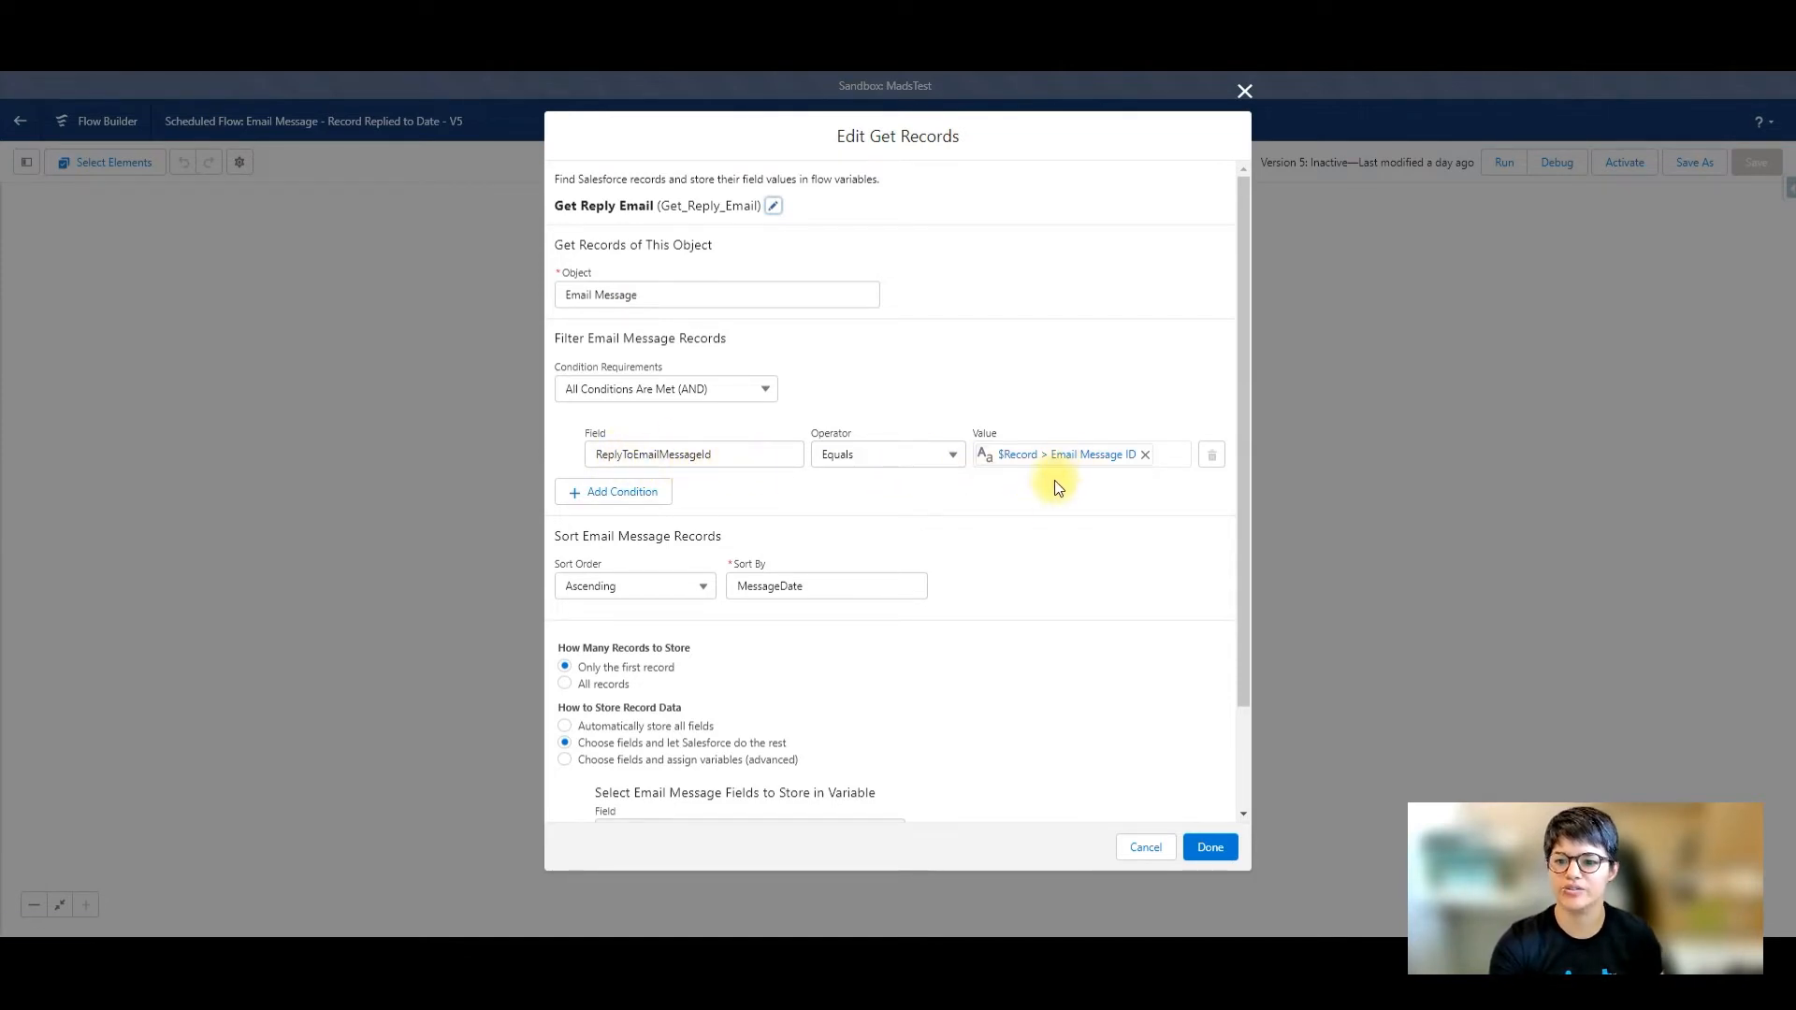
{"action": "mouse_move", "coordinate": [1001, 592]}
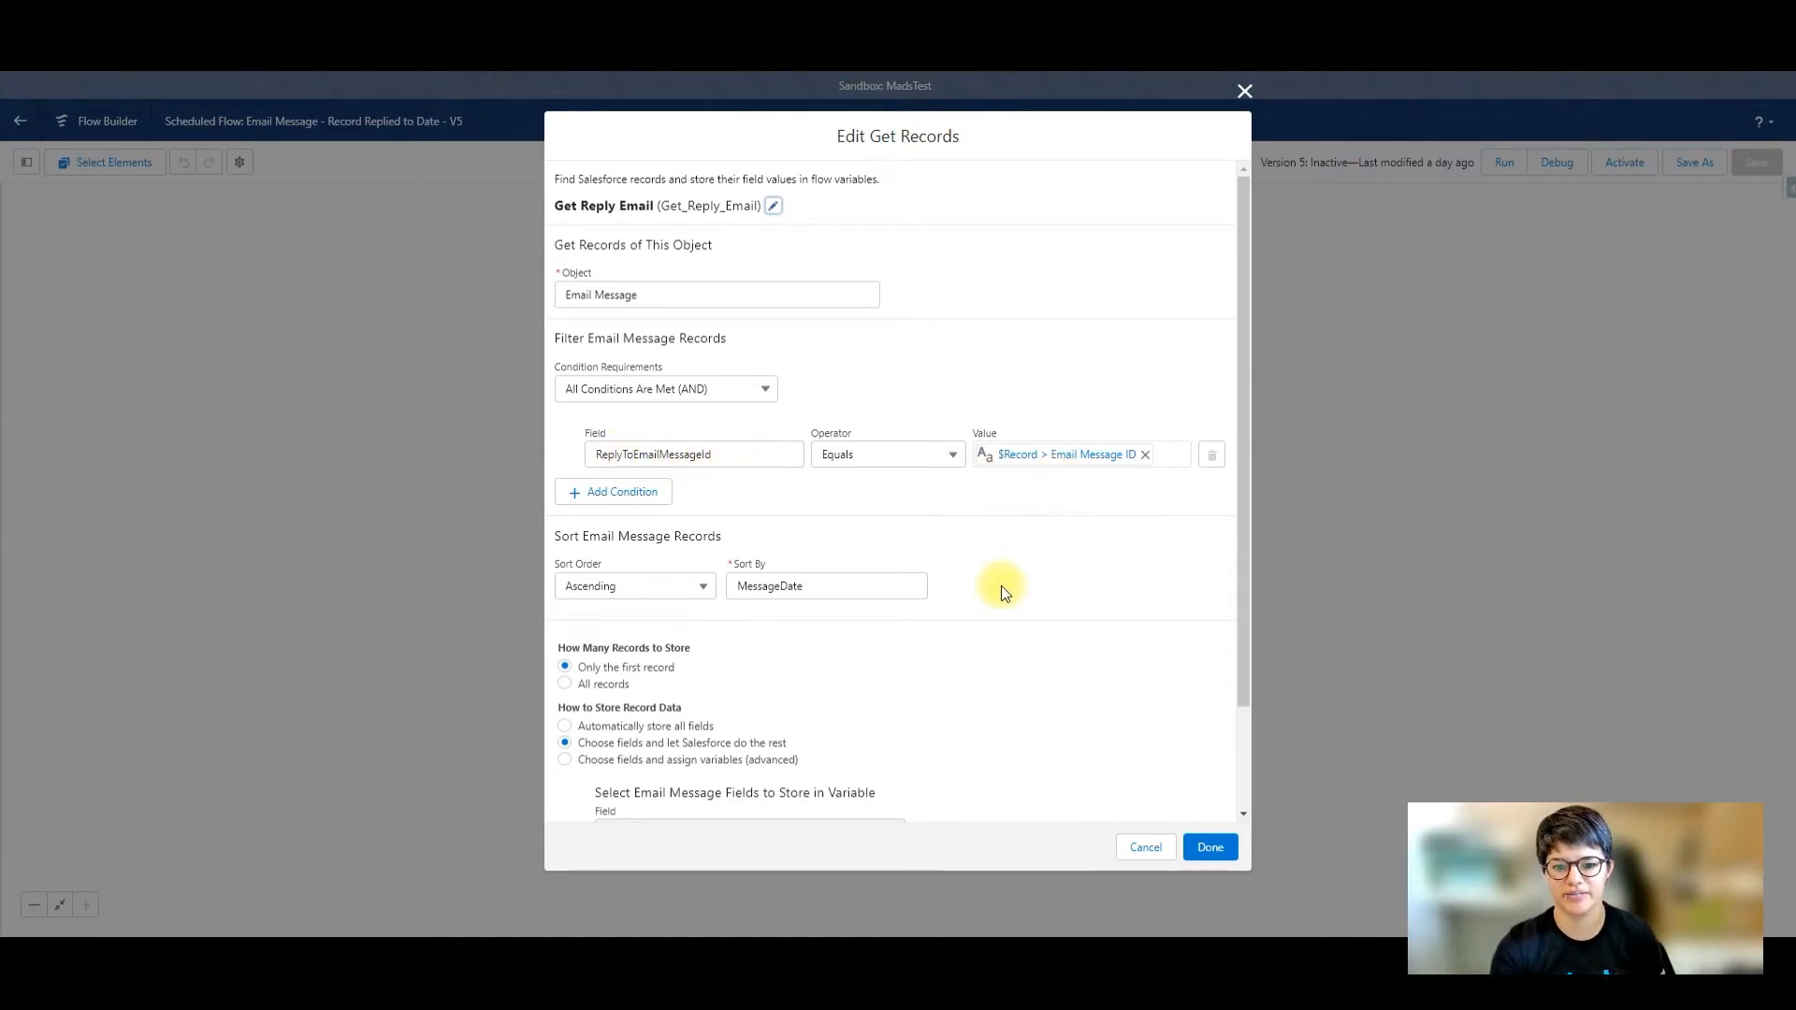
{"action": "scroll", "scroll_direction": "down", "scroll_amount": 3}
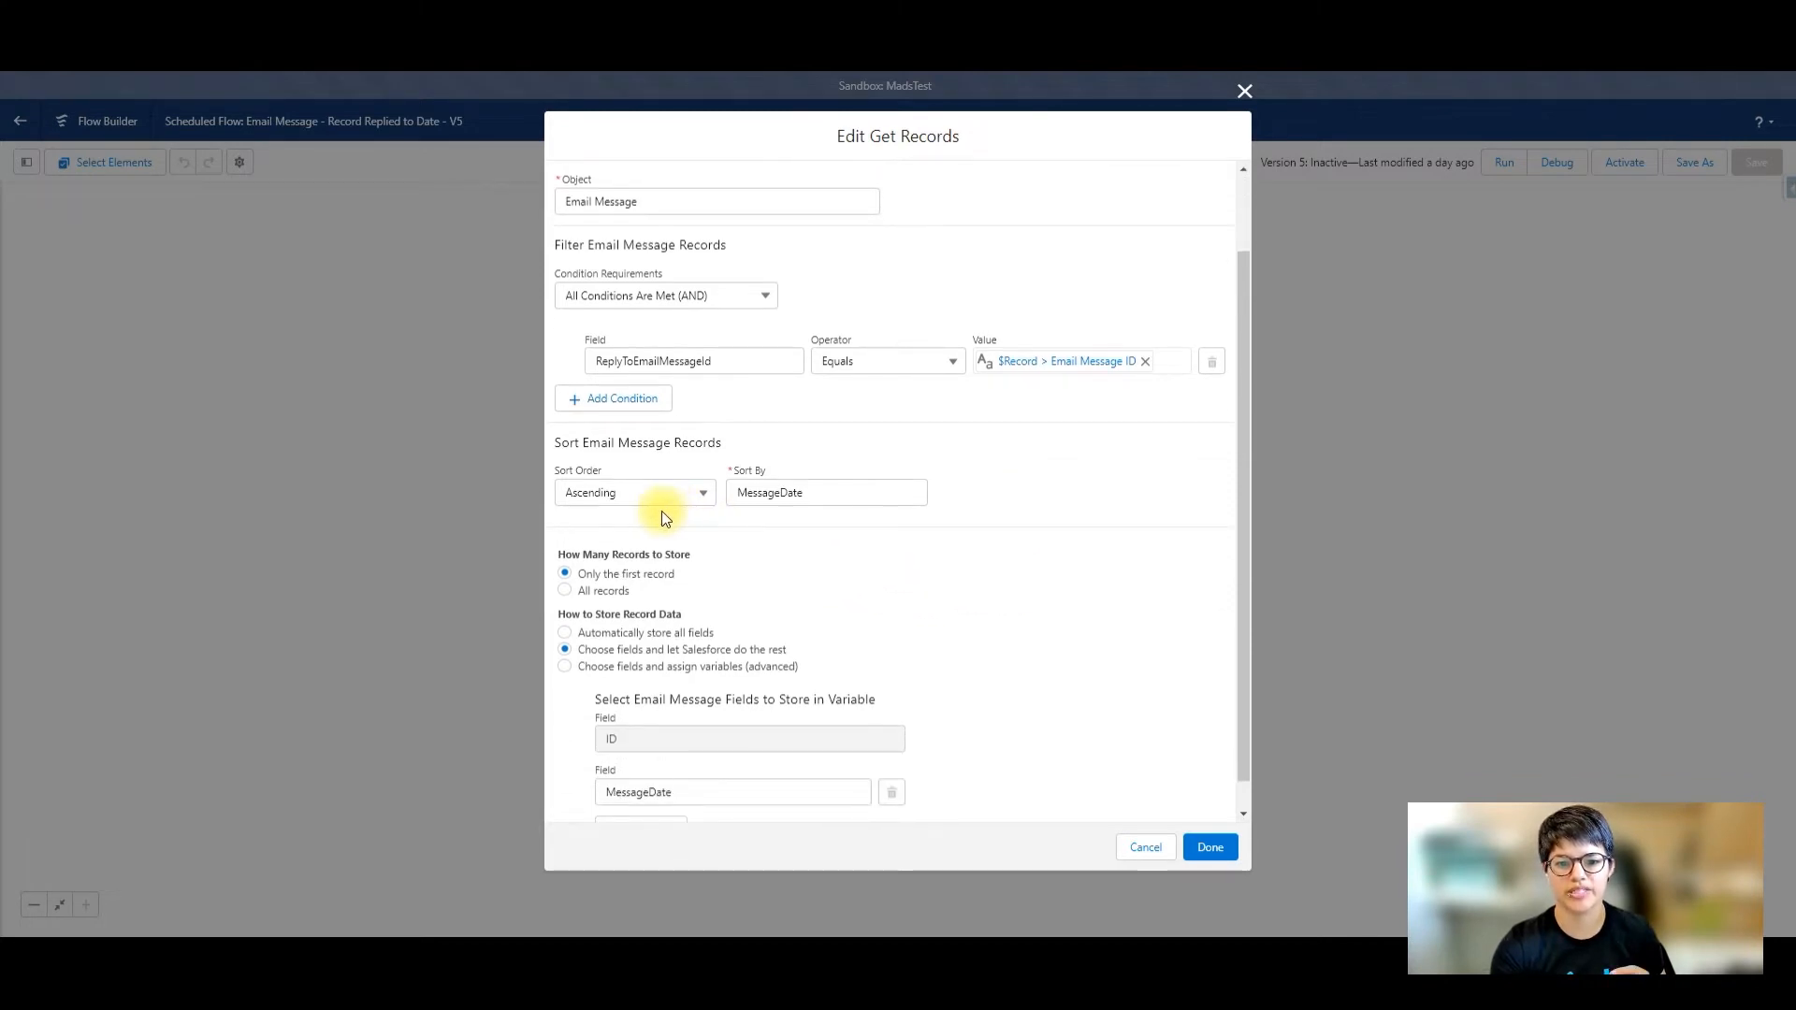
{"action": "mouse_move", "coordinate": [800, 528]}
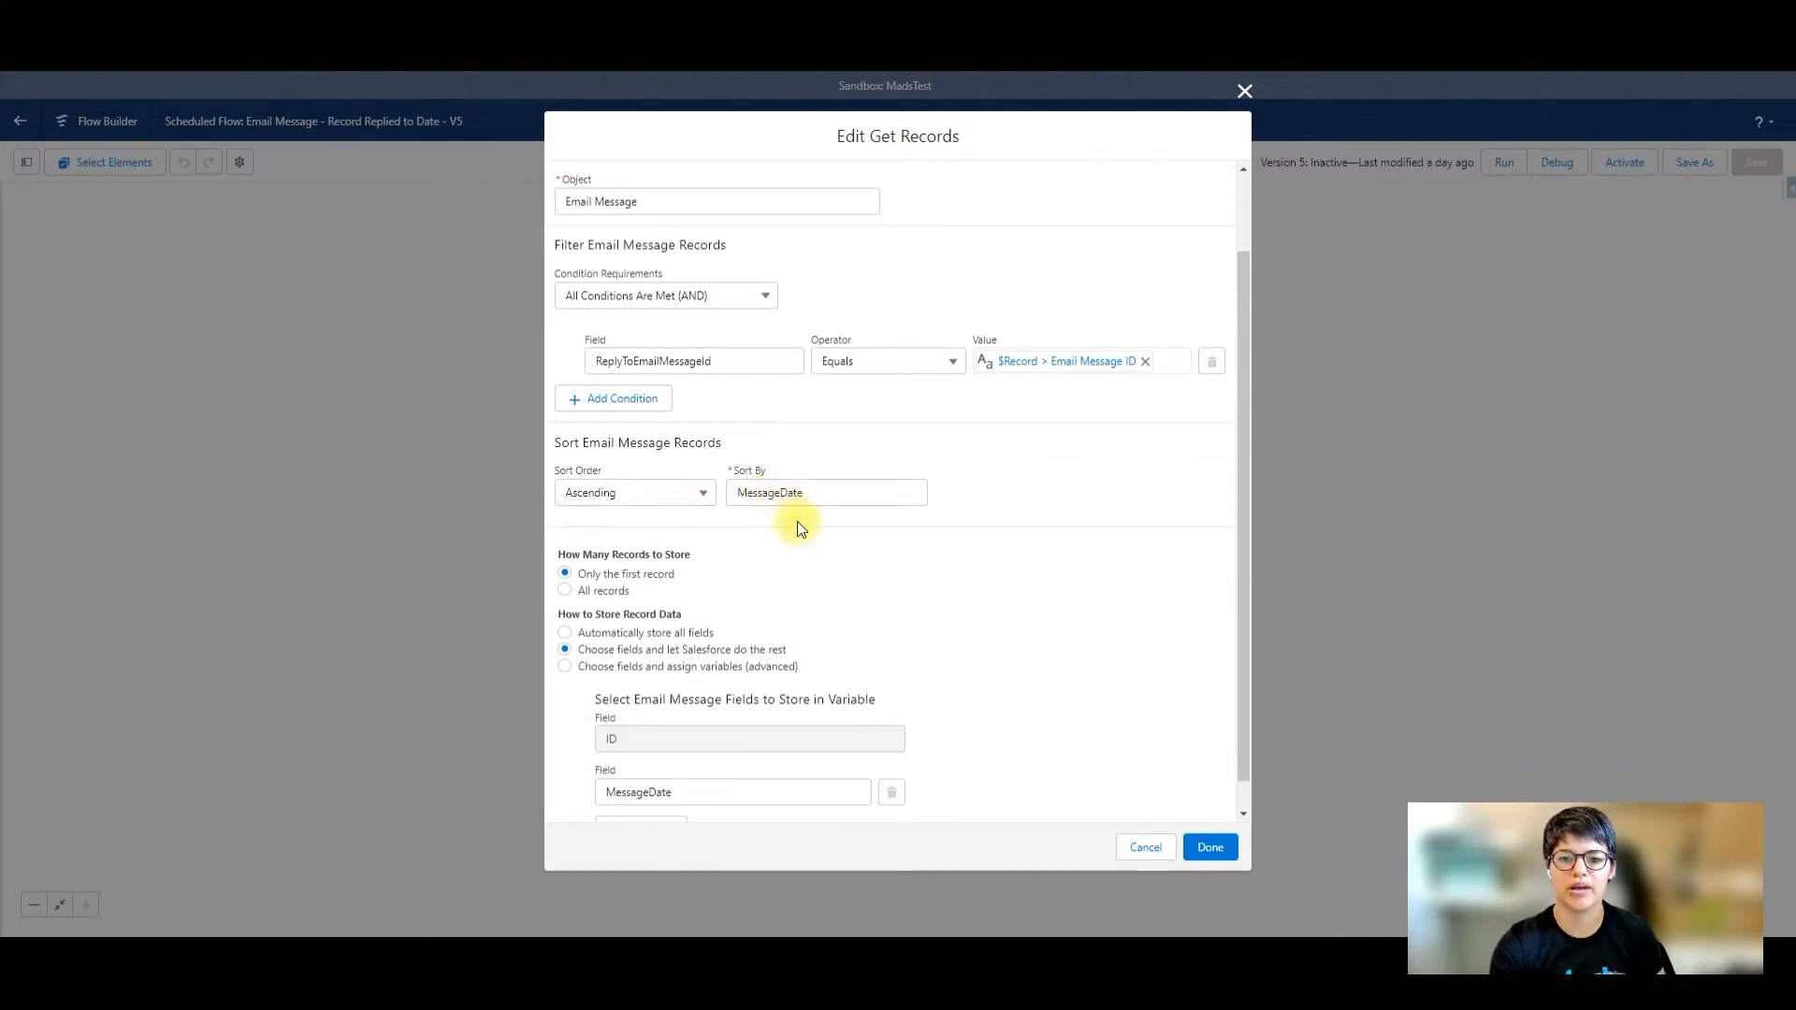
{"action": "mouse_move", "coordinate": [827, 633]}
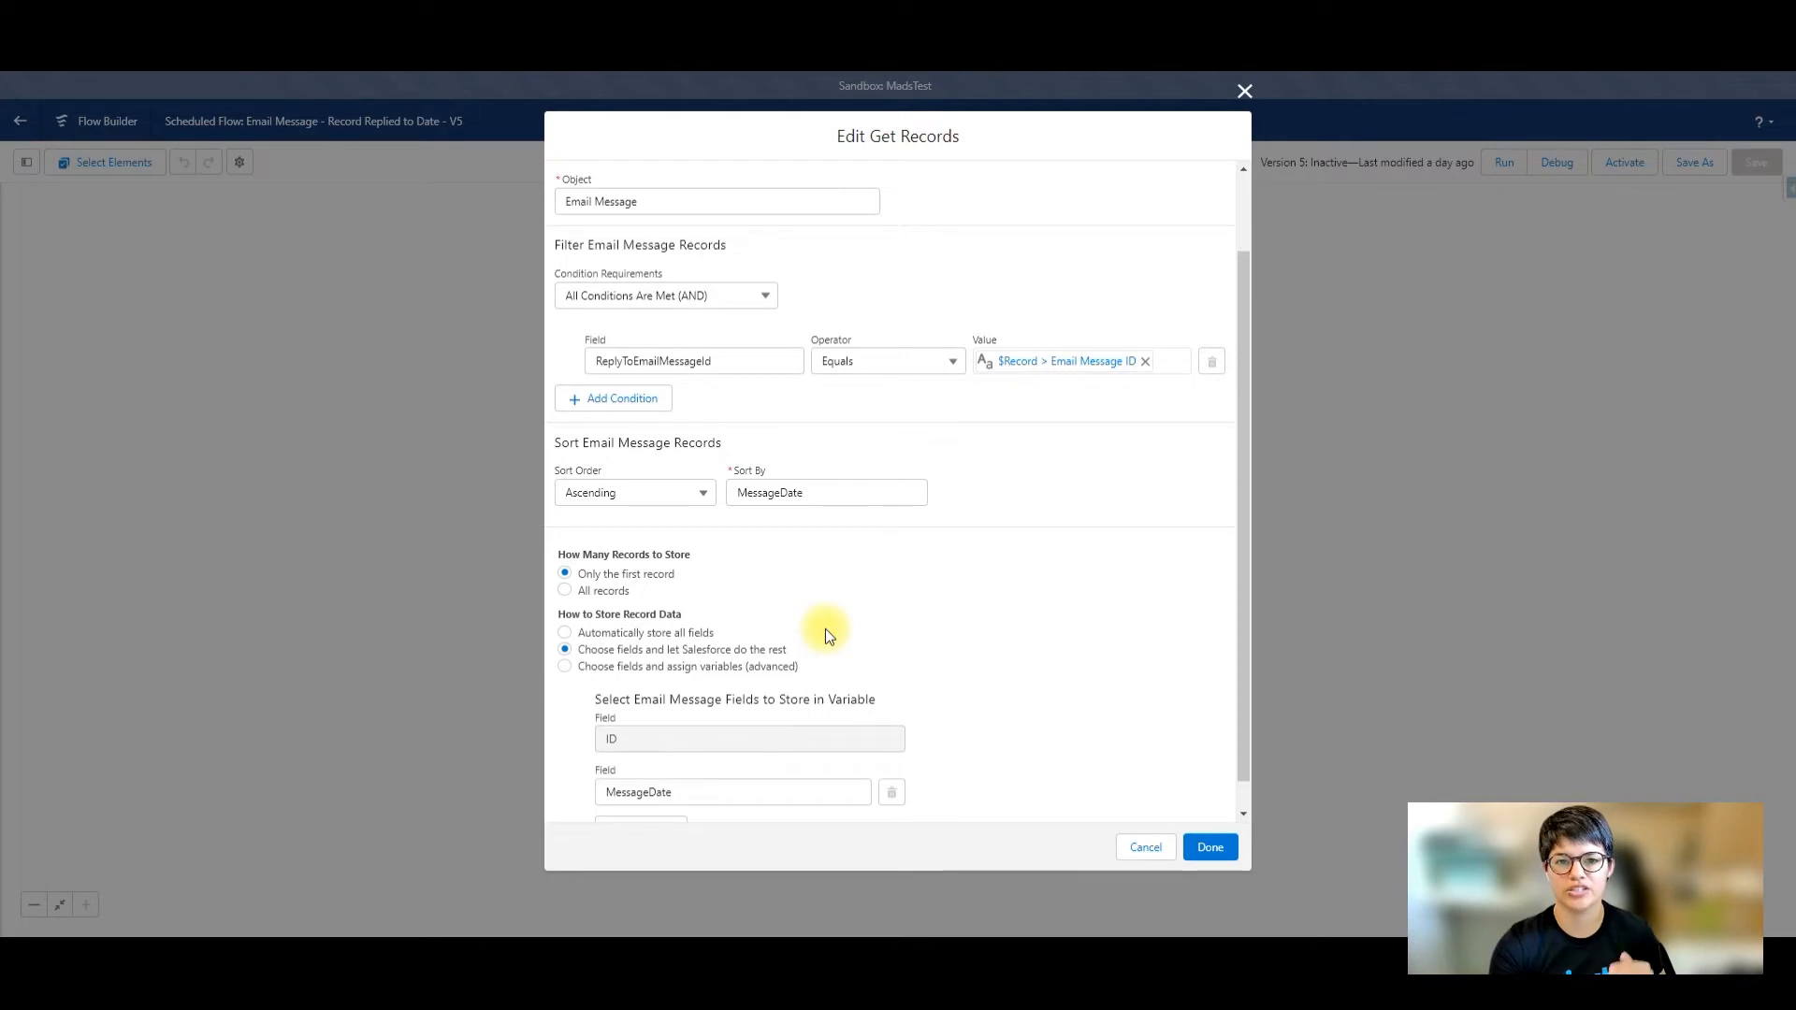
{"action": "scroll", "scroll_direction": "down", "scroll_amount": 3}
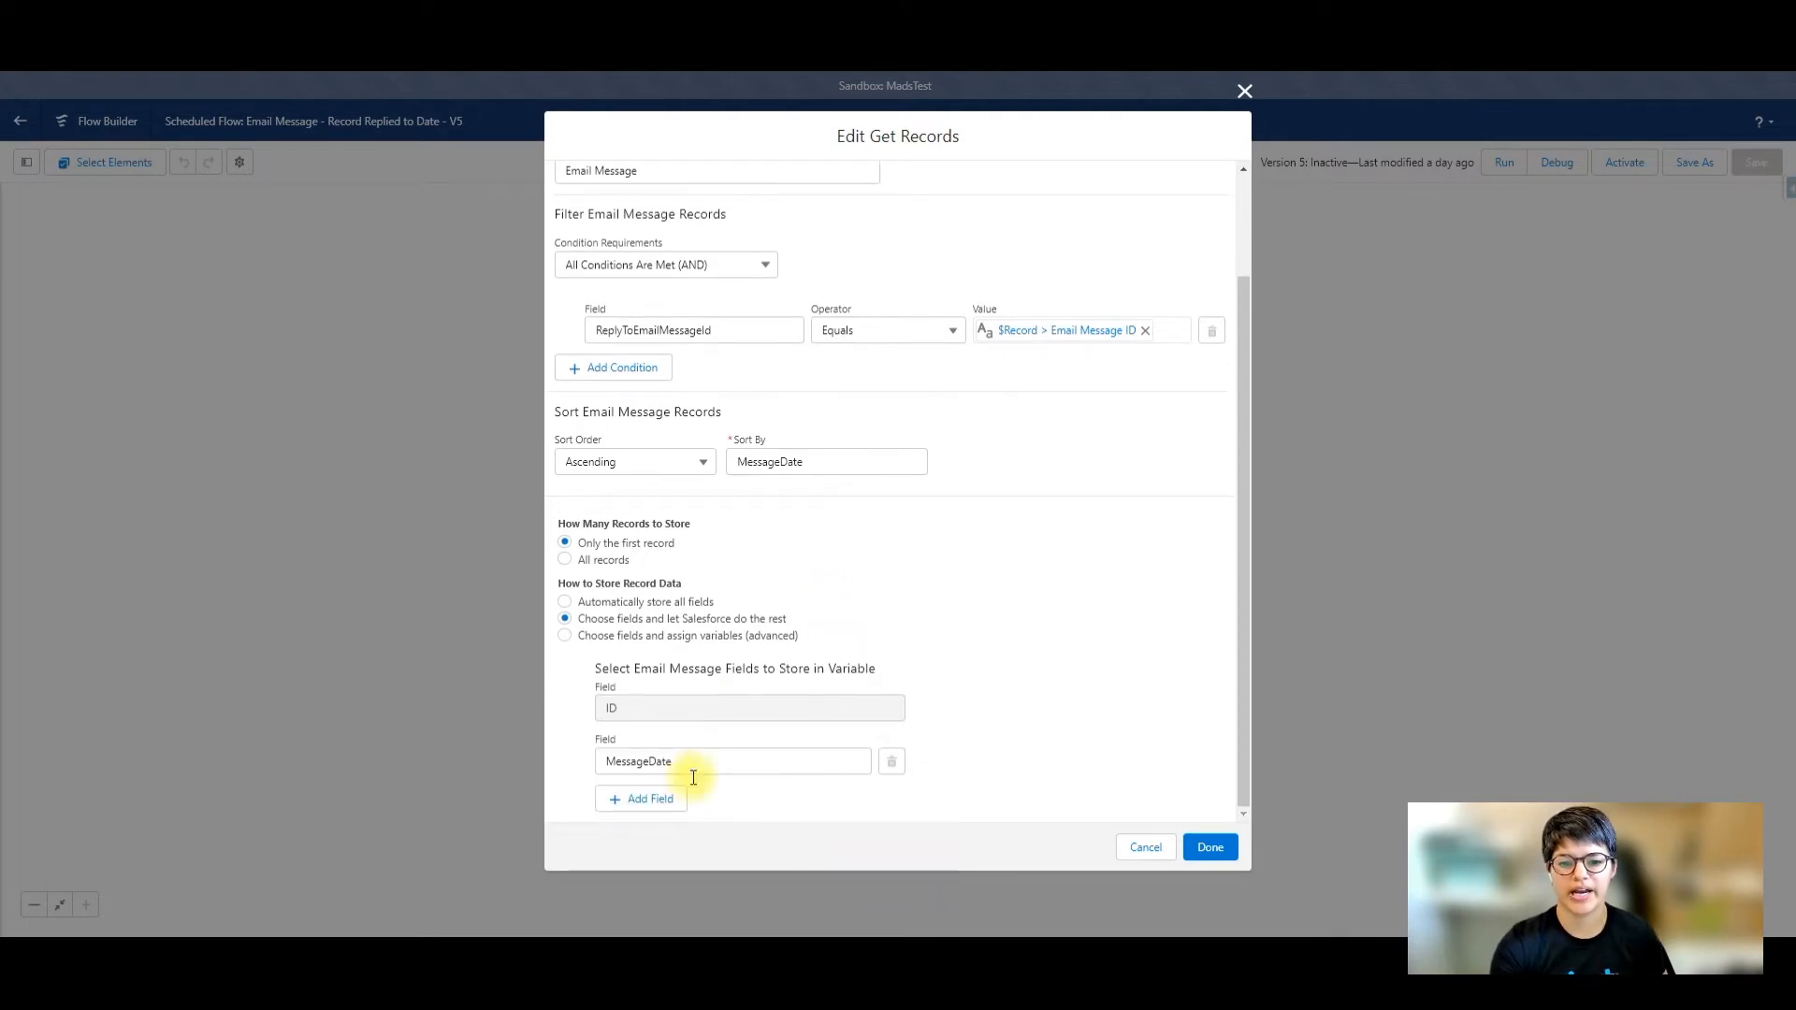
Step: Cancel the Get Reply Email dialog unchanged and scroll back up the flow canvas
{"action": "left_click", "coordinate": [1209, 846]}
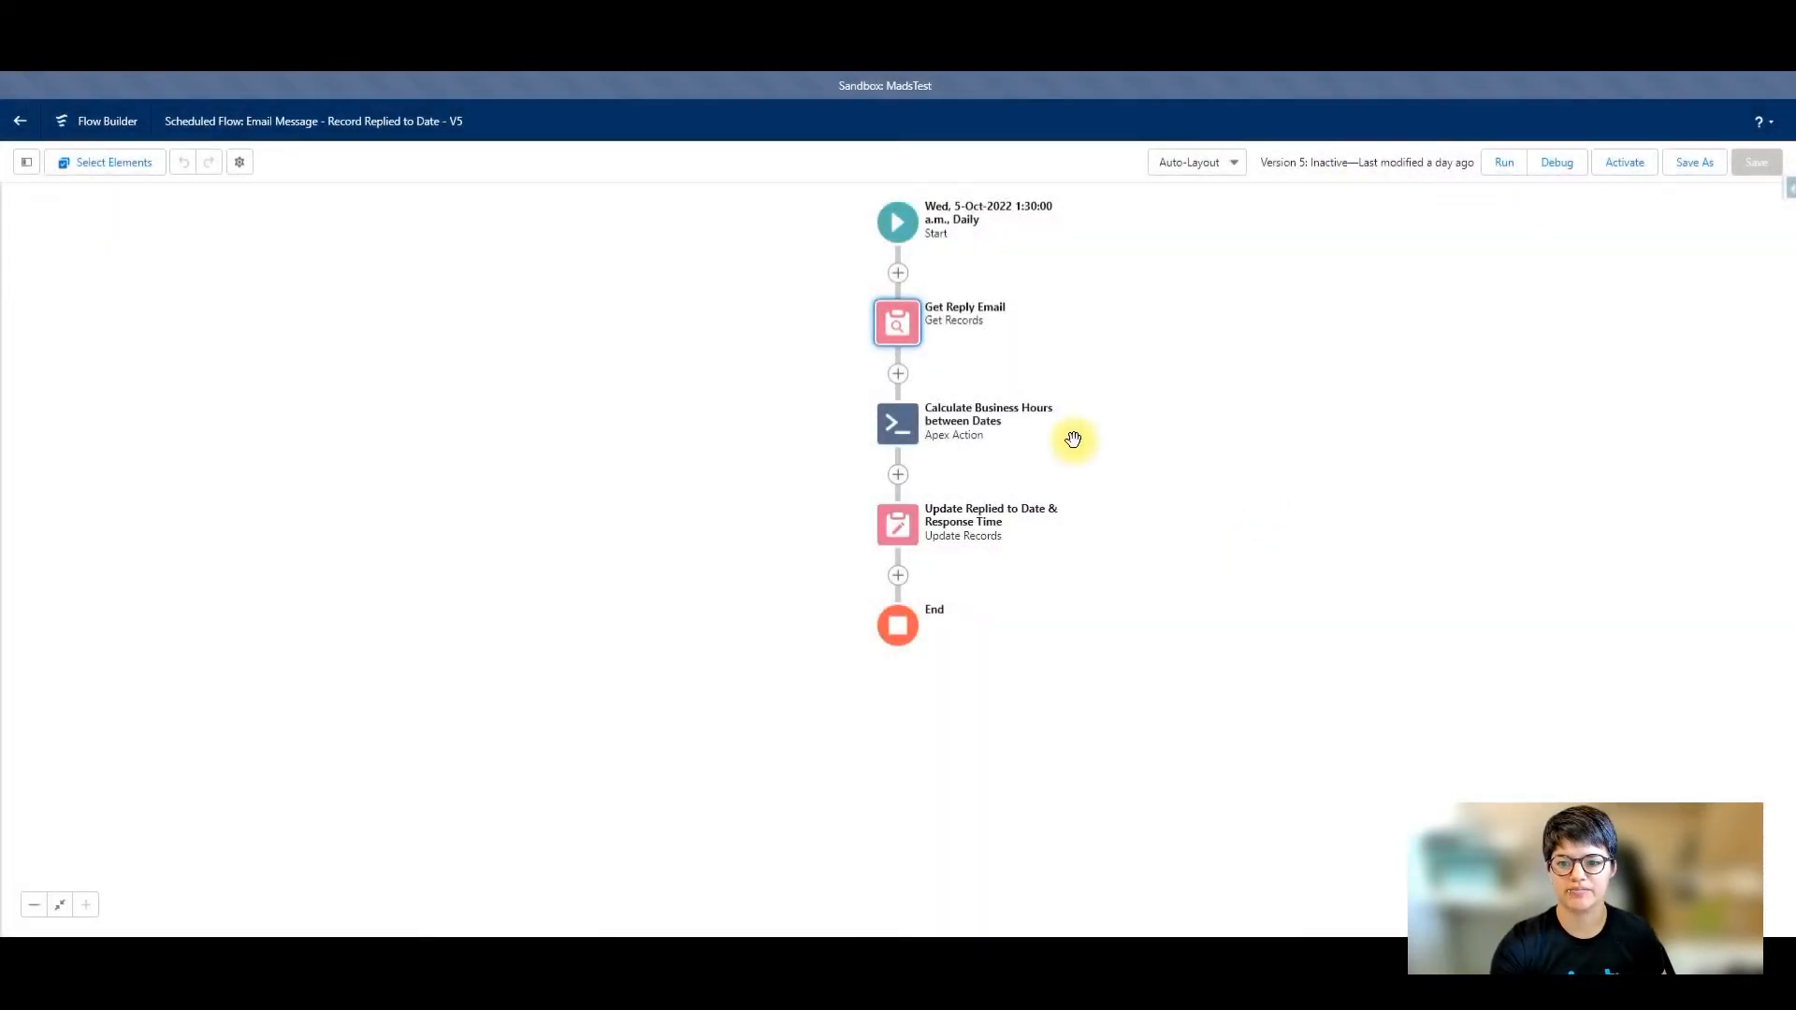
{"action": "mouse_move", "coordinate": [897, 423]}
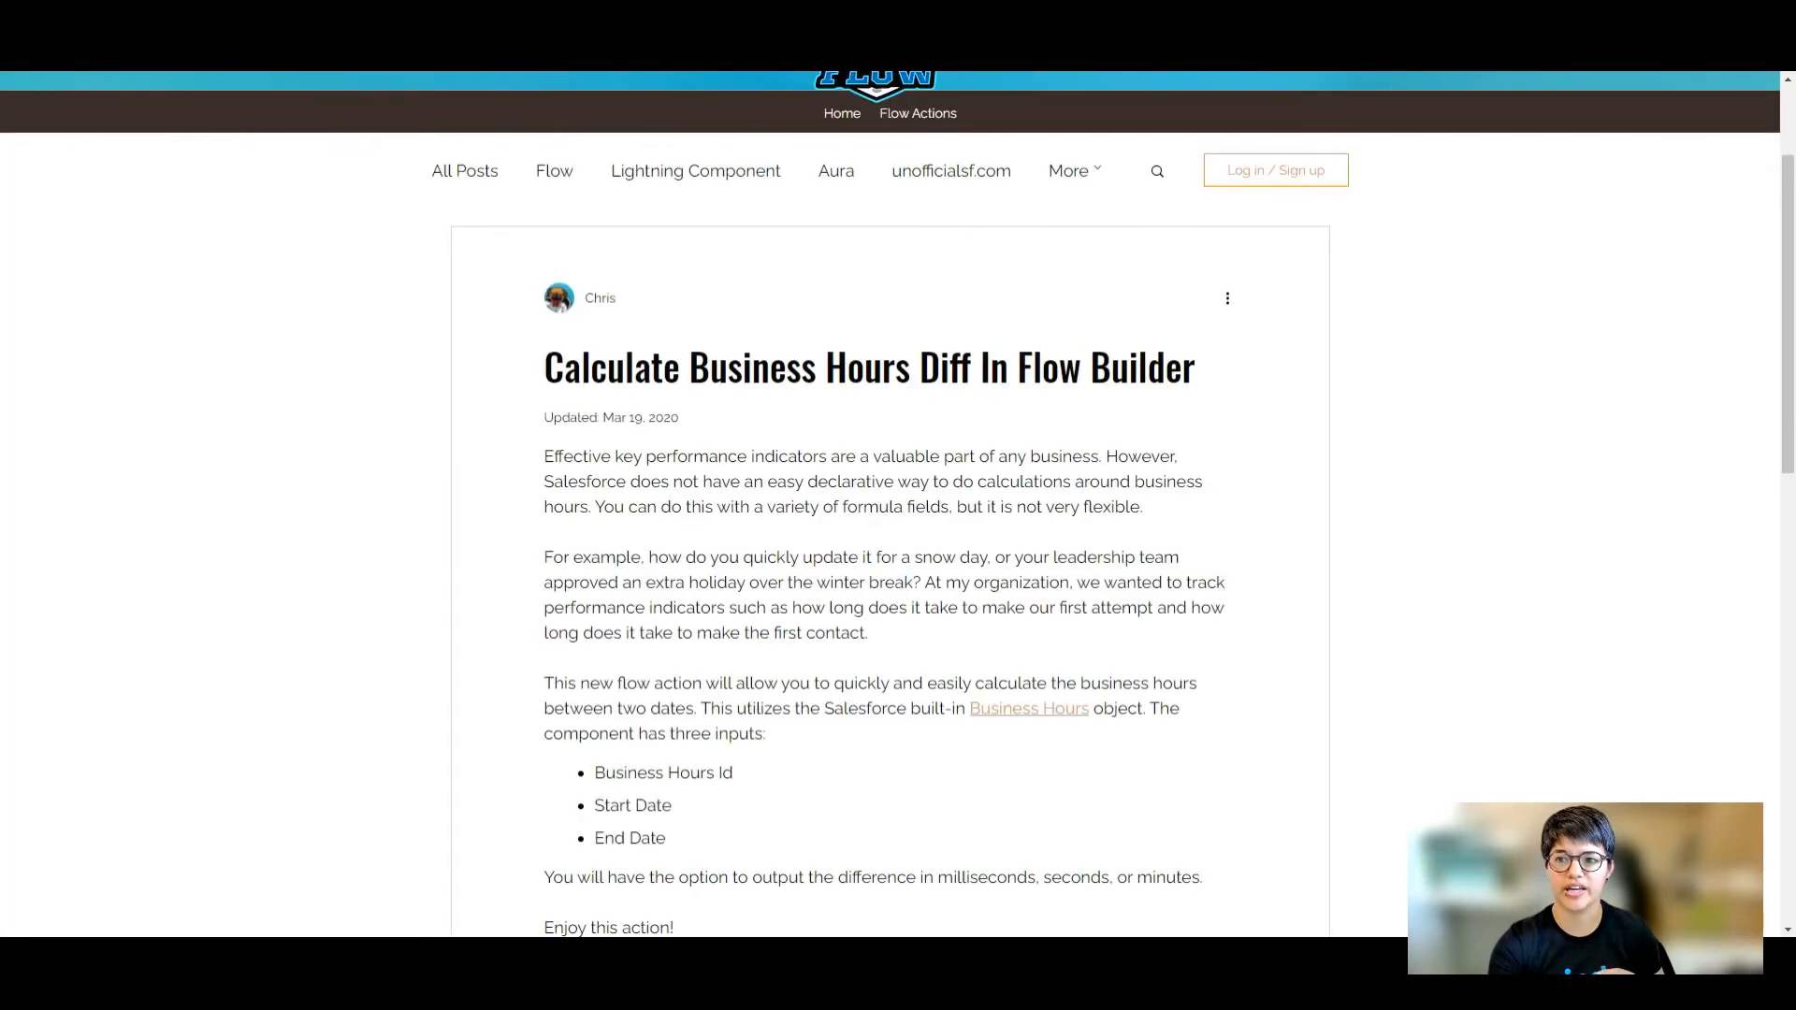
{"action": "scroll", "scroll_direction": "up", "scroll_amount": 3}
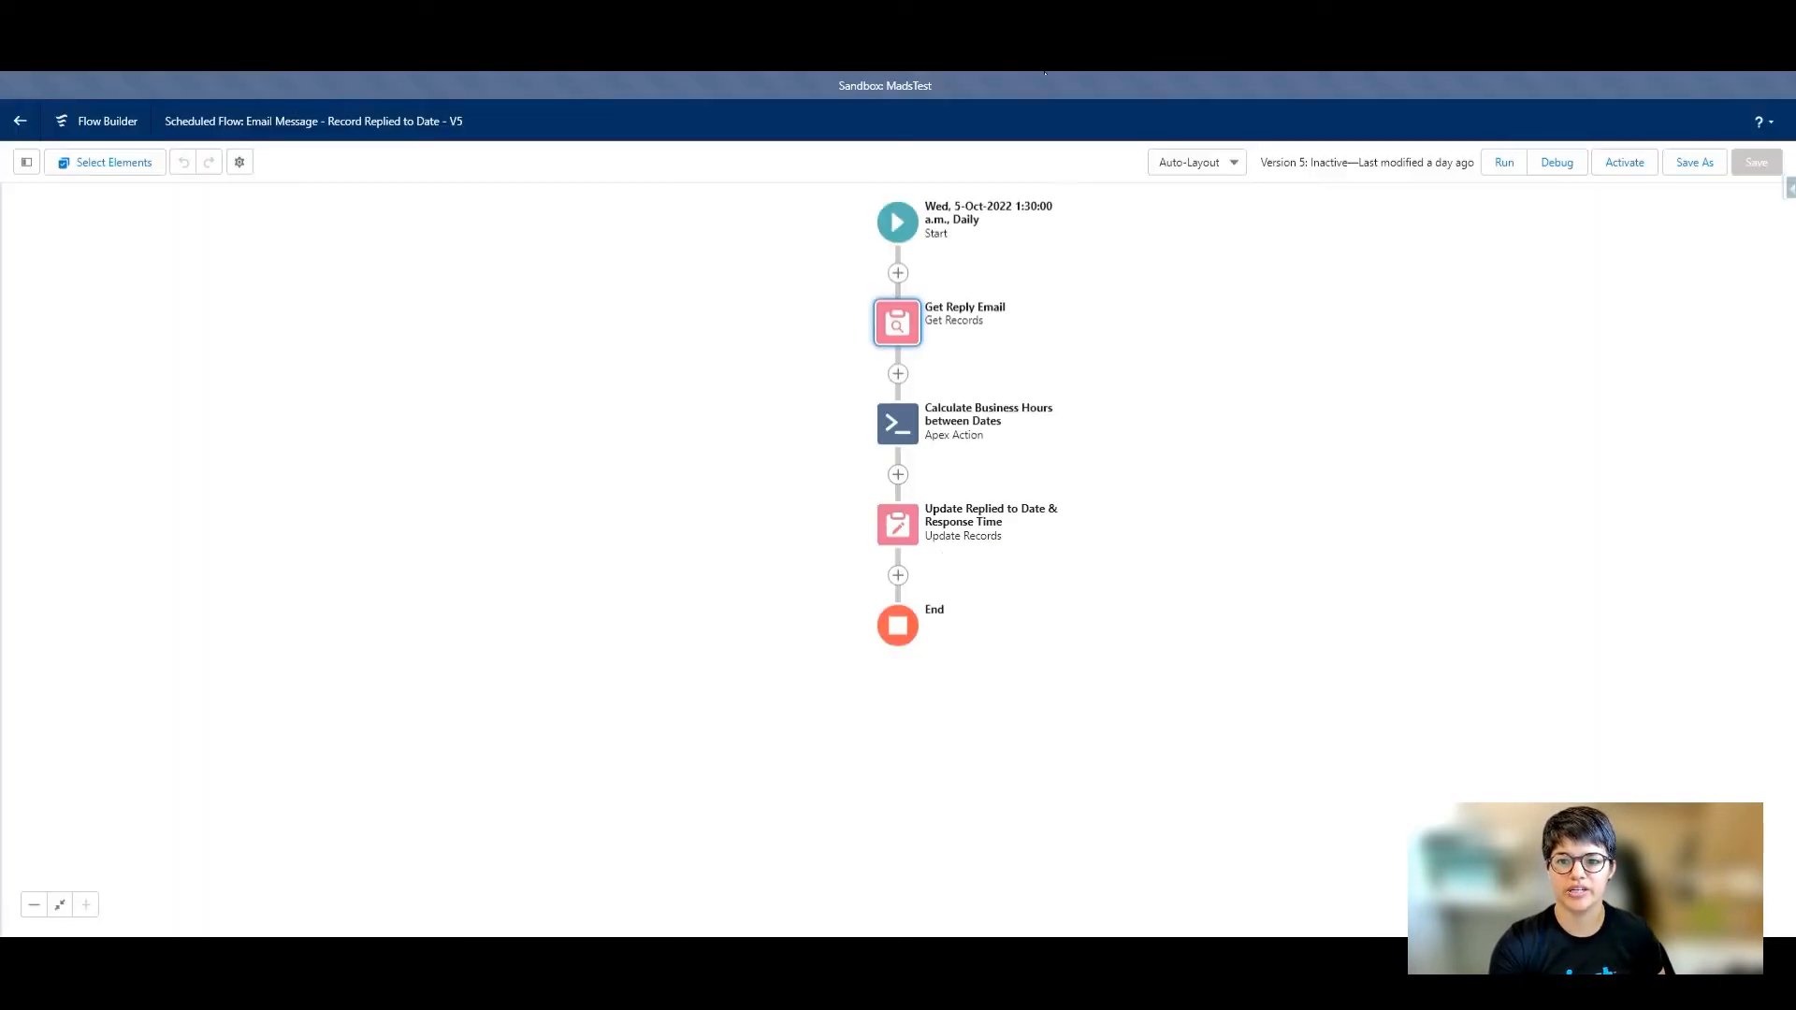
Step: Review the Calculate Business Hours action's DifferenceinMinutes output and the DifferenceinHours formula dividing by 60
{"action": "double_click", "coordinate": [897, 423]}
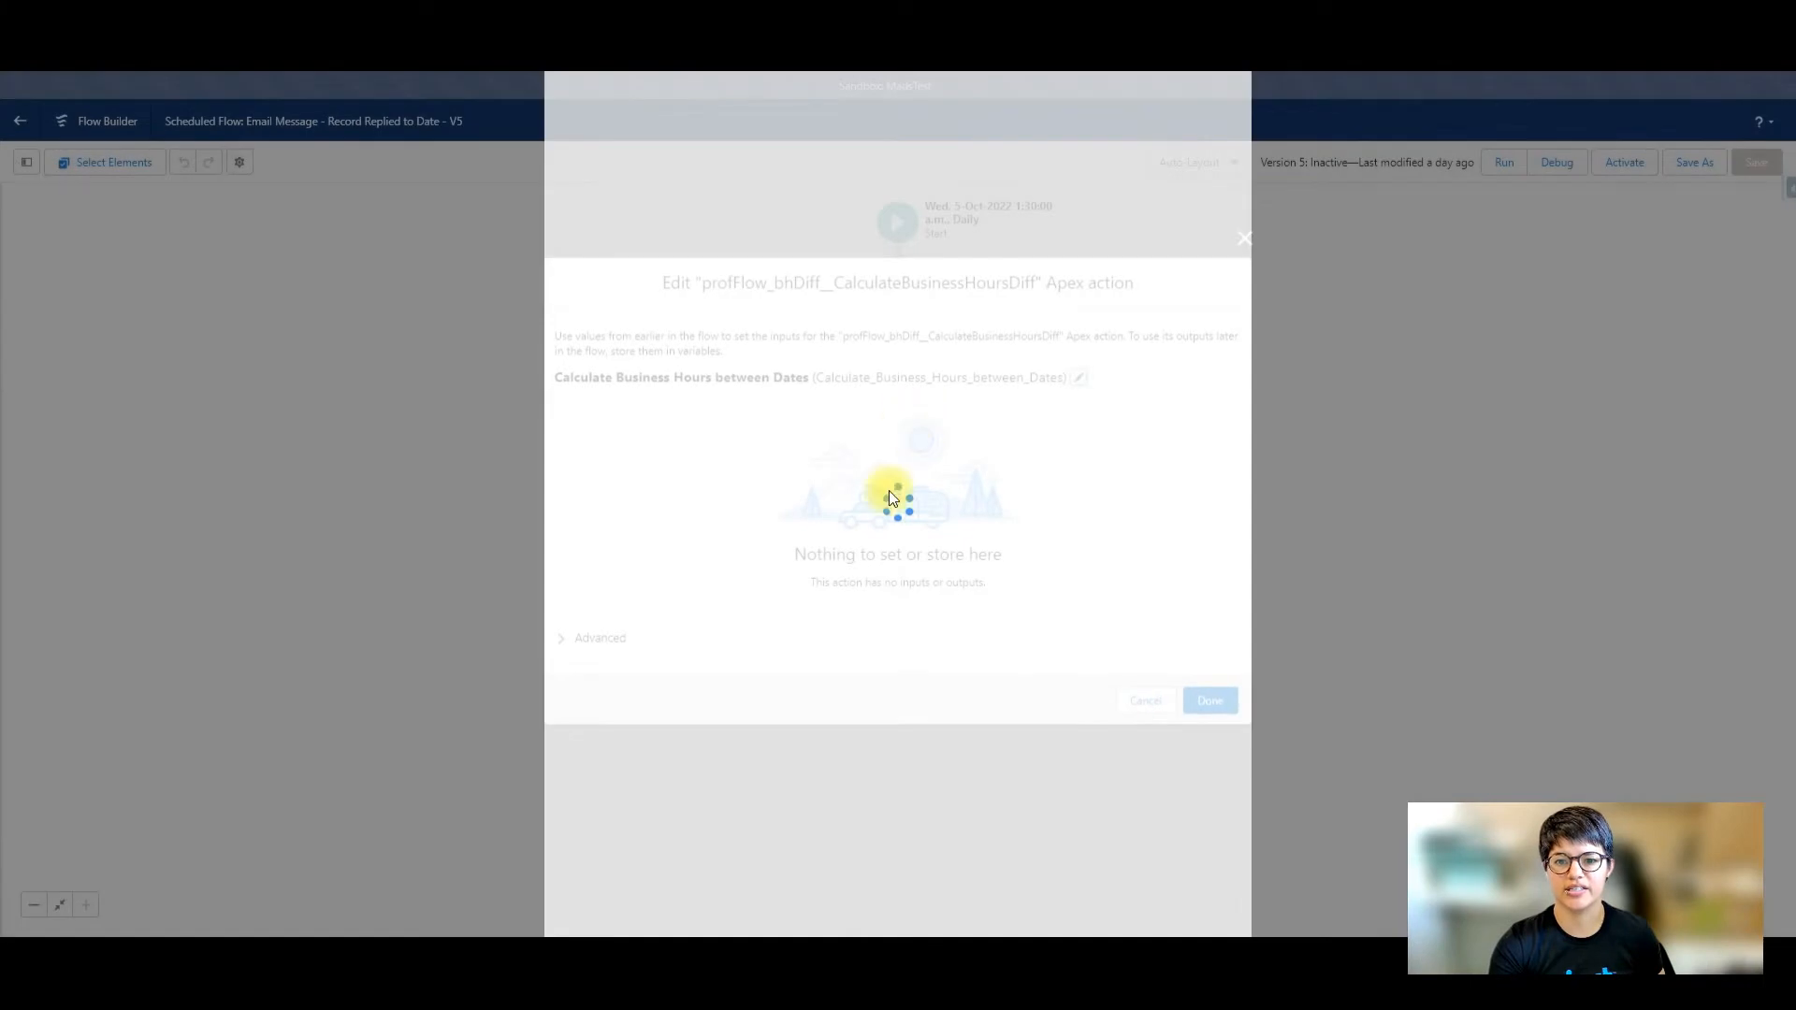
{"action": "mouse_move", "coordinate": [867, 494]}
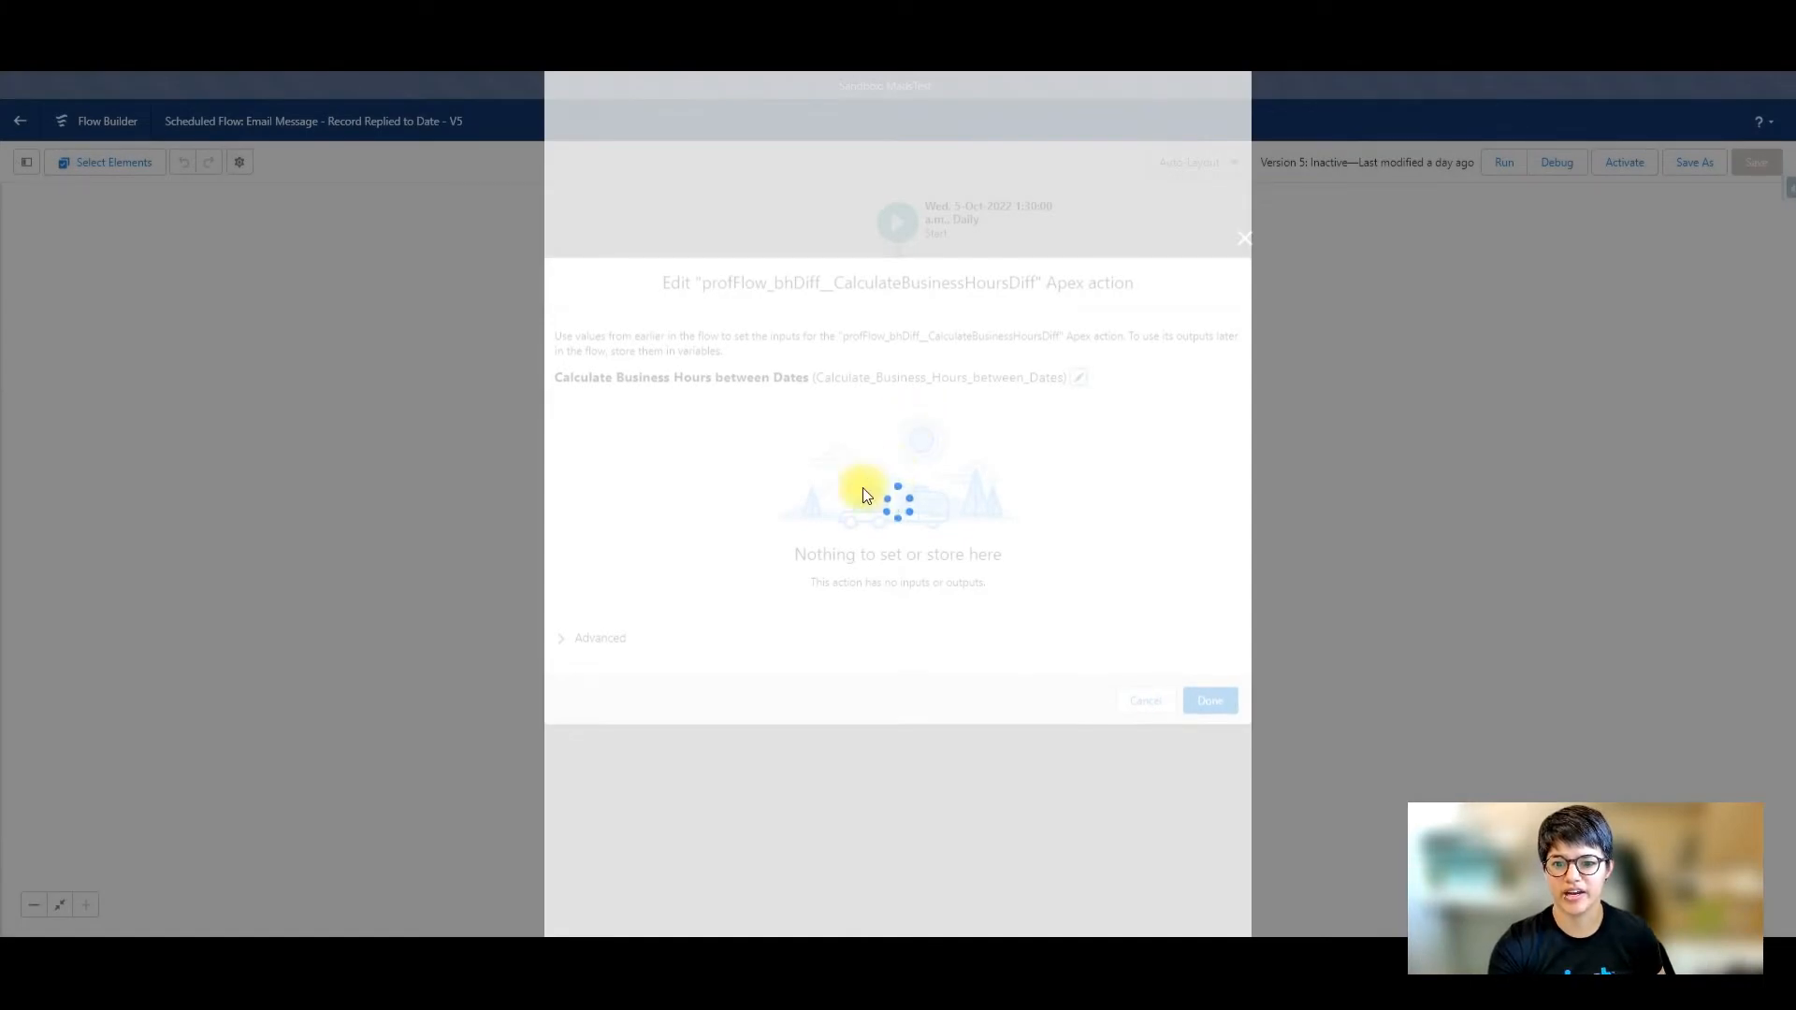
{"action": "mouse_move", "coordinate": [779, 490]}
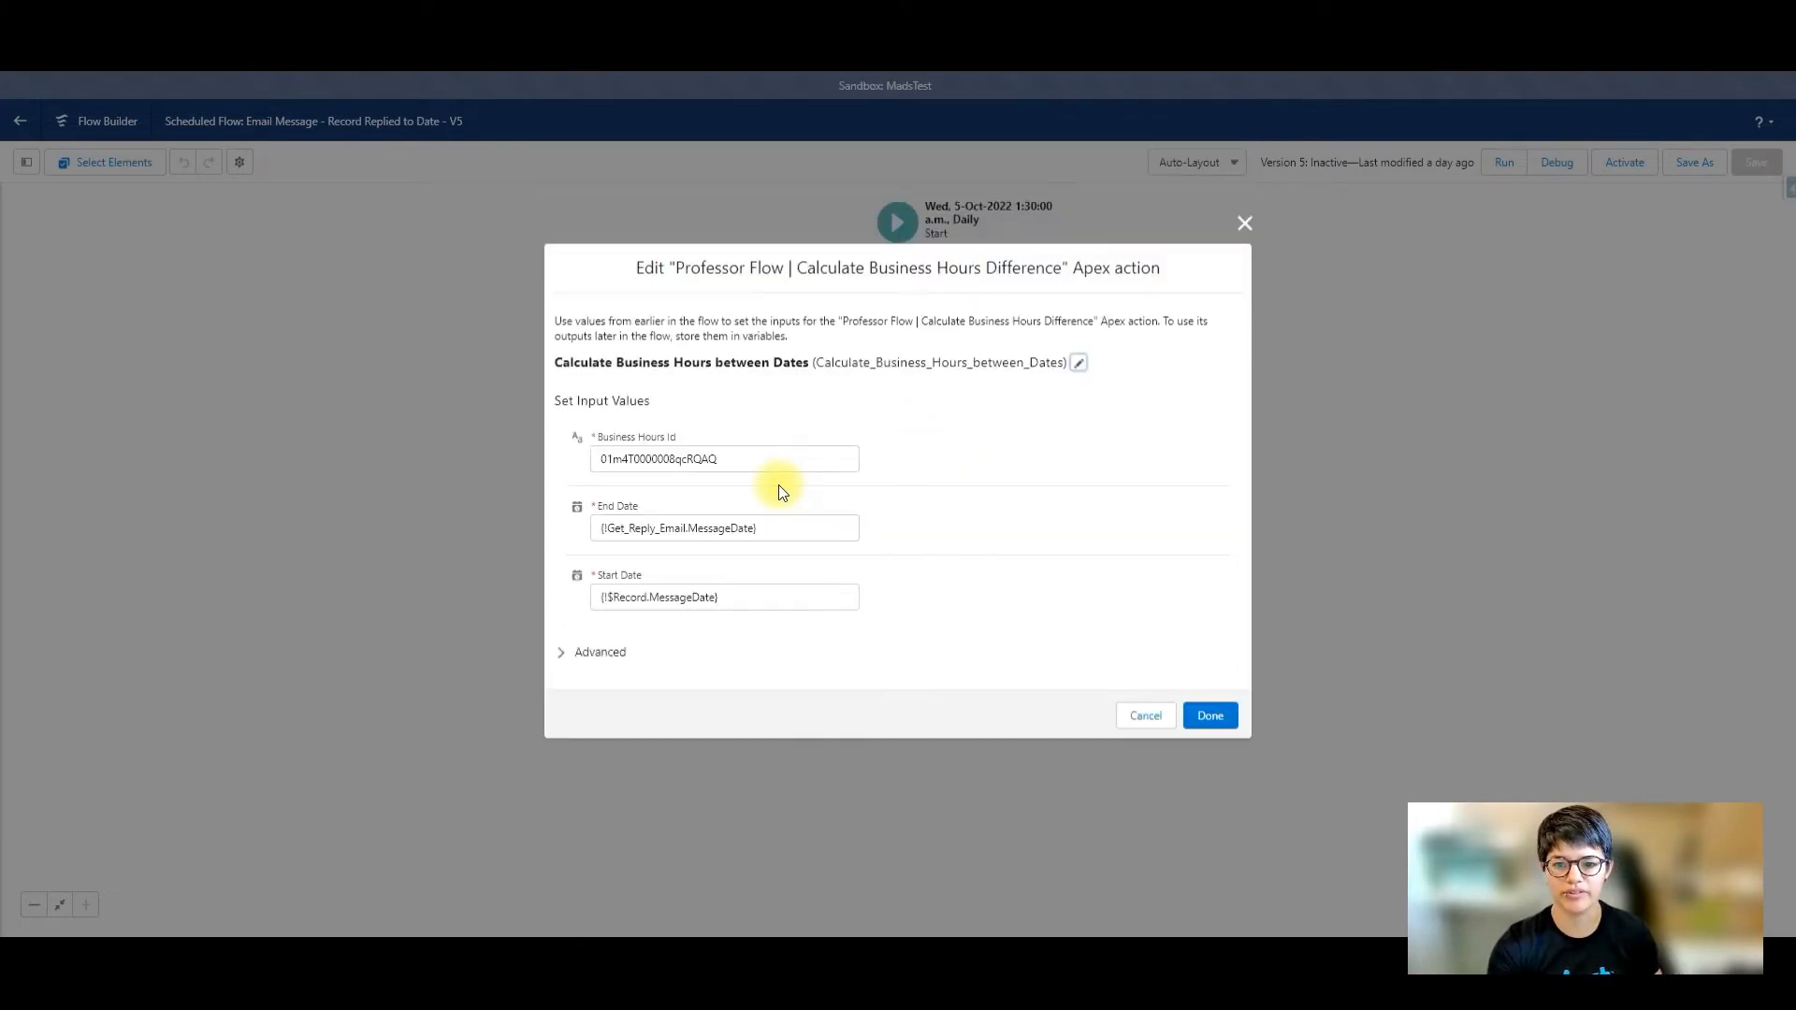
{"action": "mouse_move", "coordinate": [624, 622]}
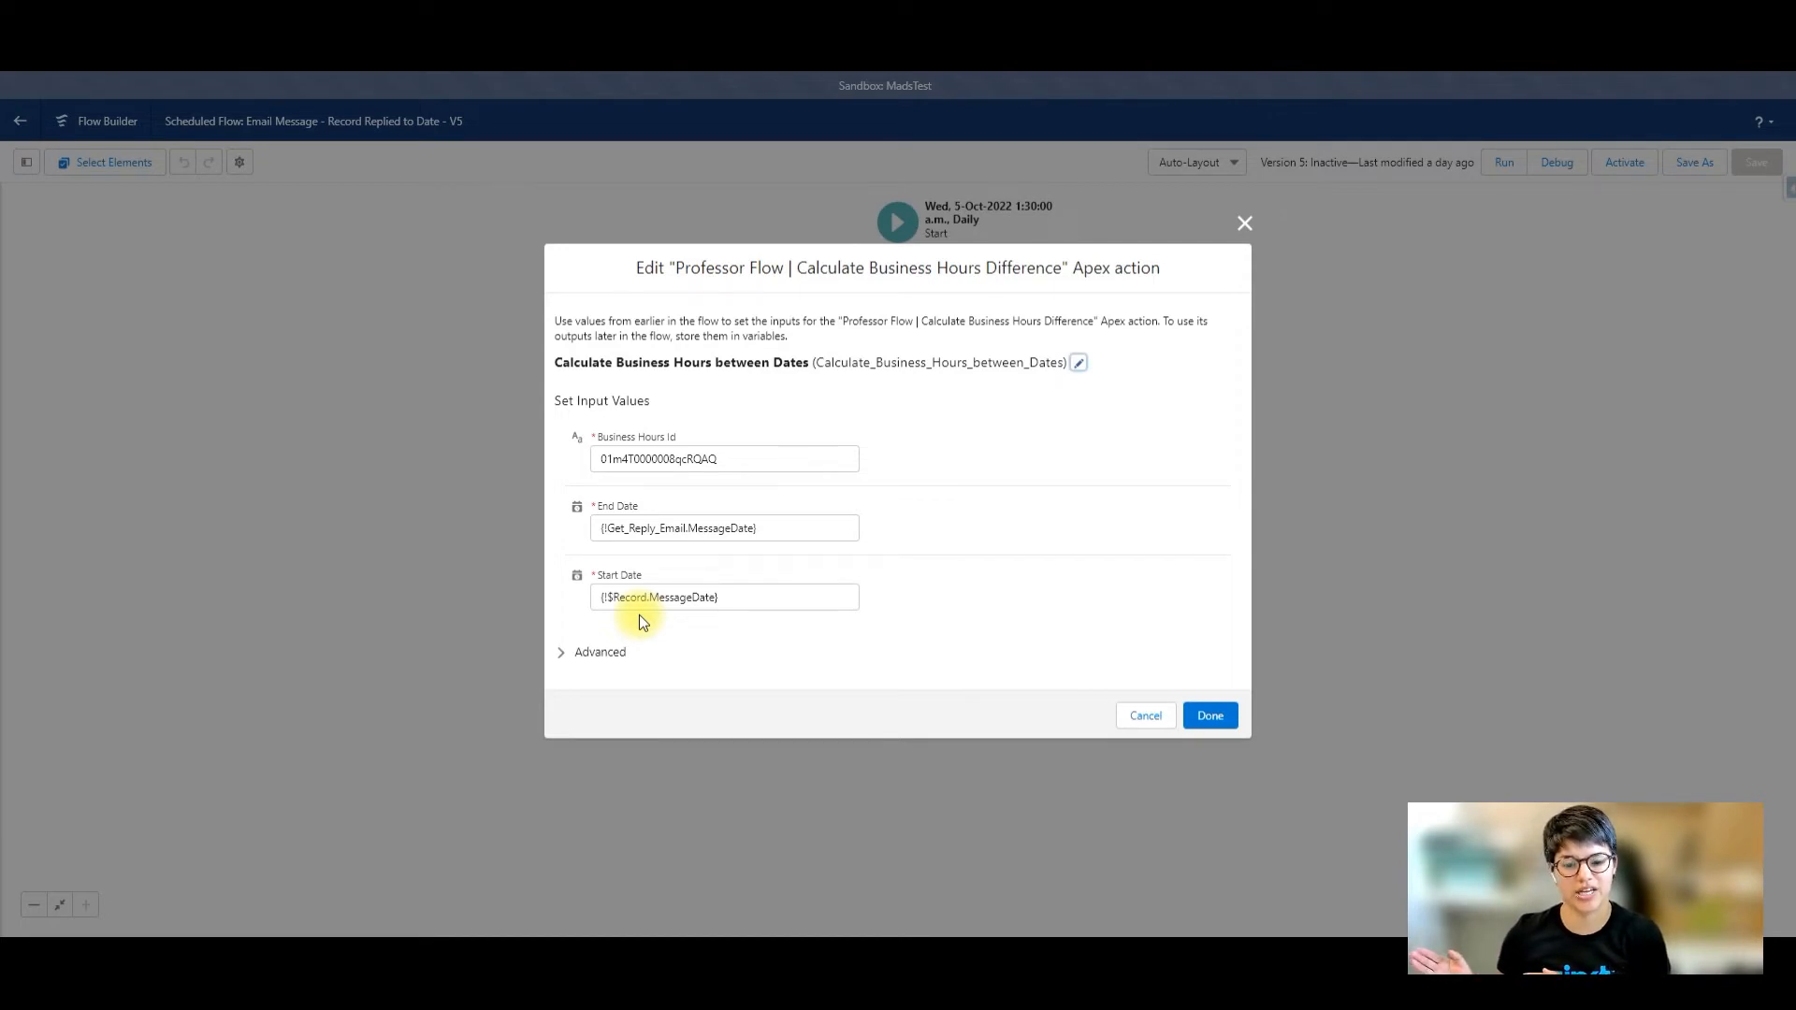
{"action": "left_click", "coordinate": [598, 651]}
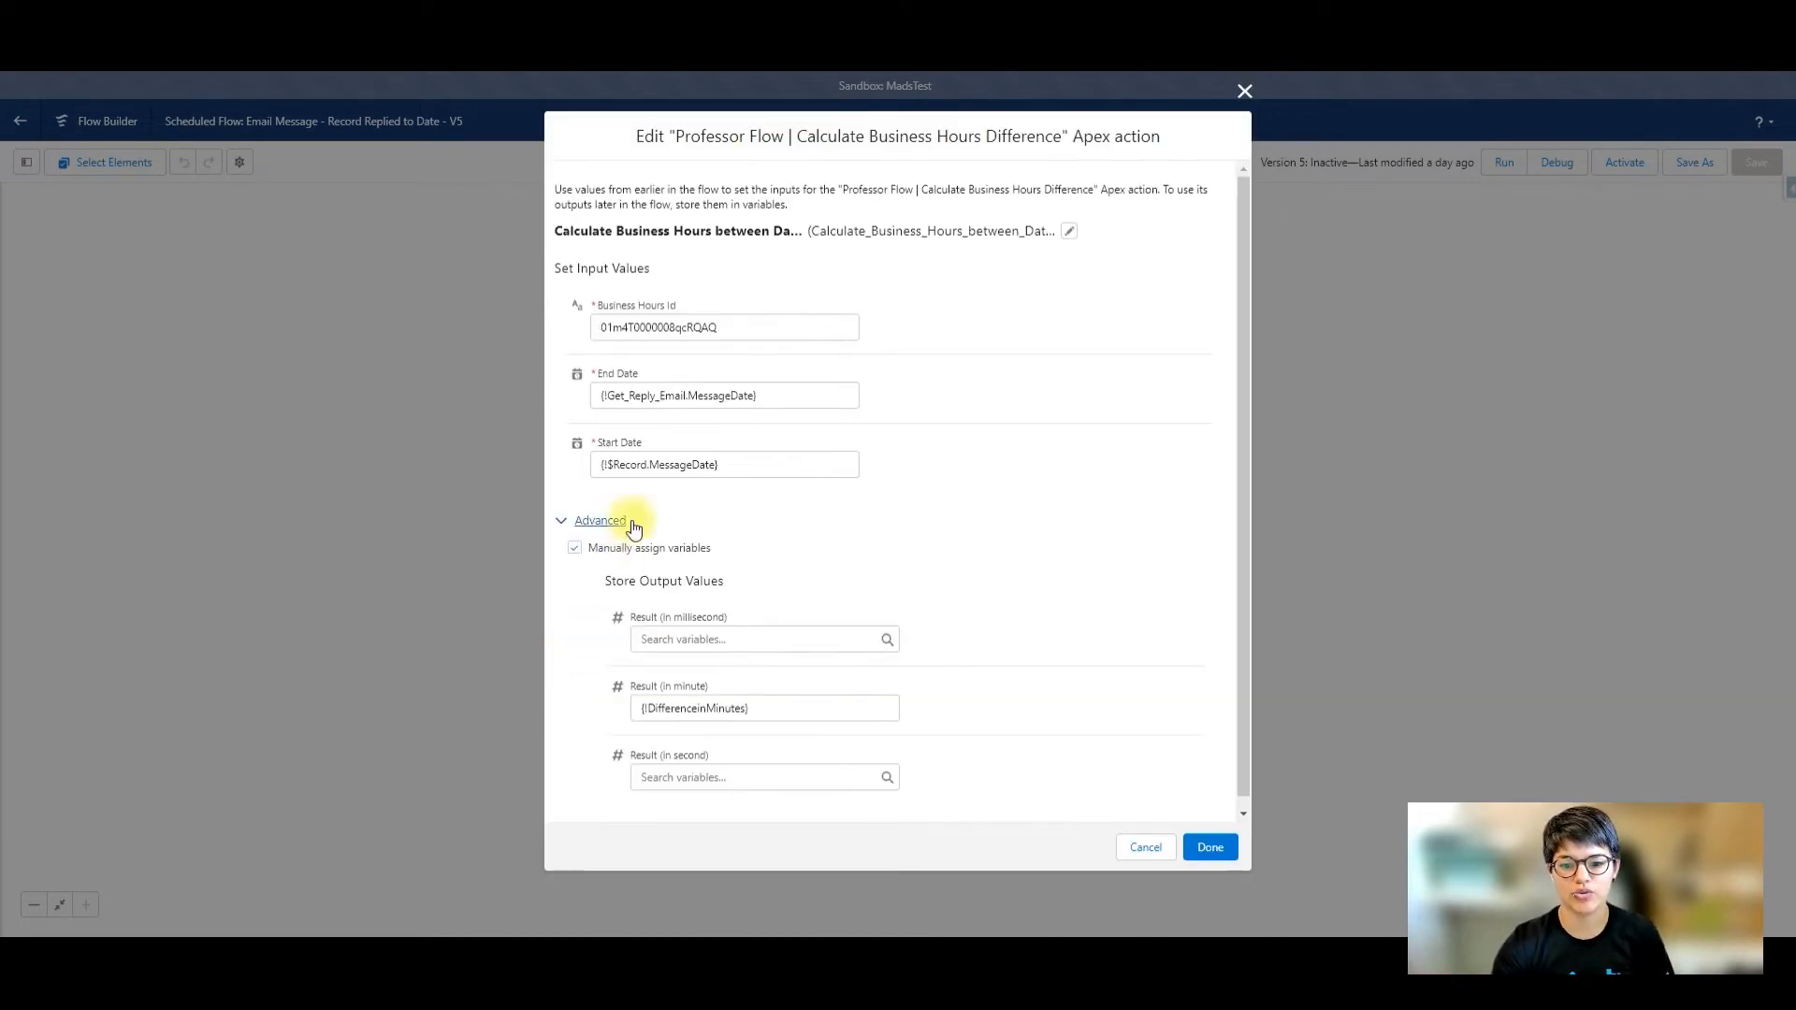
{"action": "mouse_move", "coordinate": [753, 744]}
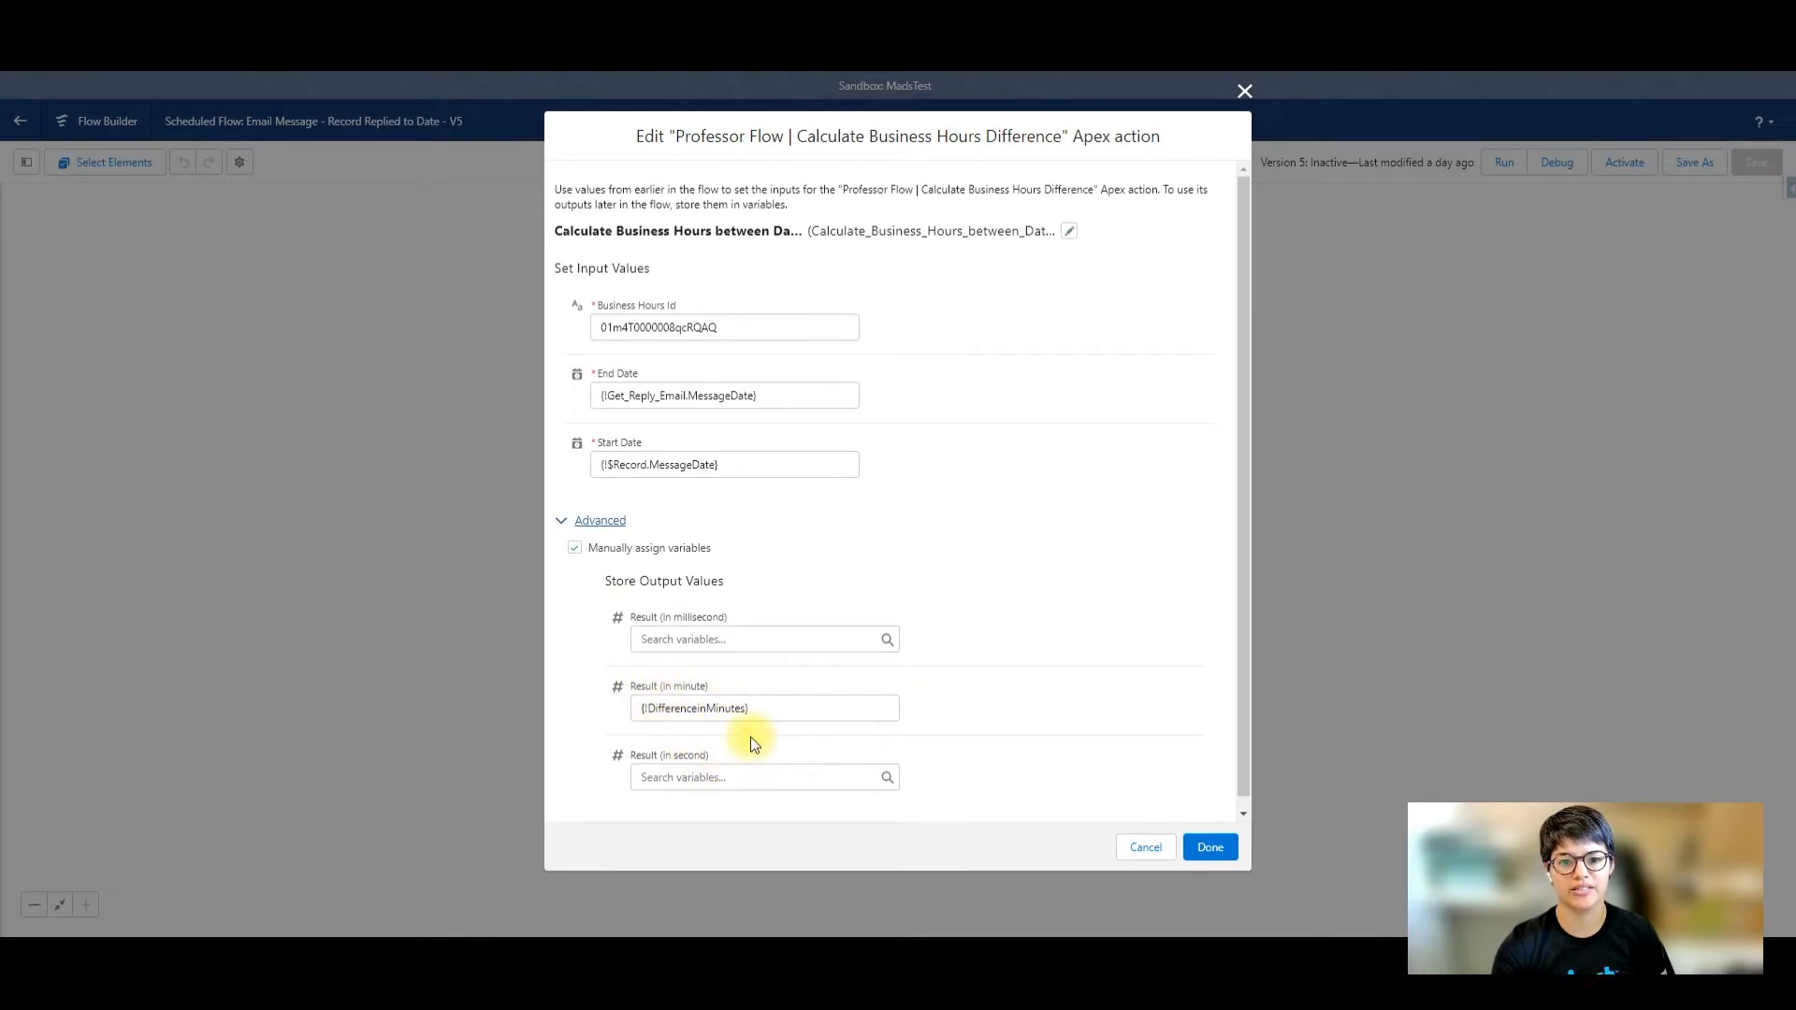
{"action": "mouse_move", "coordinate": [684, 741]}
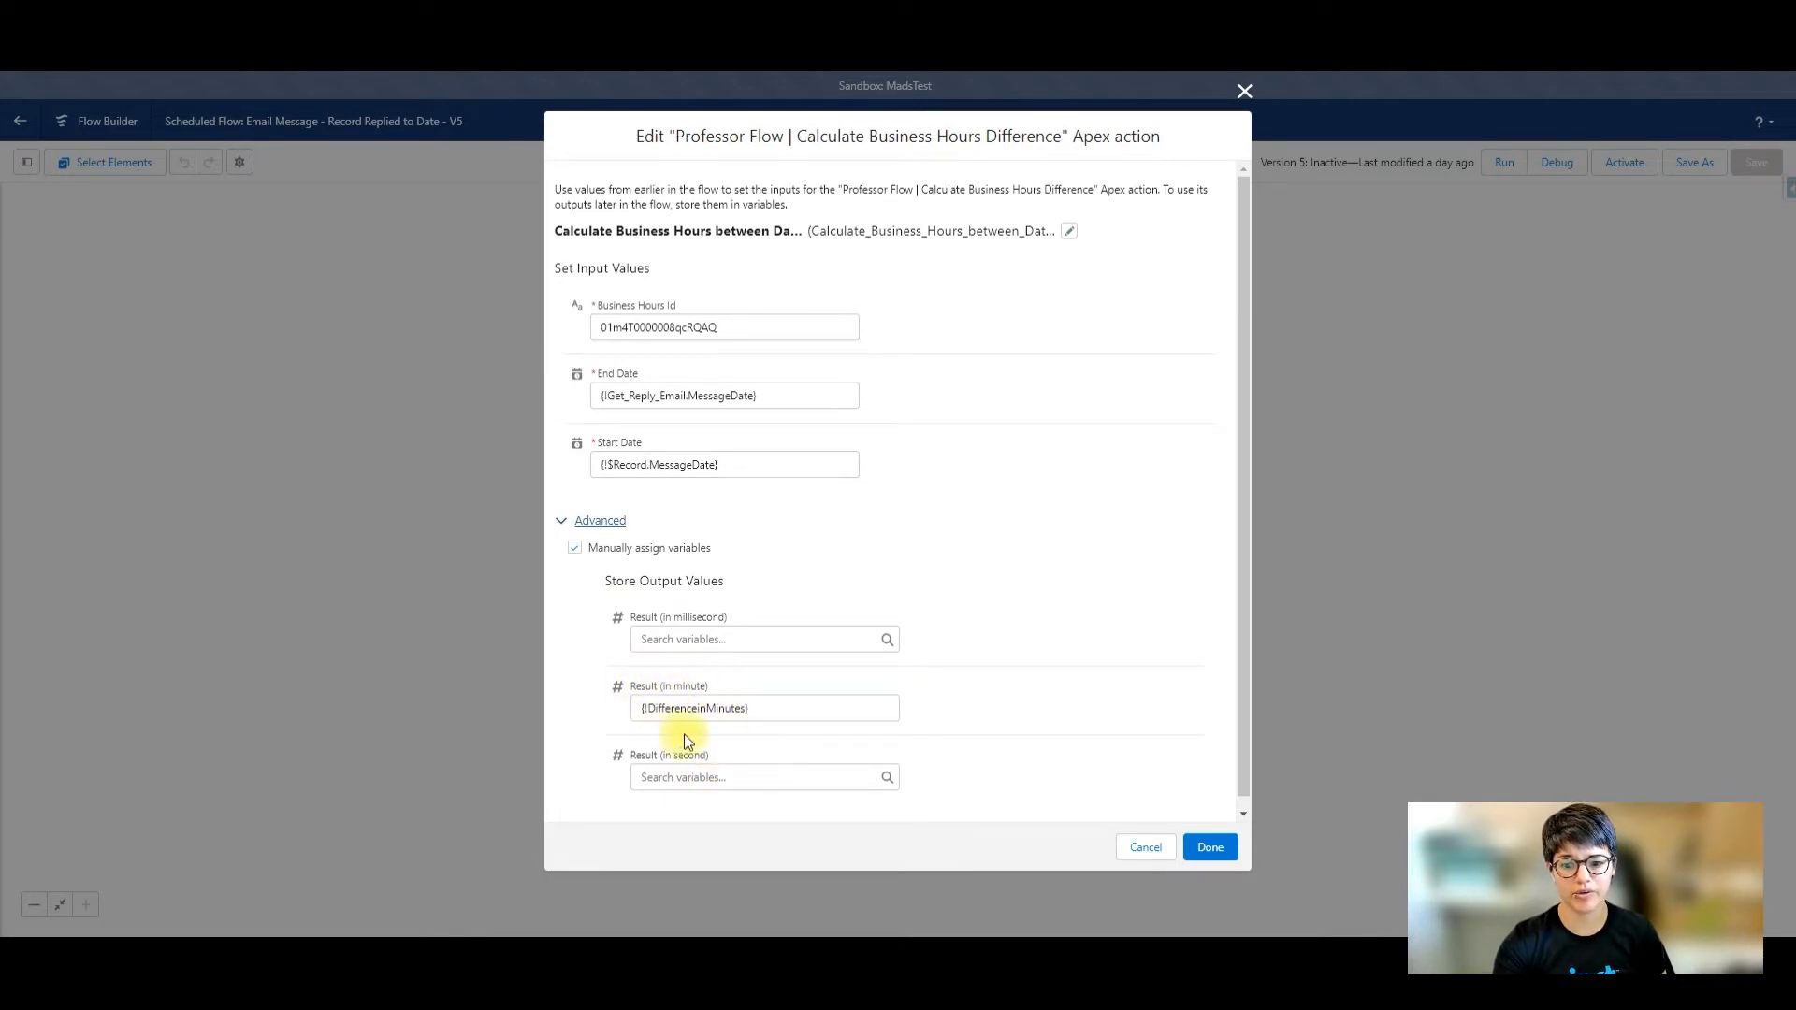
{"action": "left_click", "coordinate": [1208, 846]}
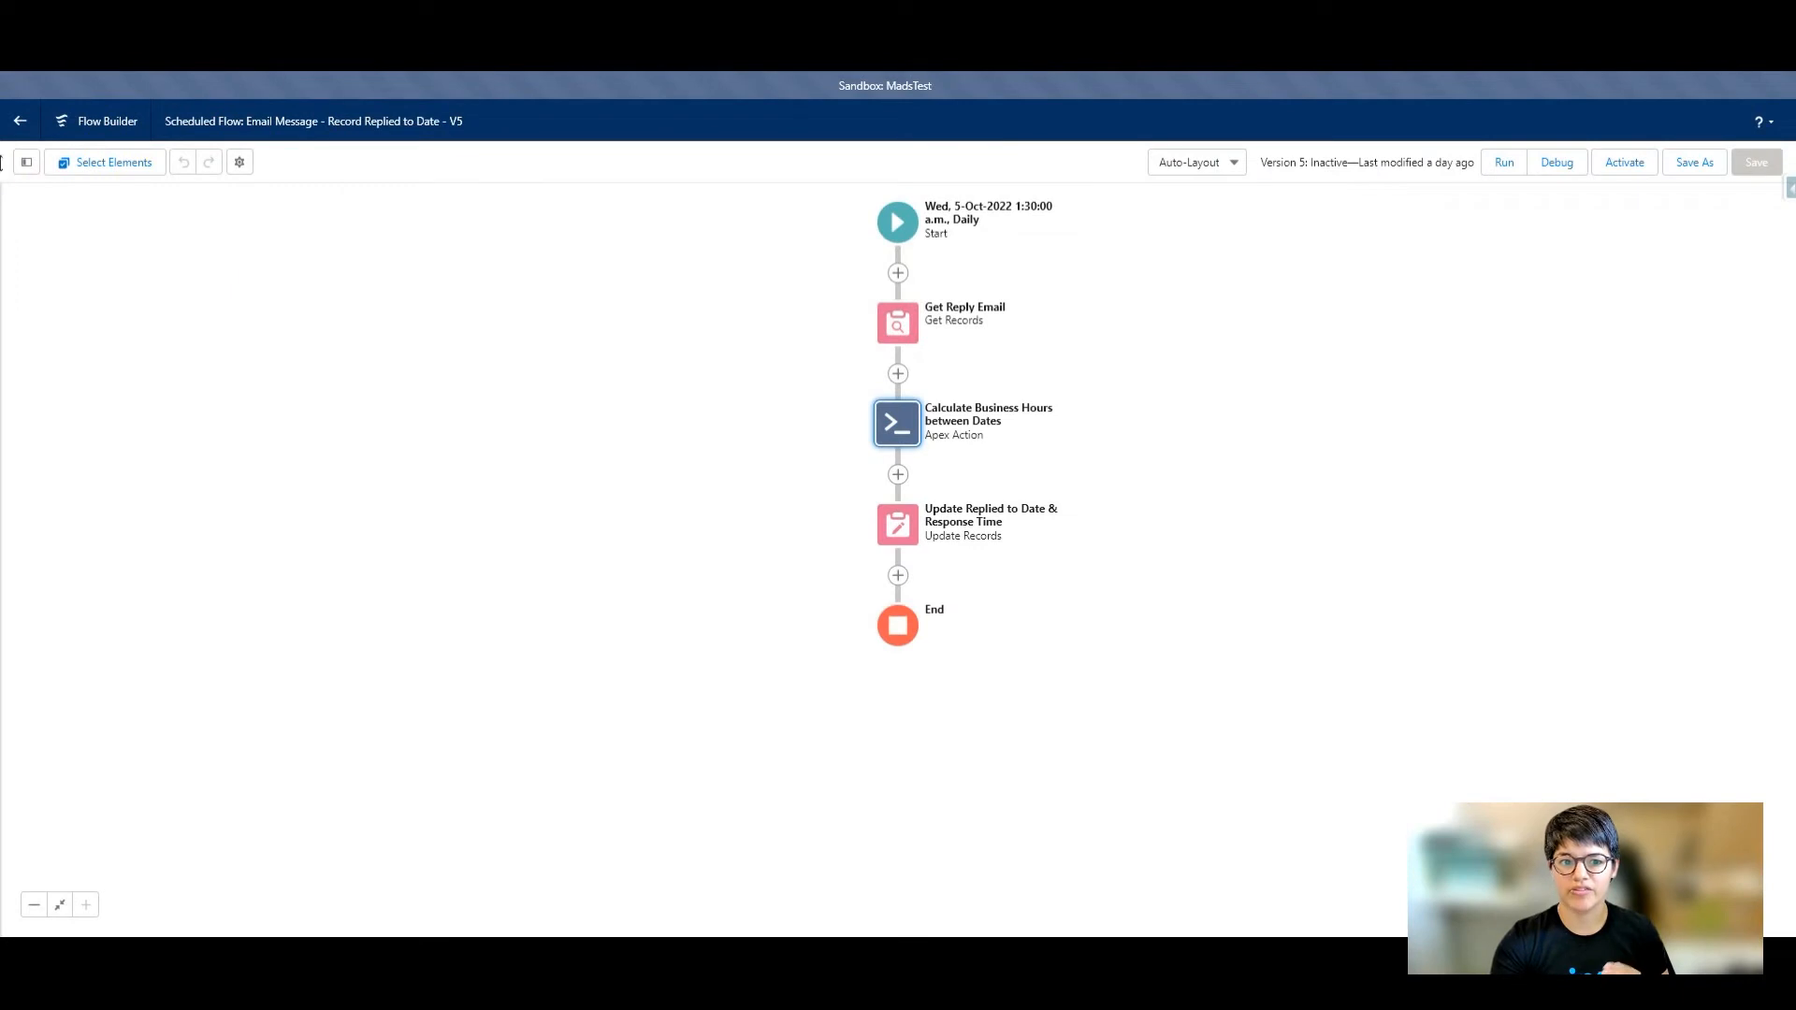
{"action": "left_click", "coordinate": [25, 161]}
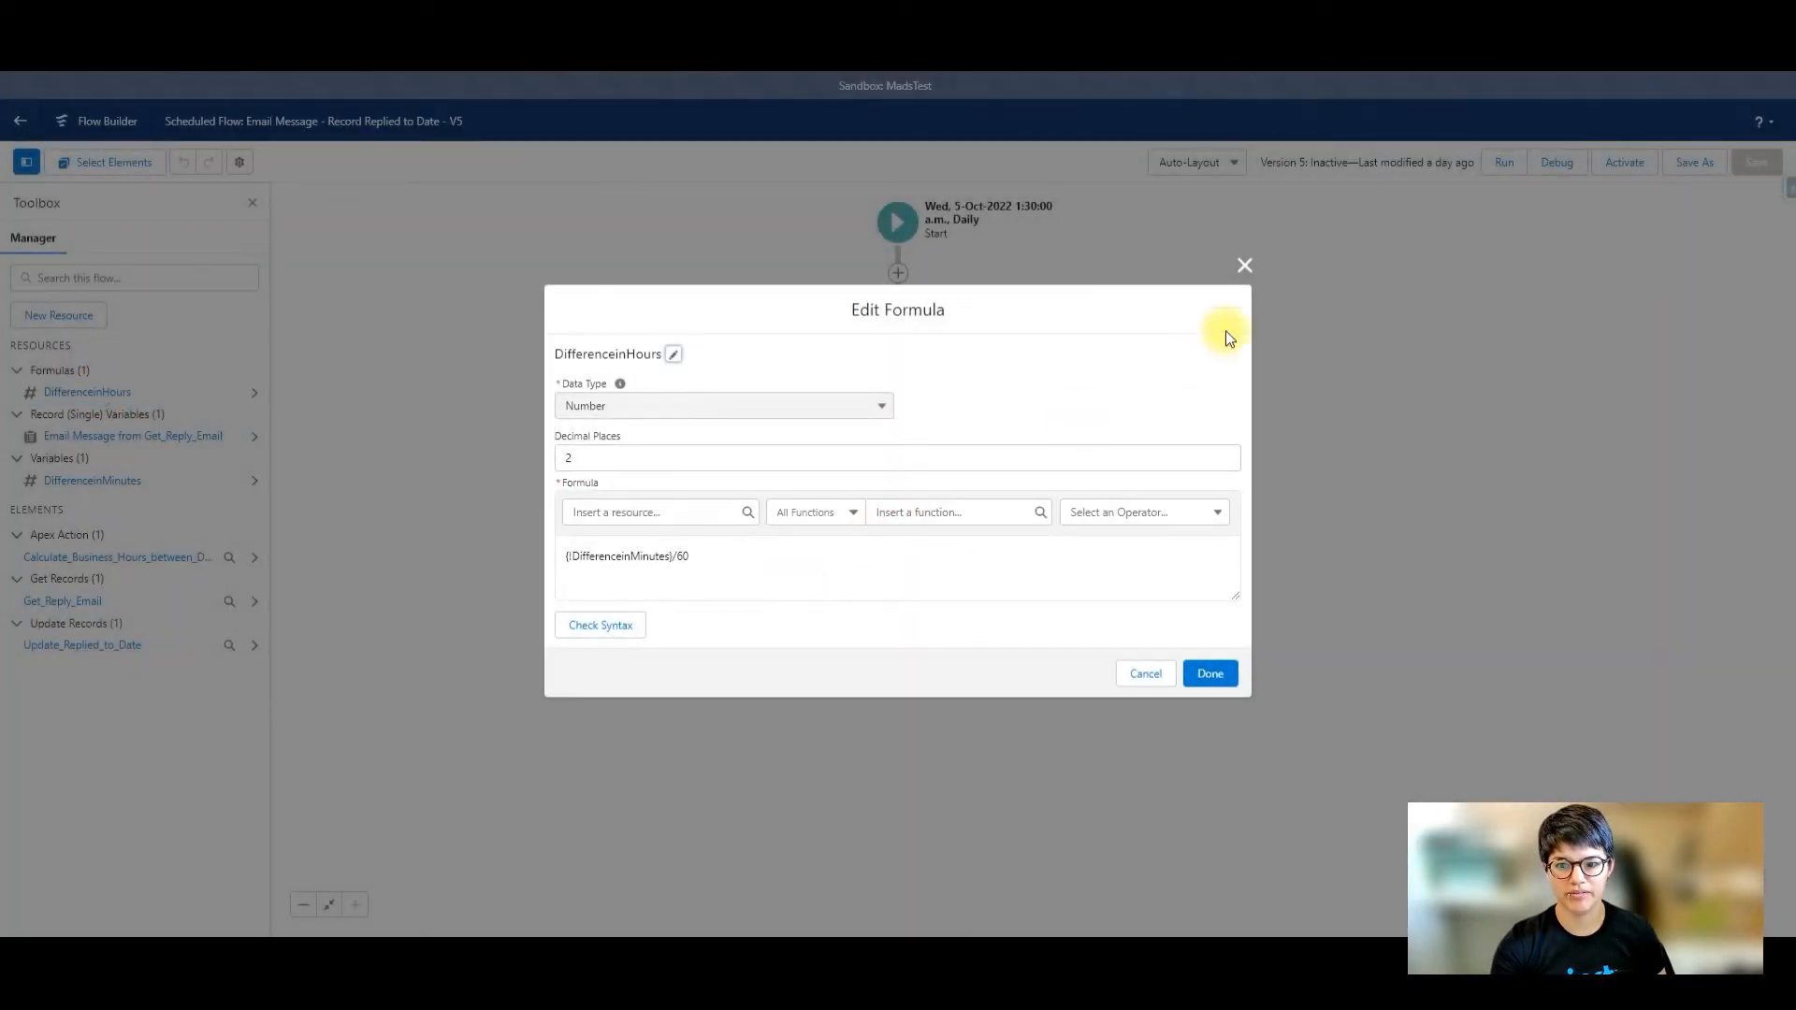
{"action": "left_click", "coordinate": [1208, 674]}
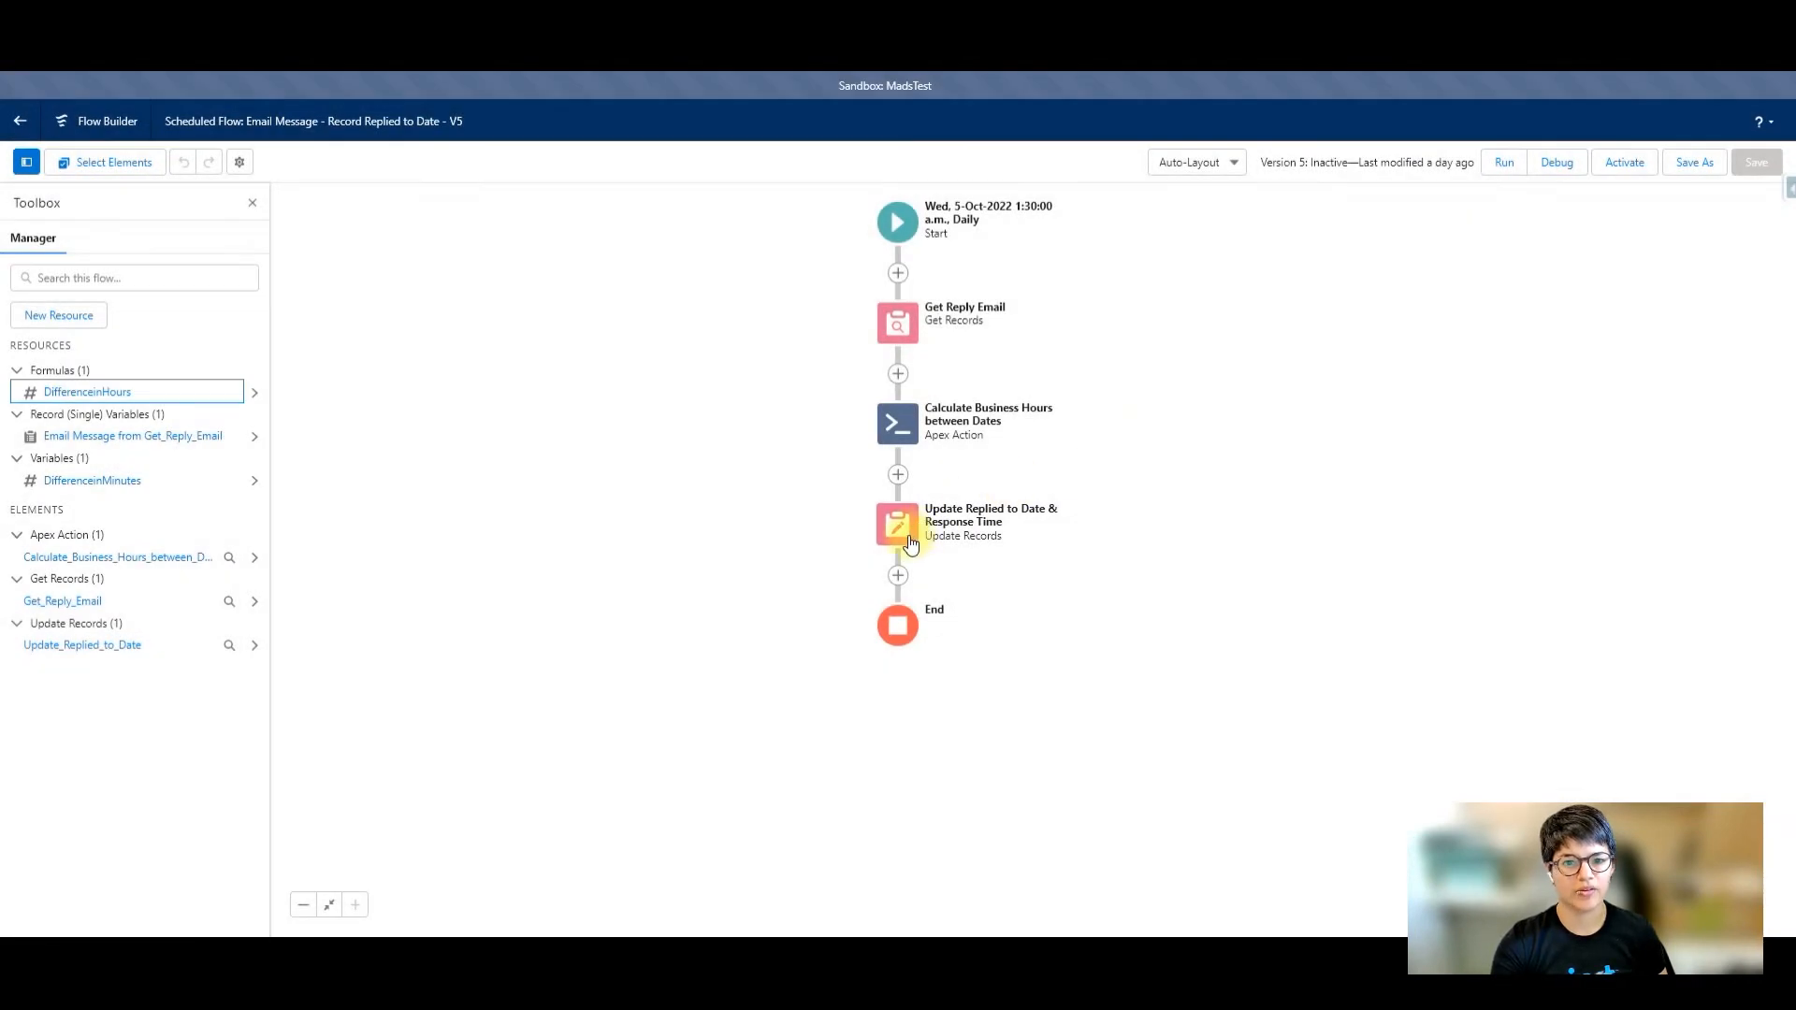
Step: Review the Update Replied to Date & Response Time field values and close it unchanged
{"action": "double_click", "coordinate": [897, 523]}
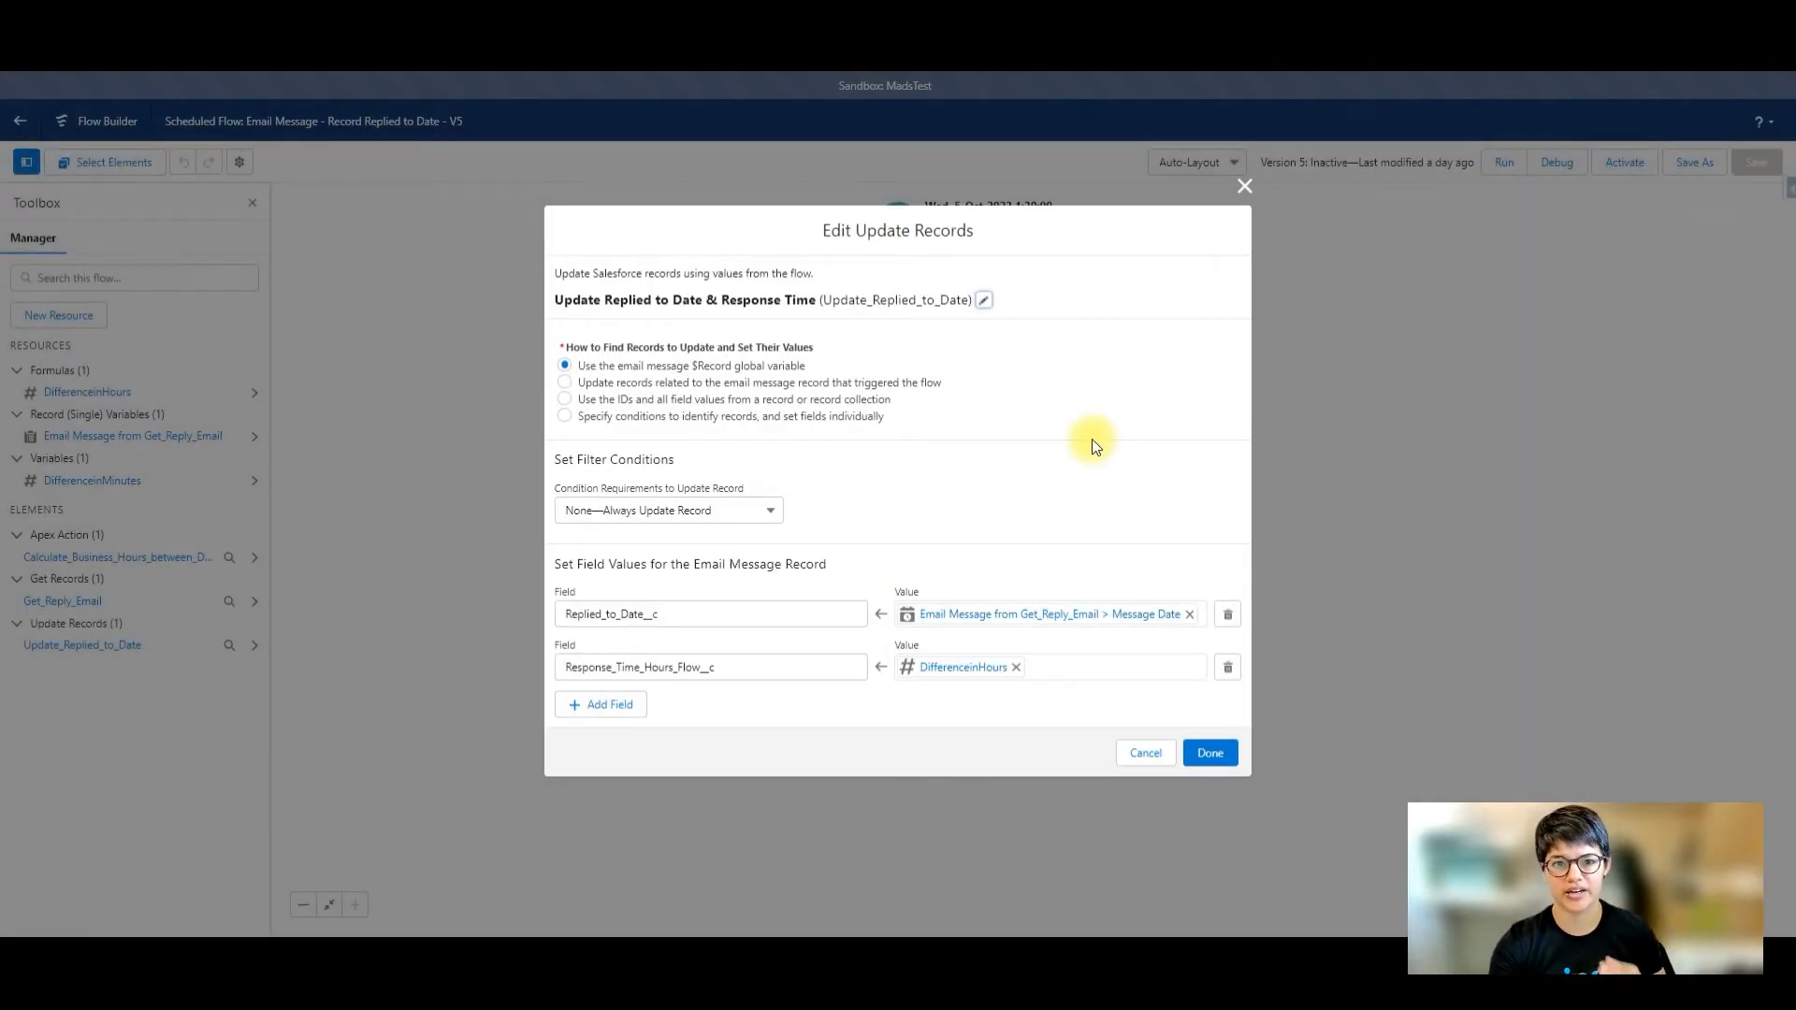
{"action": "mouse_move", "coordinate": [607, 592]}
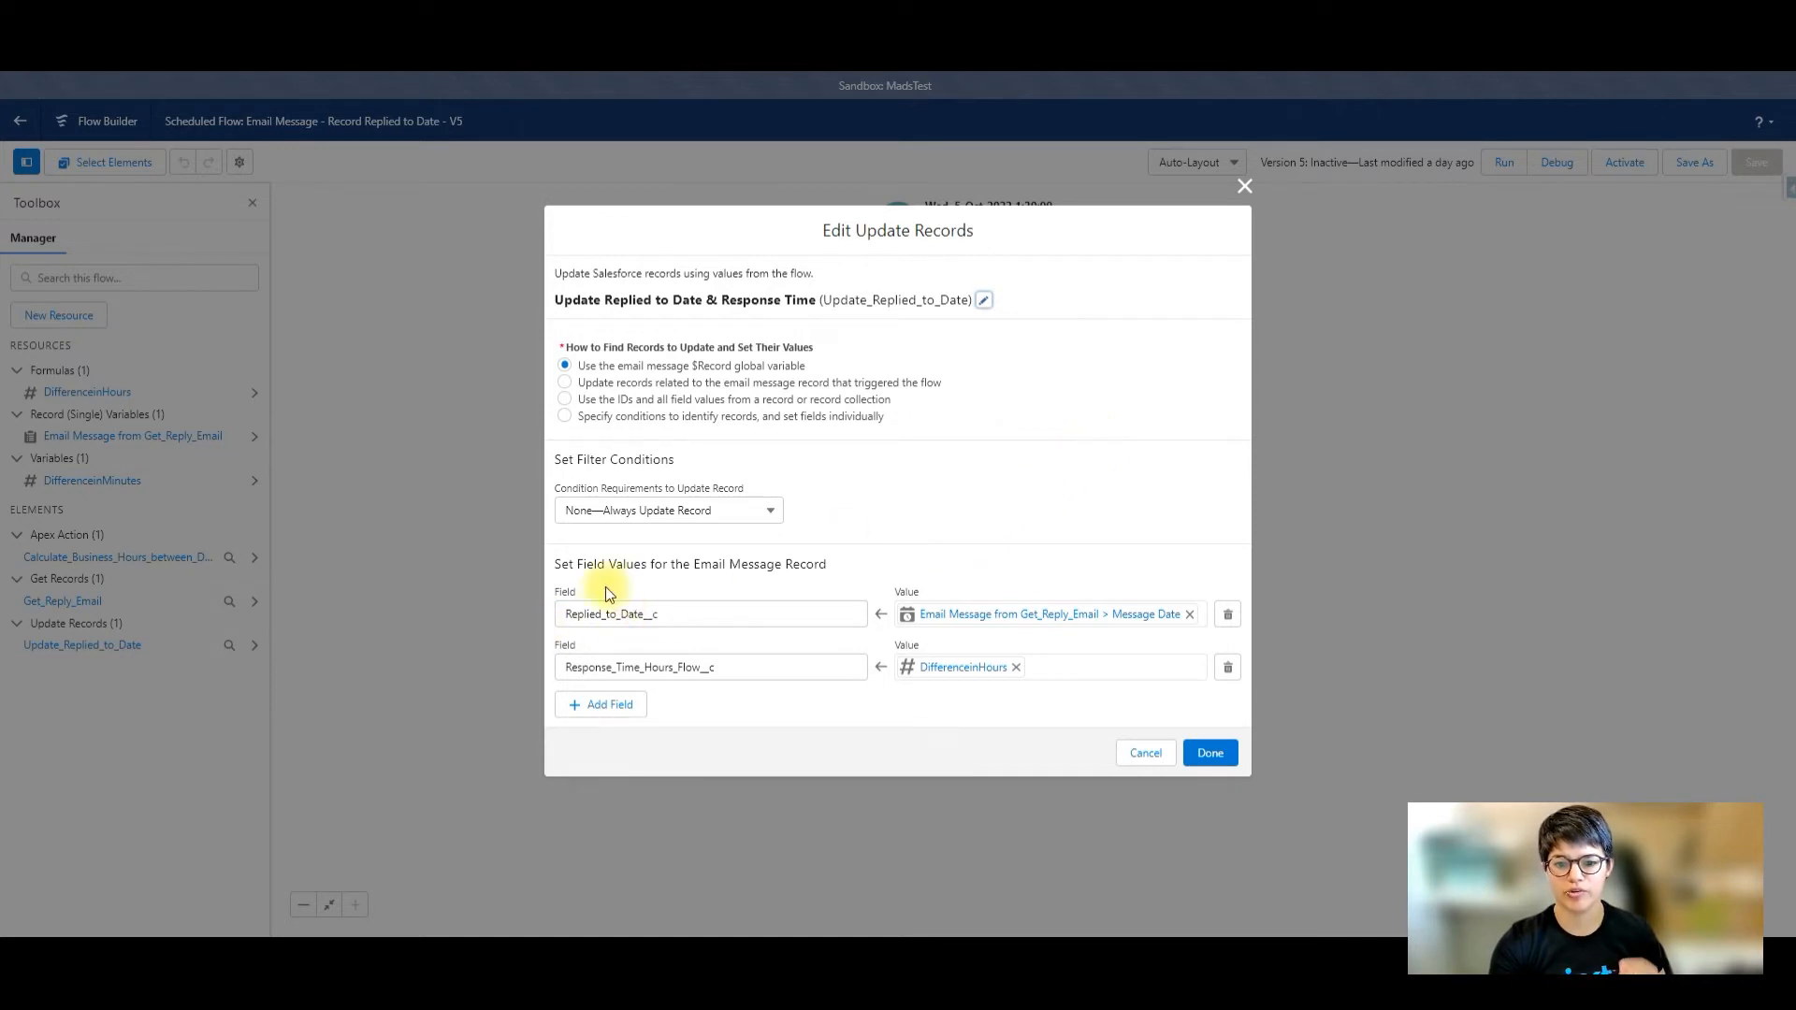
{"action": "mouse_move", "coordinate": [951, 557]}
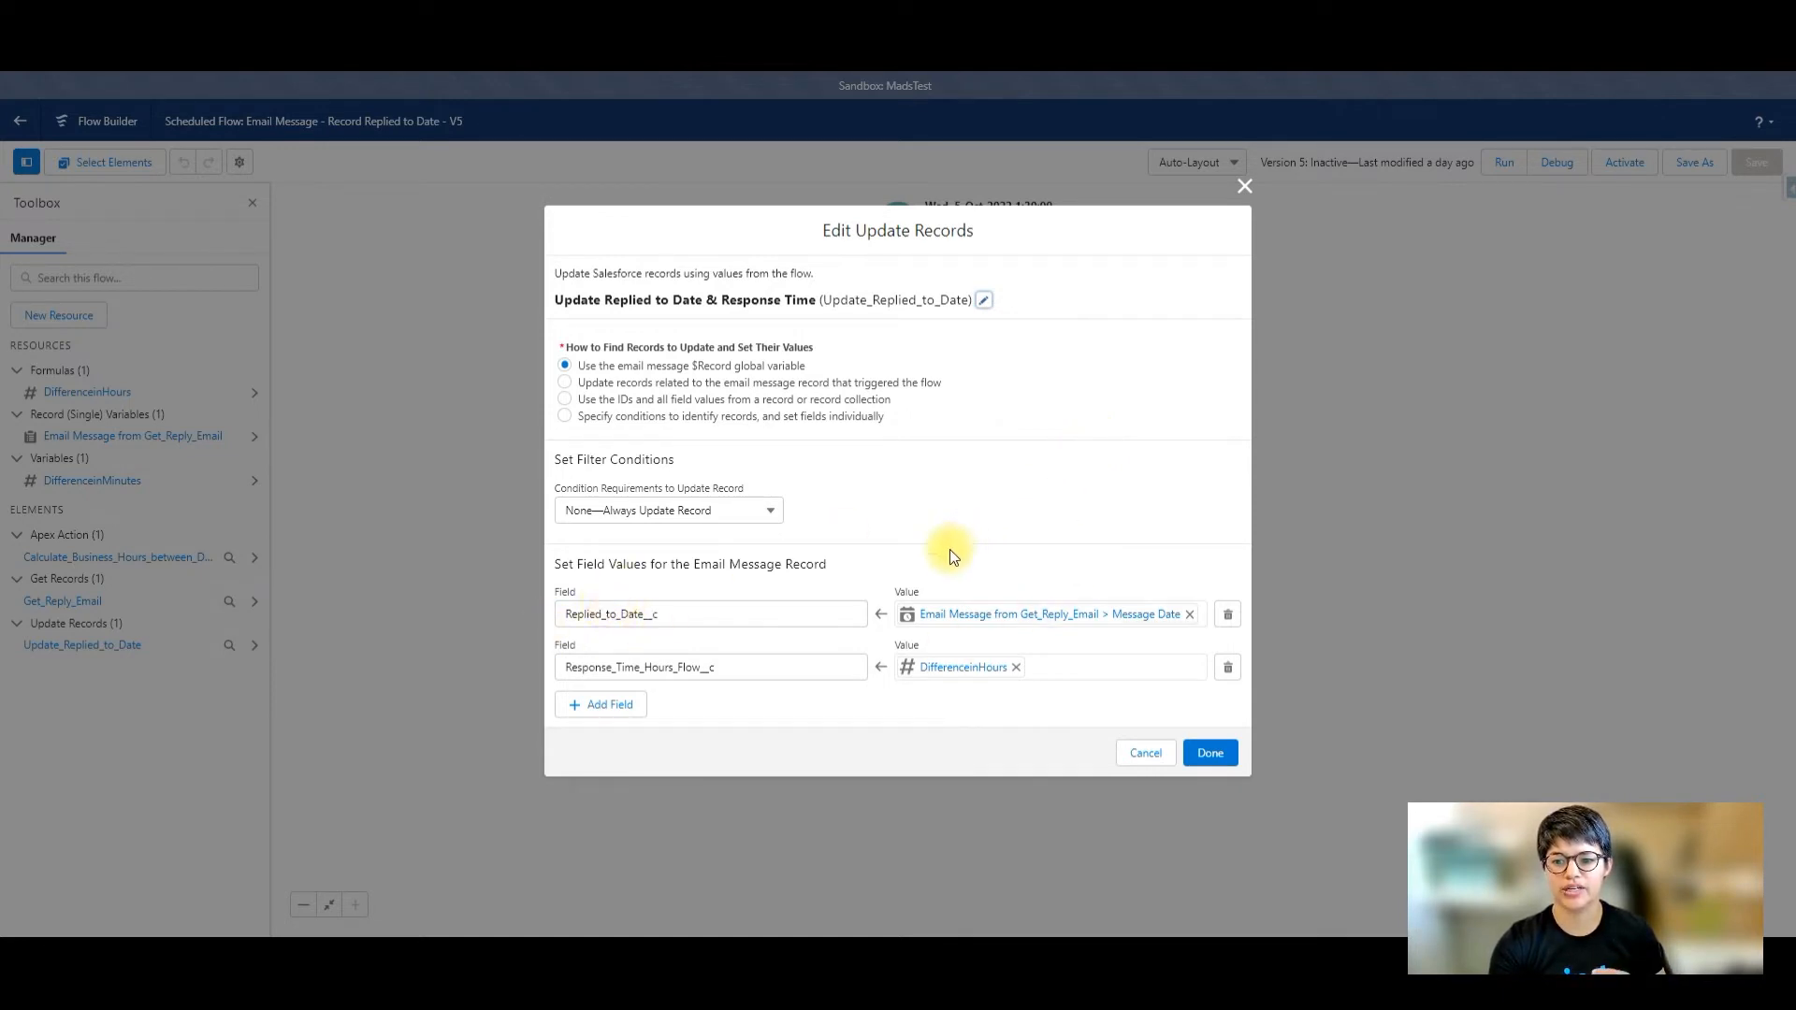
{"action": "mouse_move", "coordinate": [1070, 628]}
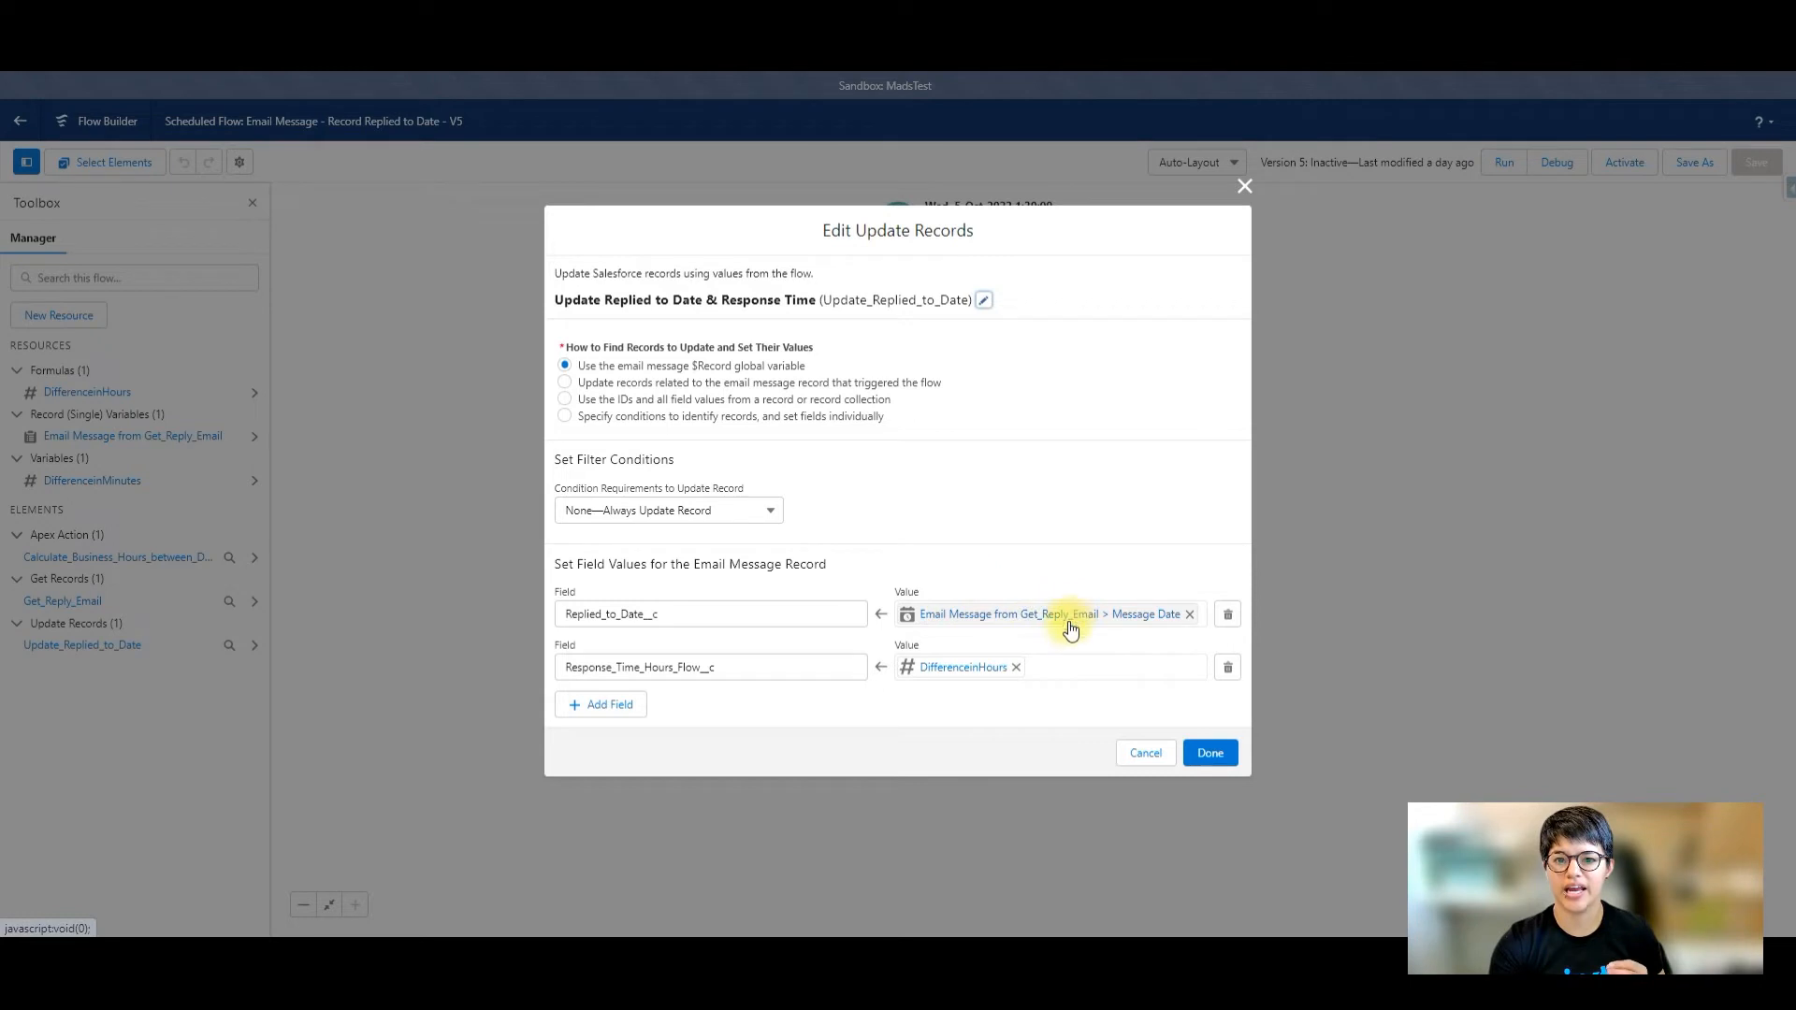
{"action": "mouse_move", "coordinate": [1151, 635]}
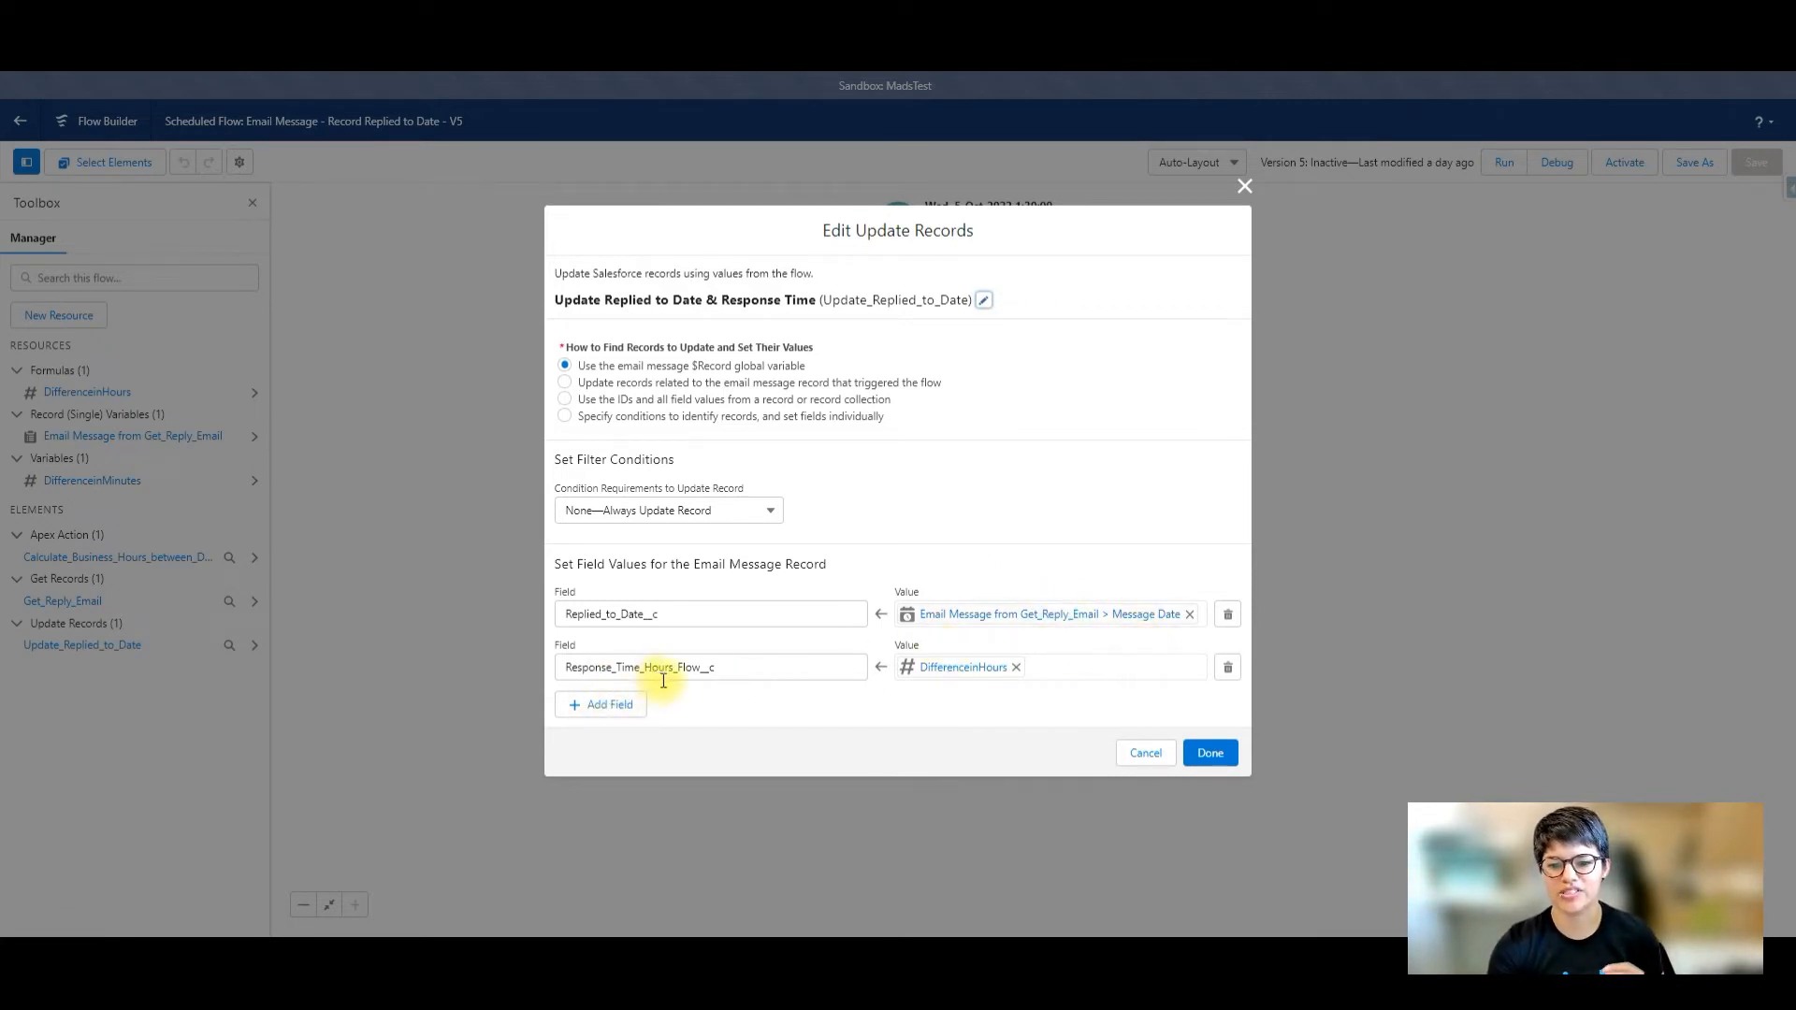
{"action": "mouse_move", "coordinate": [739, 677]}
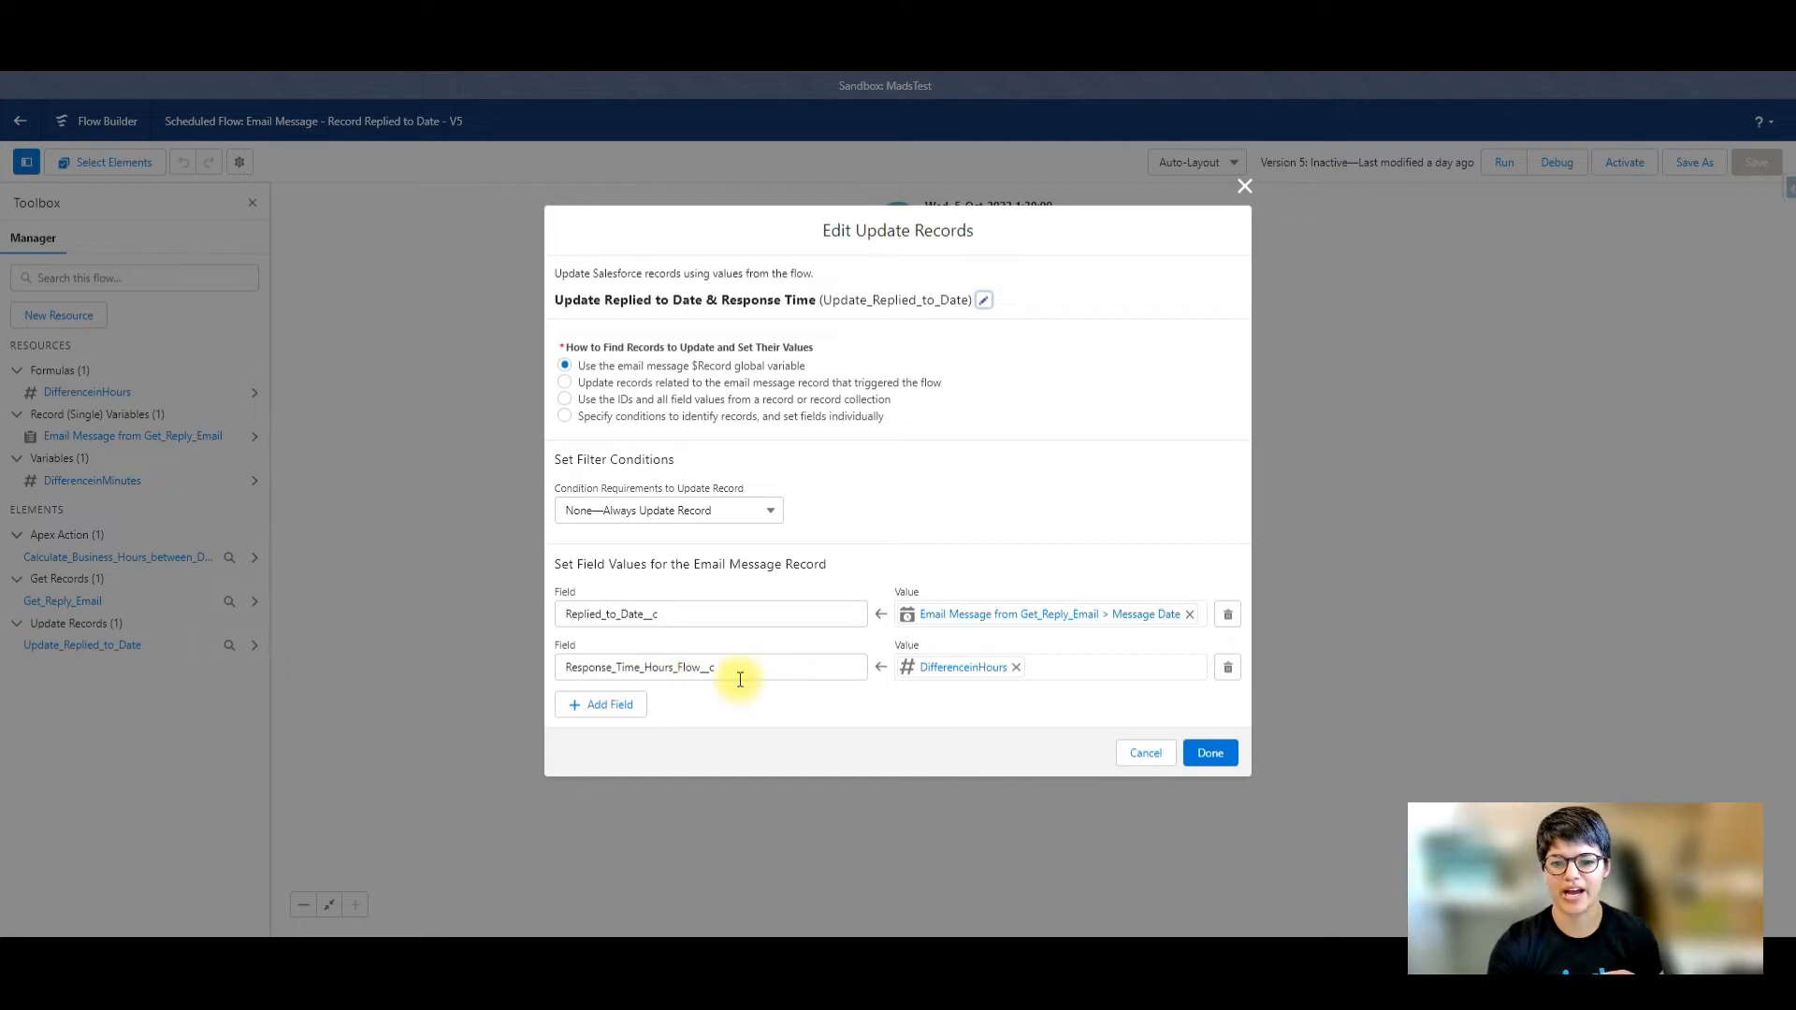
{"action": "mouse_move", "coordinate": [892, 692]}
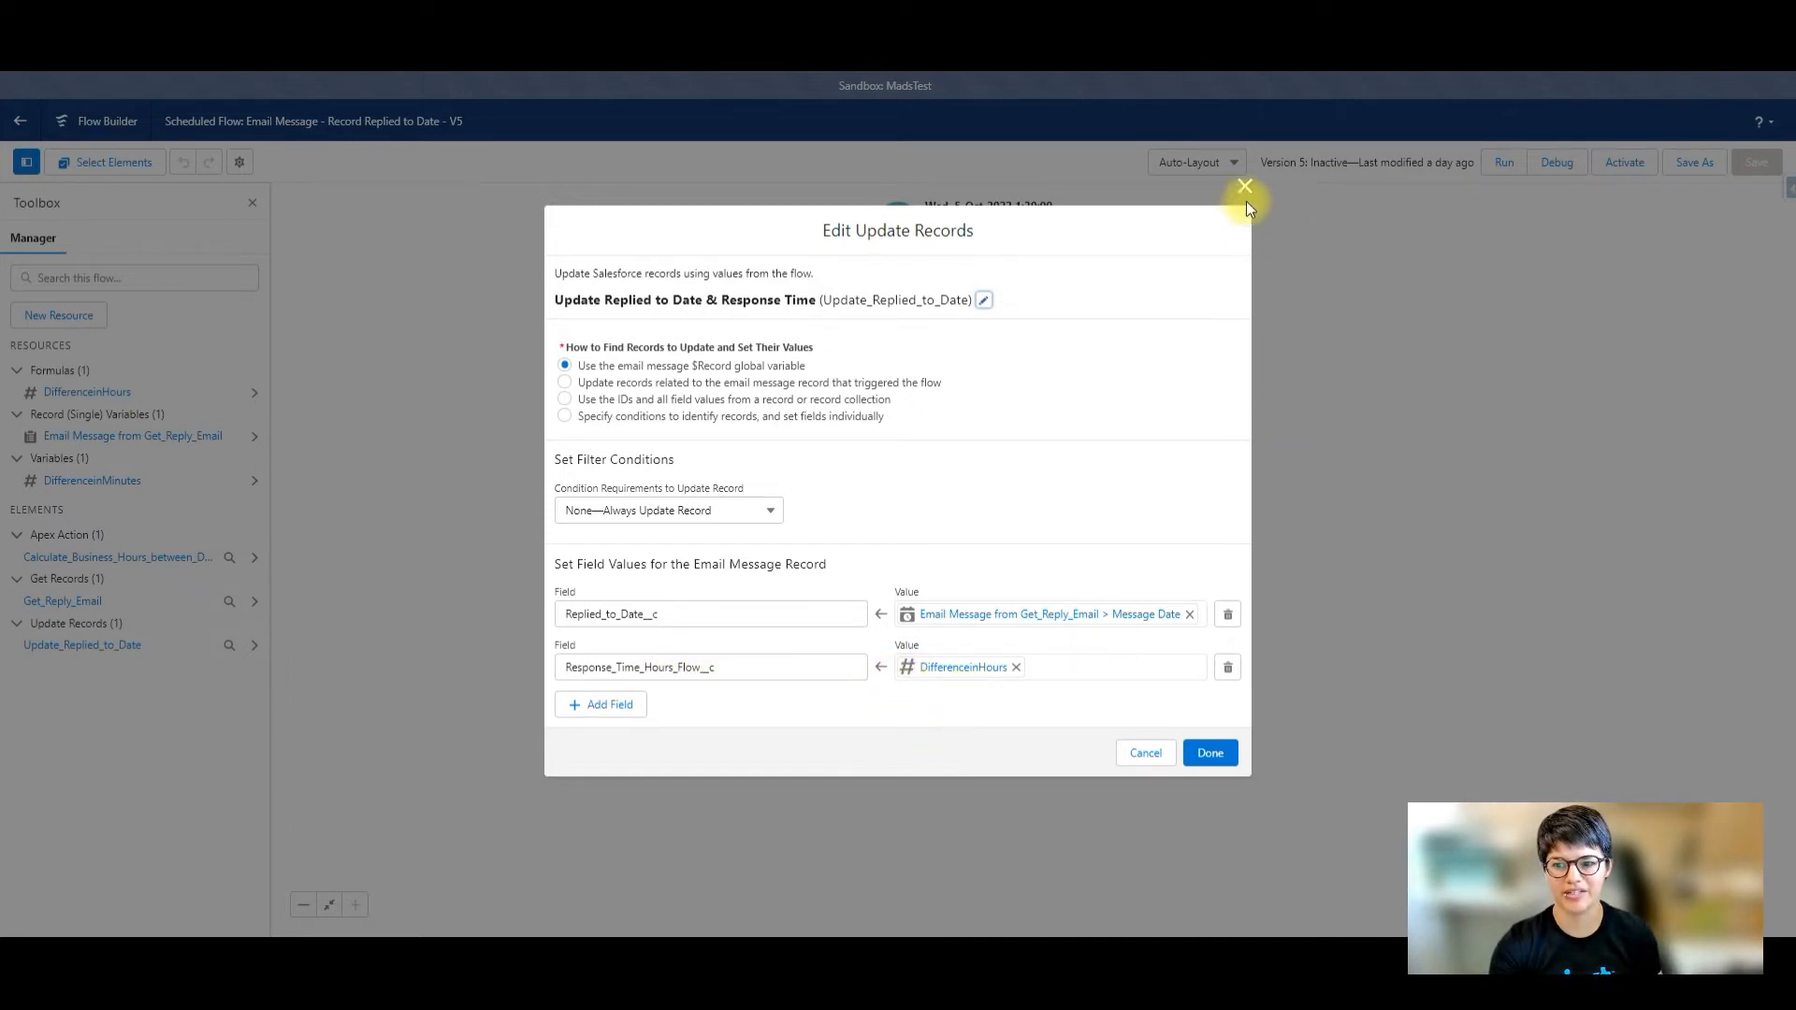
{"action": "mouse_move", "coordinate": [1244, 187]}
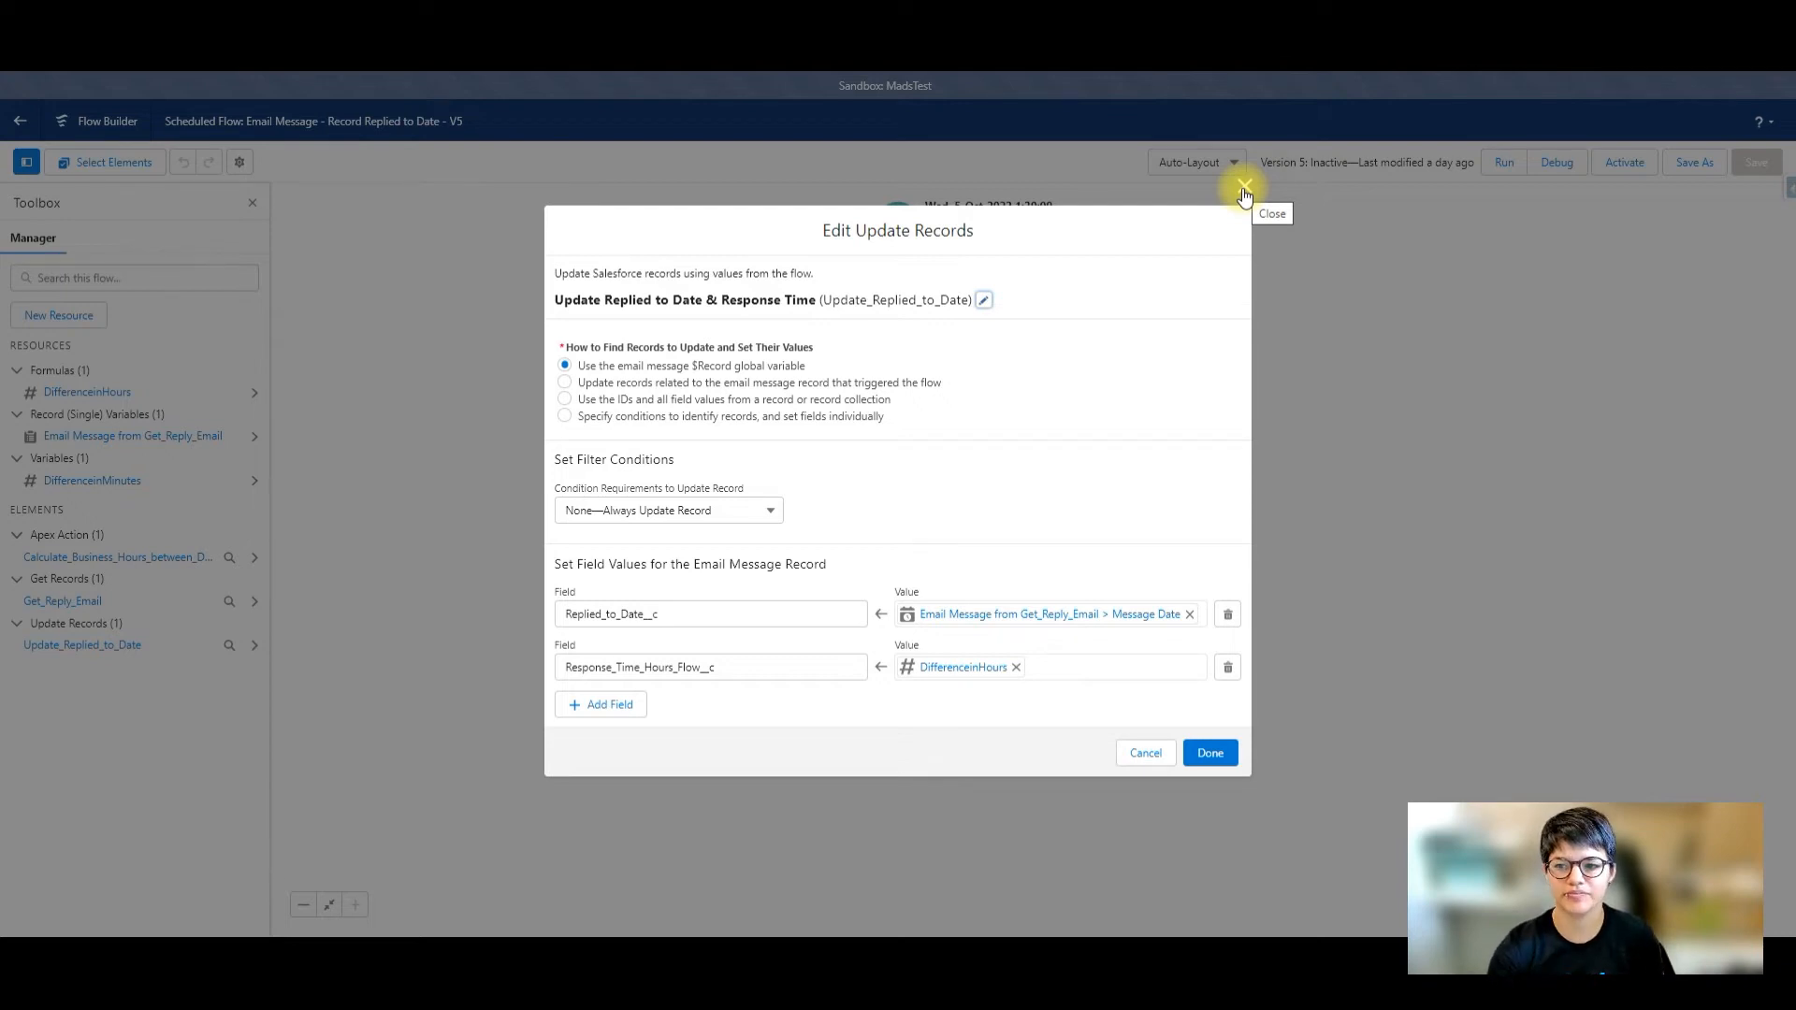
{"action": "left_click", "coordinate": [1244, 188]}
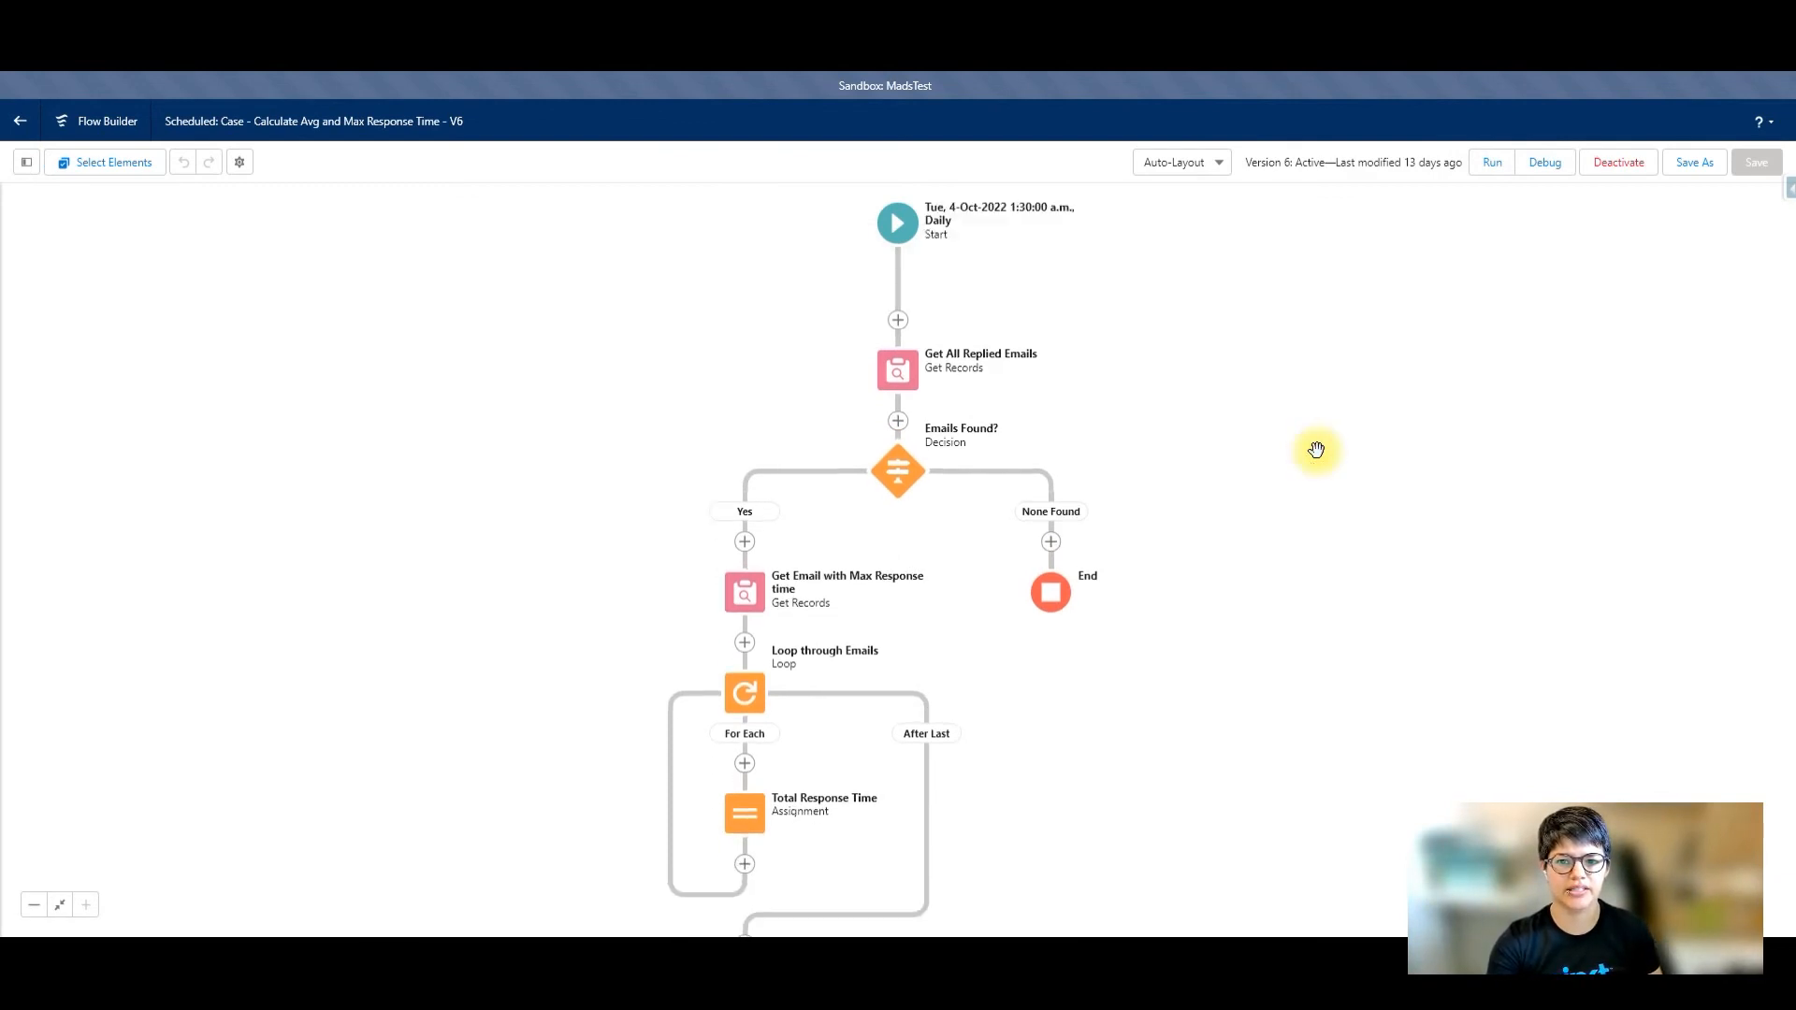
{"action": "scroll", "scroll_direction": "down", "scroll_amount": 3}
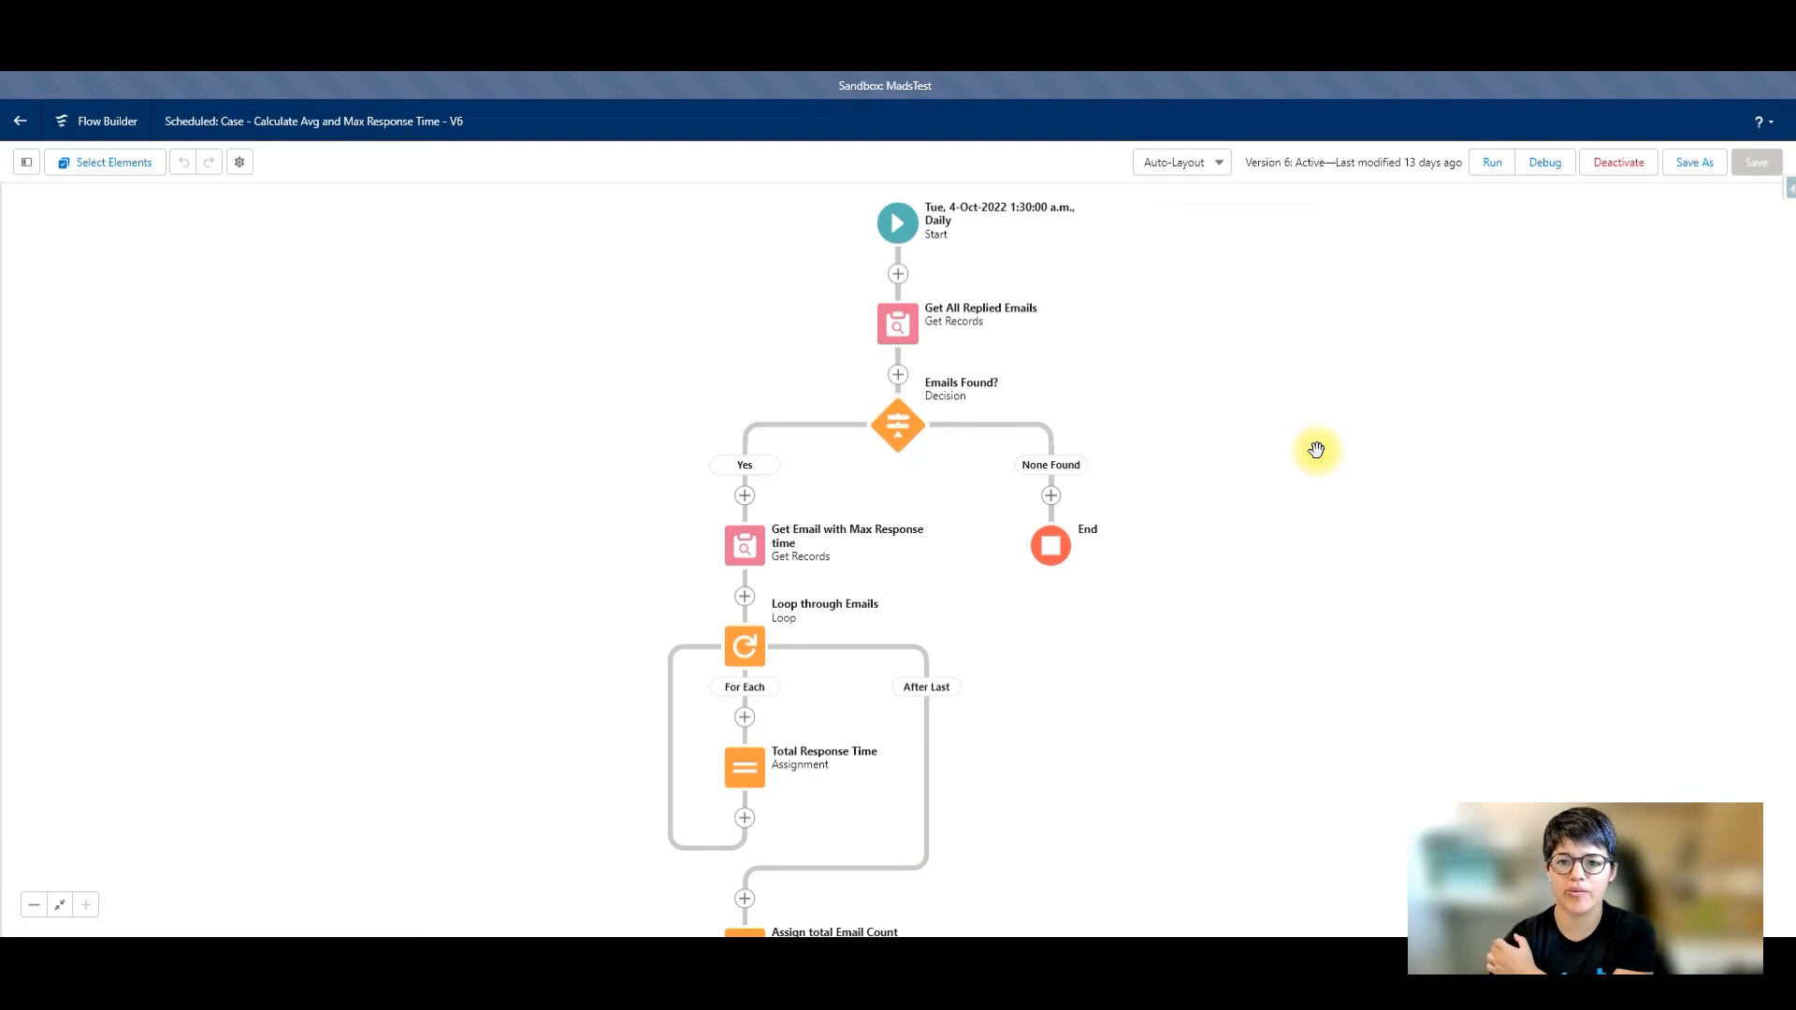
{"action": "mouse_move", "coordinate": [1093, 397]}
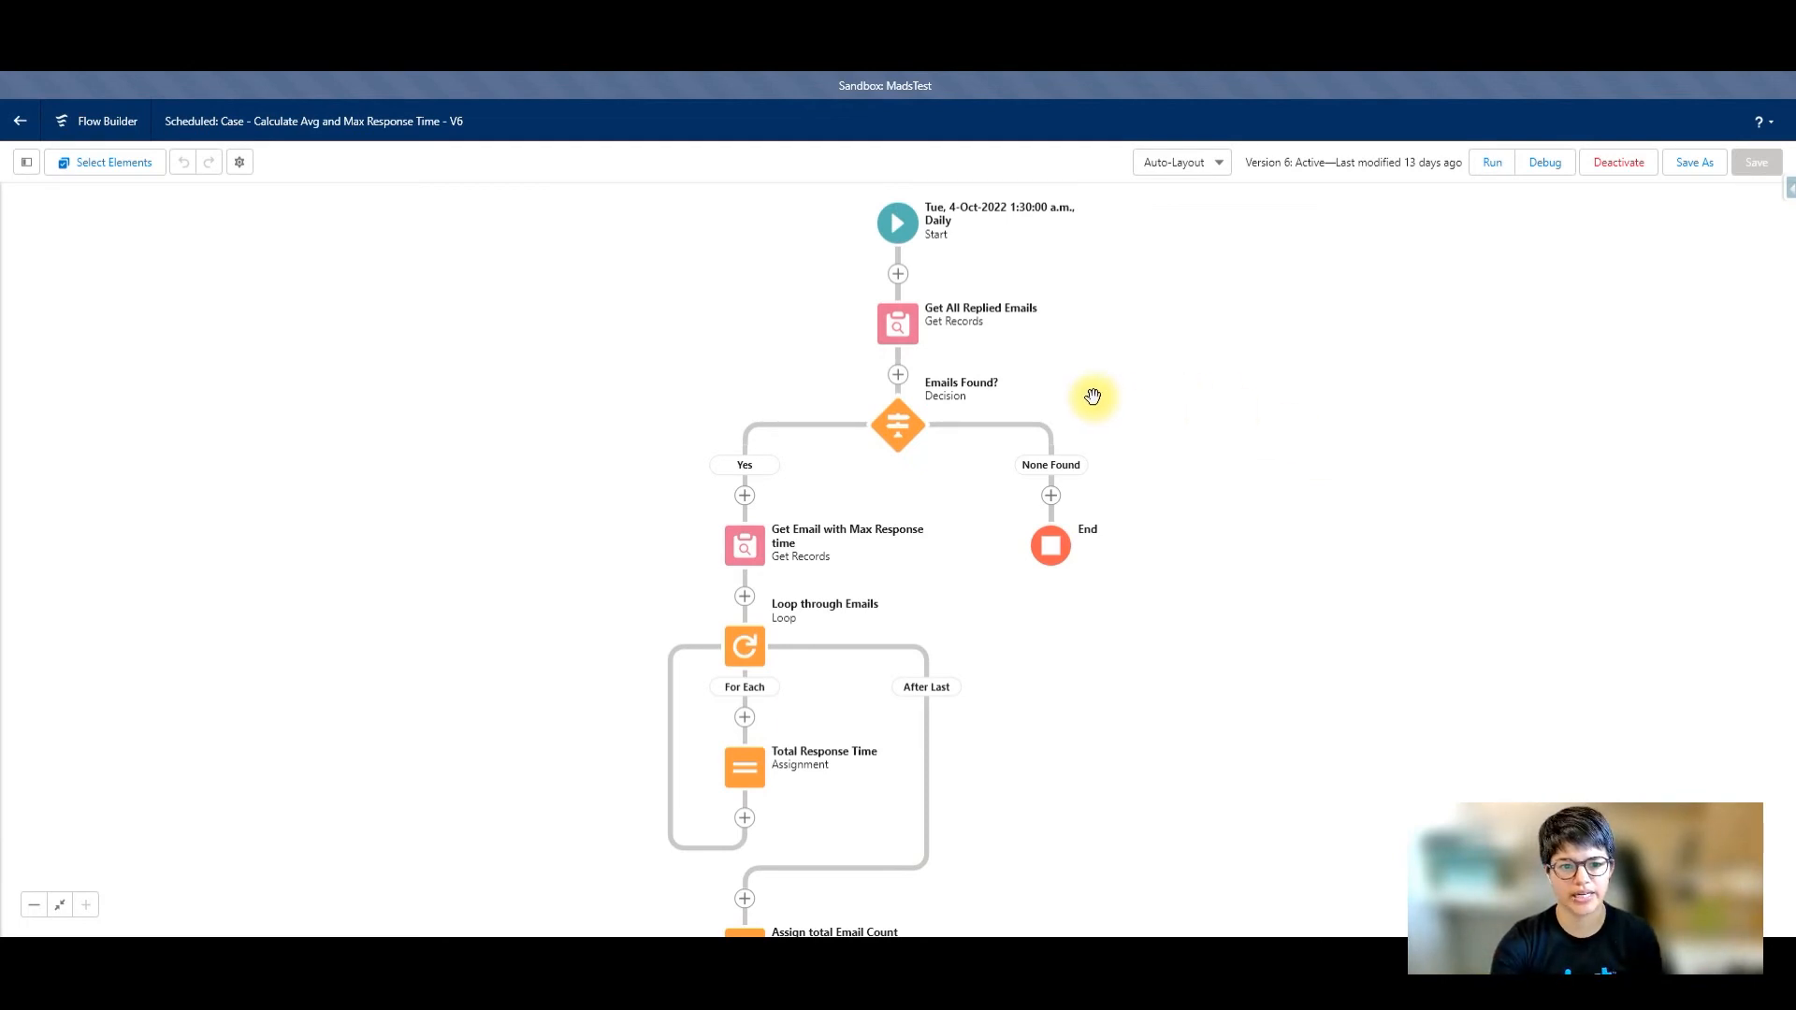
{"action": "left_click", "coordinate": [897, 223]}
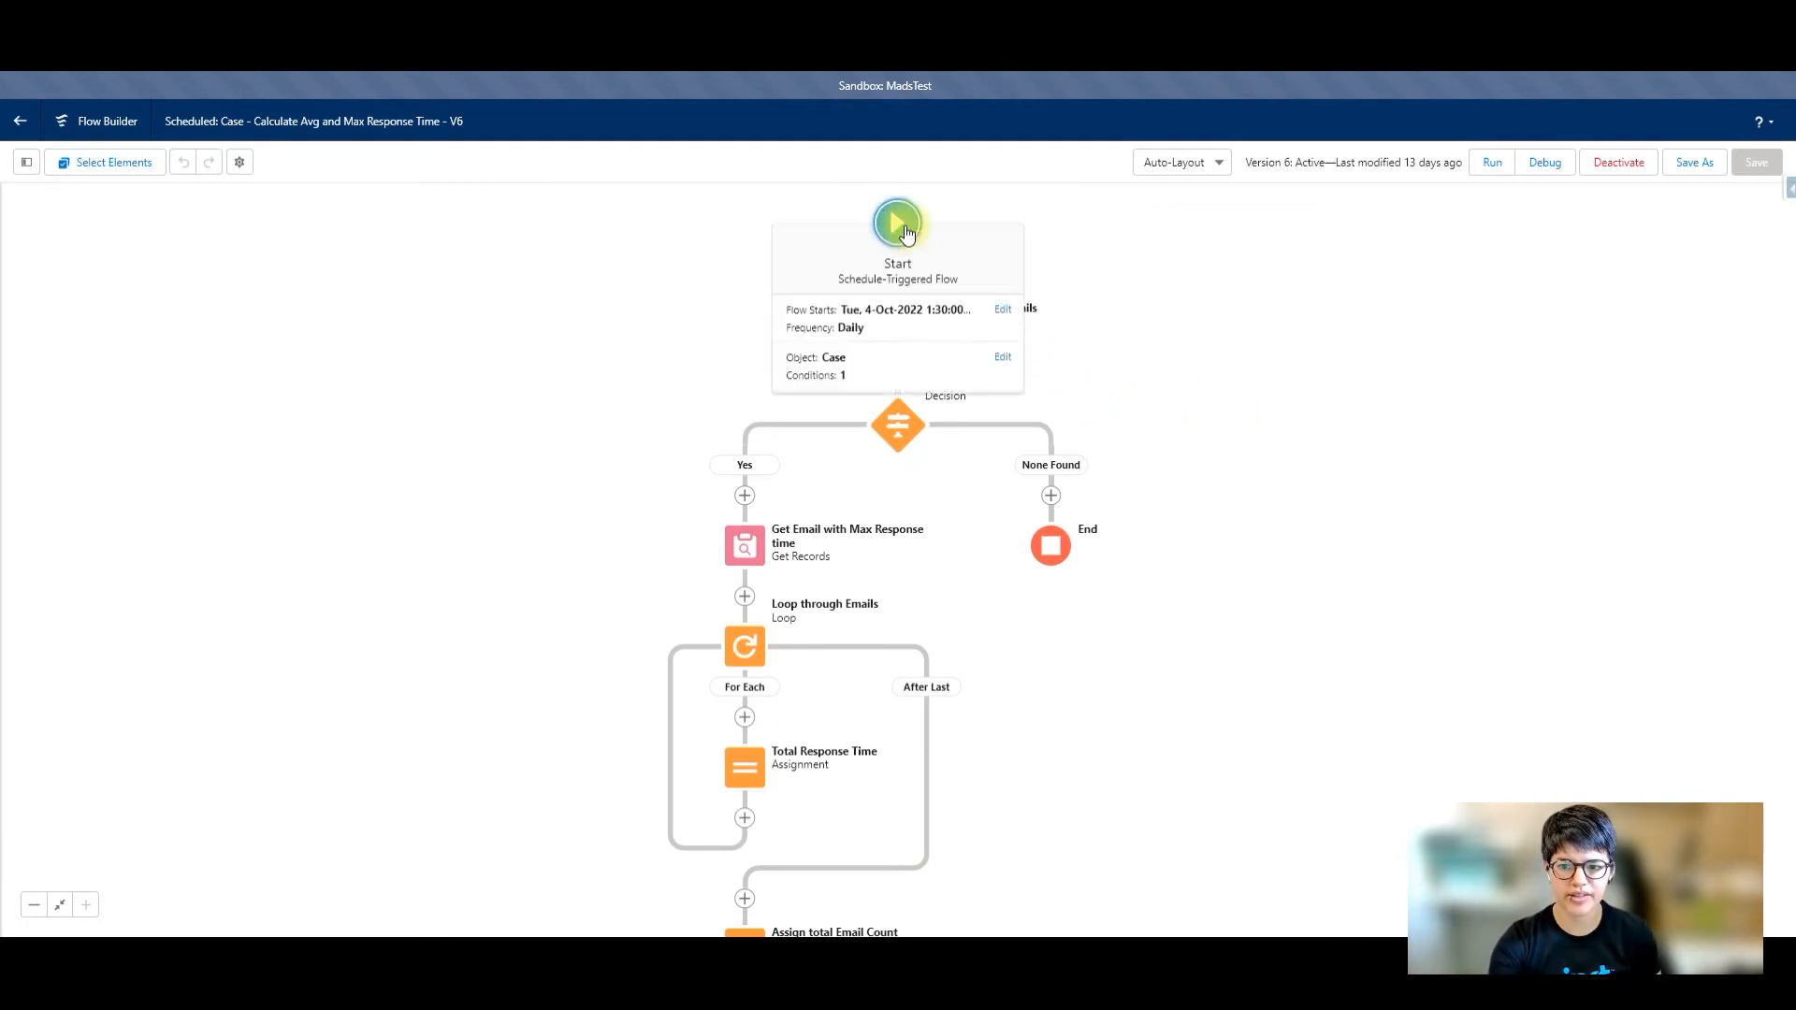
{"action": "left_click", "coordinate": [1002, 357]}
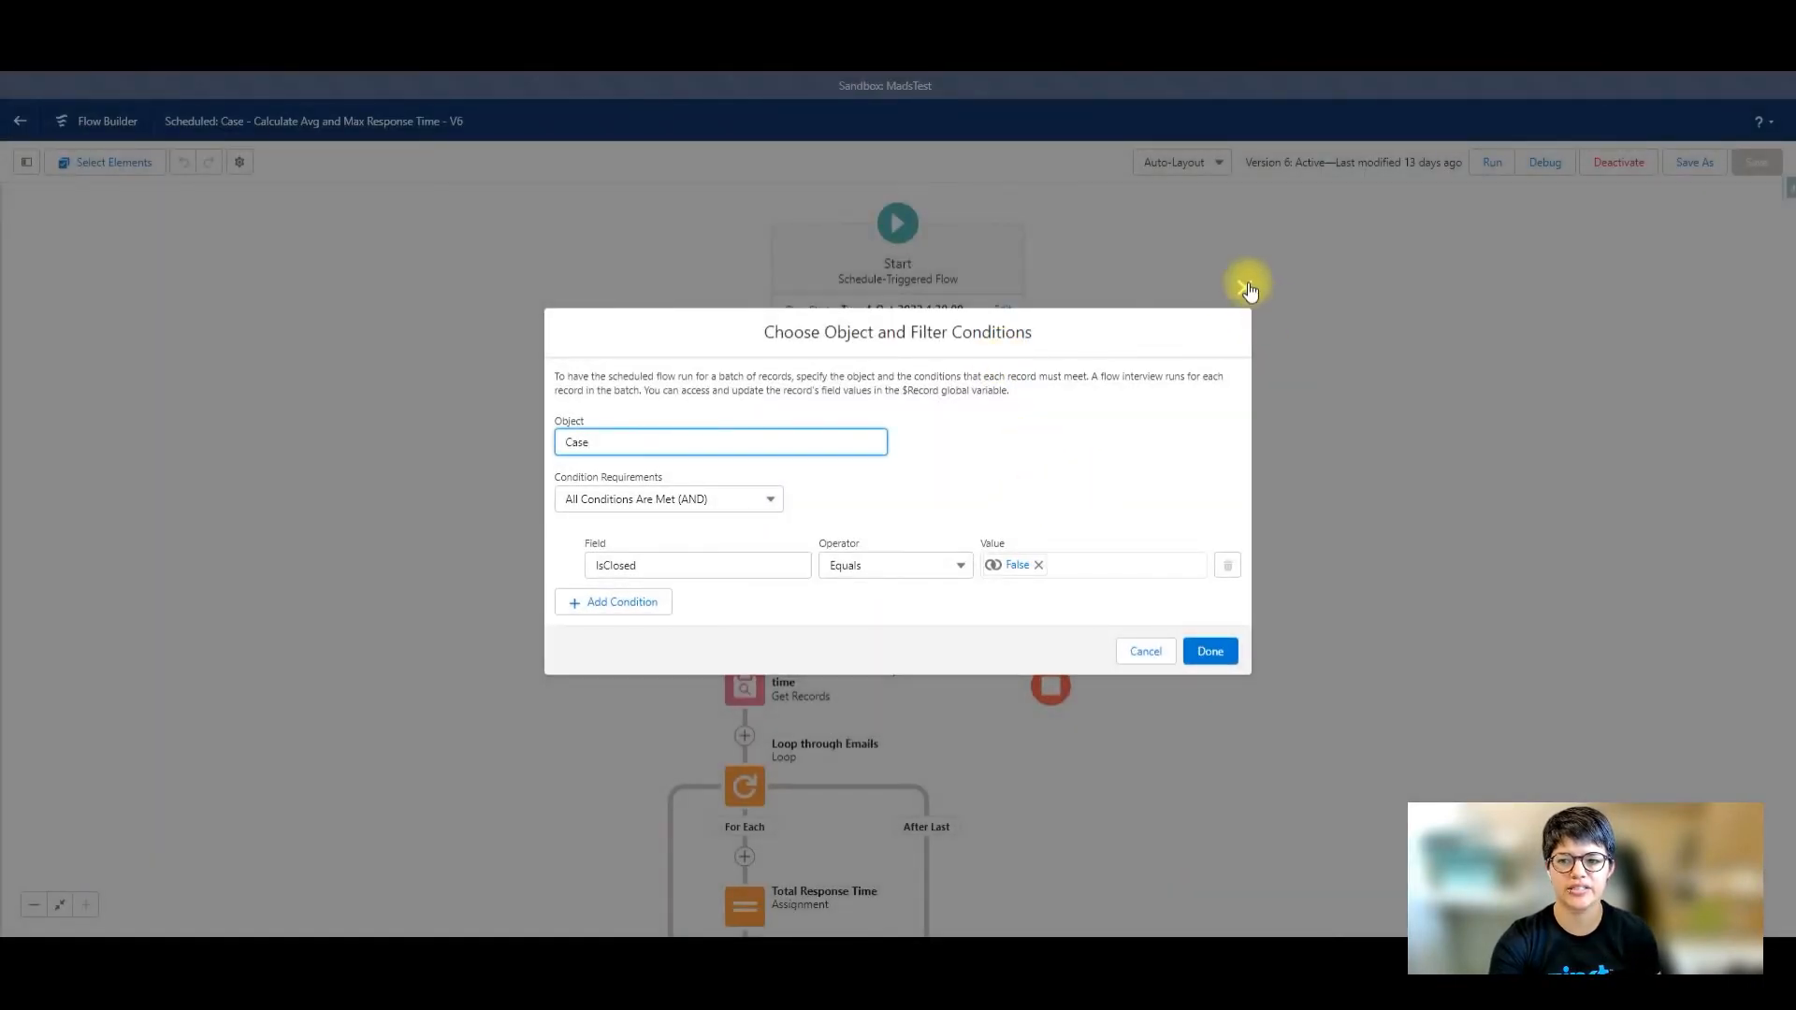
{"action": "left_click", "coordinate": [1209, 651]}
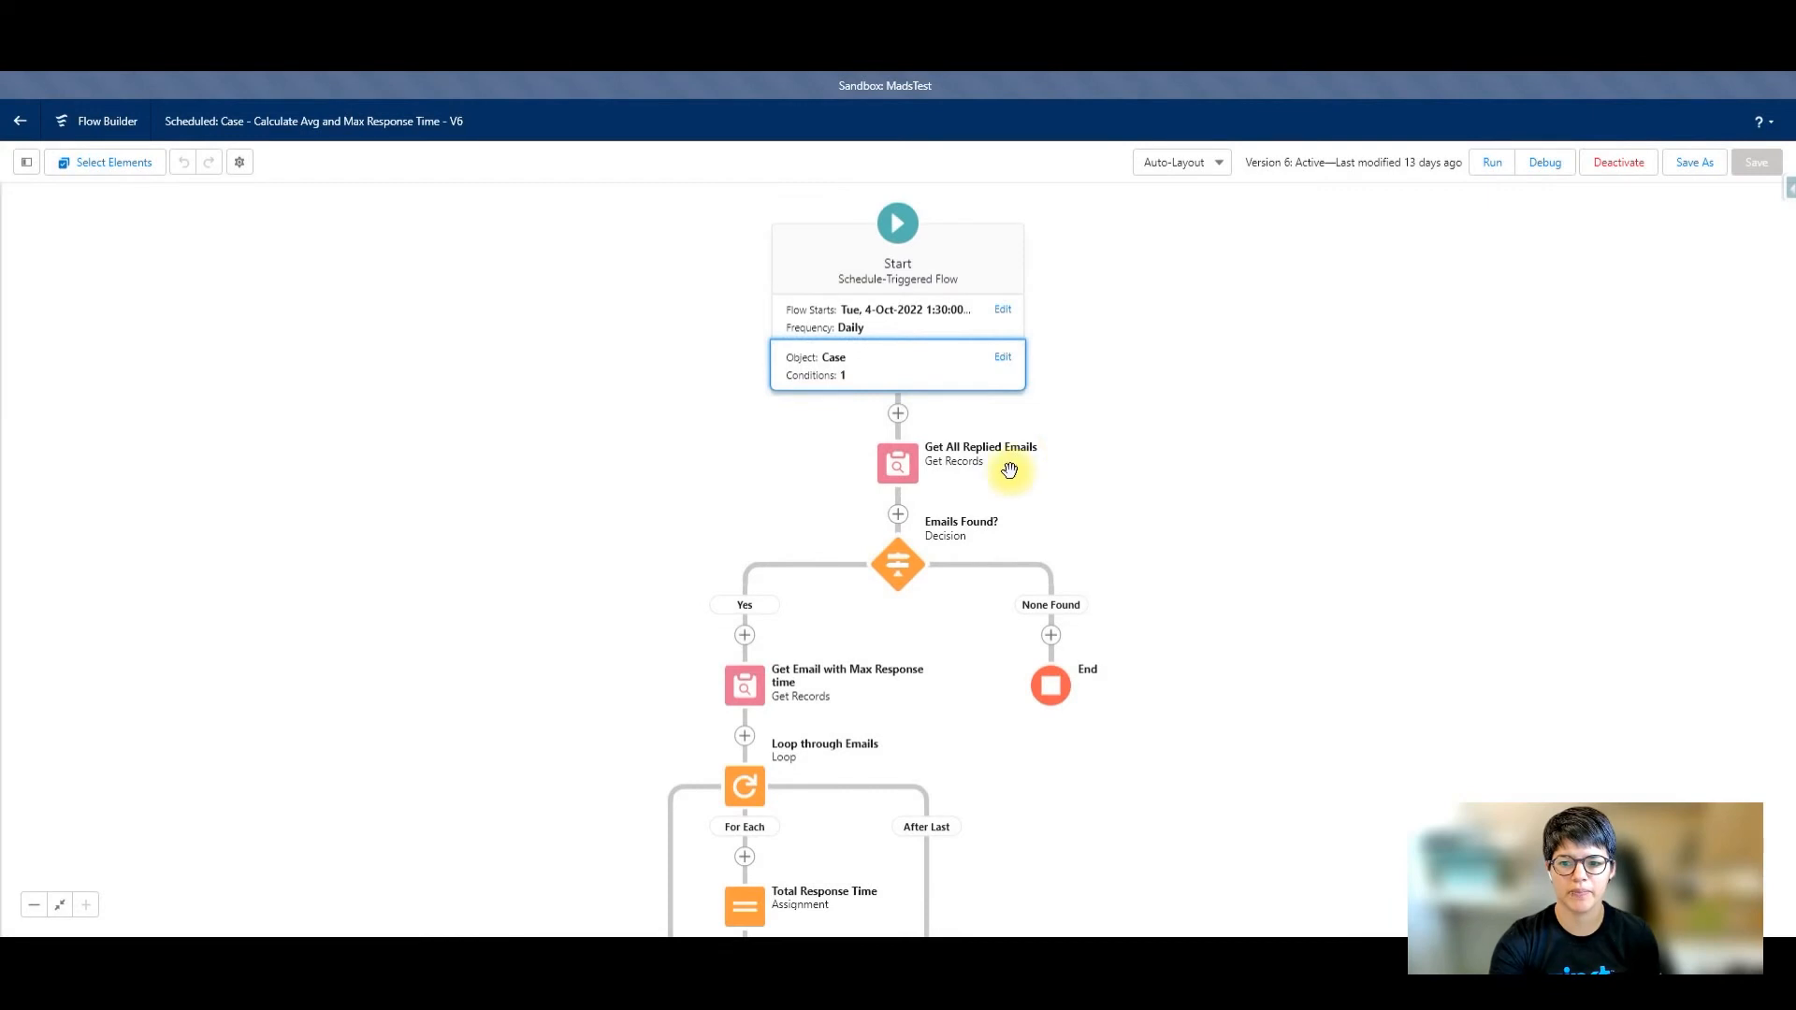
{"action": "double_click", "coordinate": [897, 461]}
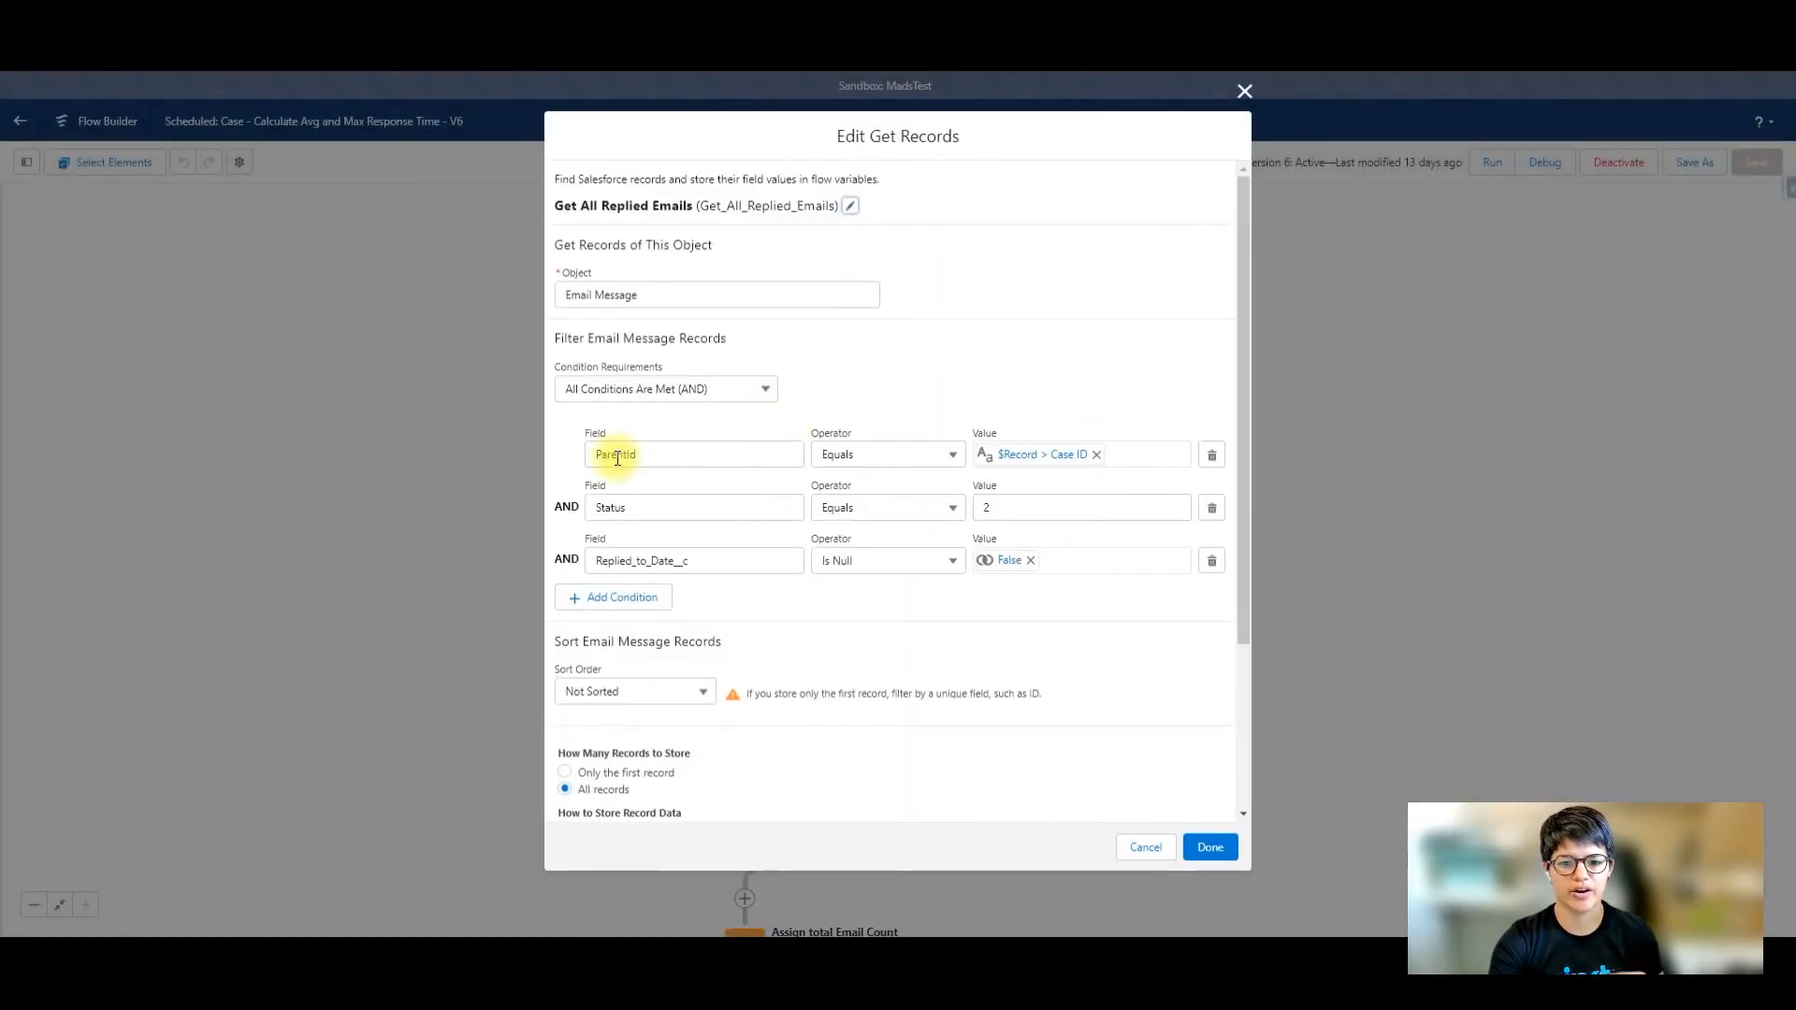
{"action": "mouse_move", "coordinate": [670, 284]}
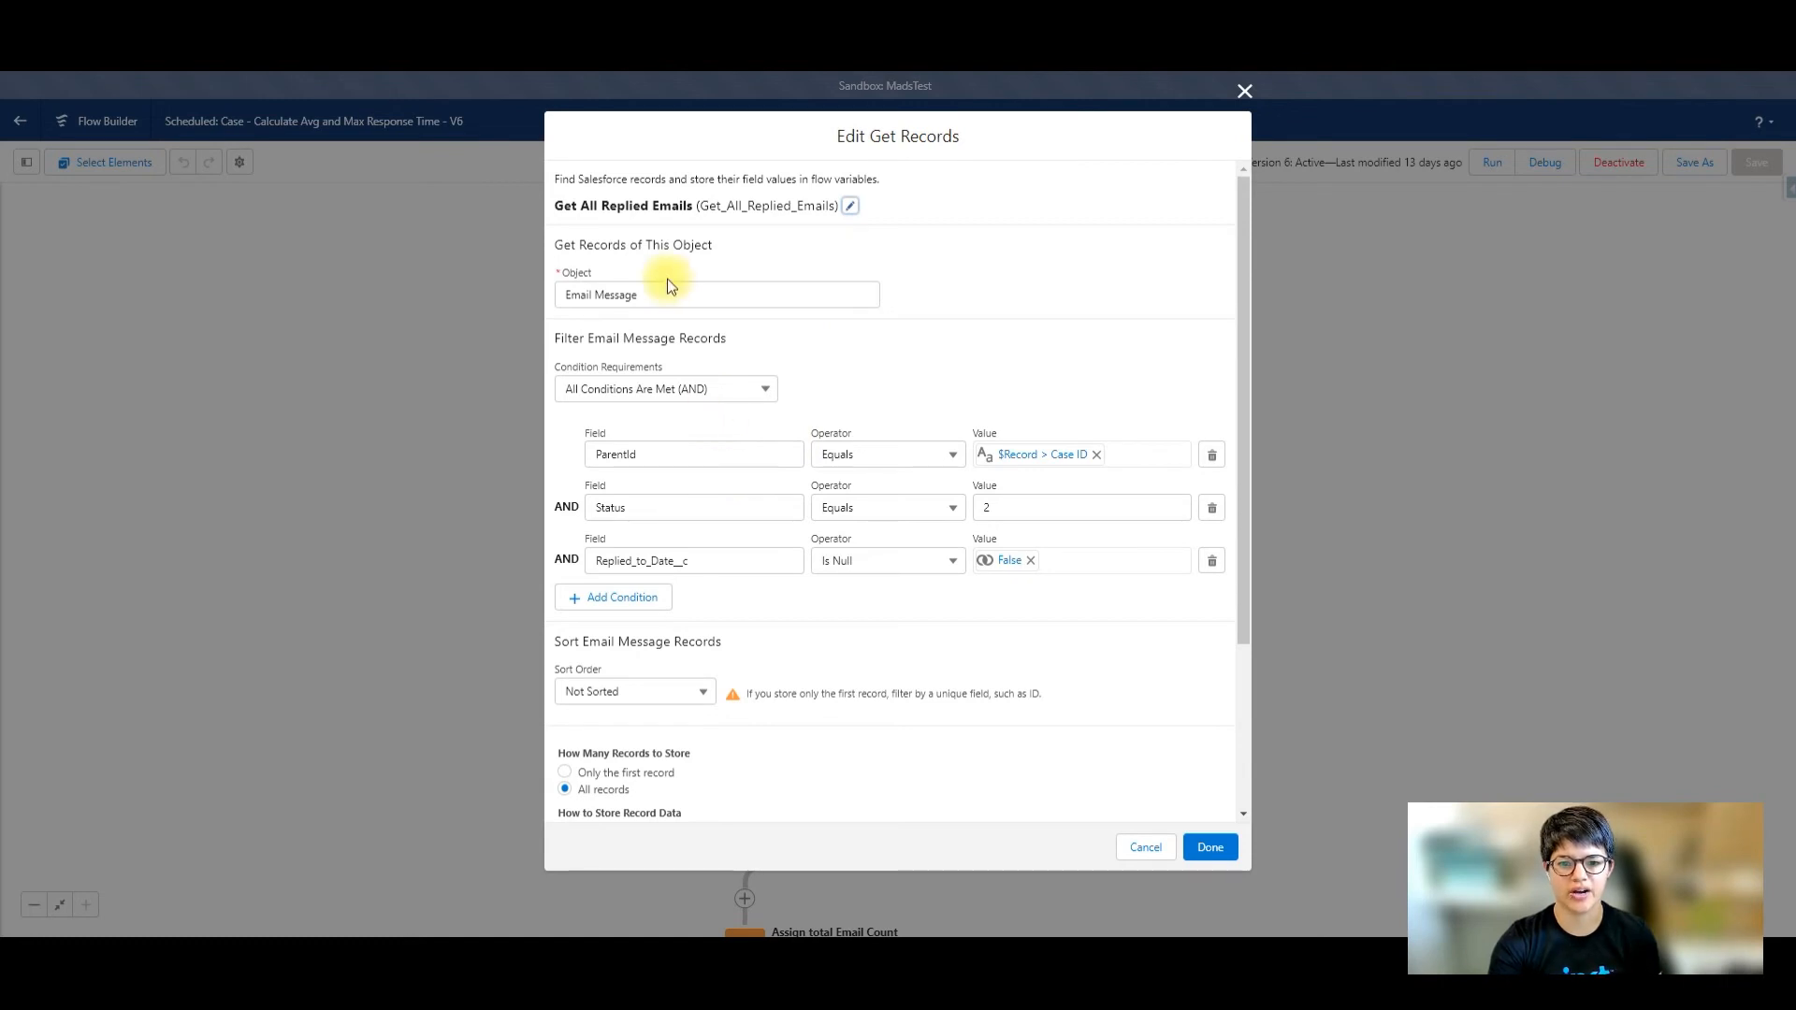
{"action": "mouse_move", "coordinate": [1058, 506]}
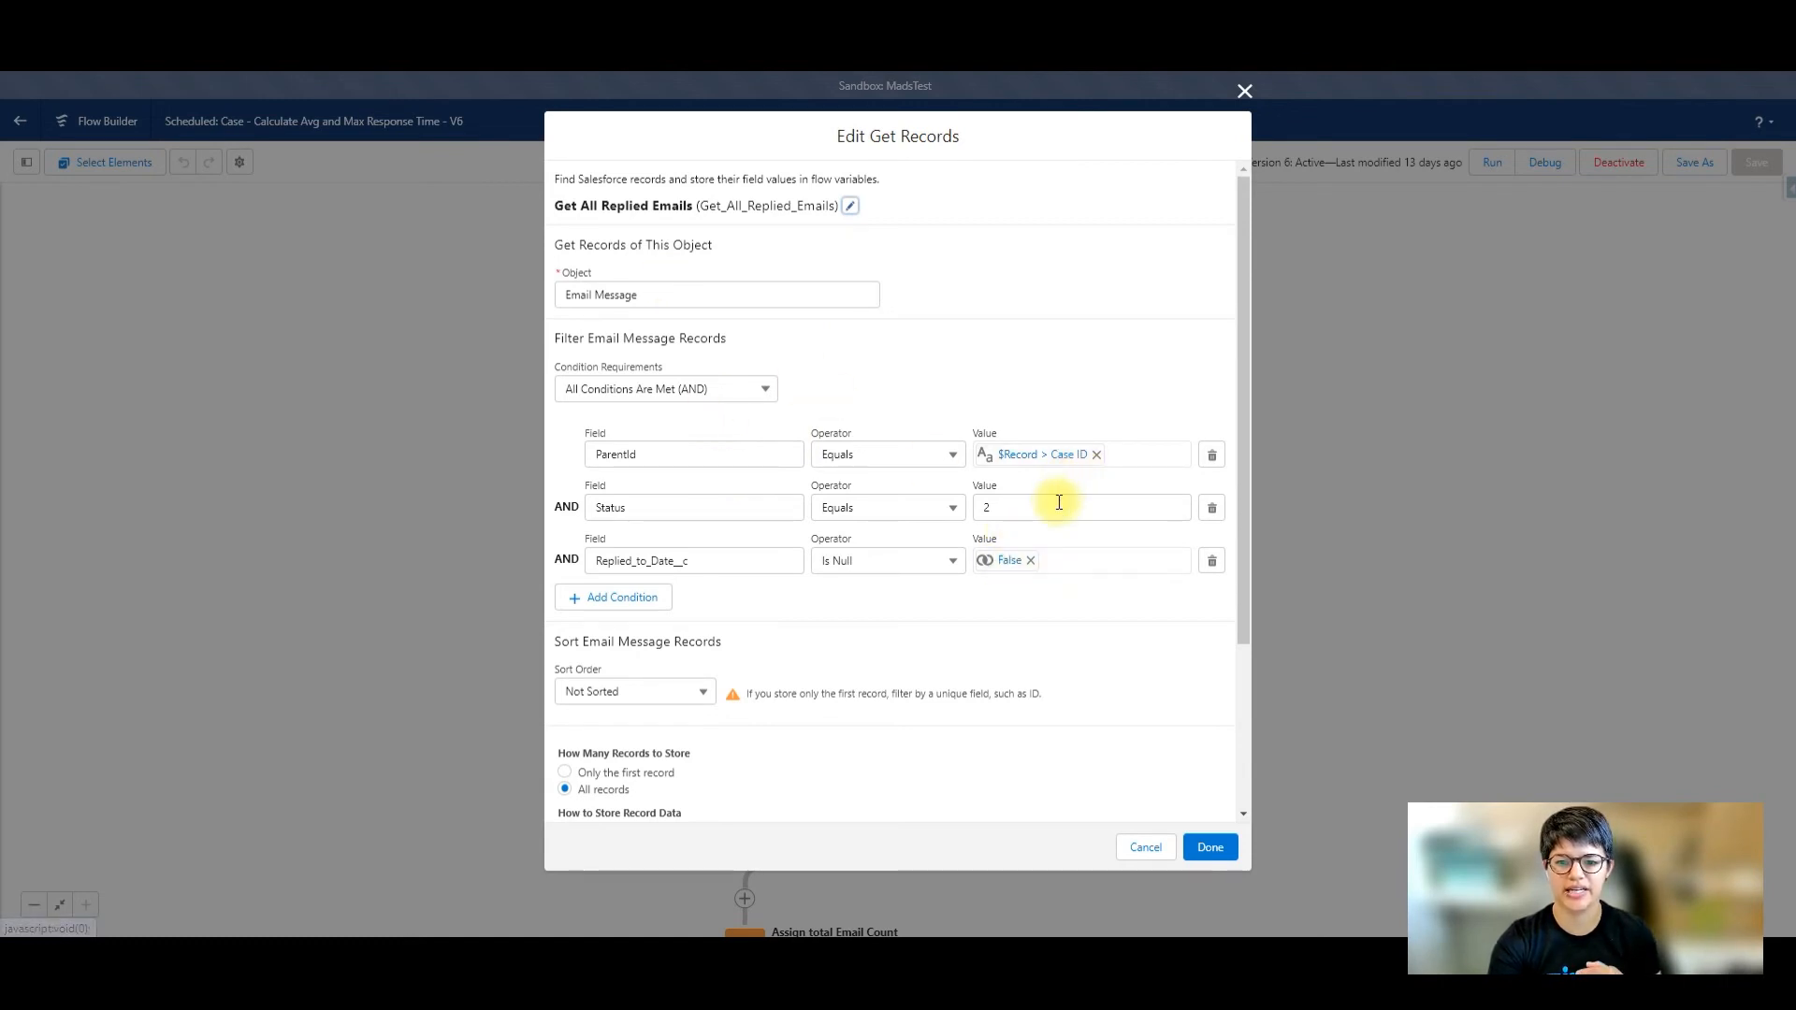
{"action": "mouse_move", "coordinate": [1042, 528]}
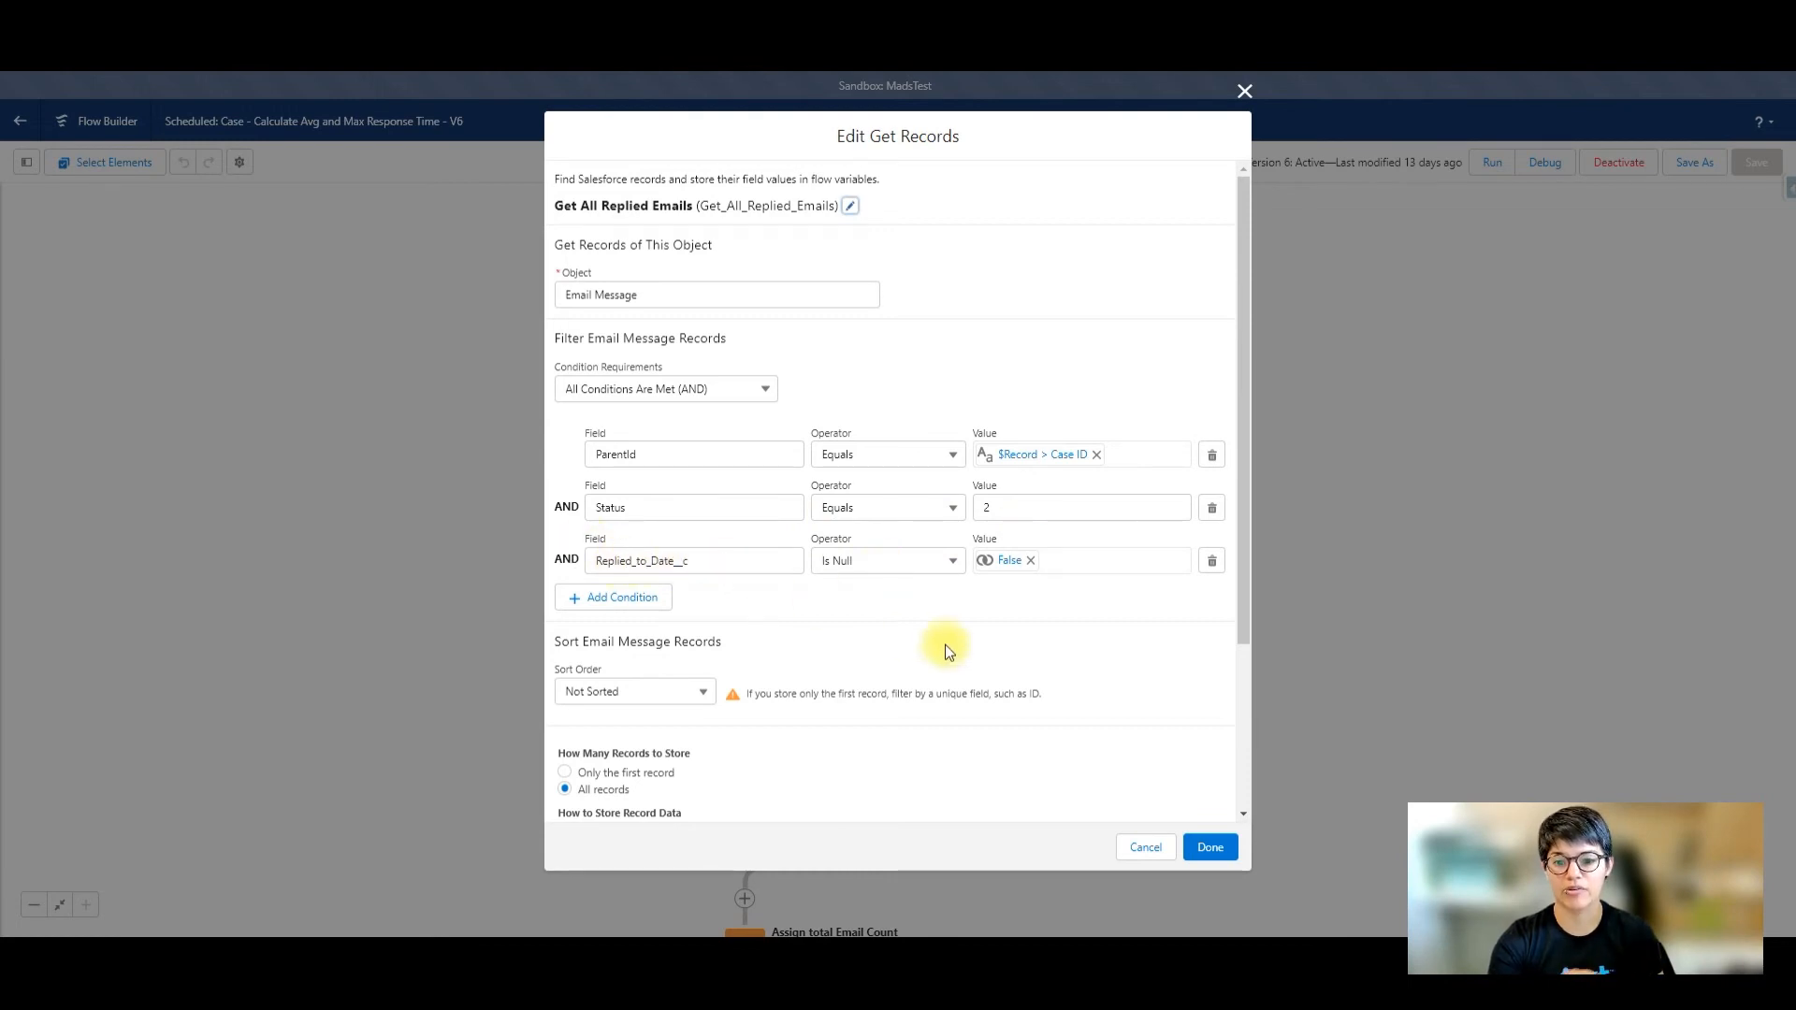
{"action": "left_click", "coordinate": [1244, 91]}
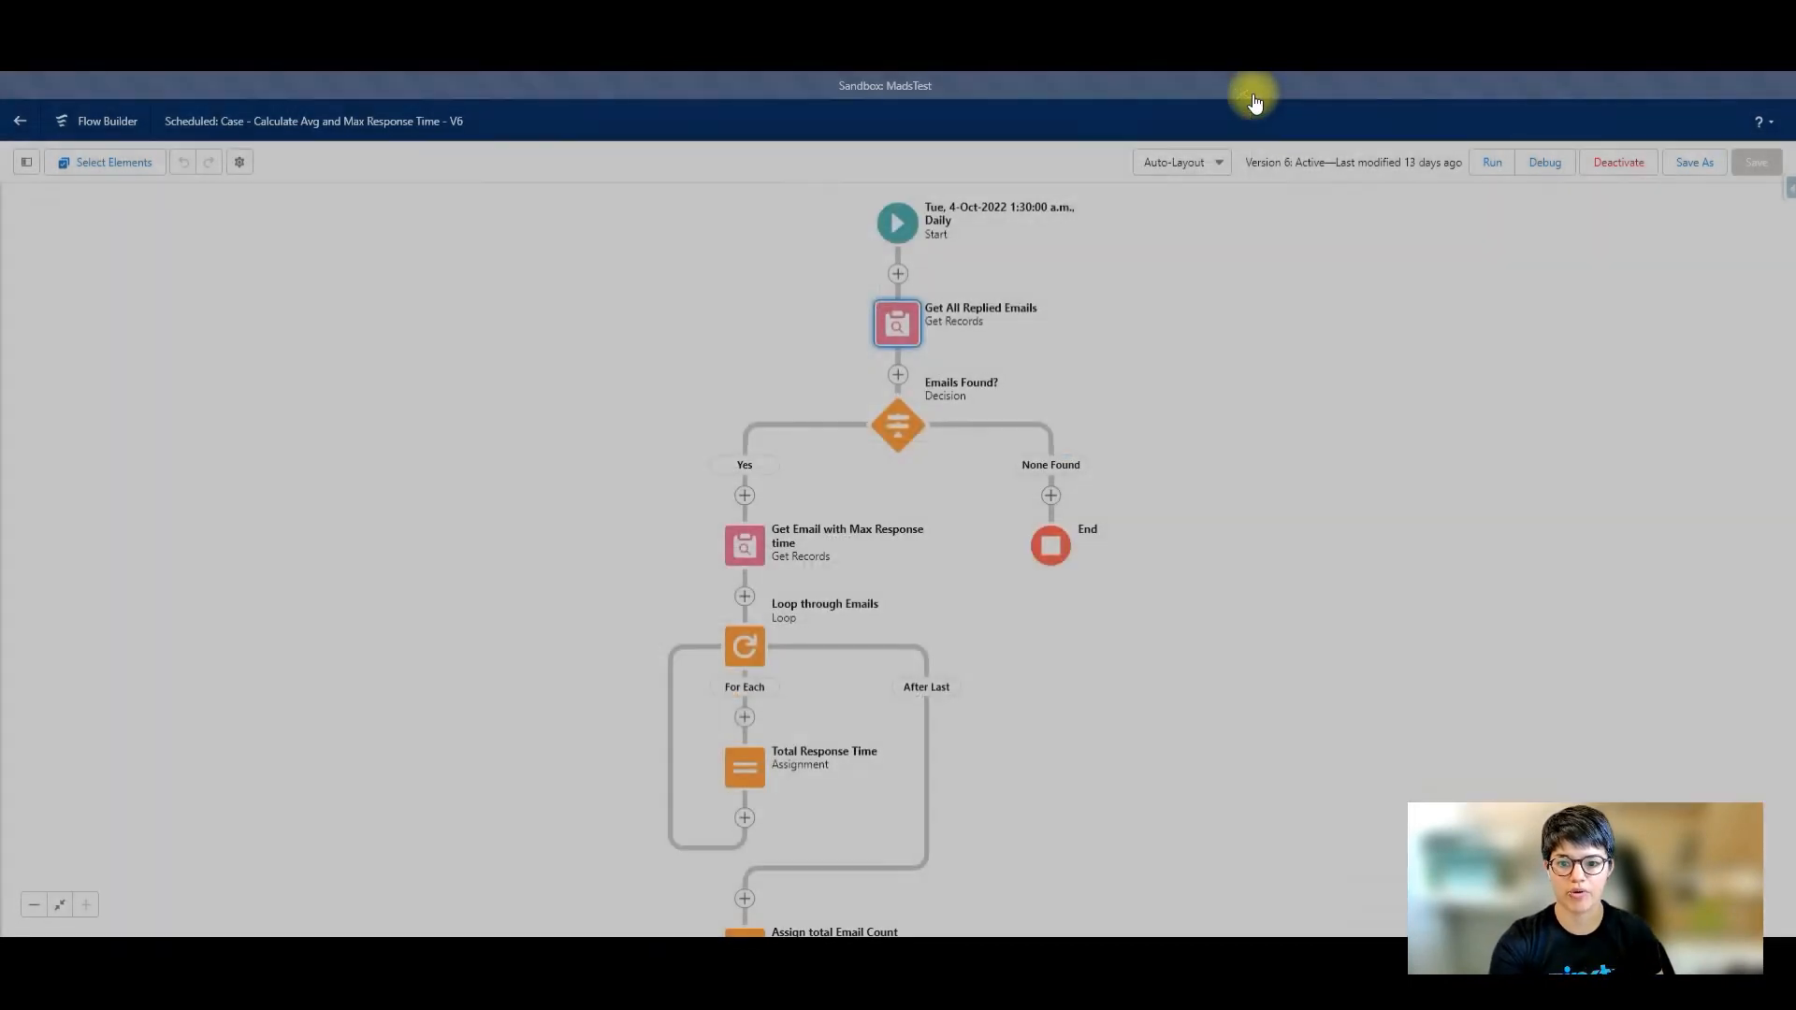
{"action": "mouse_move", "coordinate": [1244, 553]}
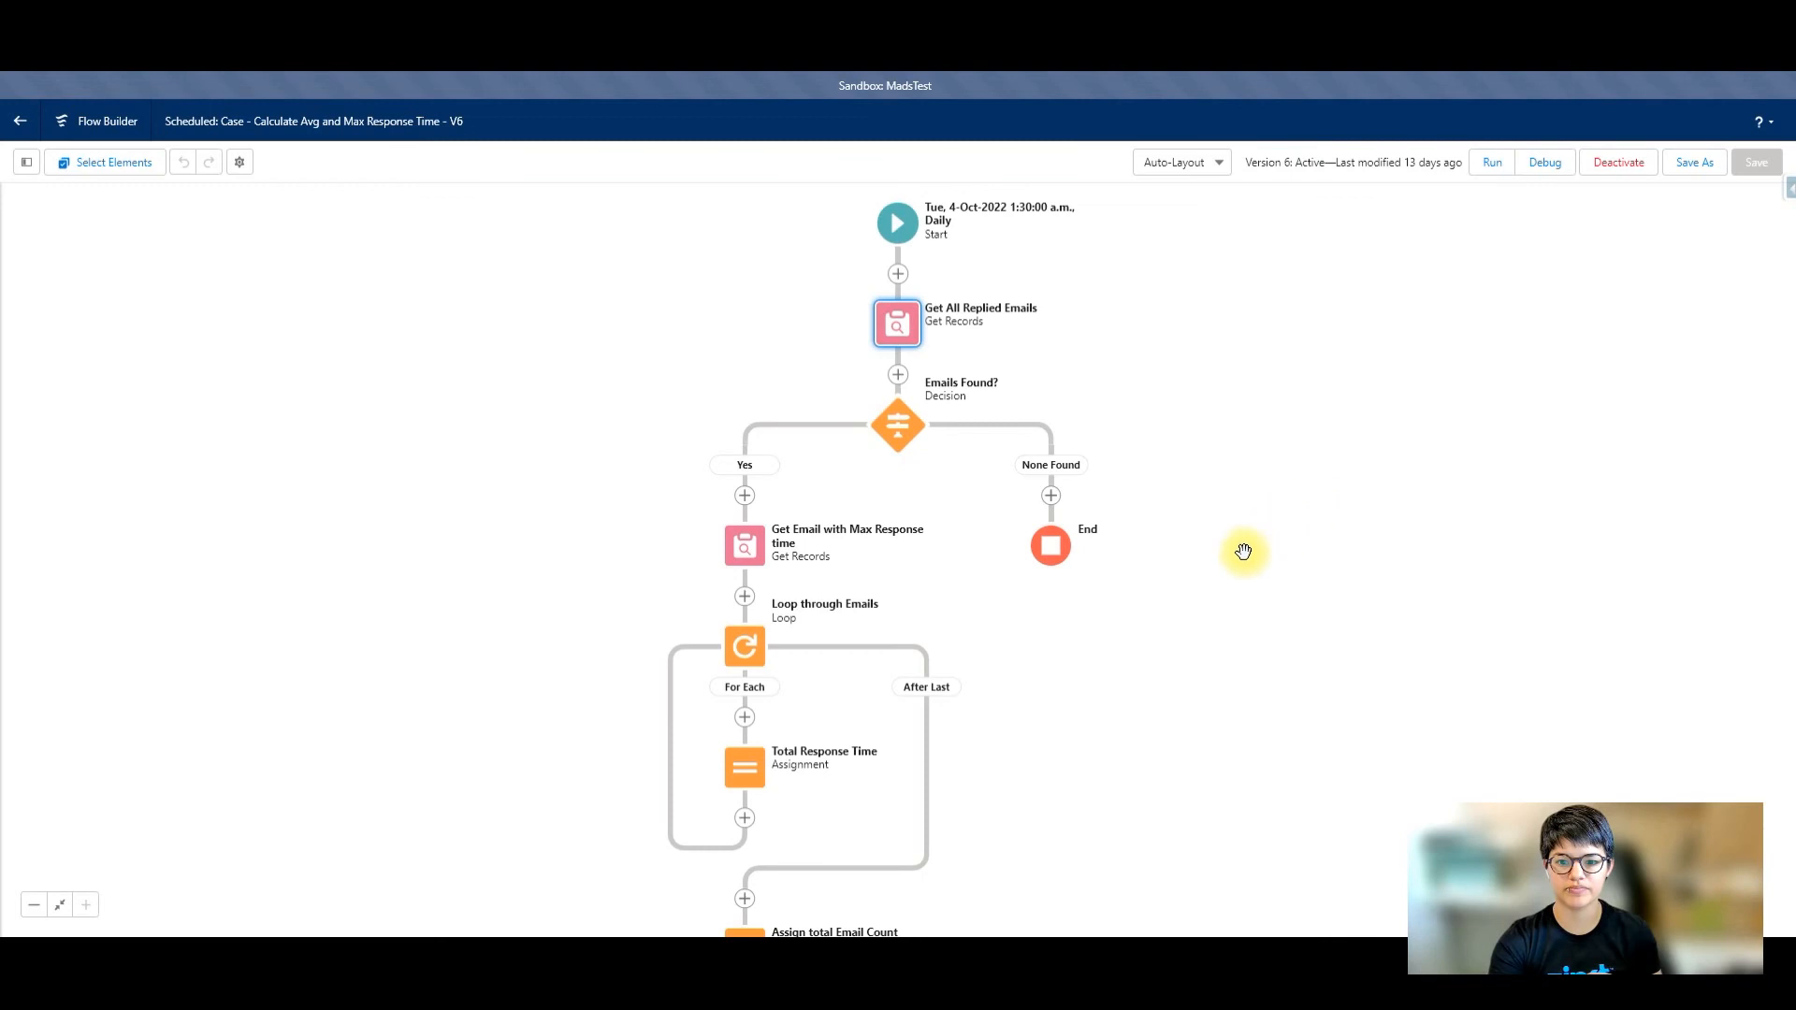
{"action": "left_click", "coordinate": [744, 545]}
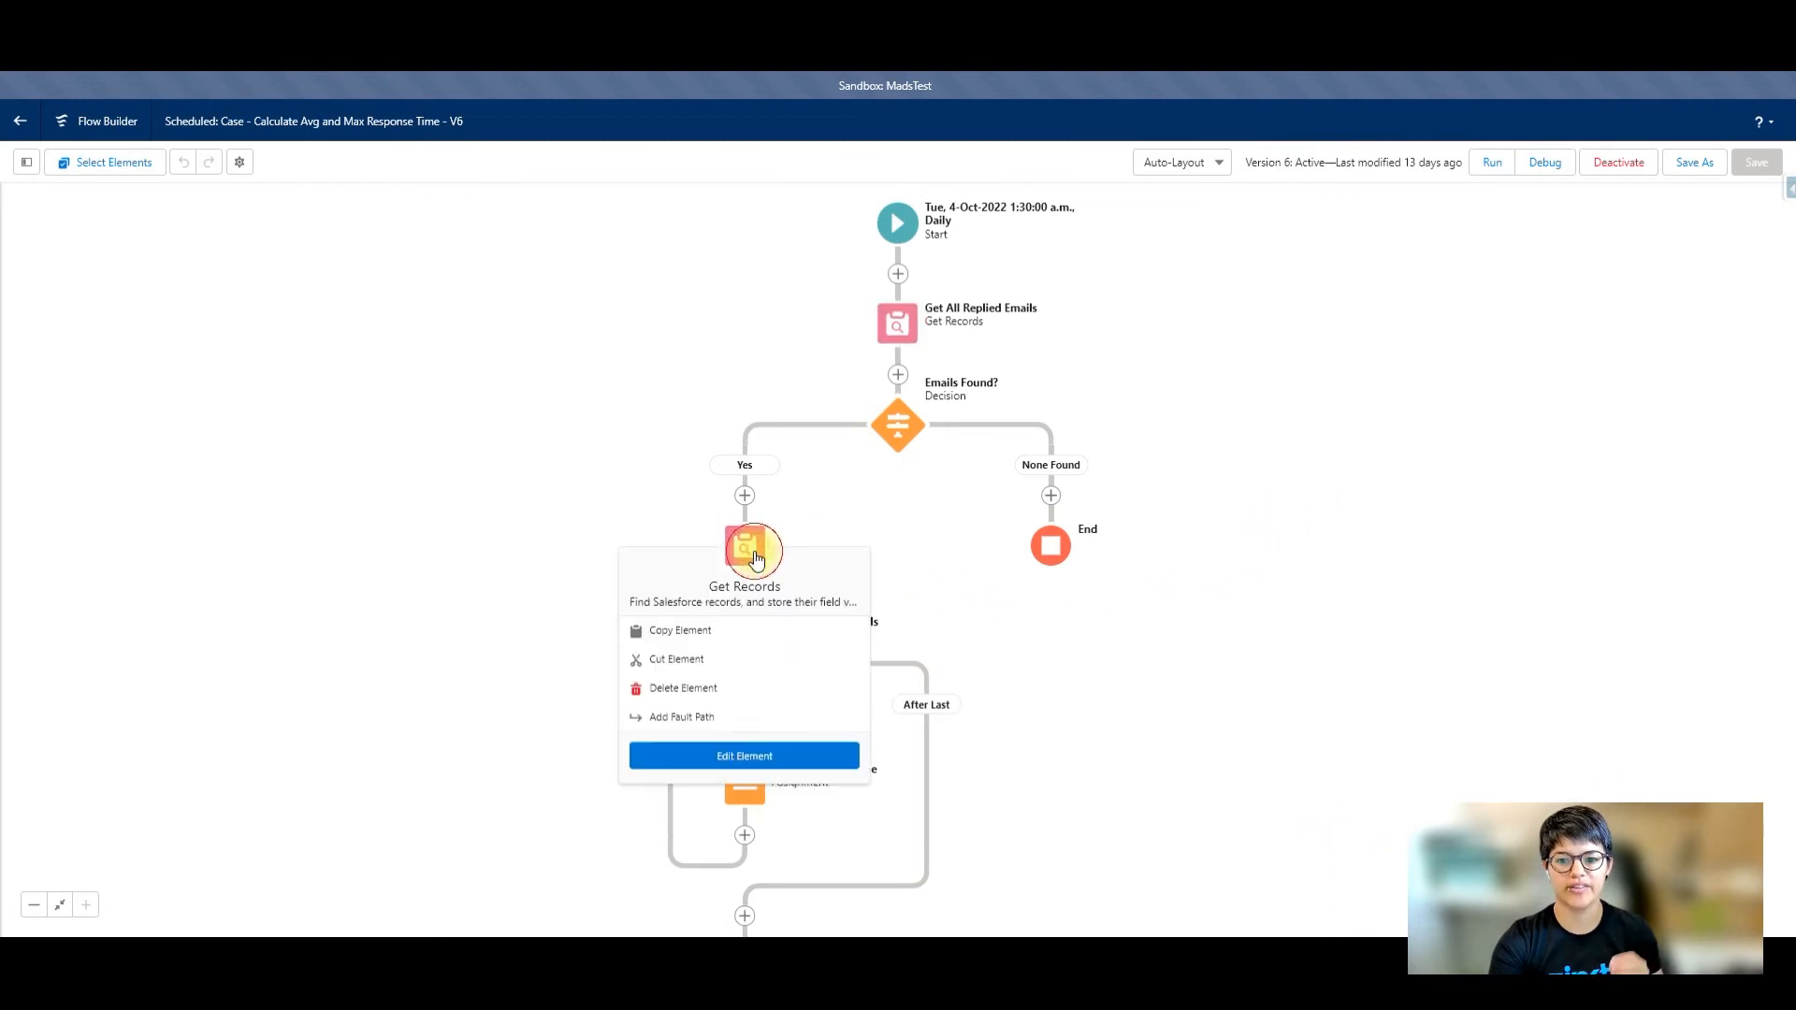
Step: Review Get Email with Max Response time: case ParentId, non-null response time, sorted descending
{"action": "left_click", "coordinate": [745, 755]}
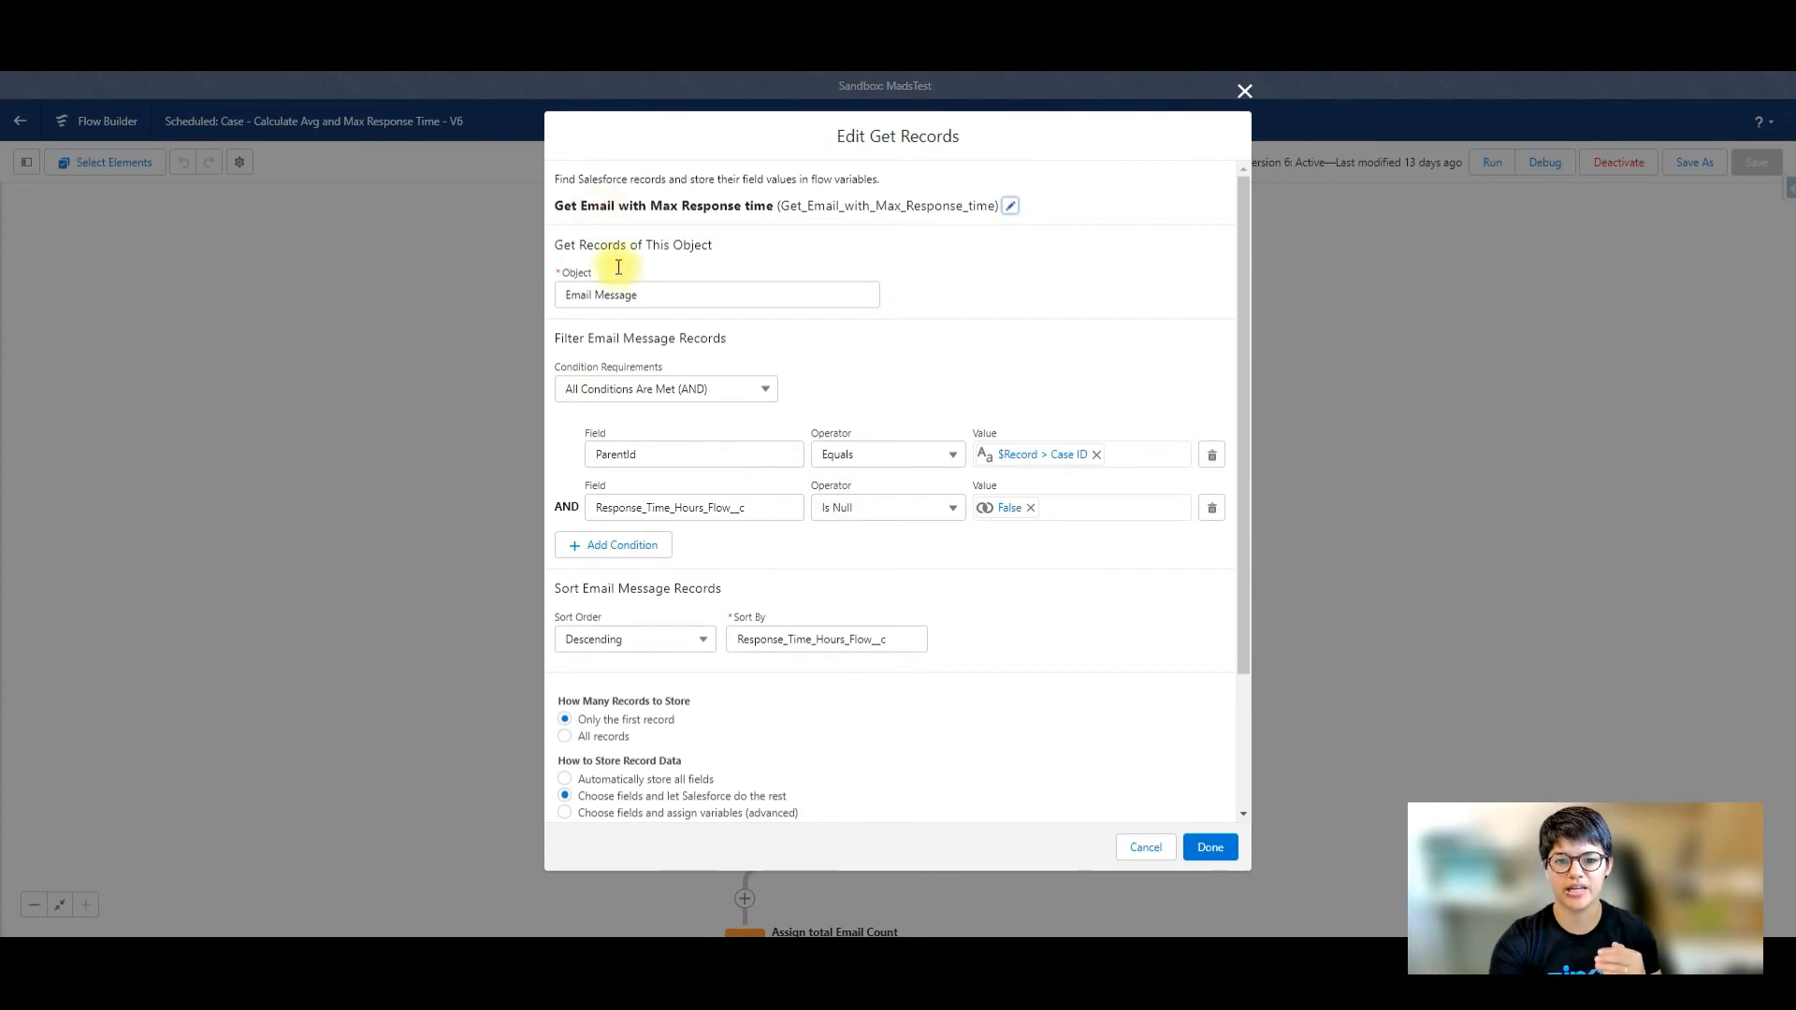
{"action": "mouse_move", "coordinate": [1060, 482]}
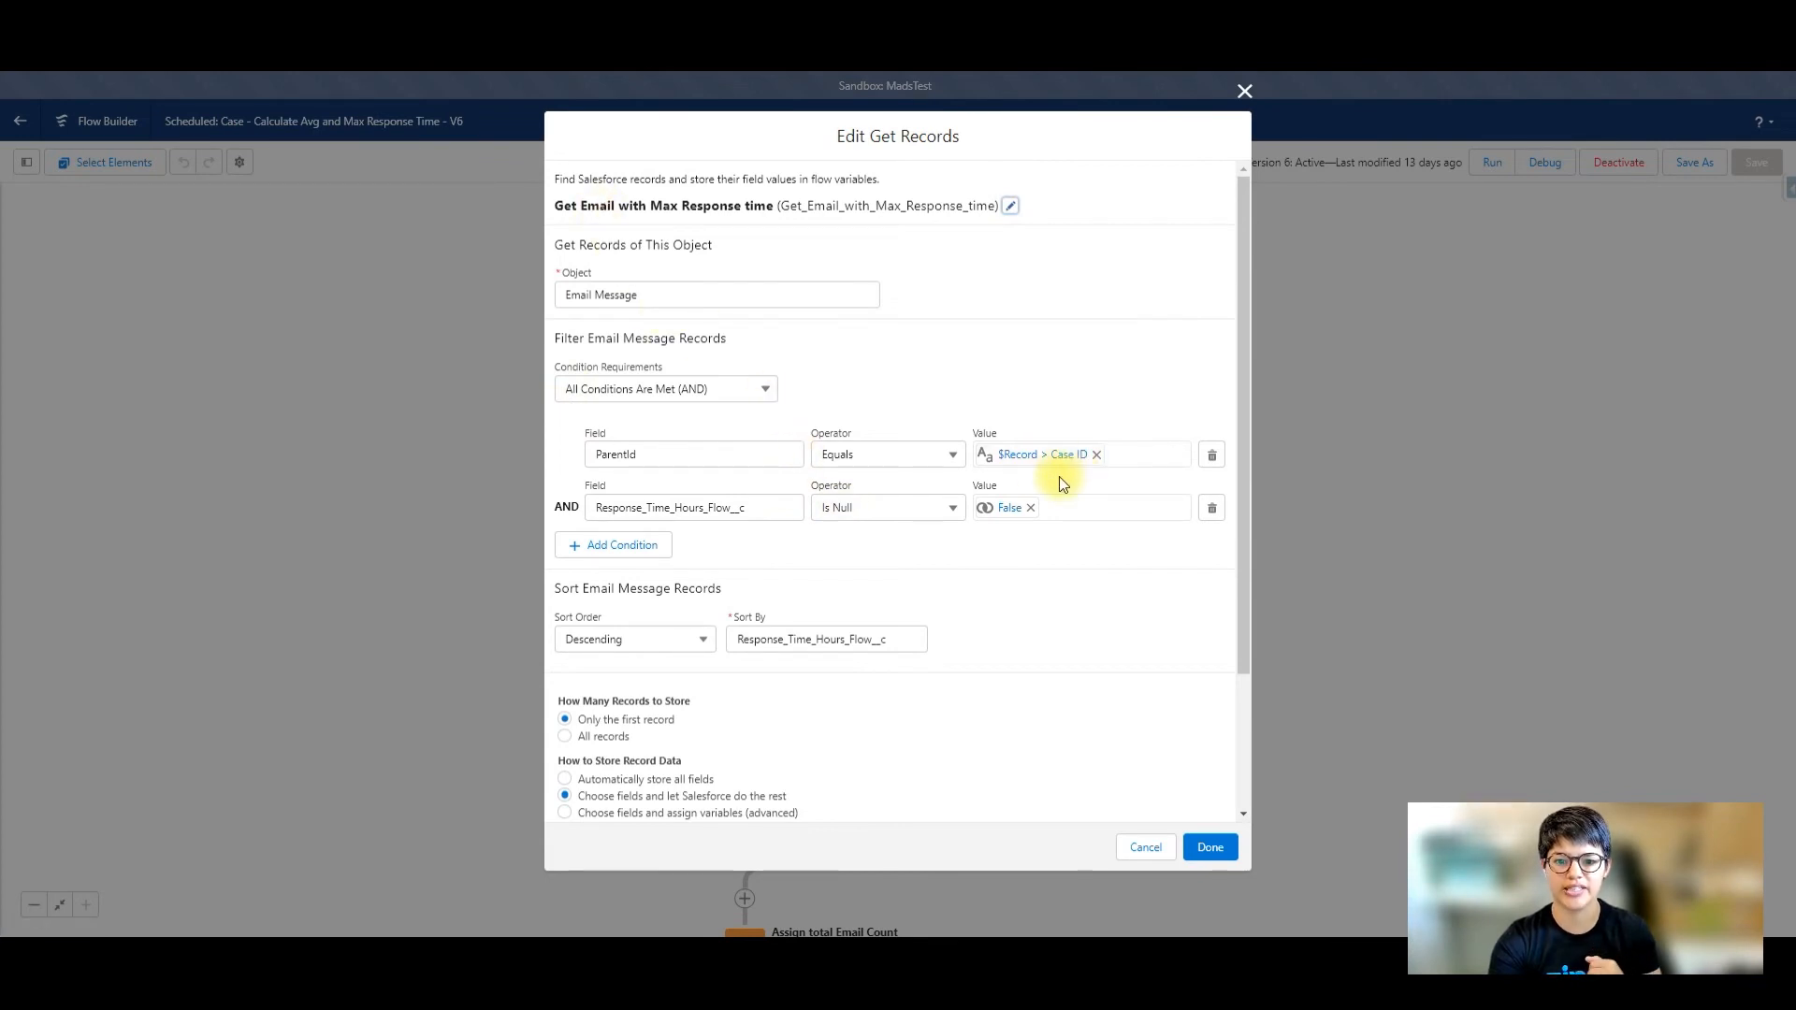
{"action": "mouse_move", "coordinate": [678, 507]}
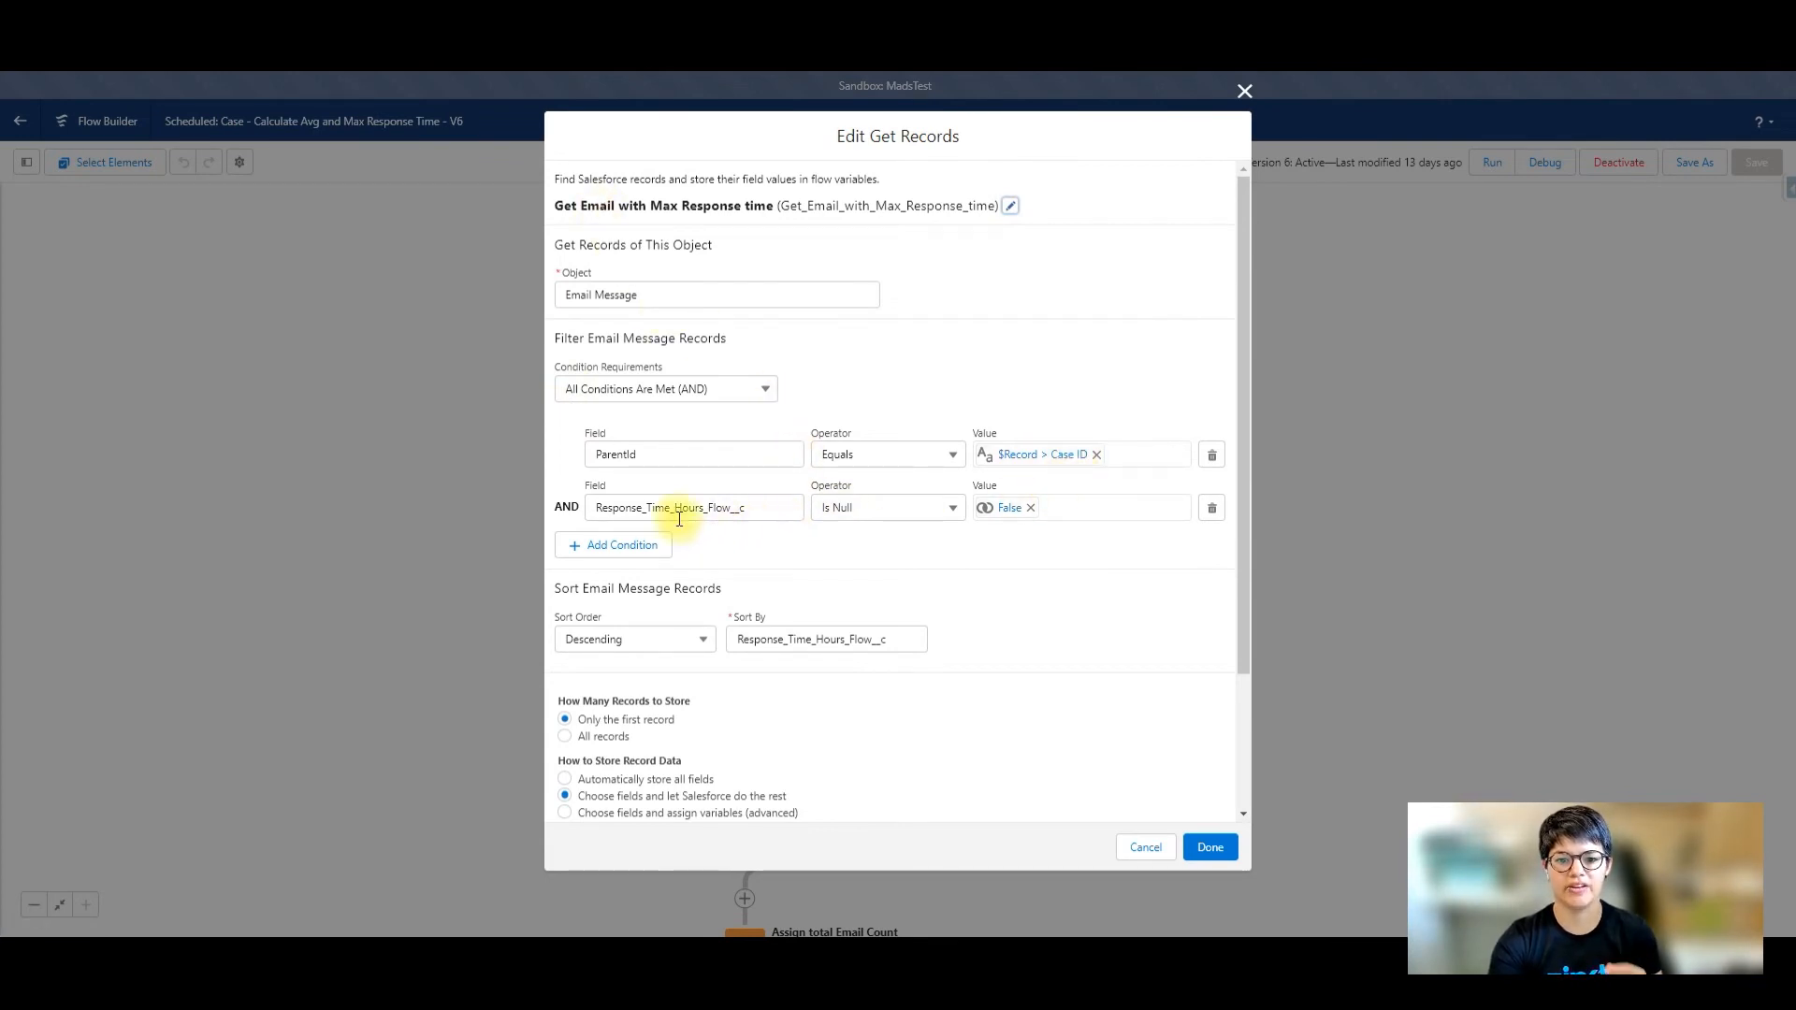
{"action": "mouse_move", "coordinate": [903, 565]}
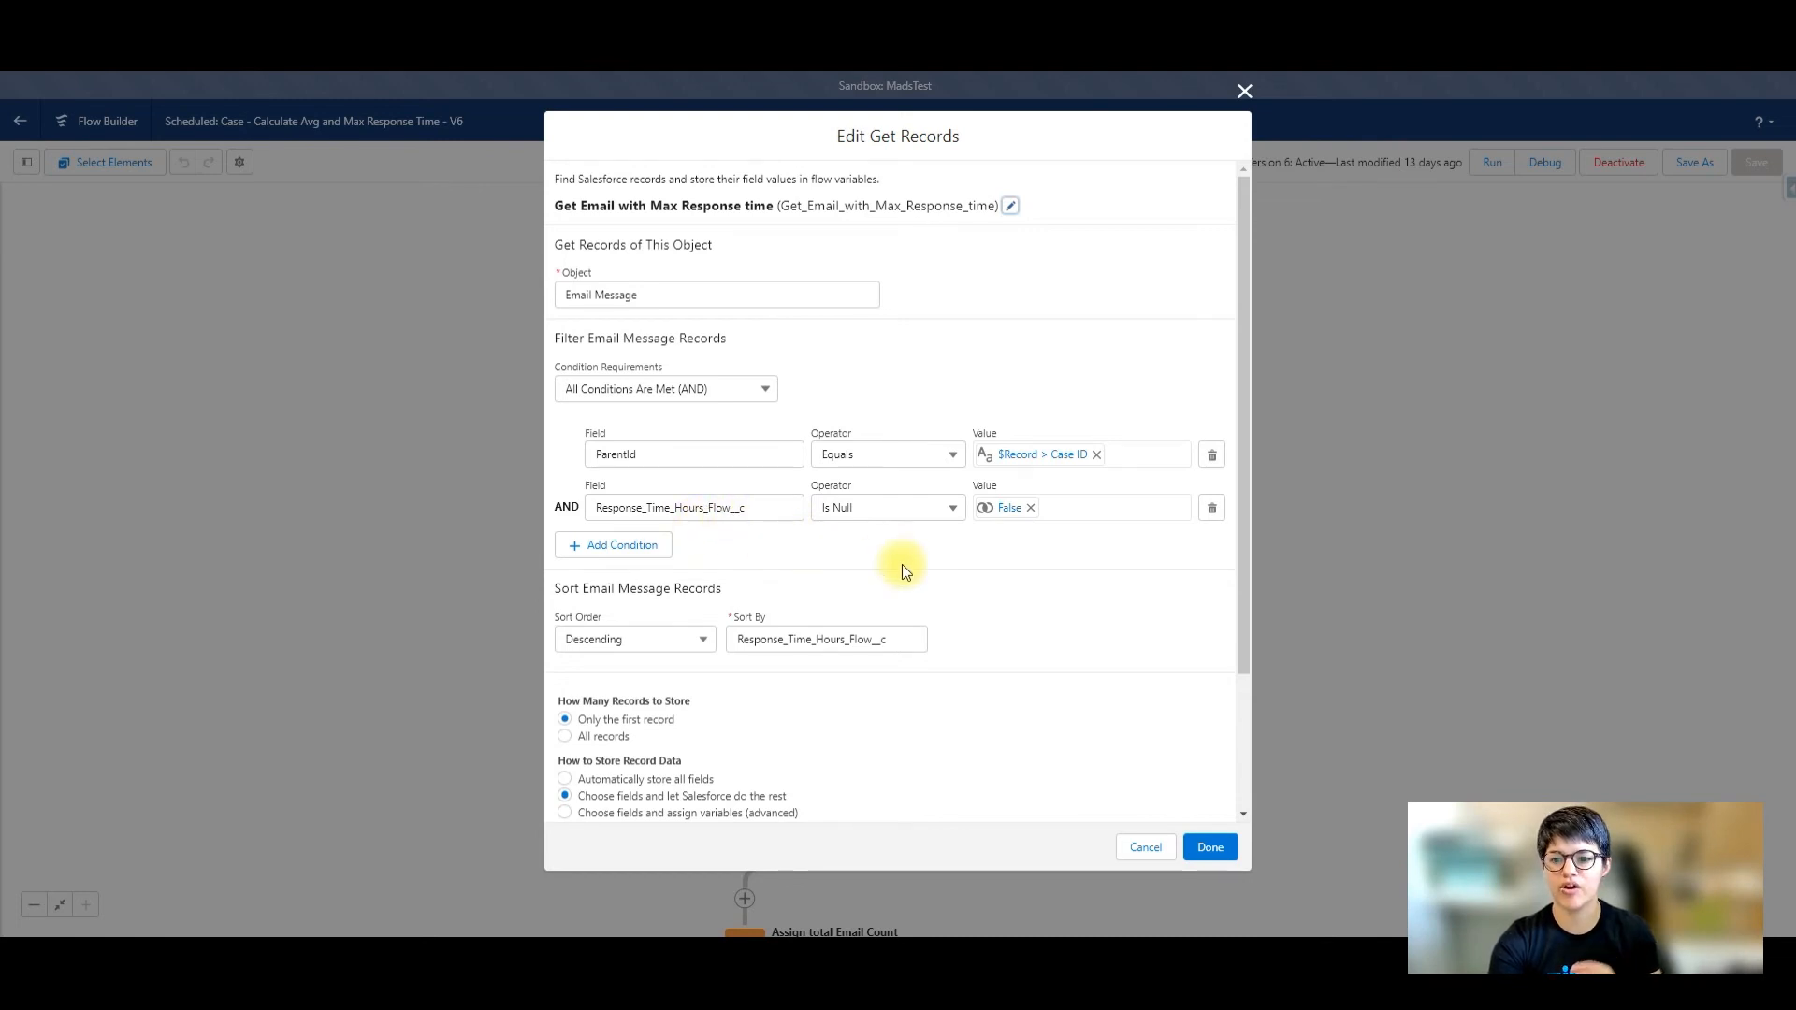
{"action": "mouse_move", "coordinate": [1040, 539]}
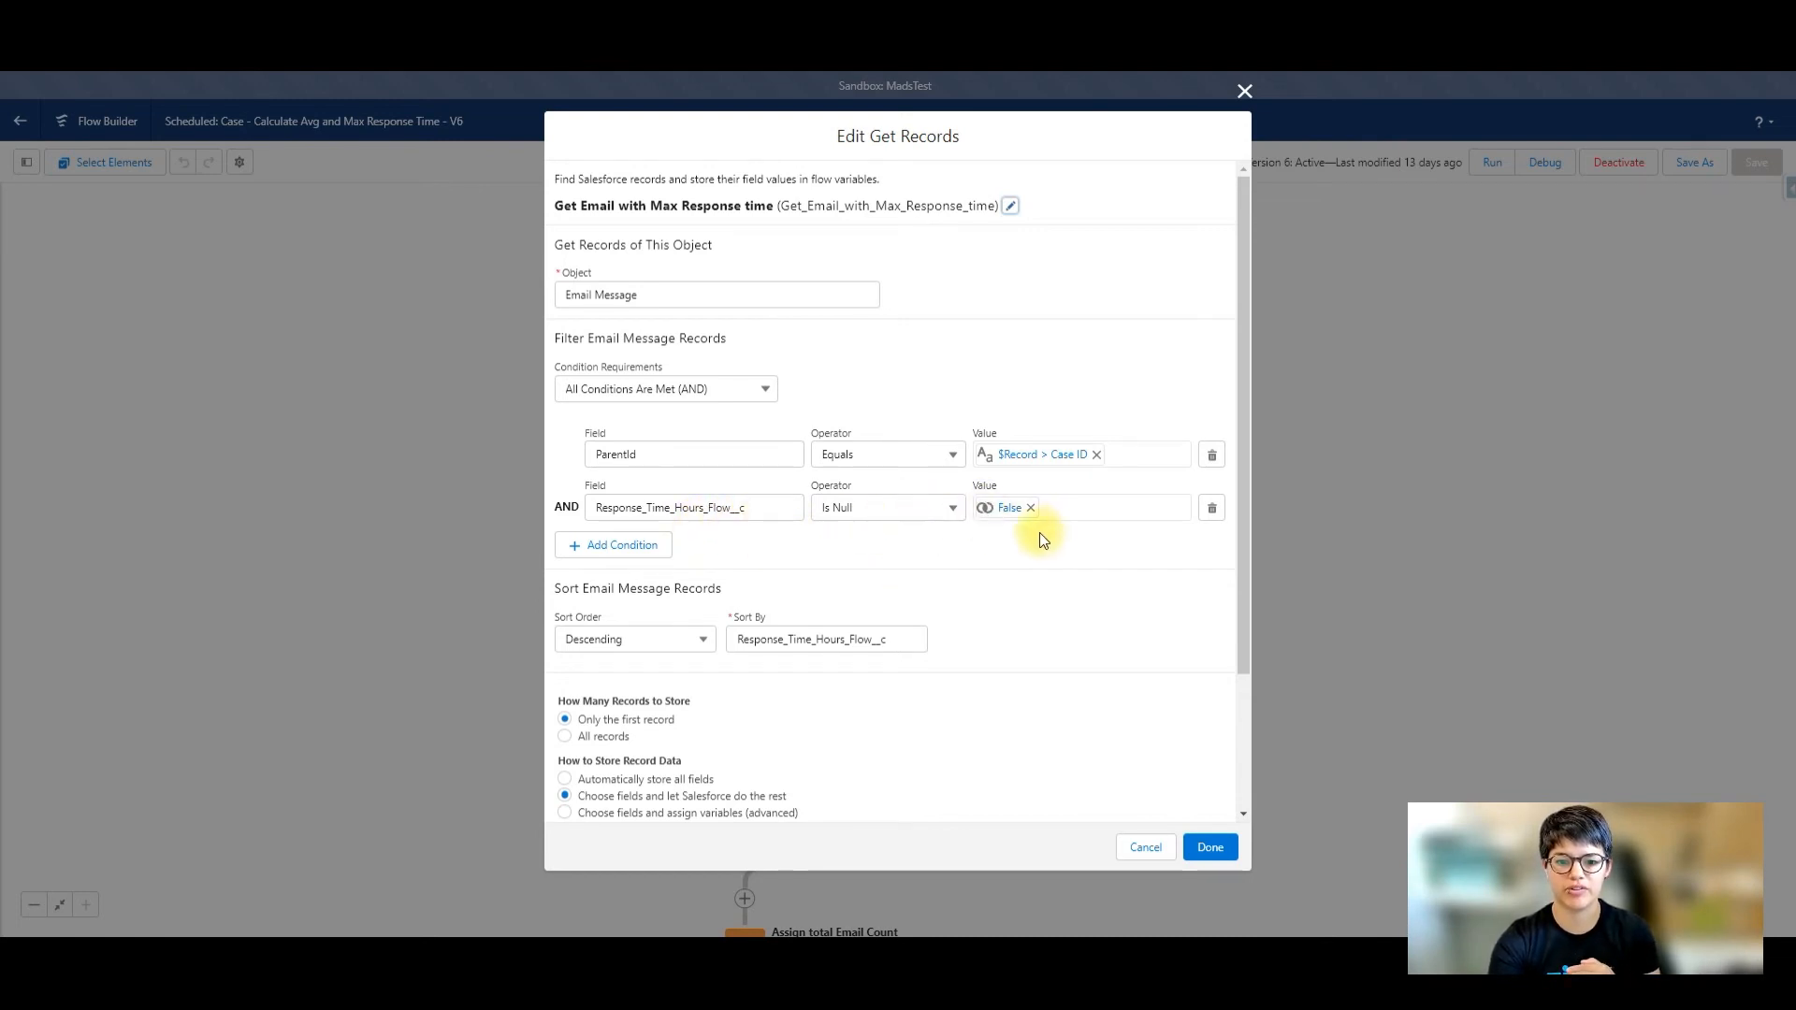
{"action": "mouse_move", "coordinate": [733, 707]}
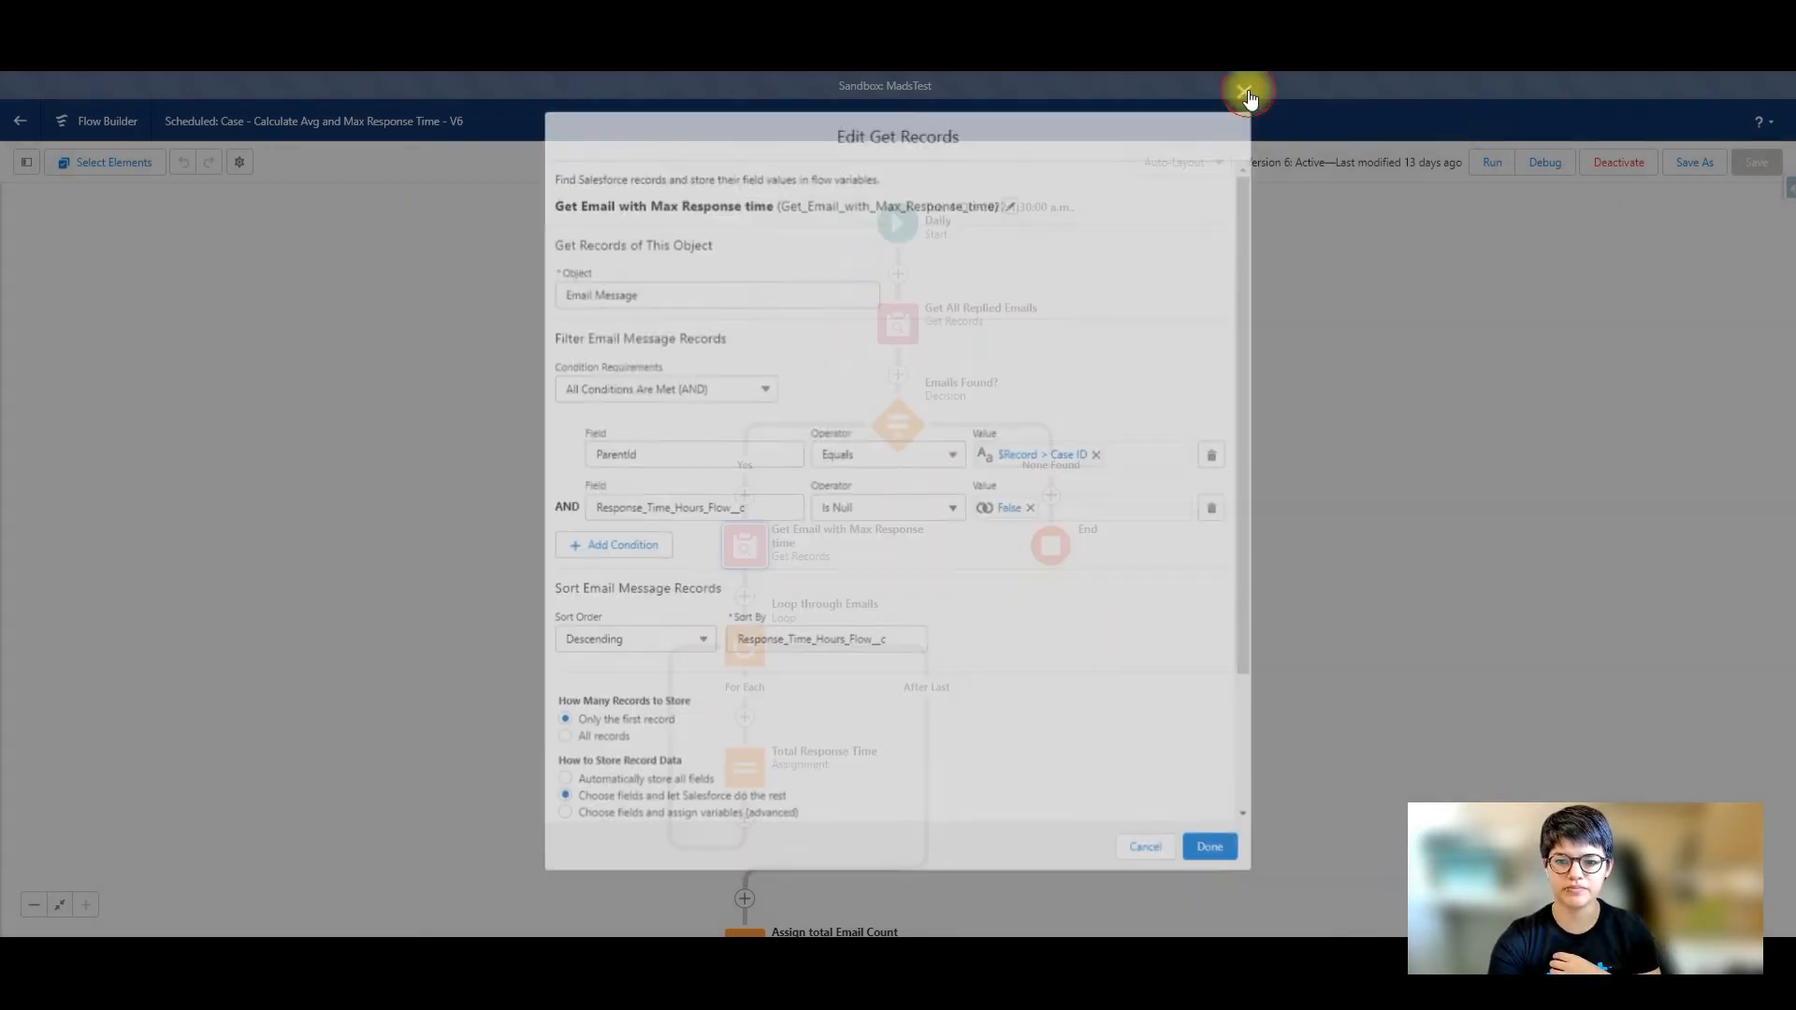
{"action": "left_click", "coordinate": [1143, 845]}
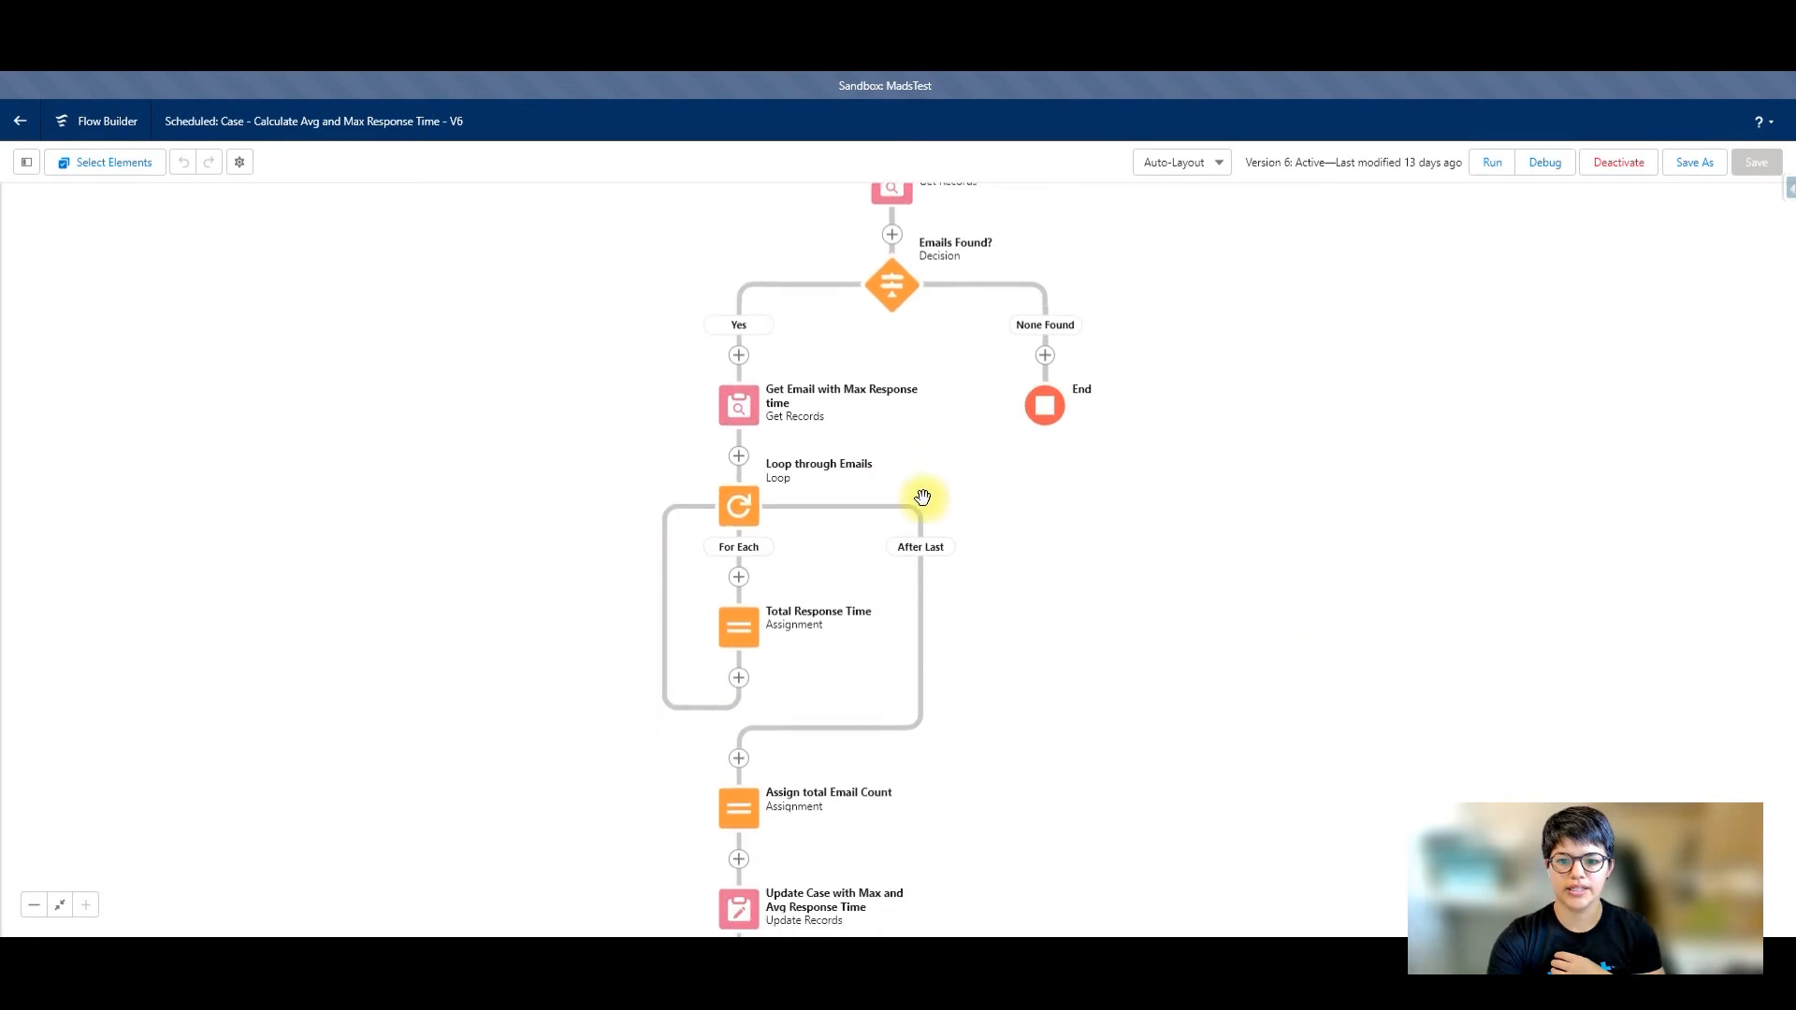
{"action": "scroll", "scroll_direction": "up", "scroll_amount": 3}
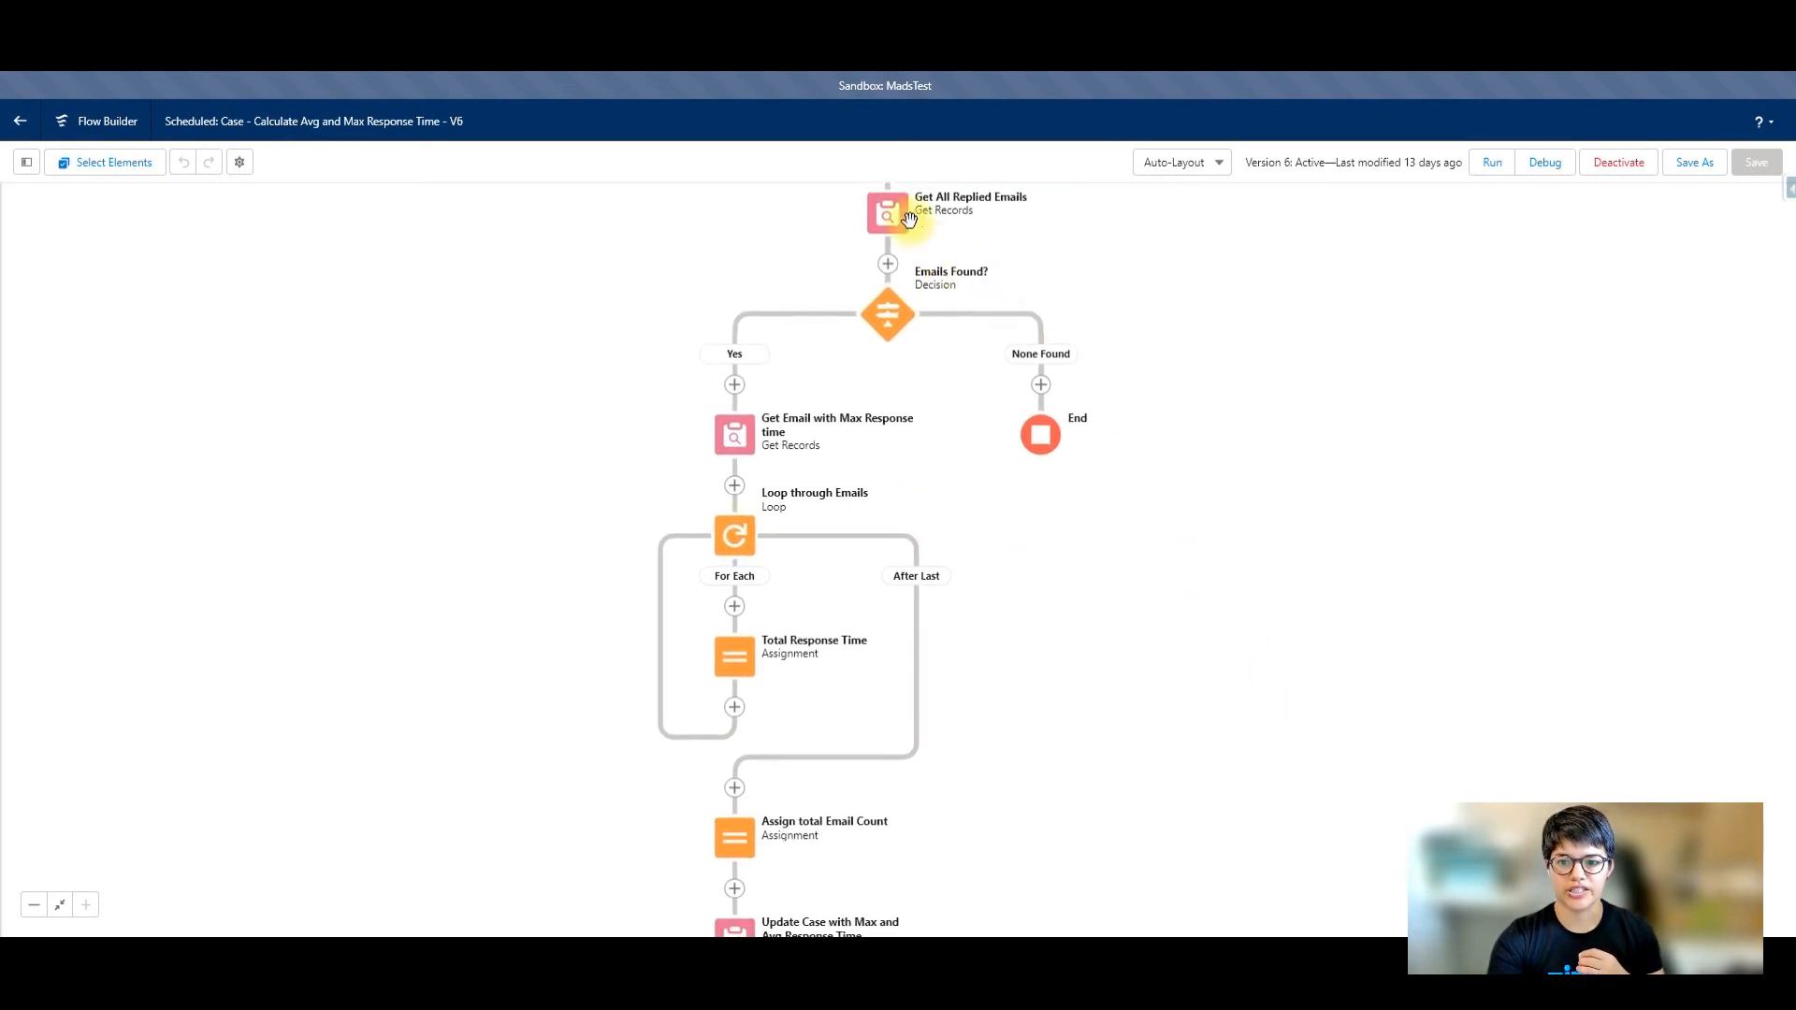
{"action": "mouse_move", "coordinate": [734, 657]}
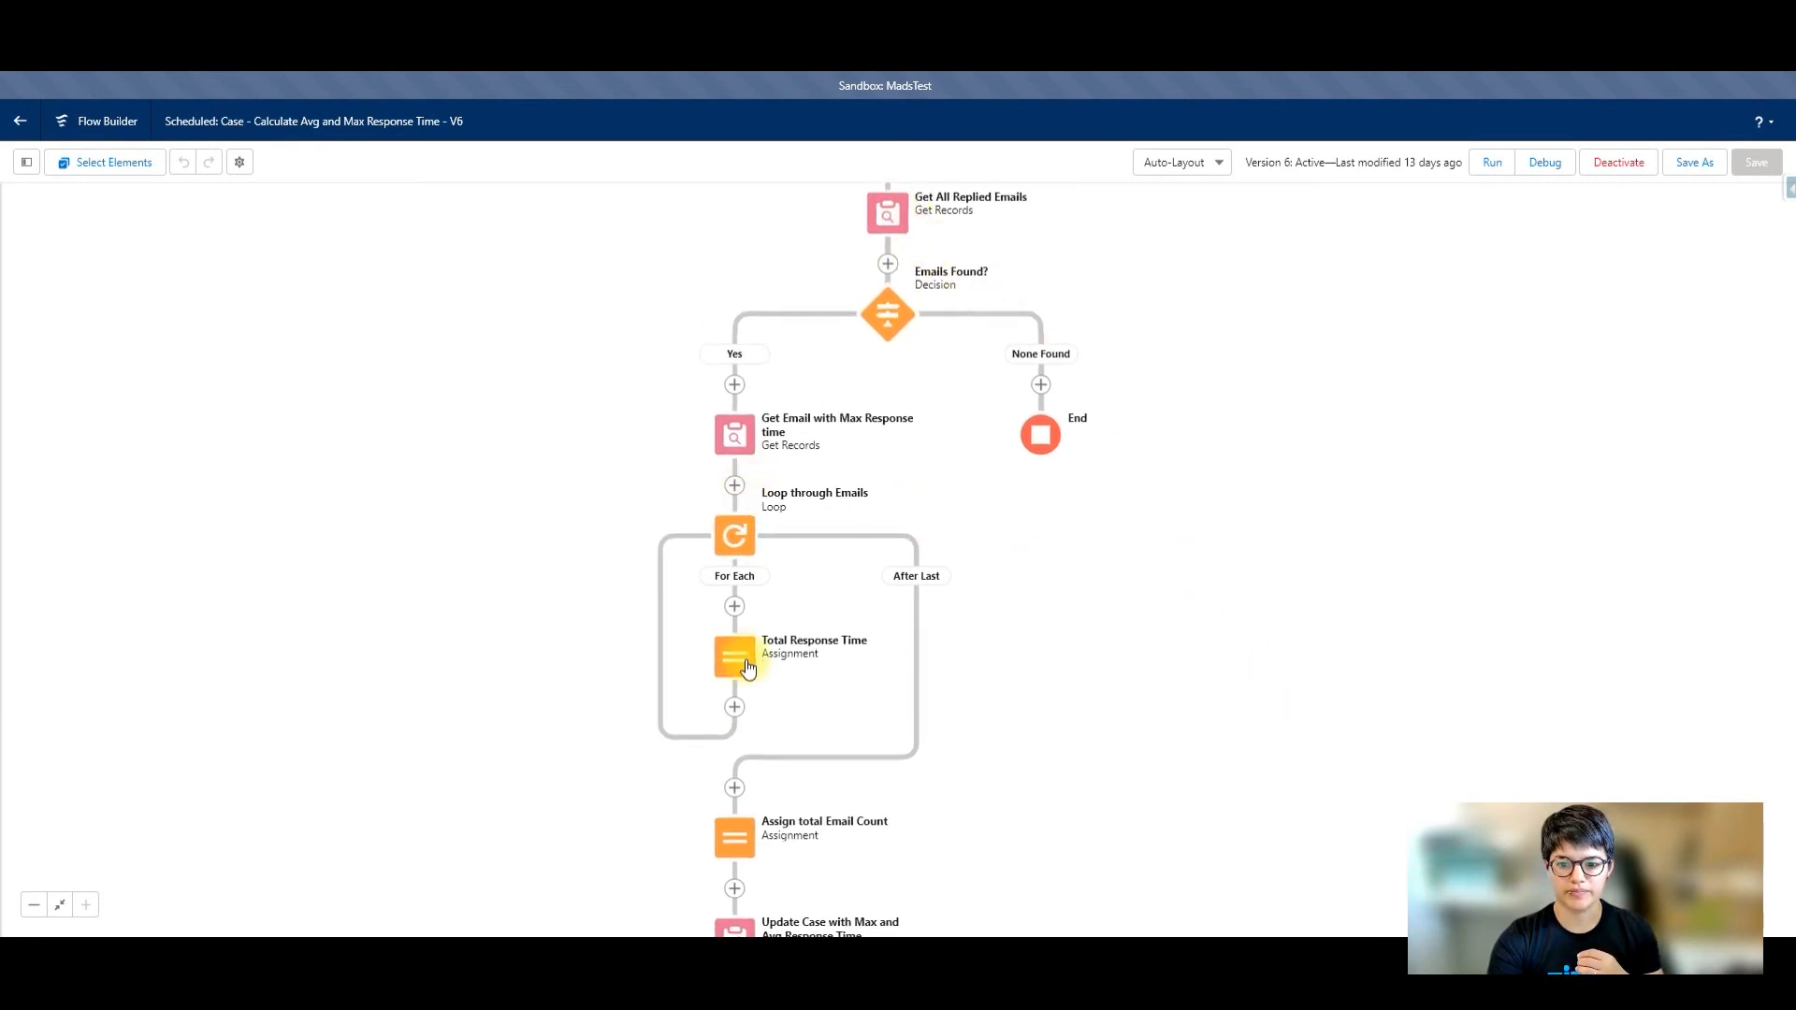
{"action": "double_click", "coordinate": [734, 657]}
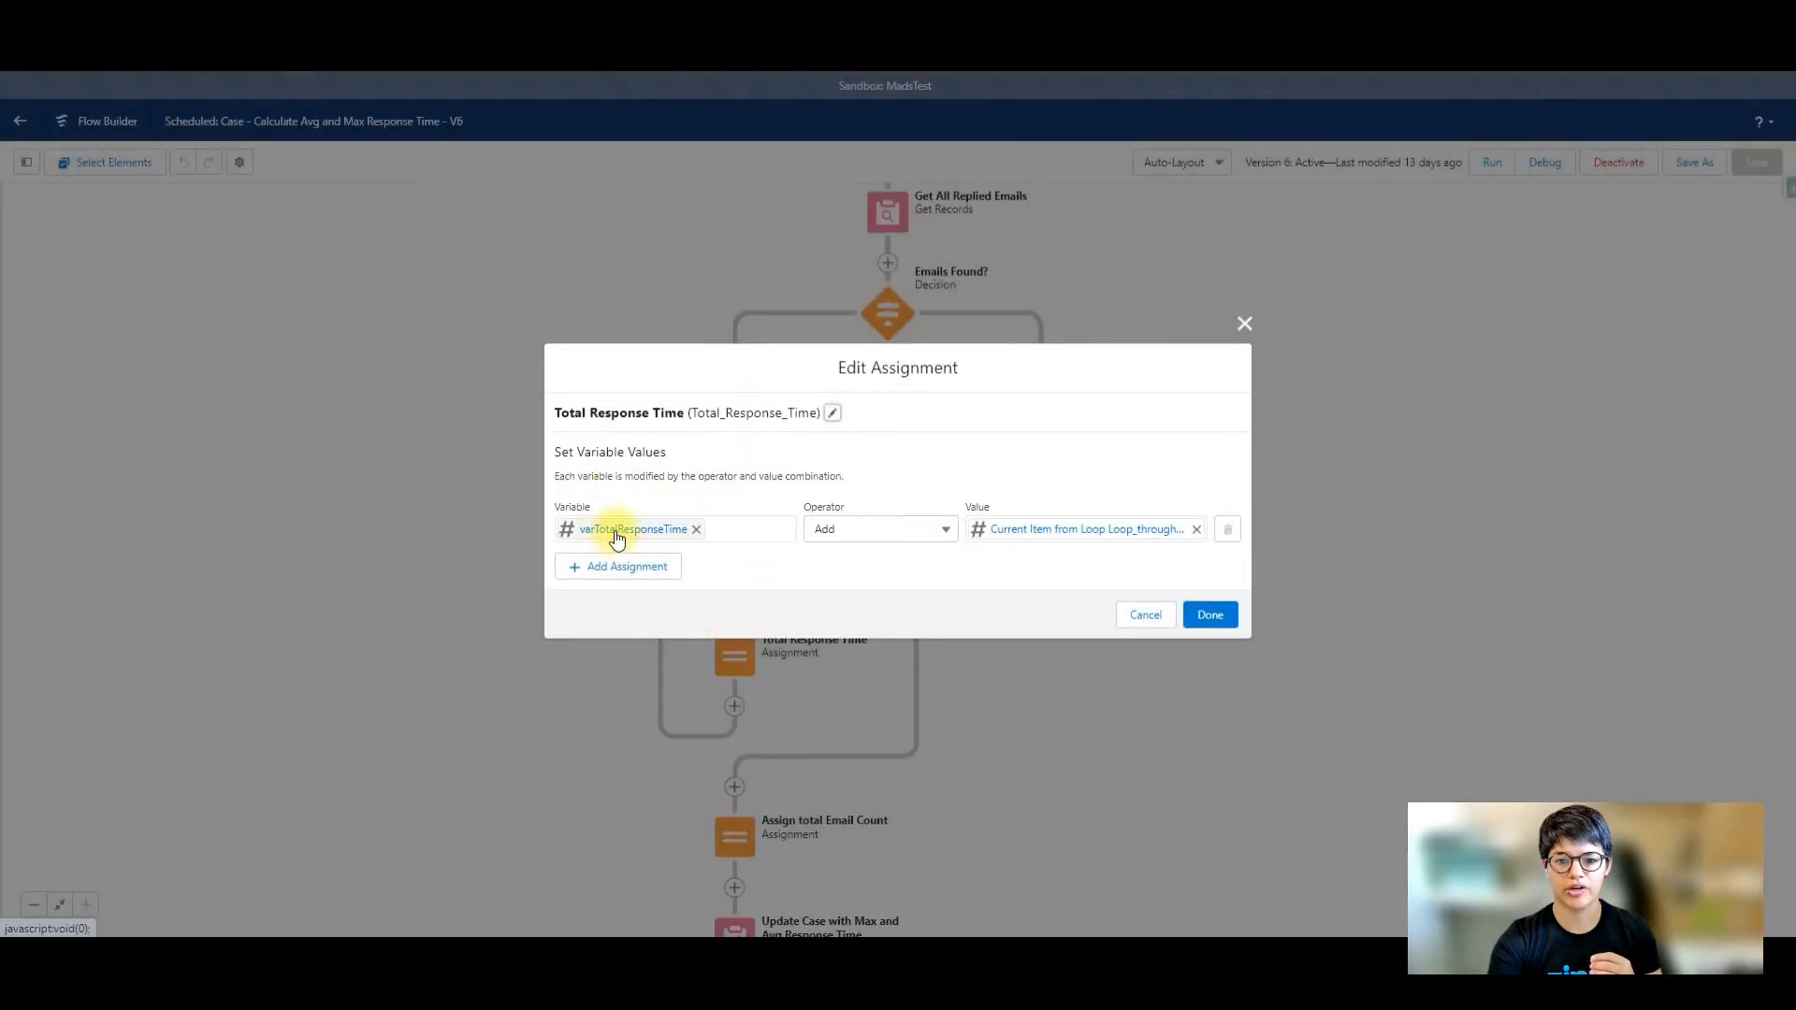
{"action": "mouse_move", "coordinate": [887, 560]}
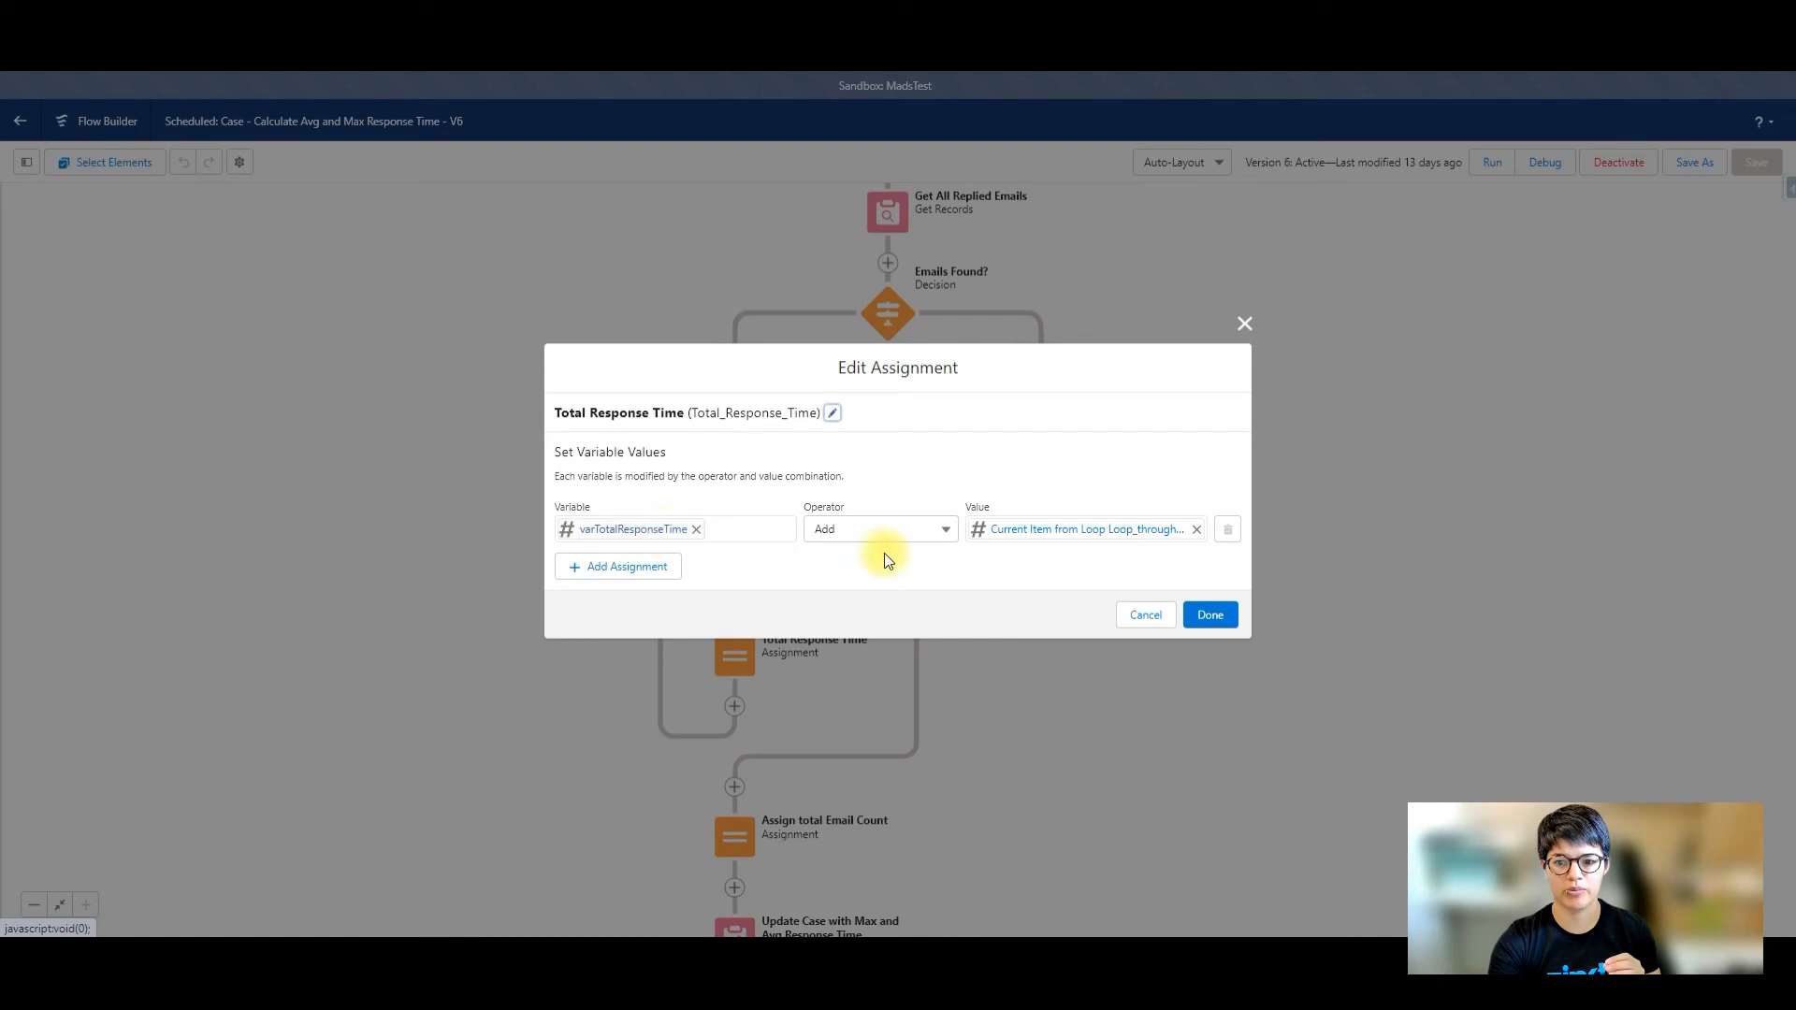
{"action": "mouse_move", "coordinate": [1053, 529]}
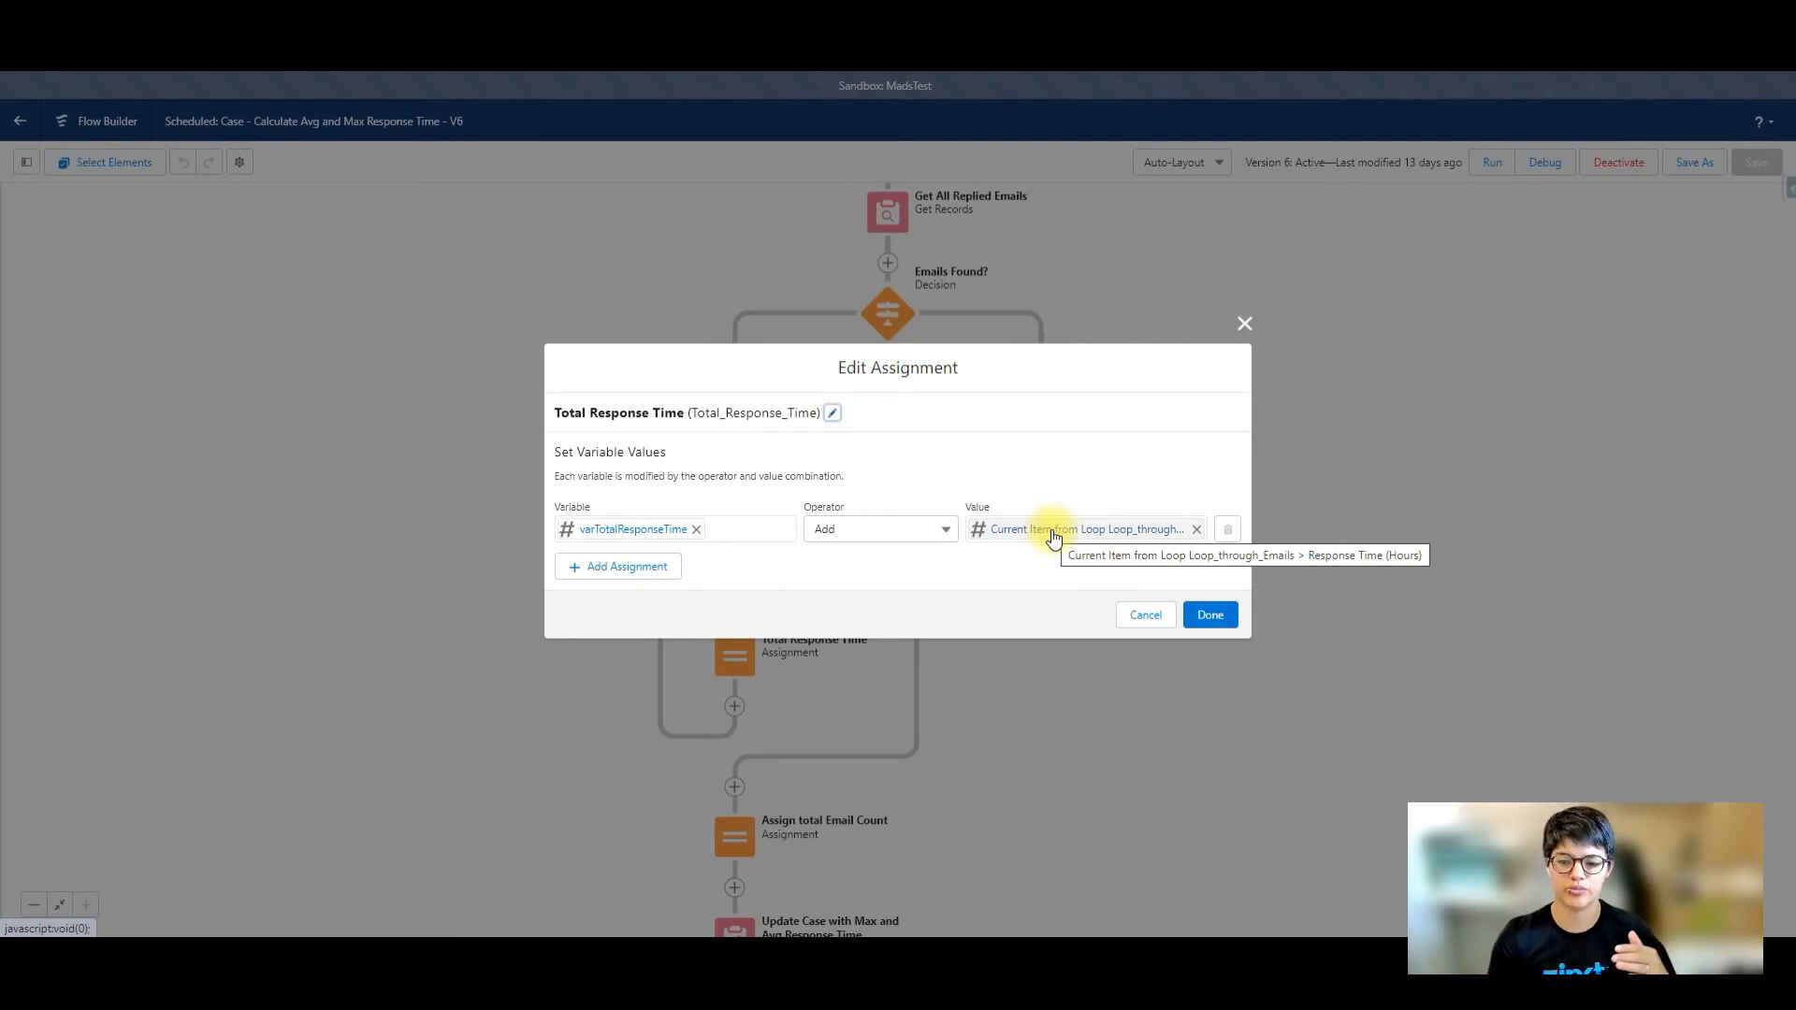
{"action": "left_click", "coordinate": [1208, 615]}
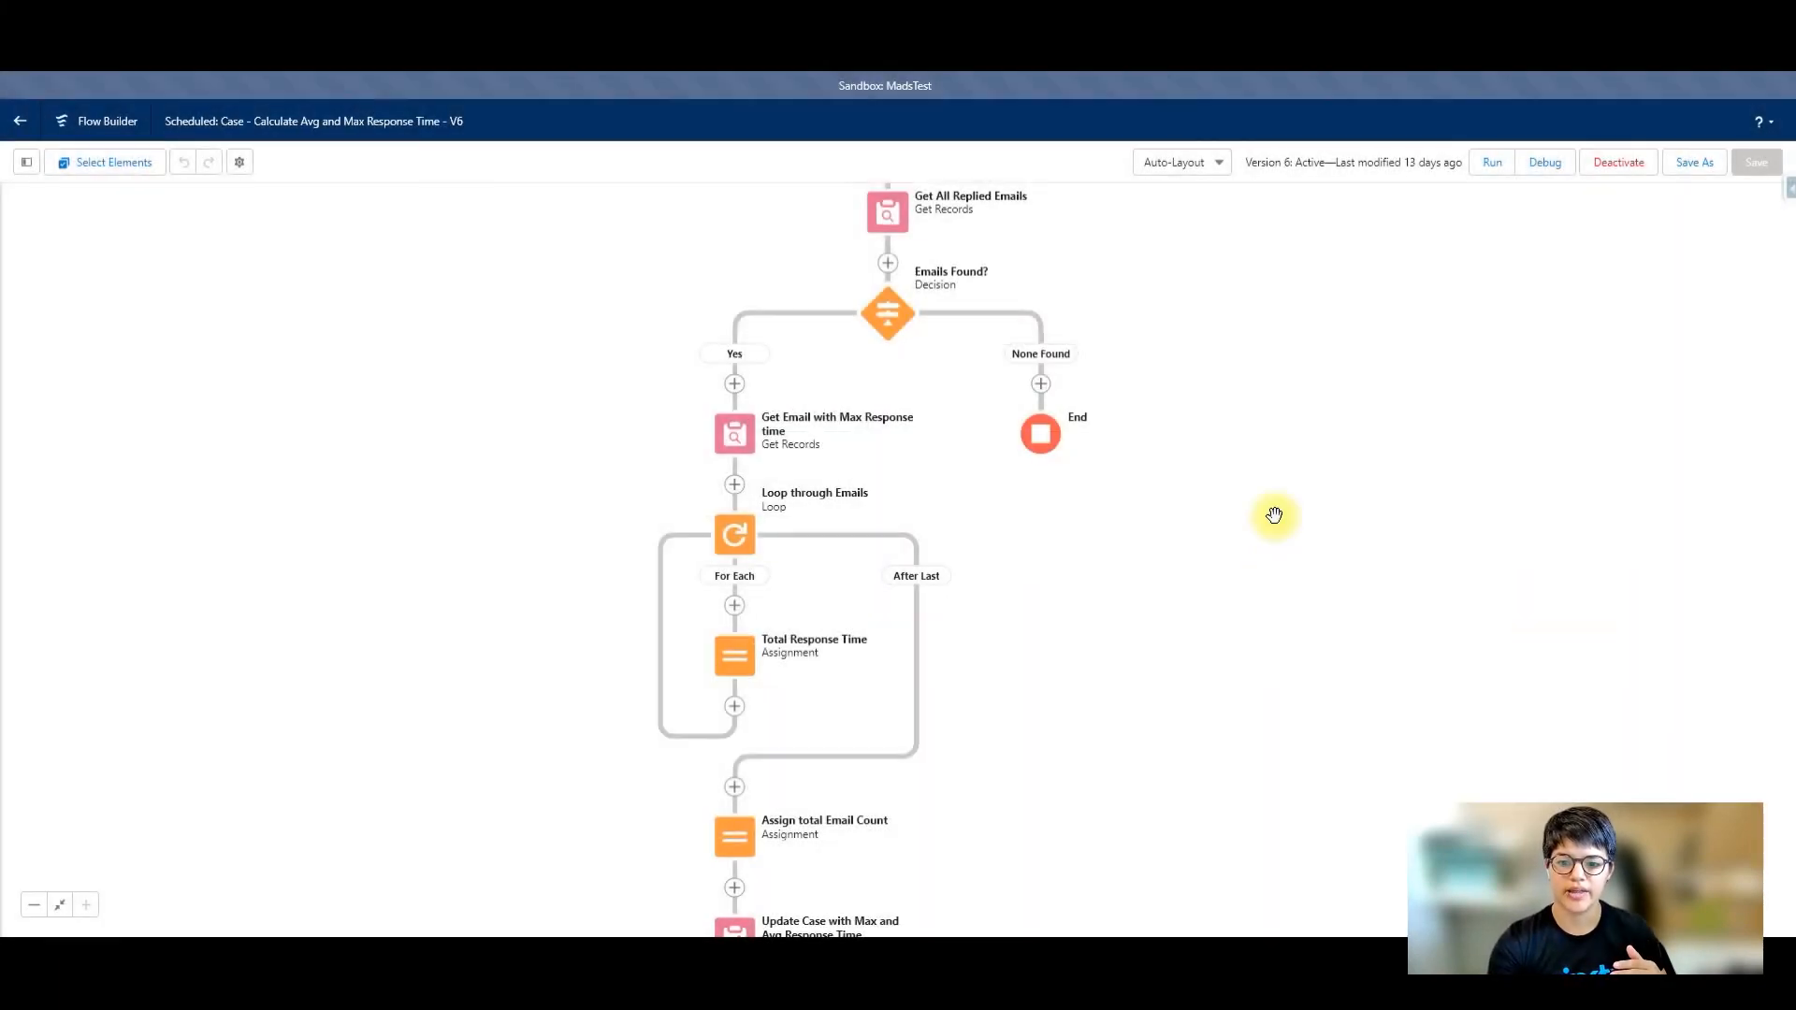
{"action": "scroll", "scroll_direction": "down", "scroll_amount": 3}
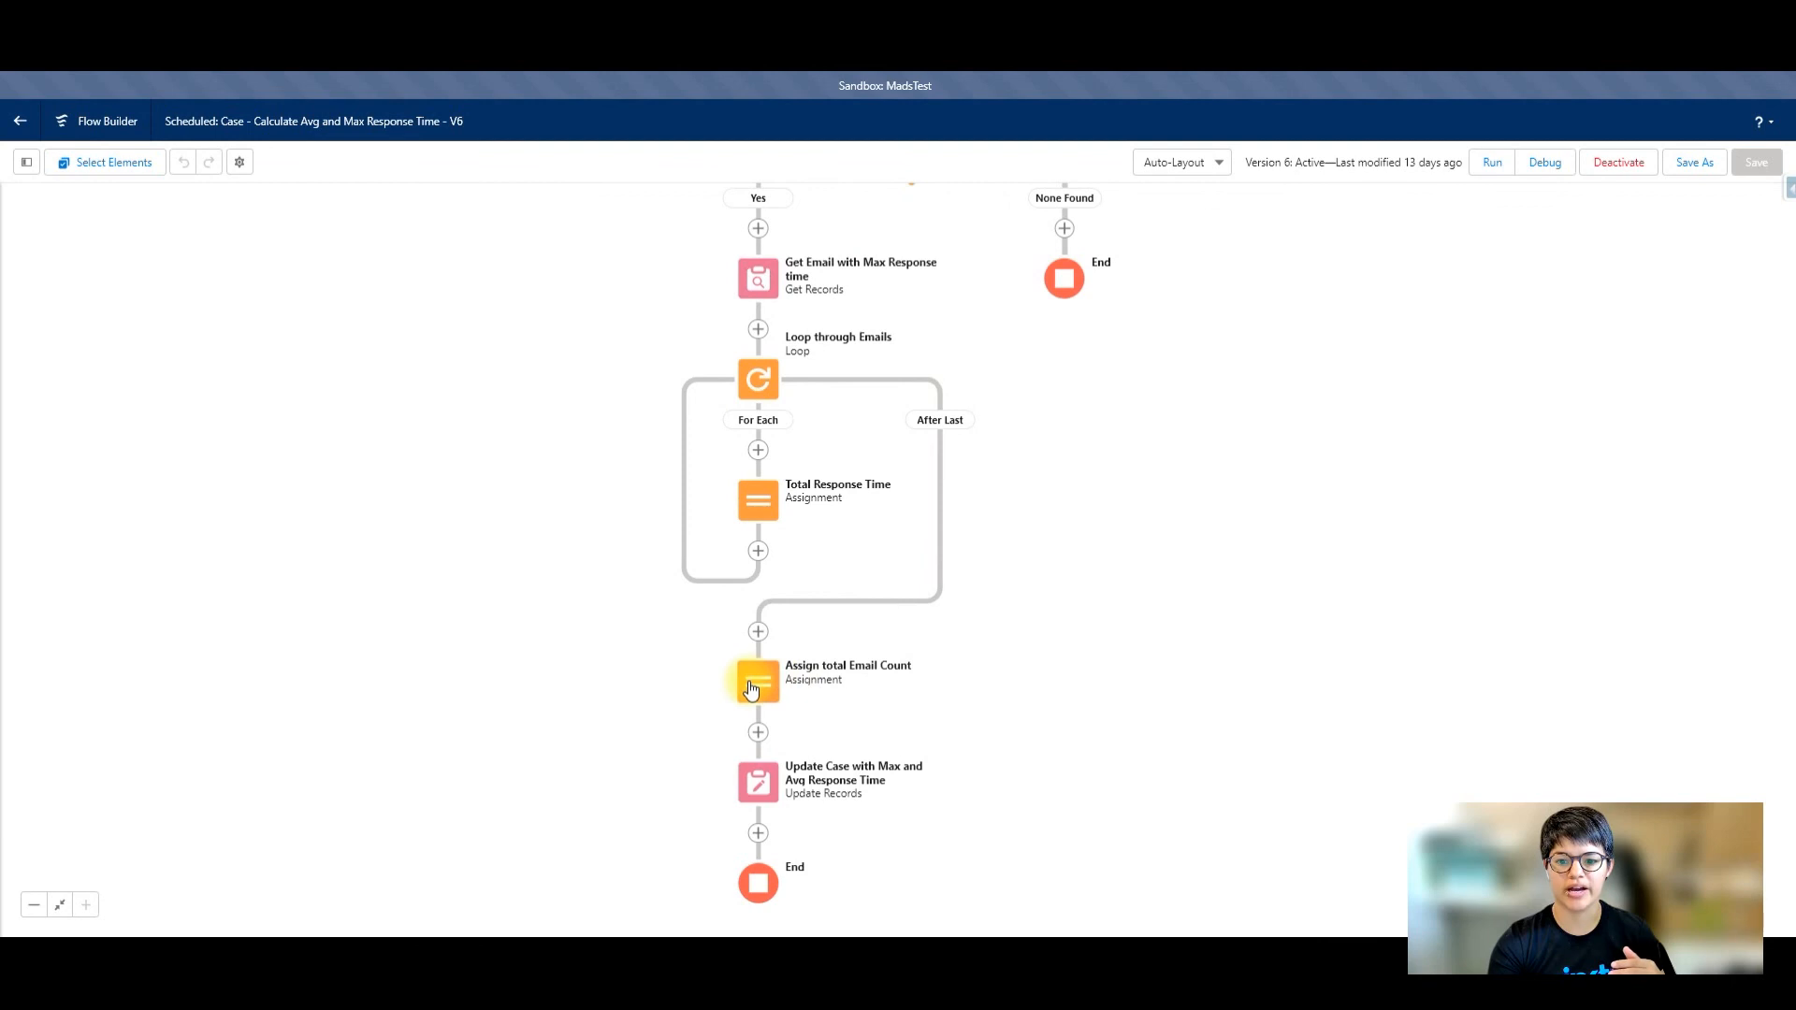
{"action": "double_click", "coordinate": [756, 680]}
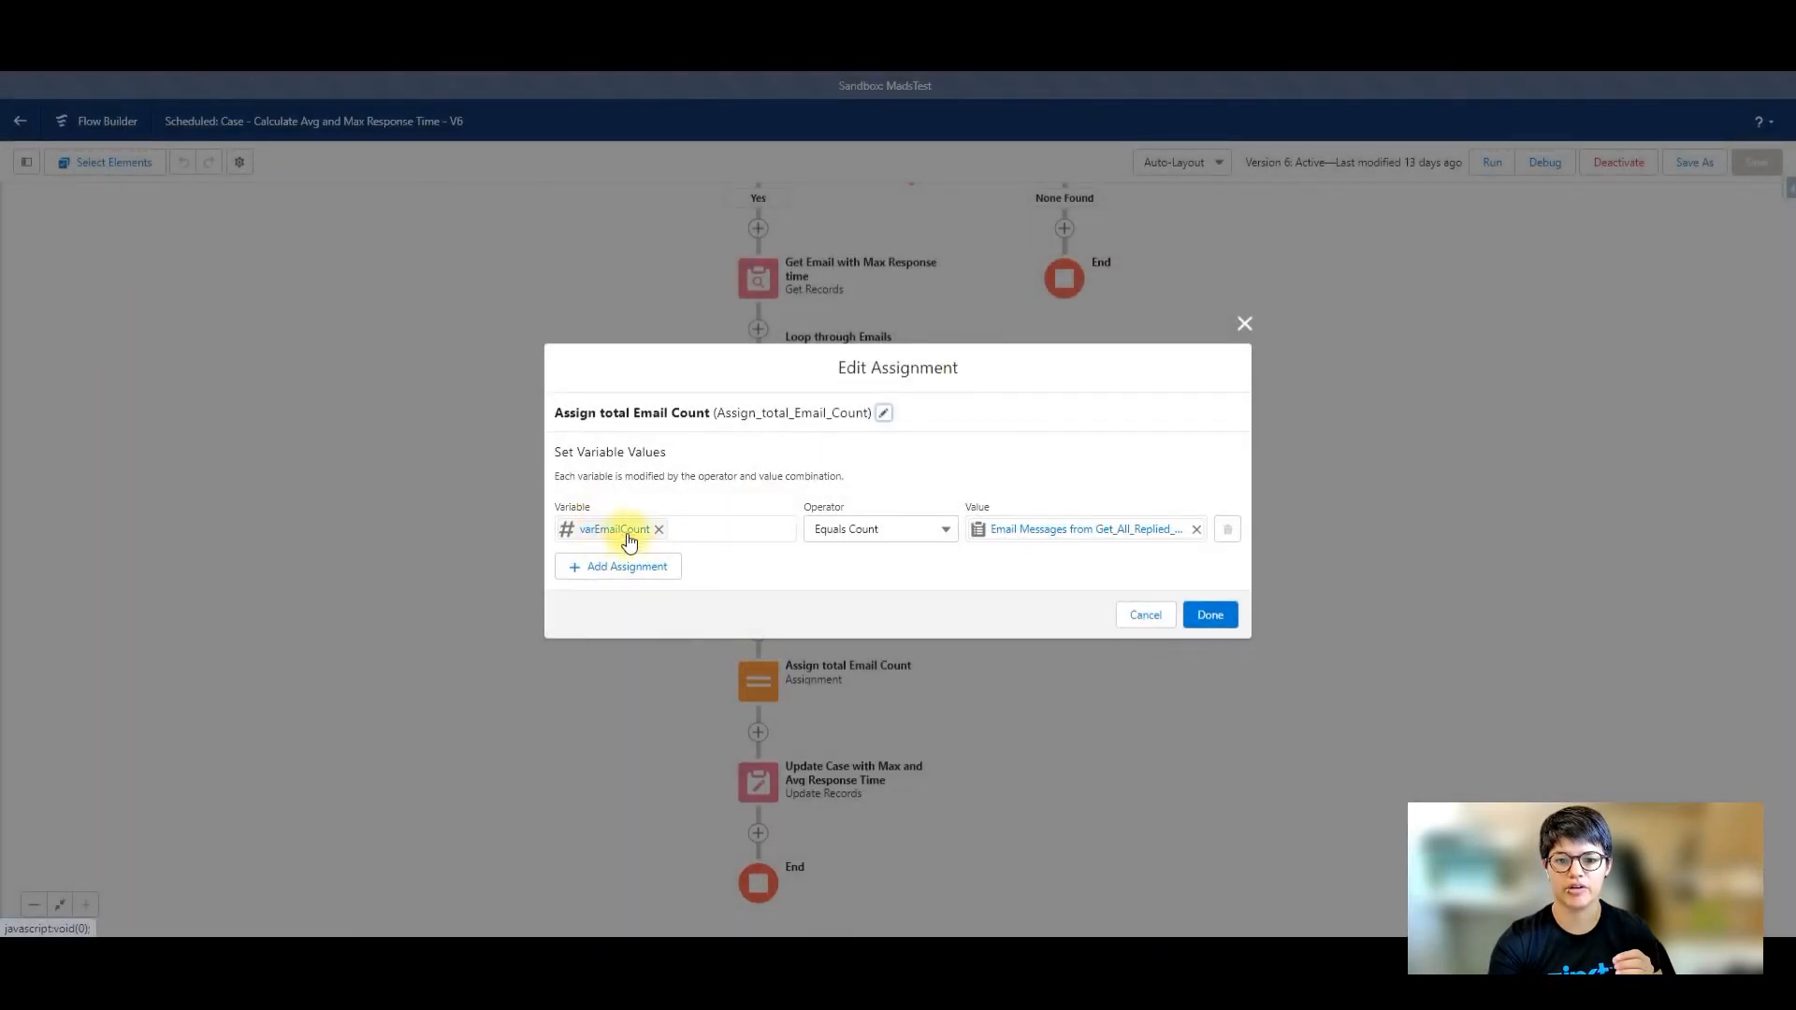
{"action": "mouse_move", "coordinate": [1040, 563]}
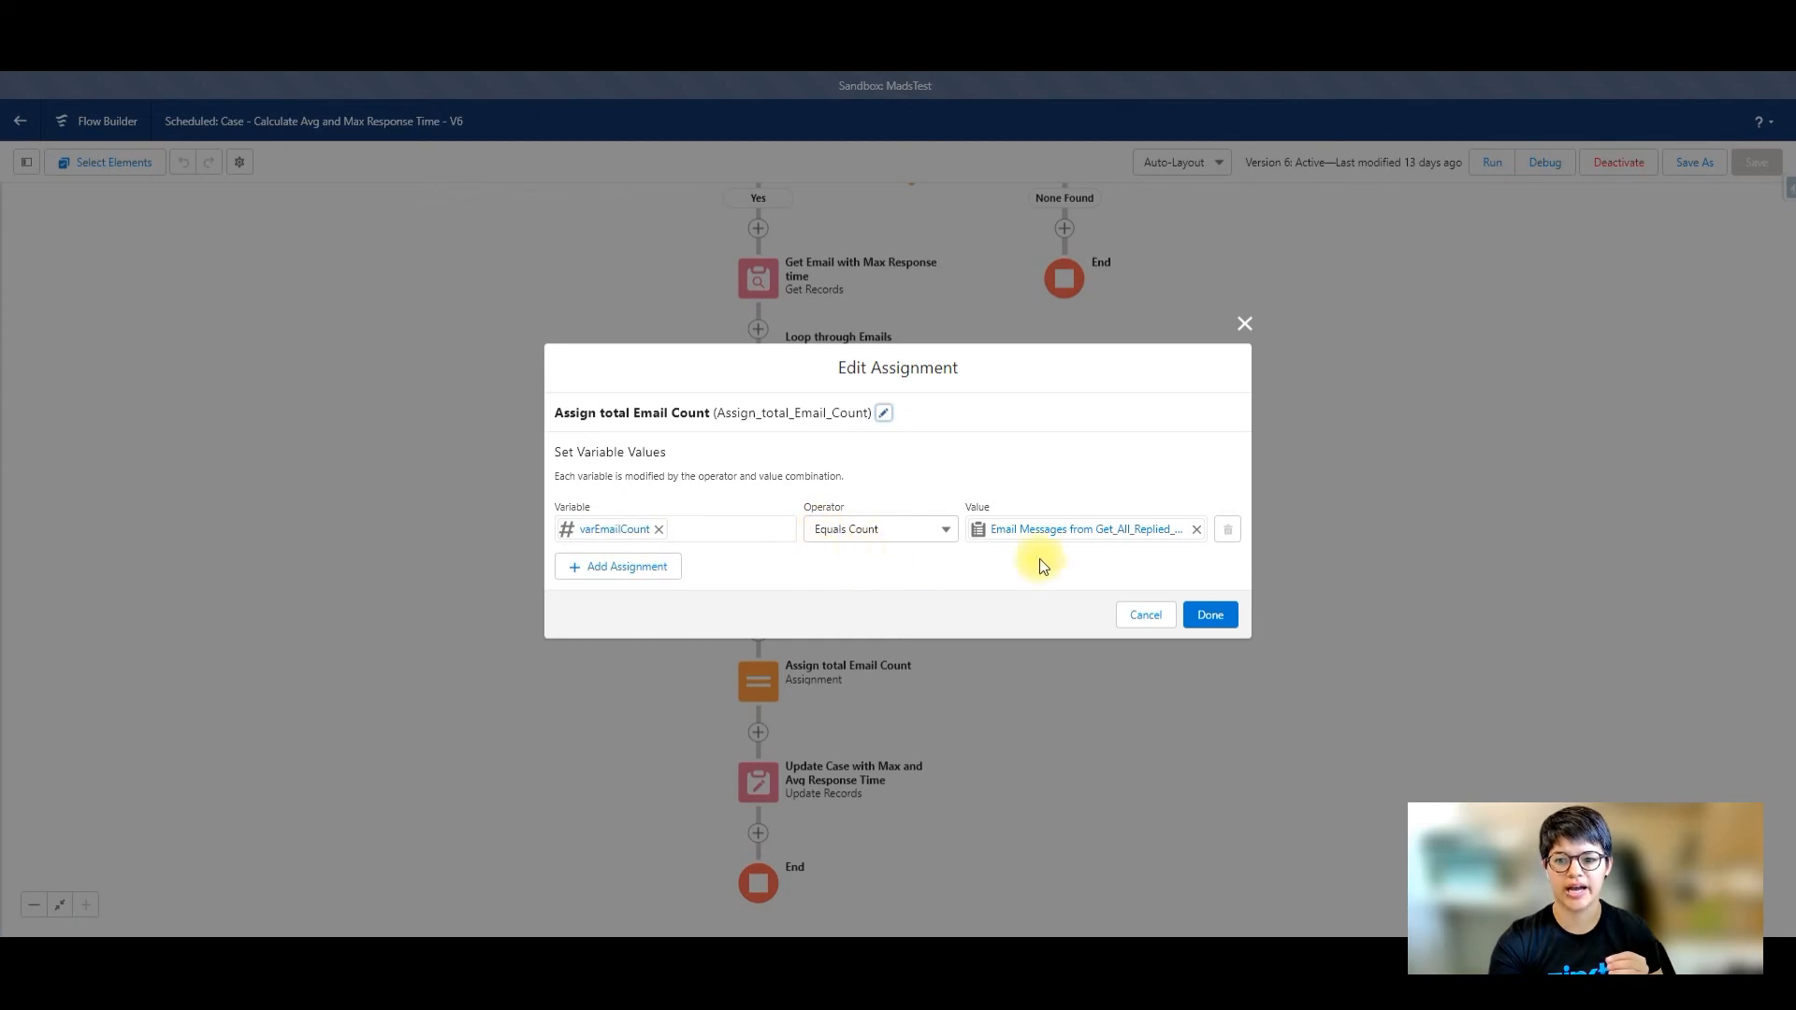
{"action": "mouse_move", "coordinate": [1065, 539]}
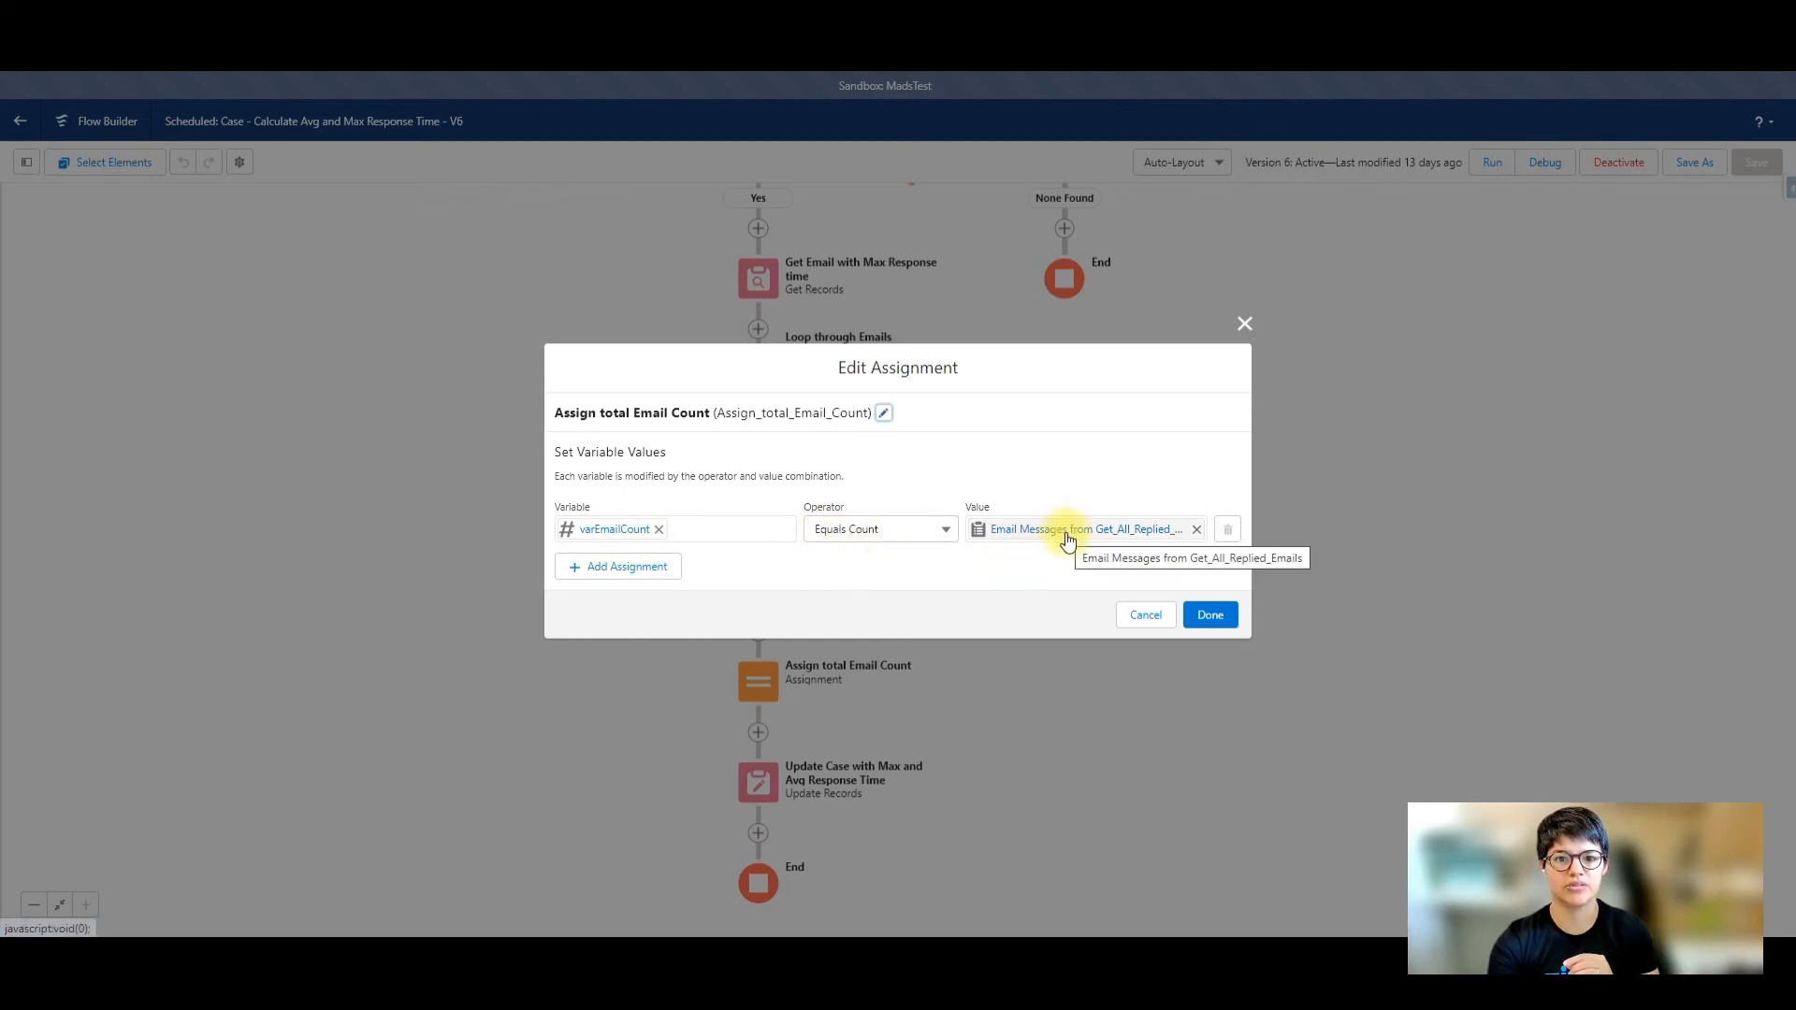
{"action": "mouse_move", "coordinate": [1106, 561]}
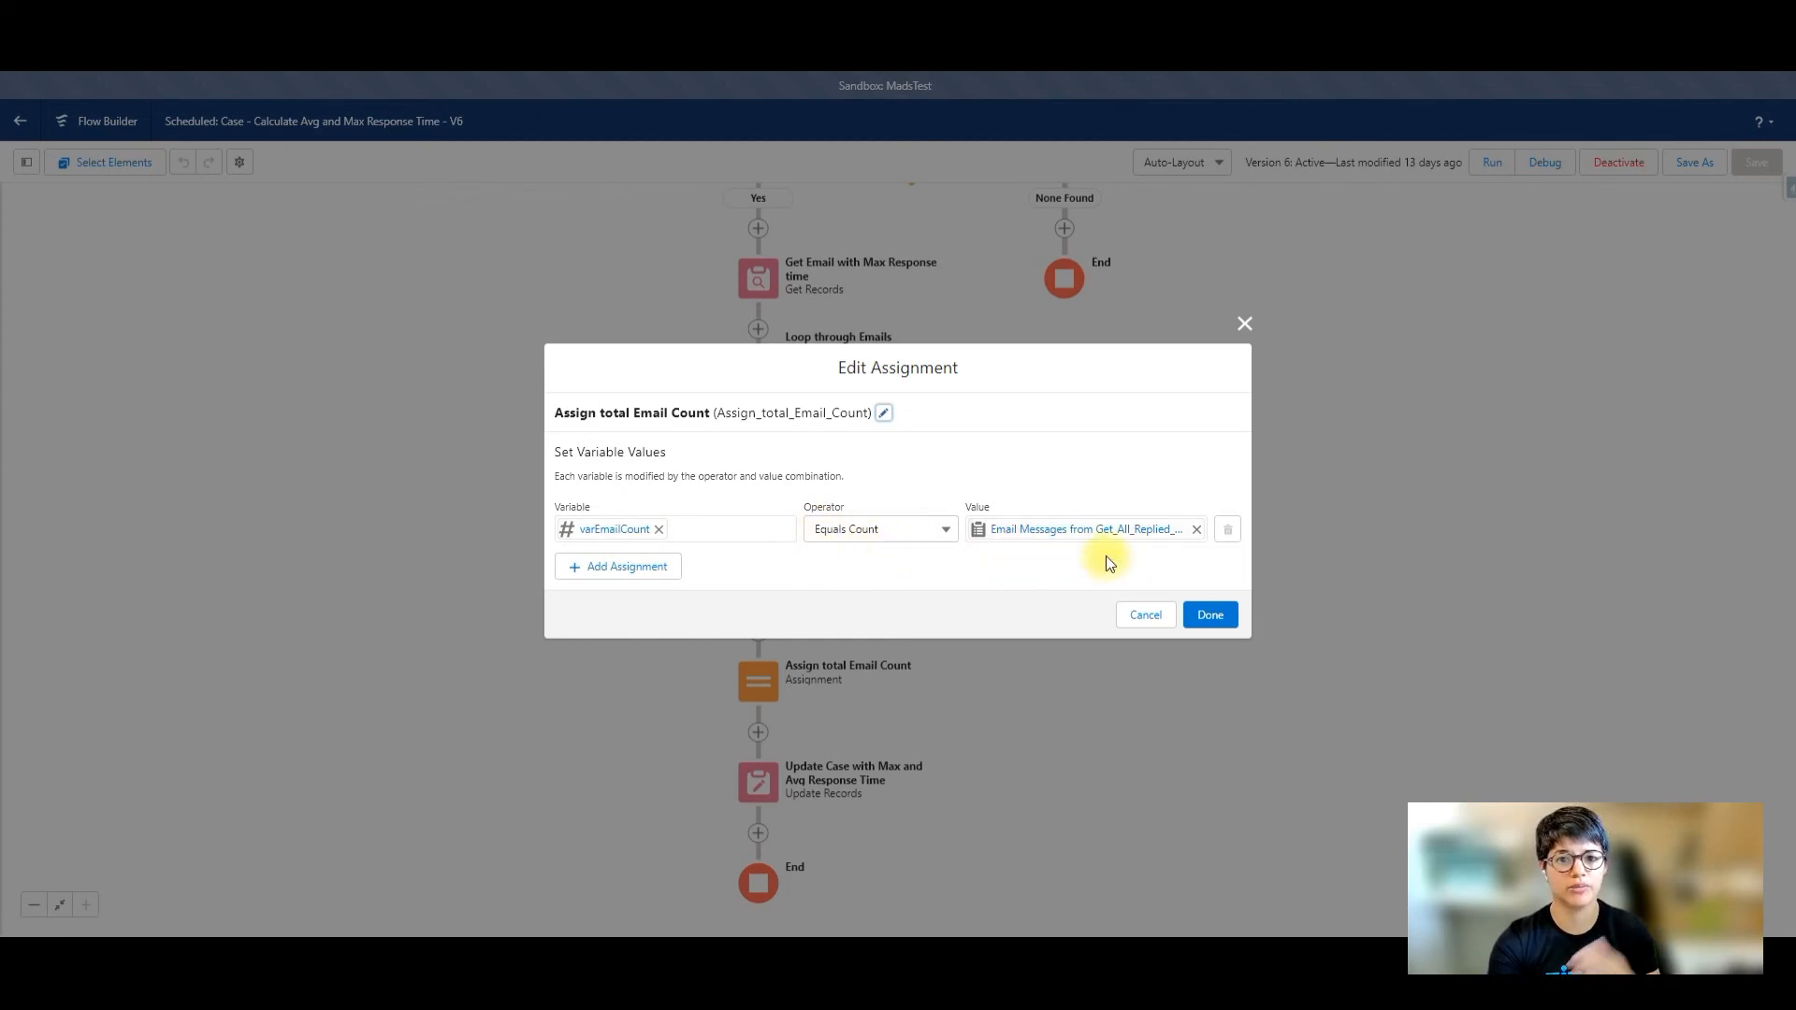
{"action": "mouse_move", "coordinate": [1039, 536]}
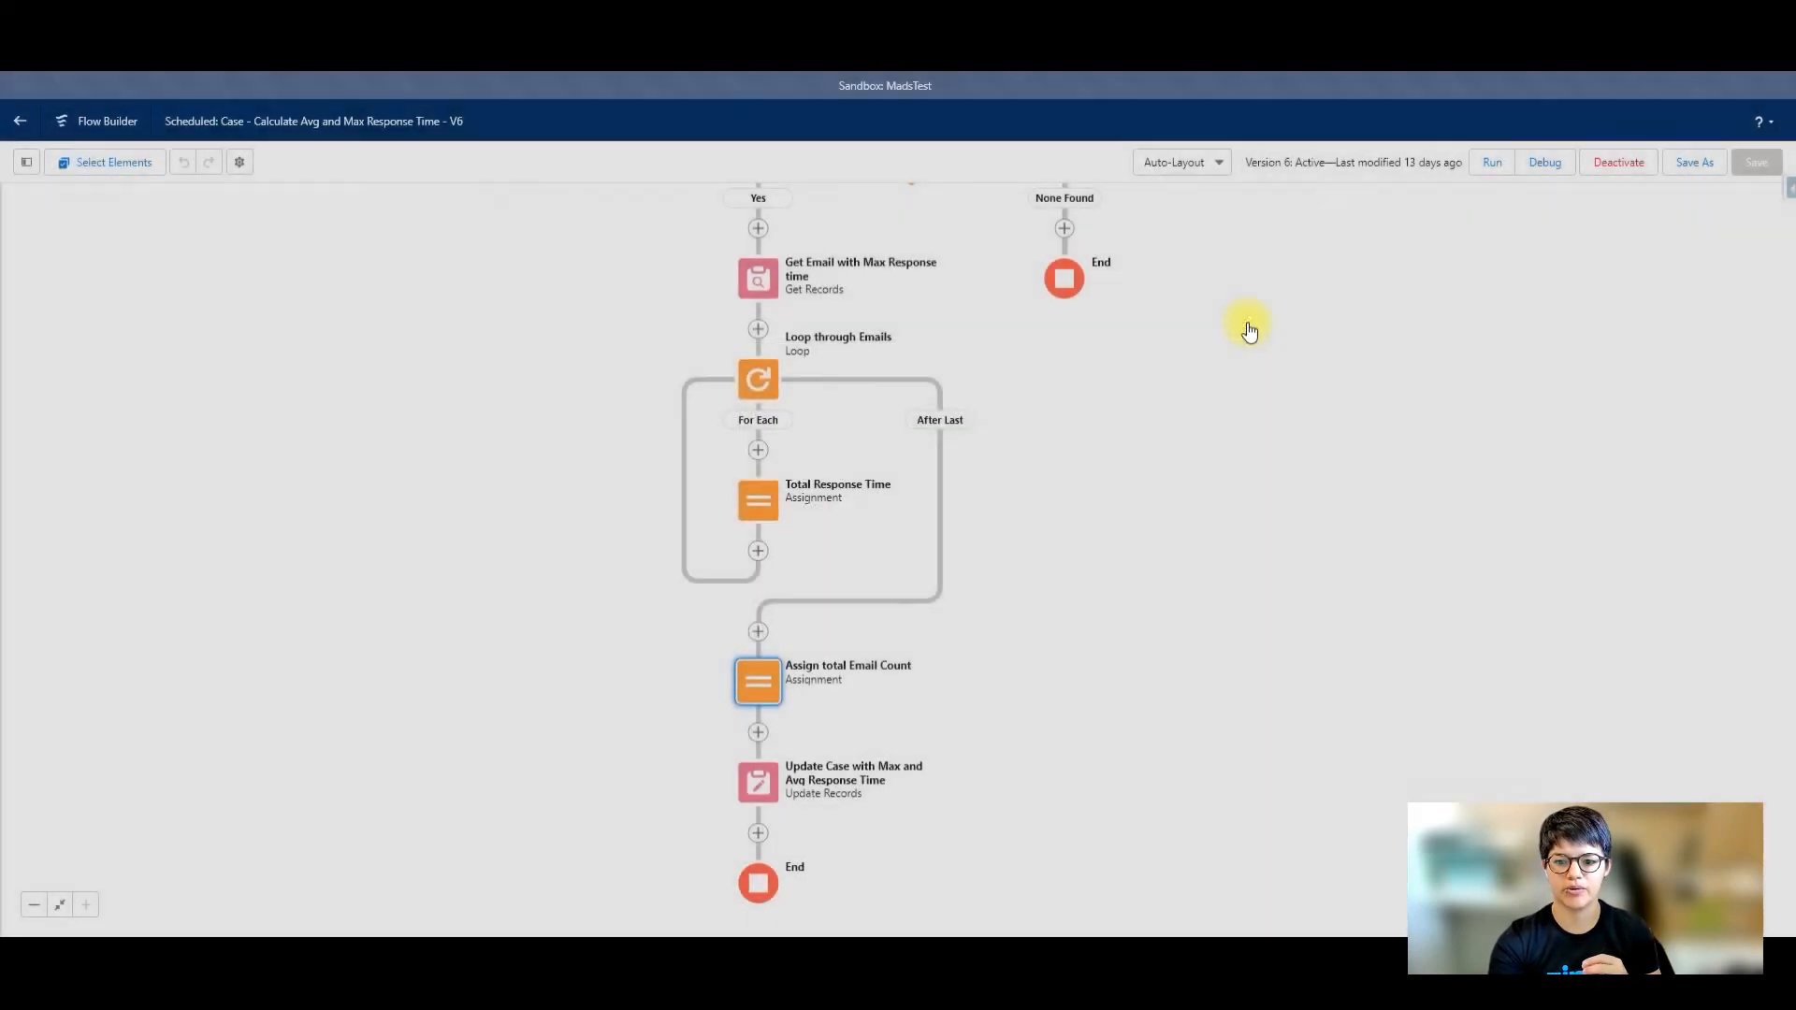
{"action": "left_click", "coordinate": [26, 162]}
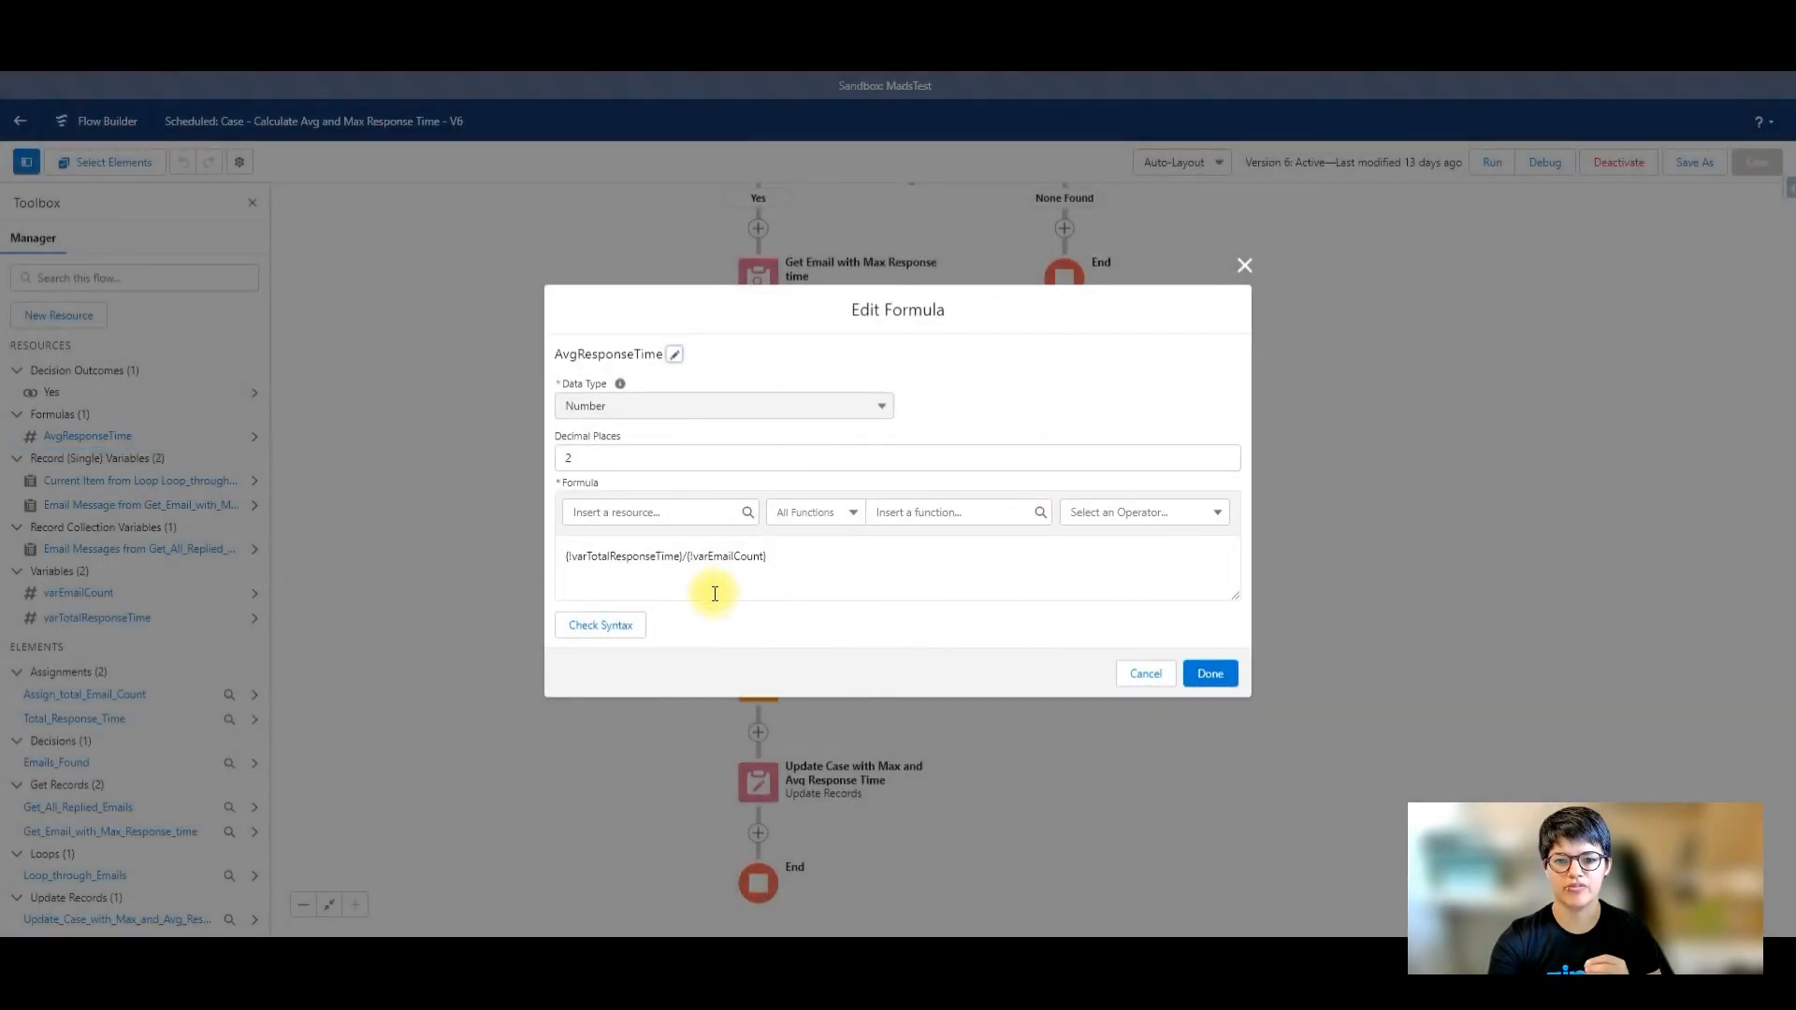
{"action": "mouse_move", "coordinate": [633, 581]}
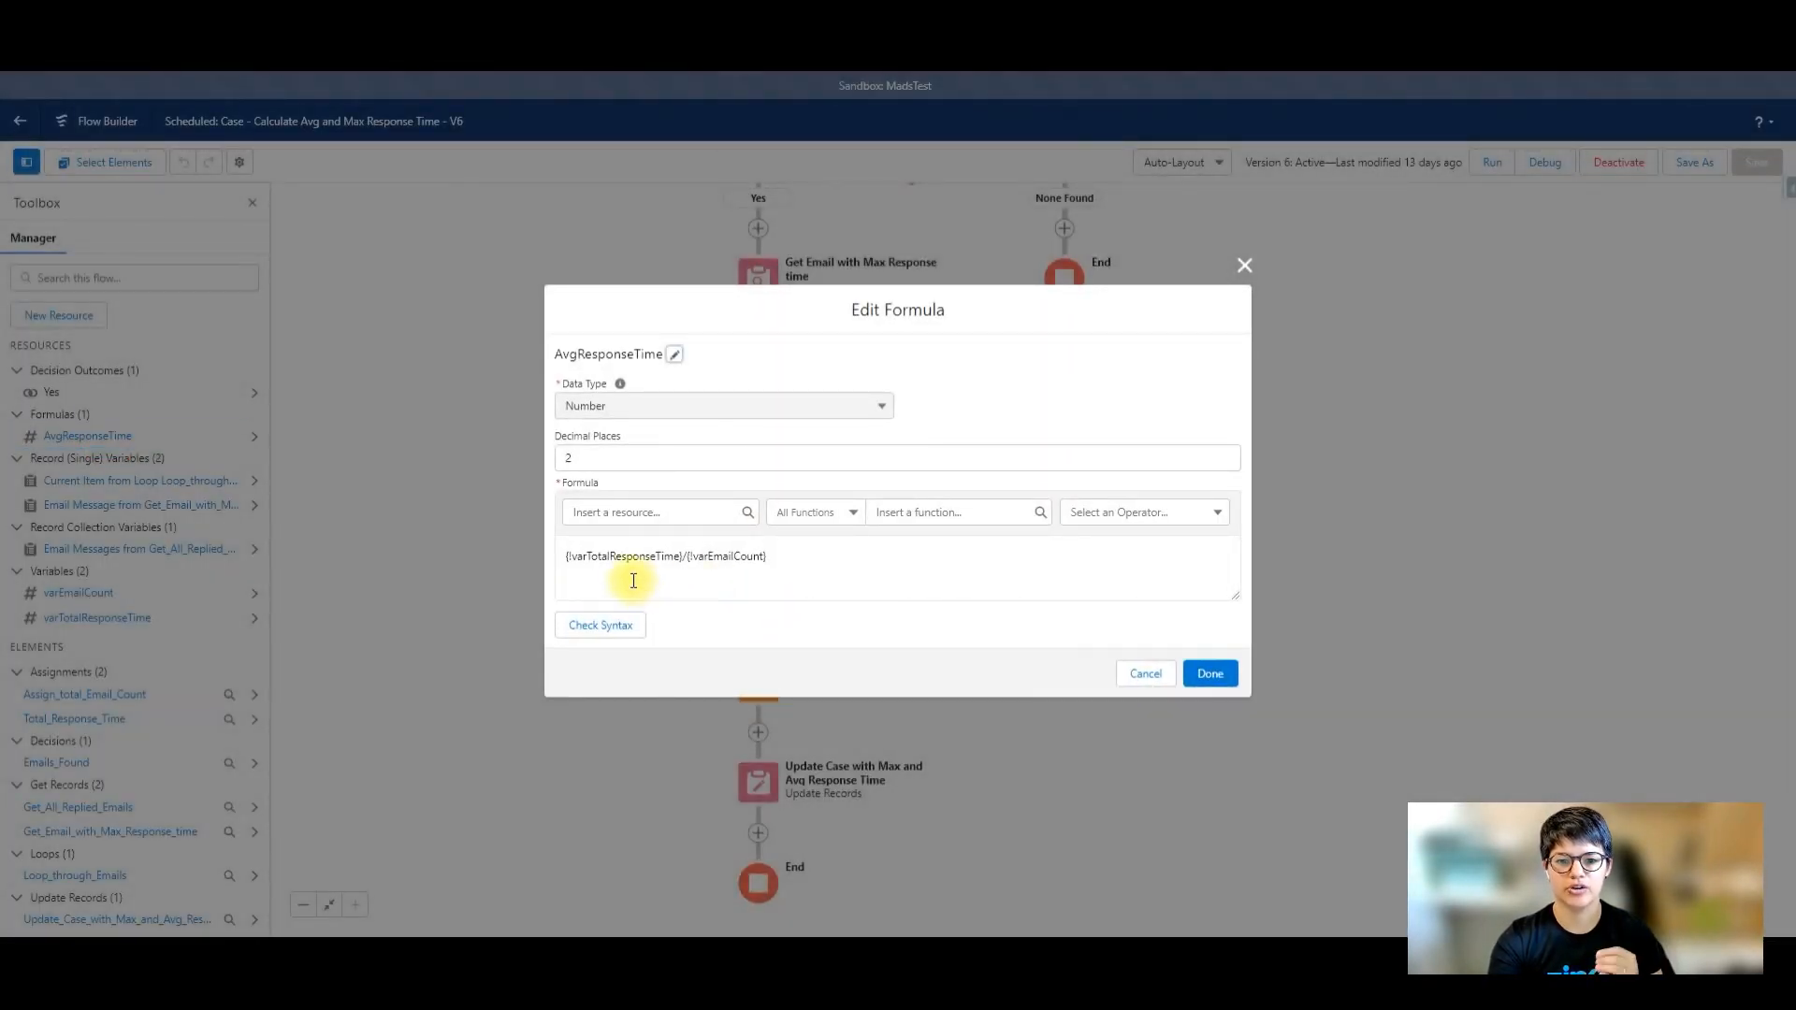
{"action": "mouse_move", "coordinate": [1174, 281]}
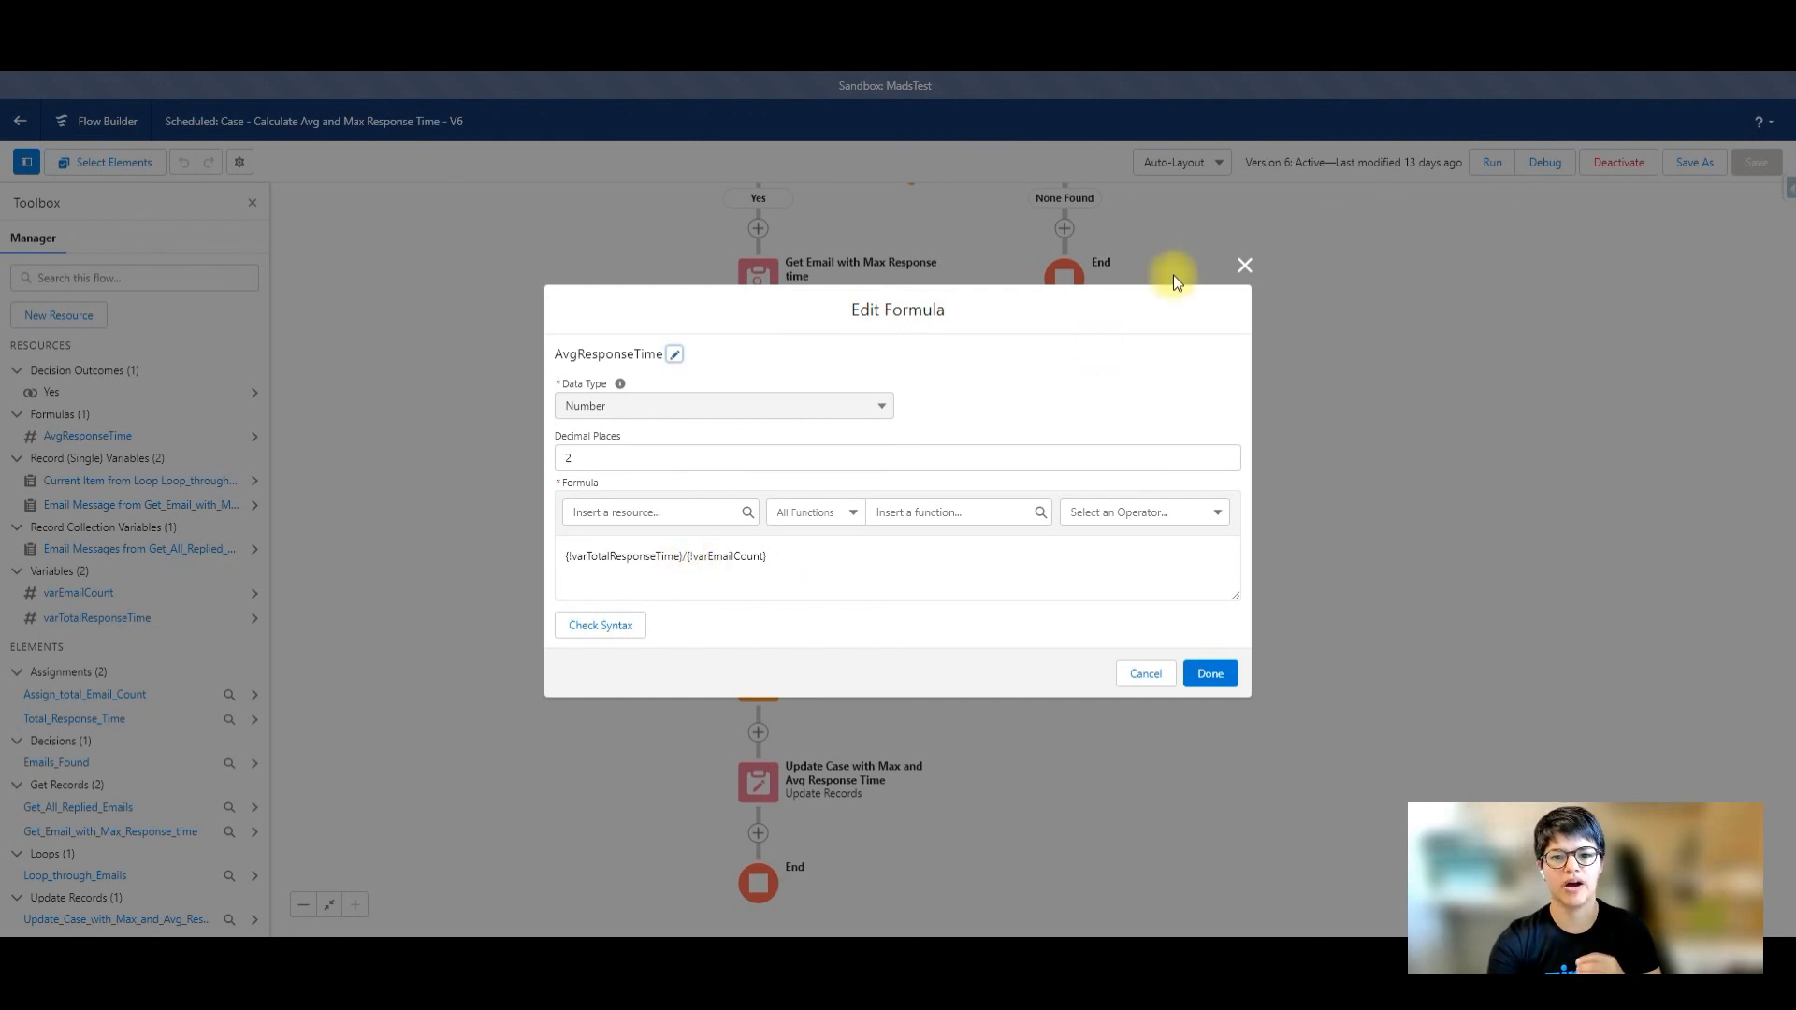
Step: Close the AvgResponseTime formula unchanged and scroll up the Case flow canvas
{"action": "left_click", "coordinate": [1245, 264]}
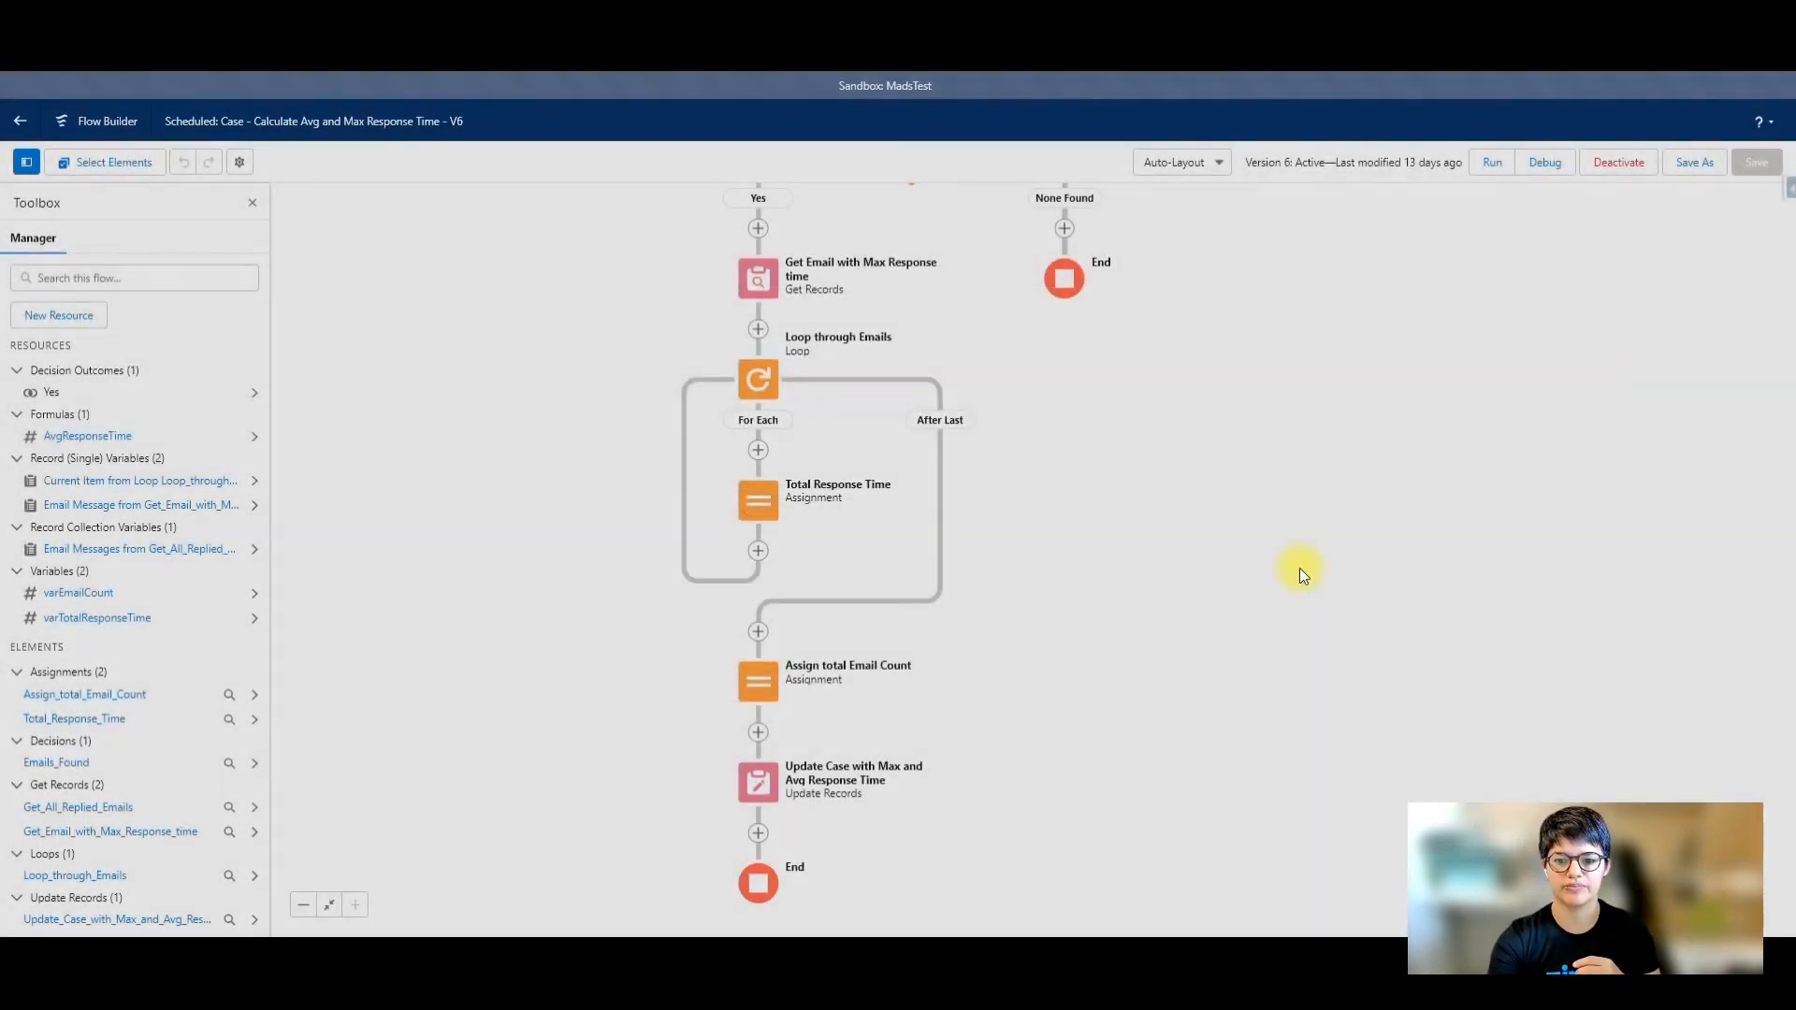
{"action": "scroll", "scroll_direction": "up", "scroll_amount": 3}
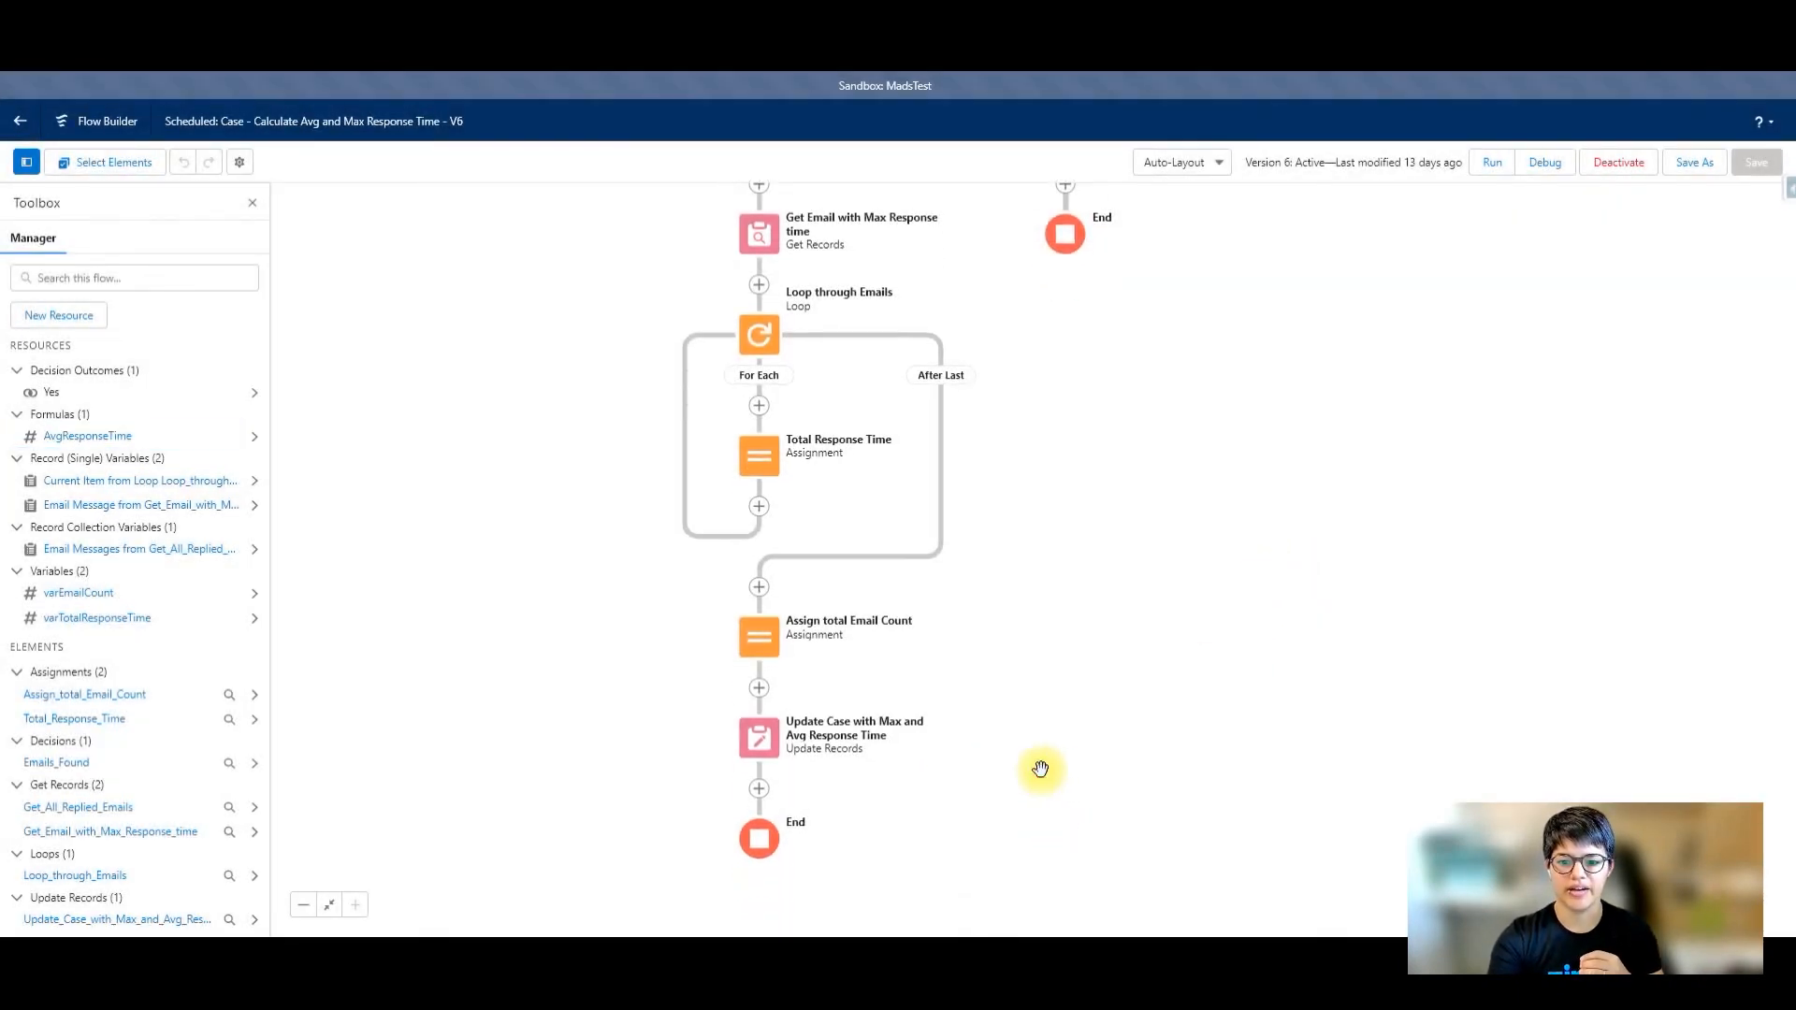
{"action": "double_click", "coordinate": [759, 736]}
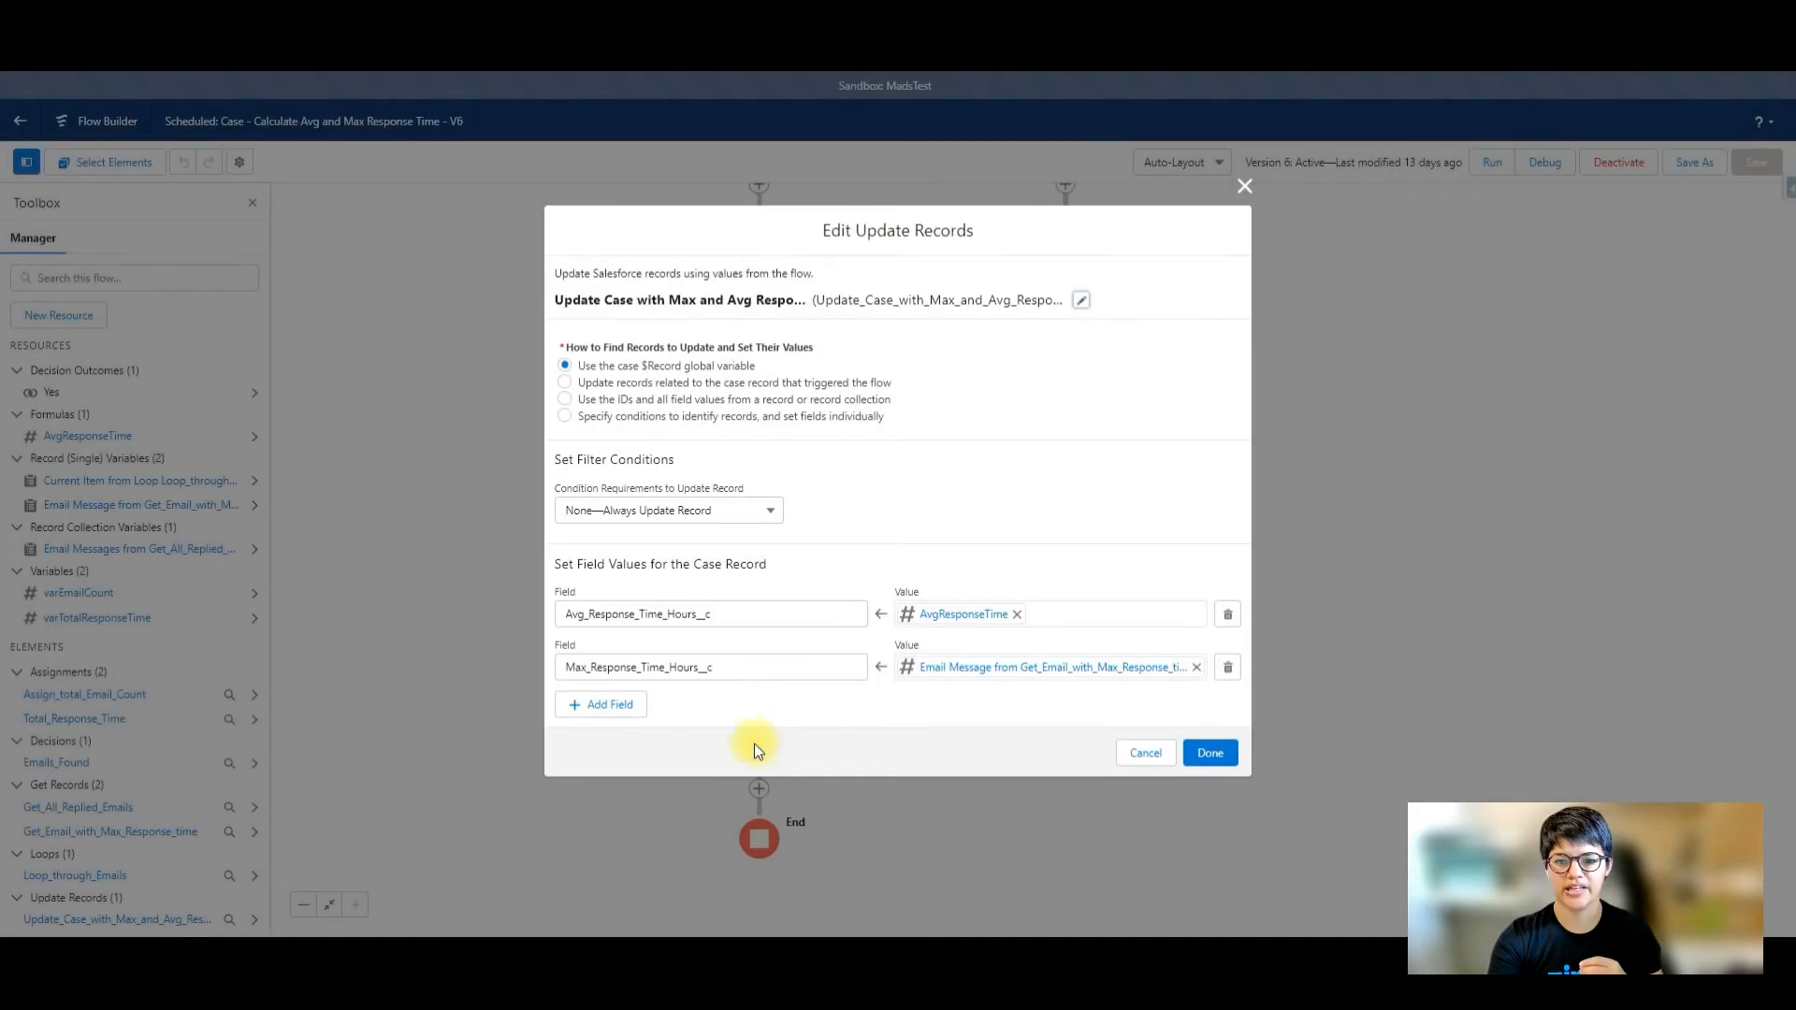
{"action": "mouse_move", "coordinate": [682, 656]}
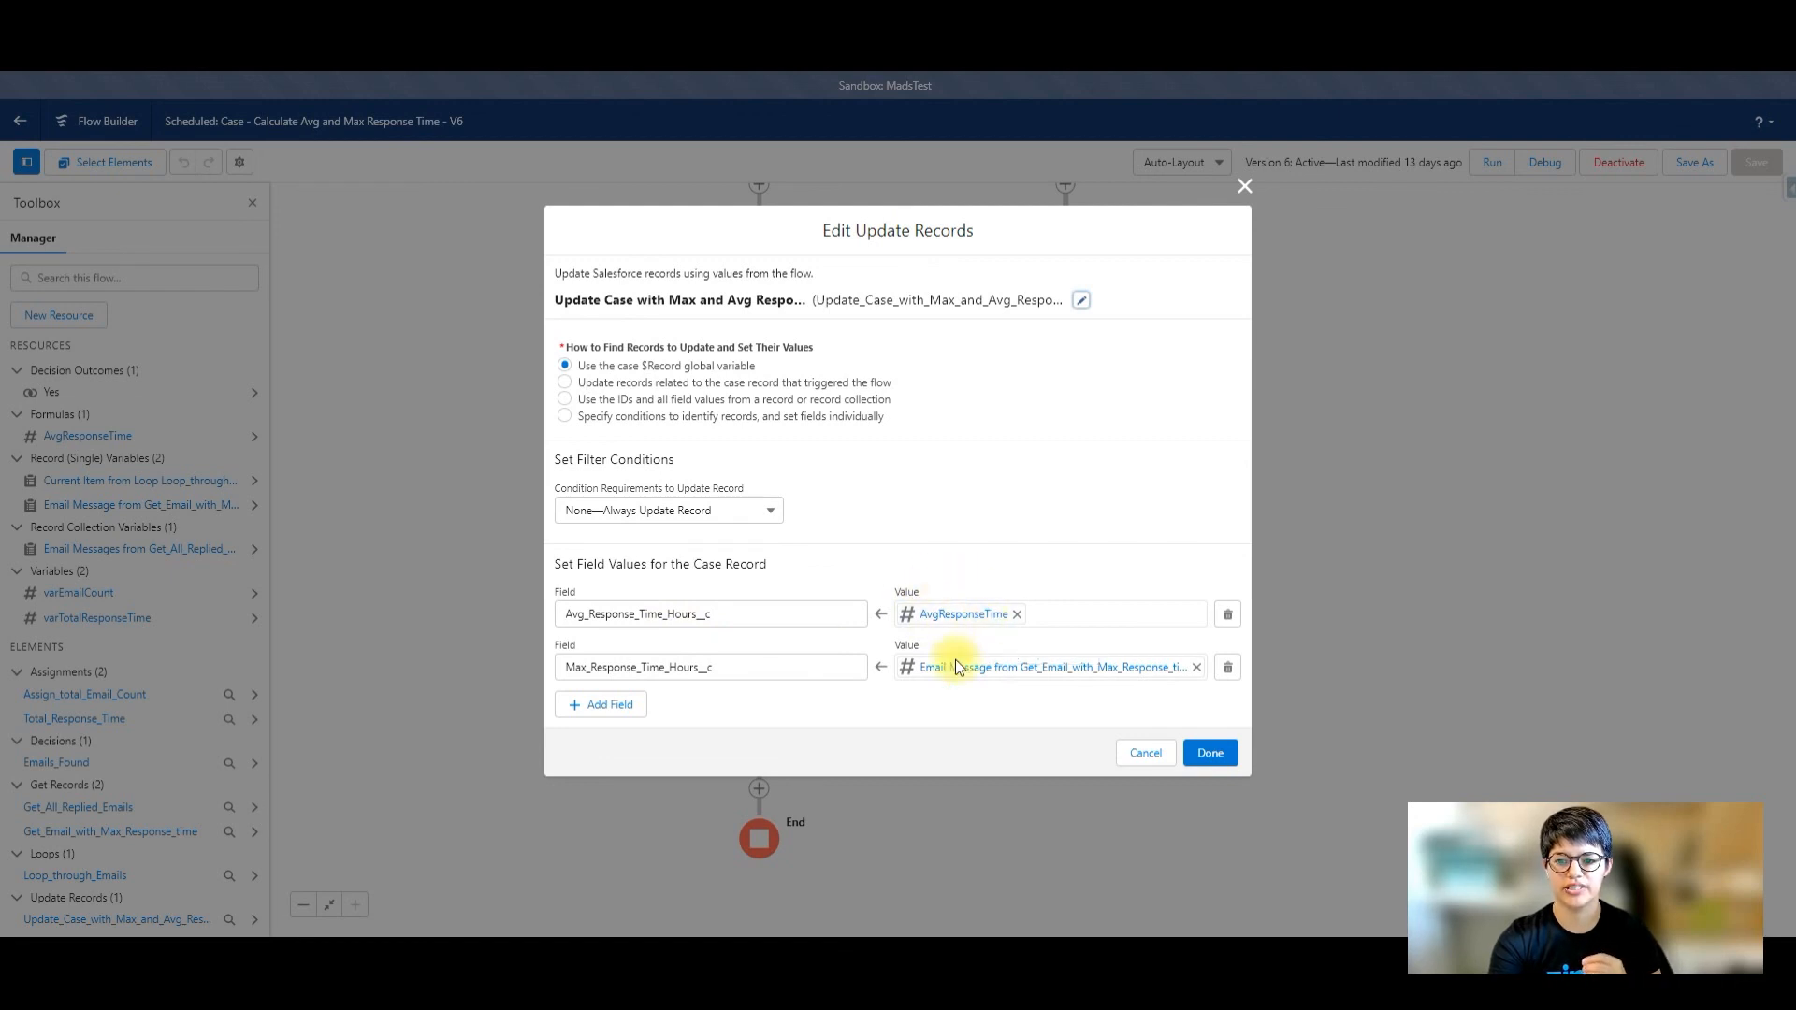
{"action": "mouse_move", "coordinate": [965, 667]}
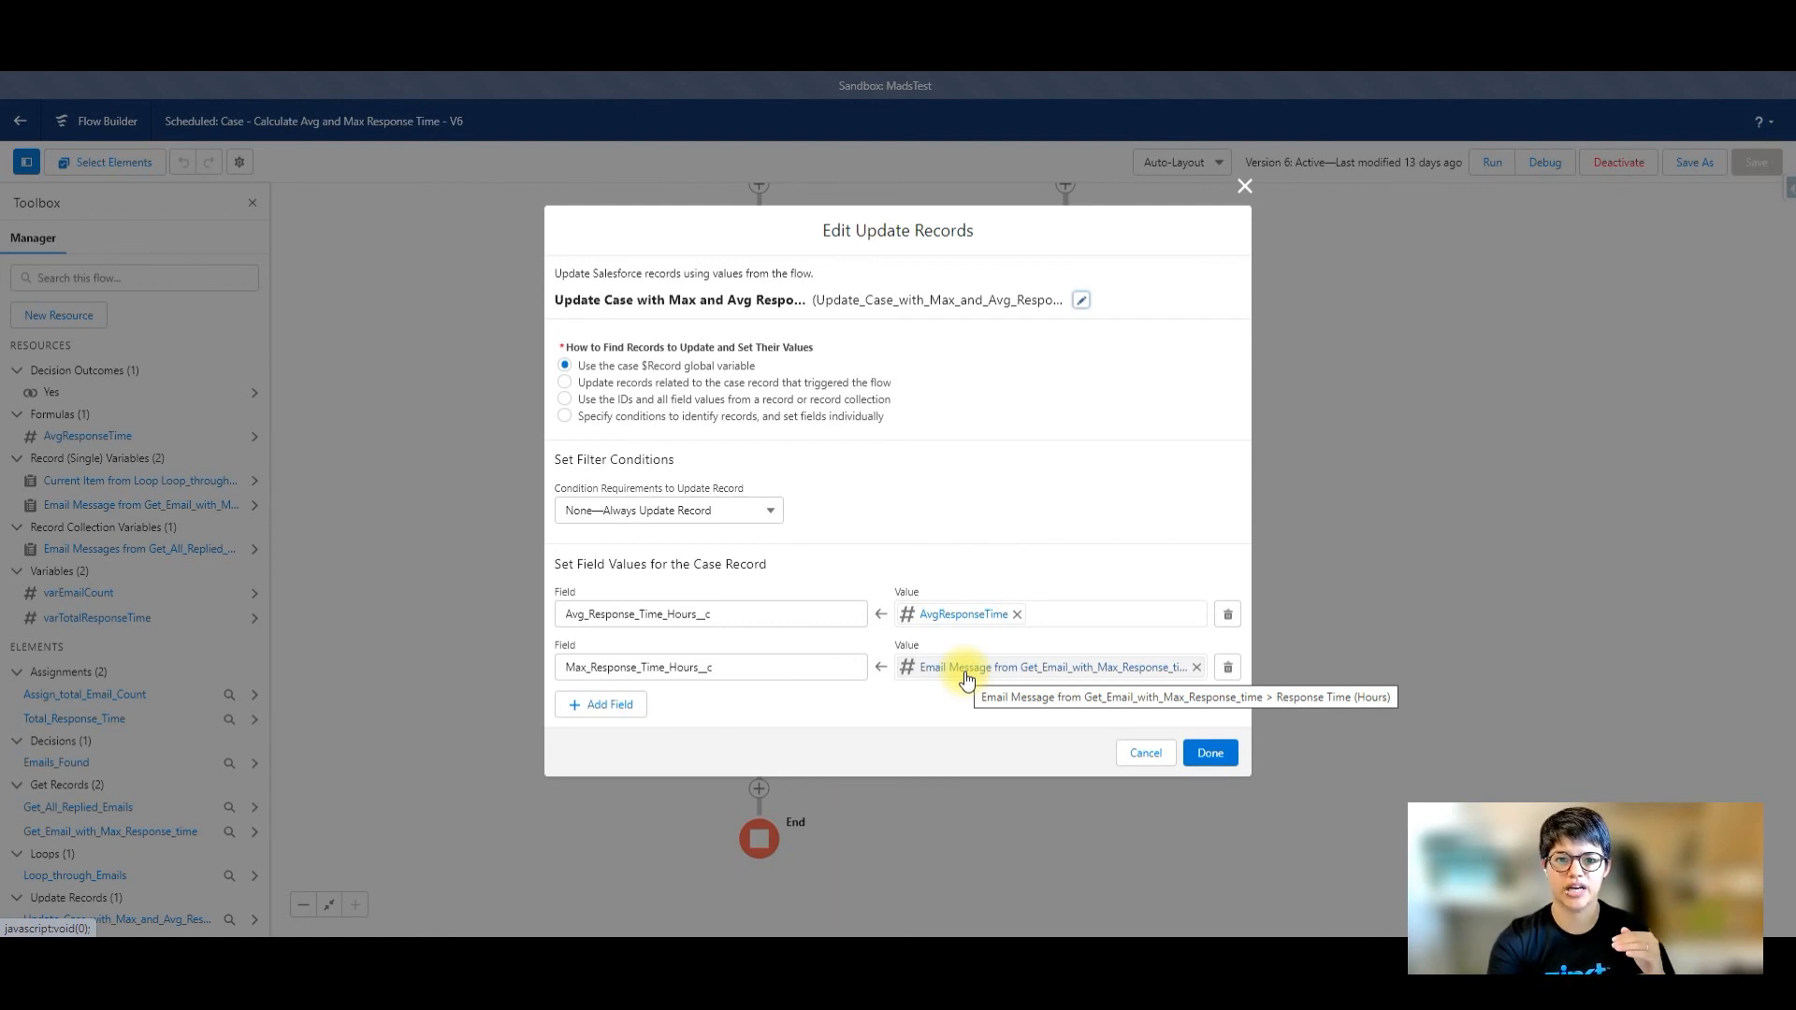
{"action": "mouse_move", "coordinate": [748, 670]}
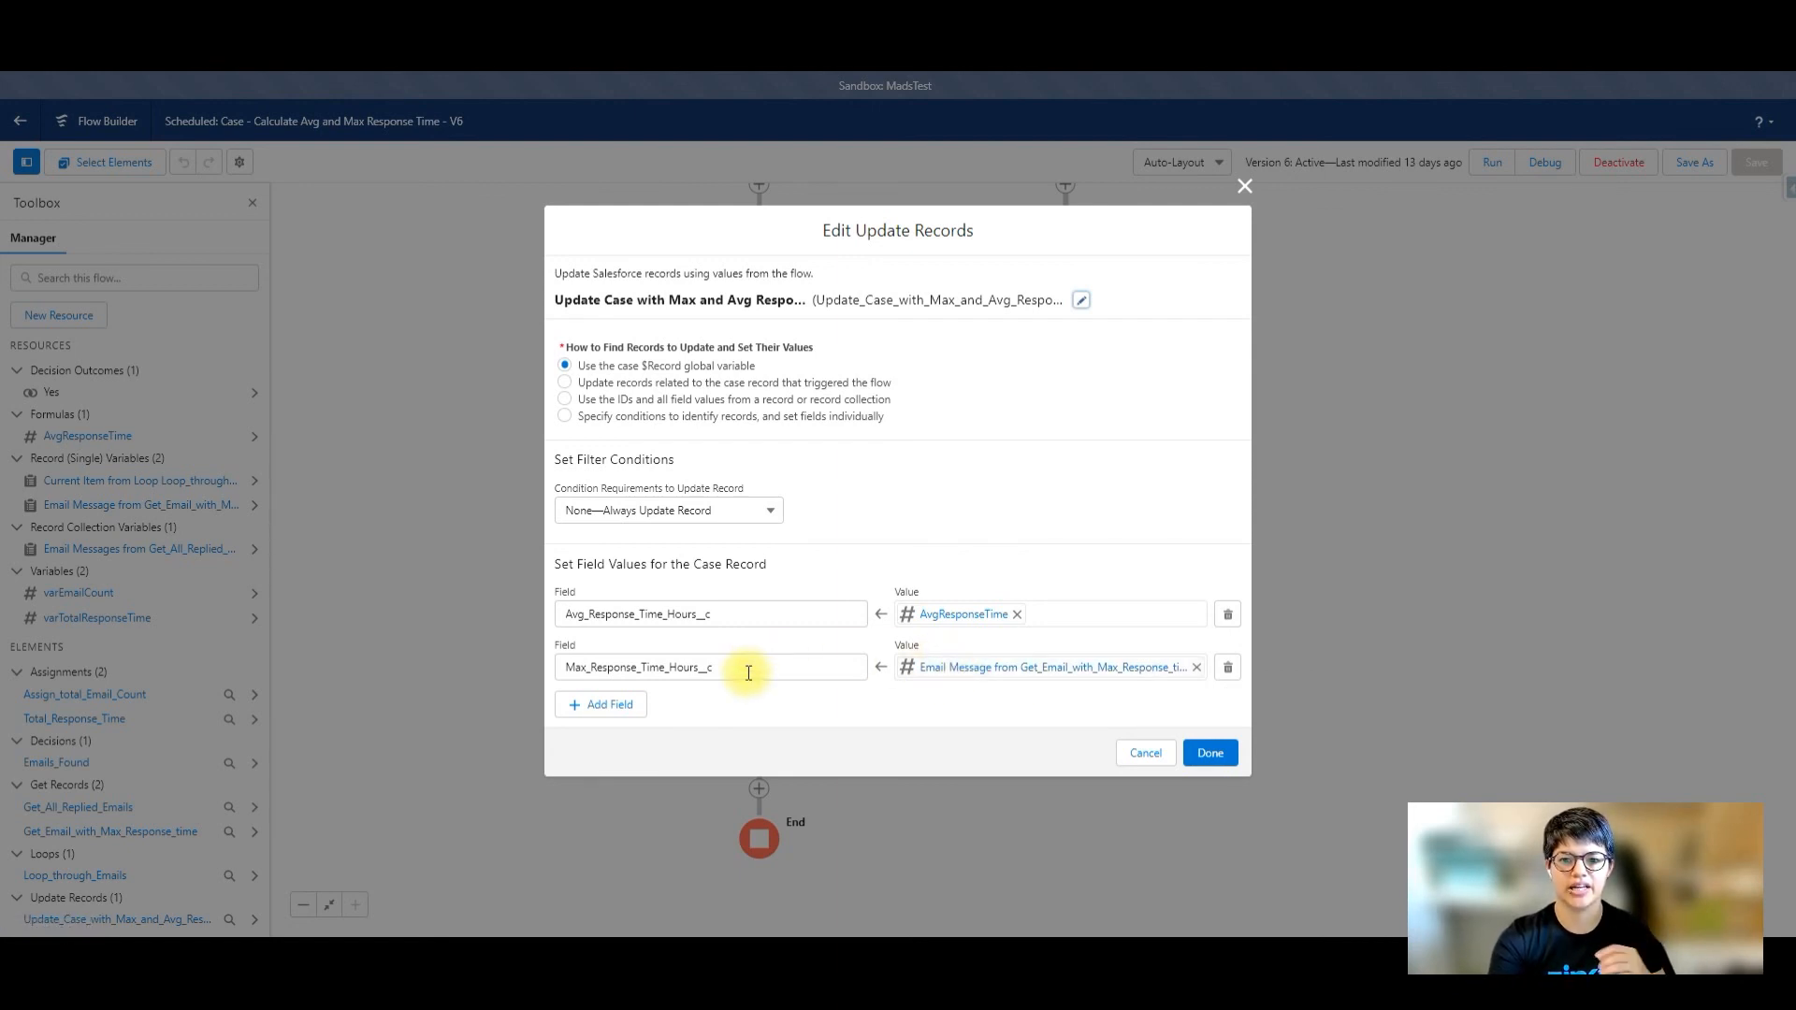
{"action": "mouse_move", "coordinate": [1175, 405]}
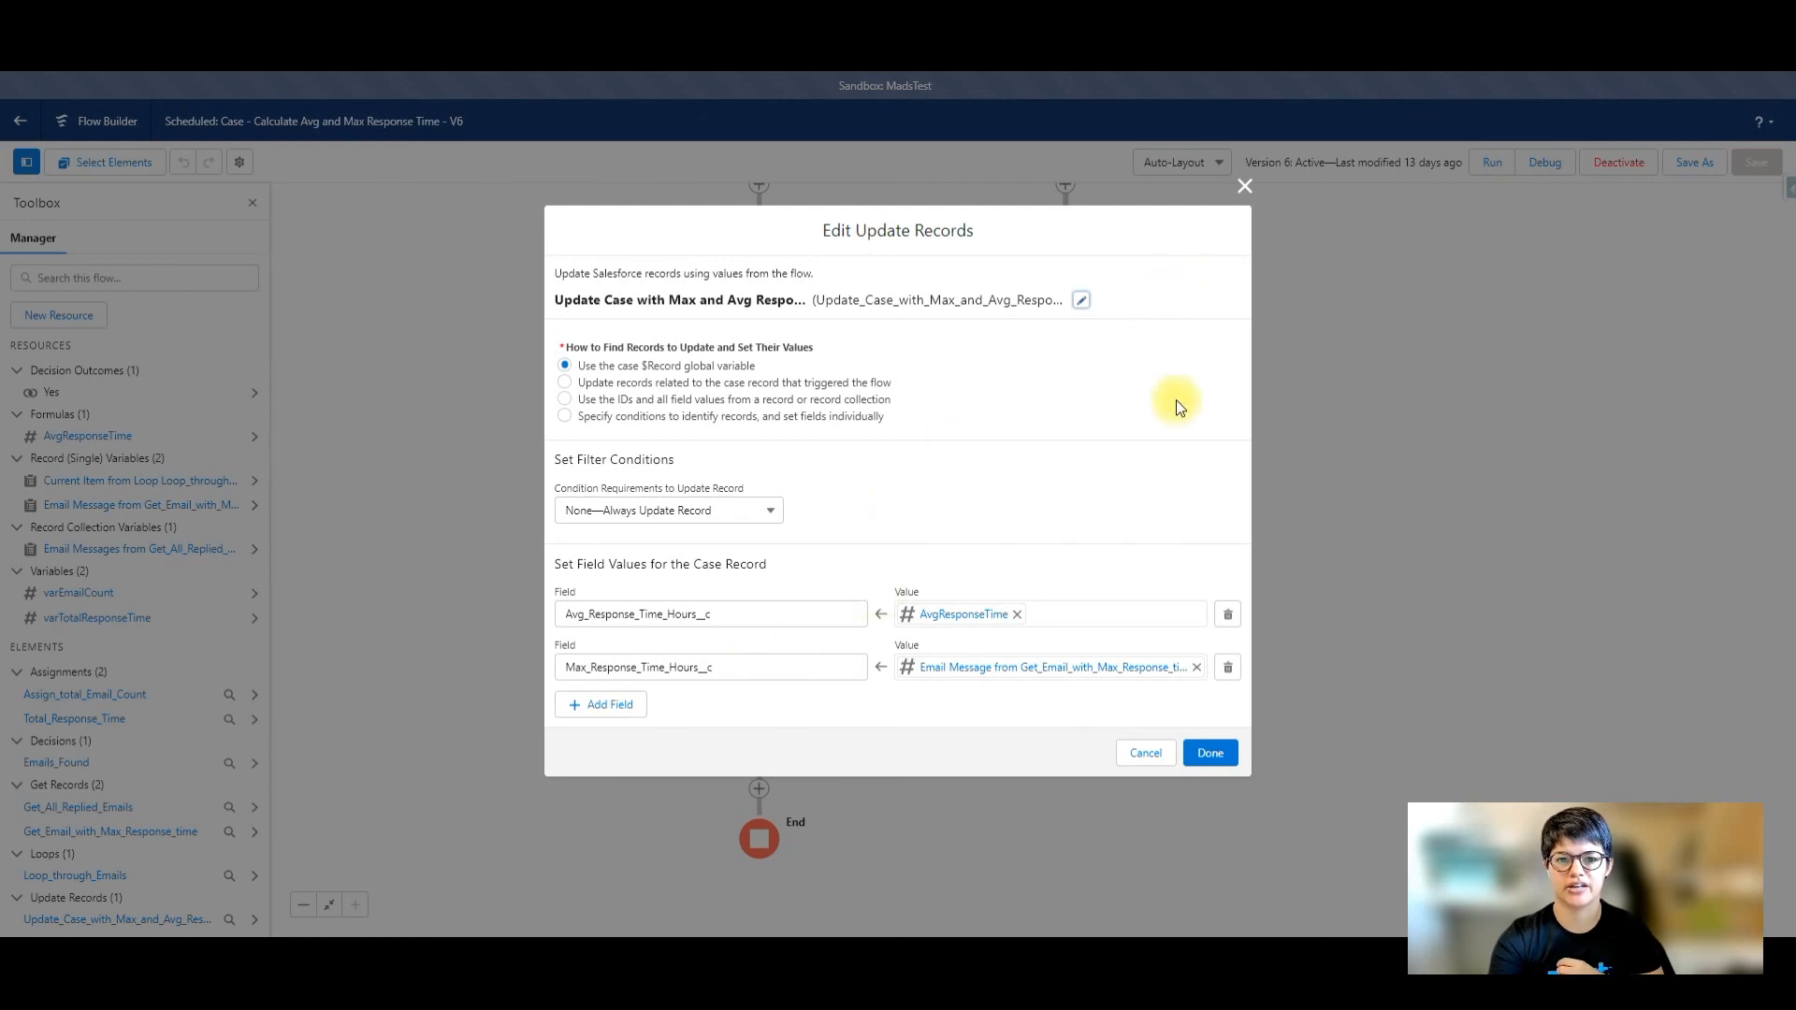
{"action": "left_click", "coordinate": [1209, 752]}
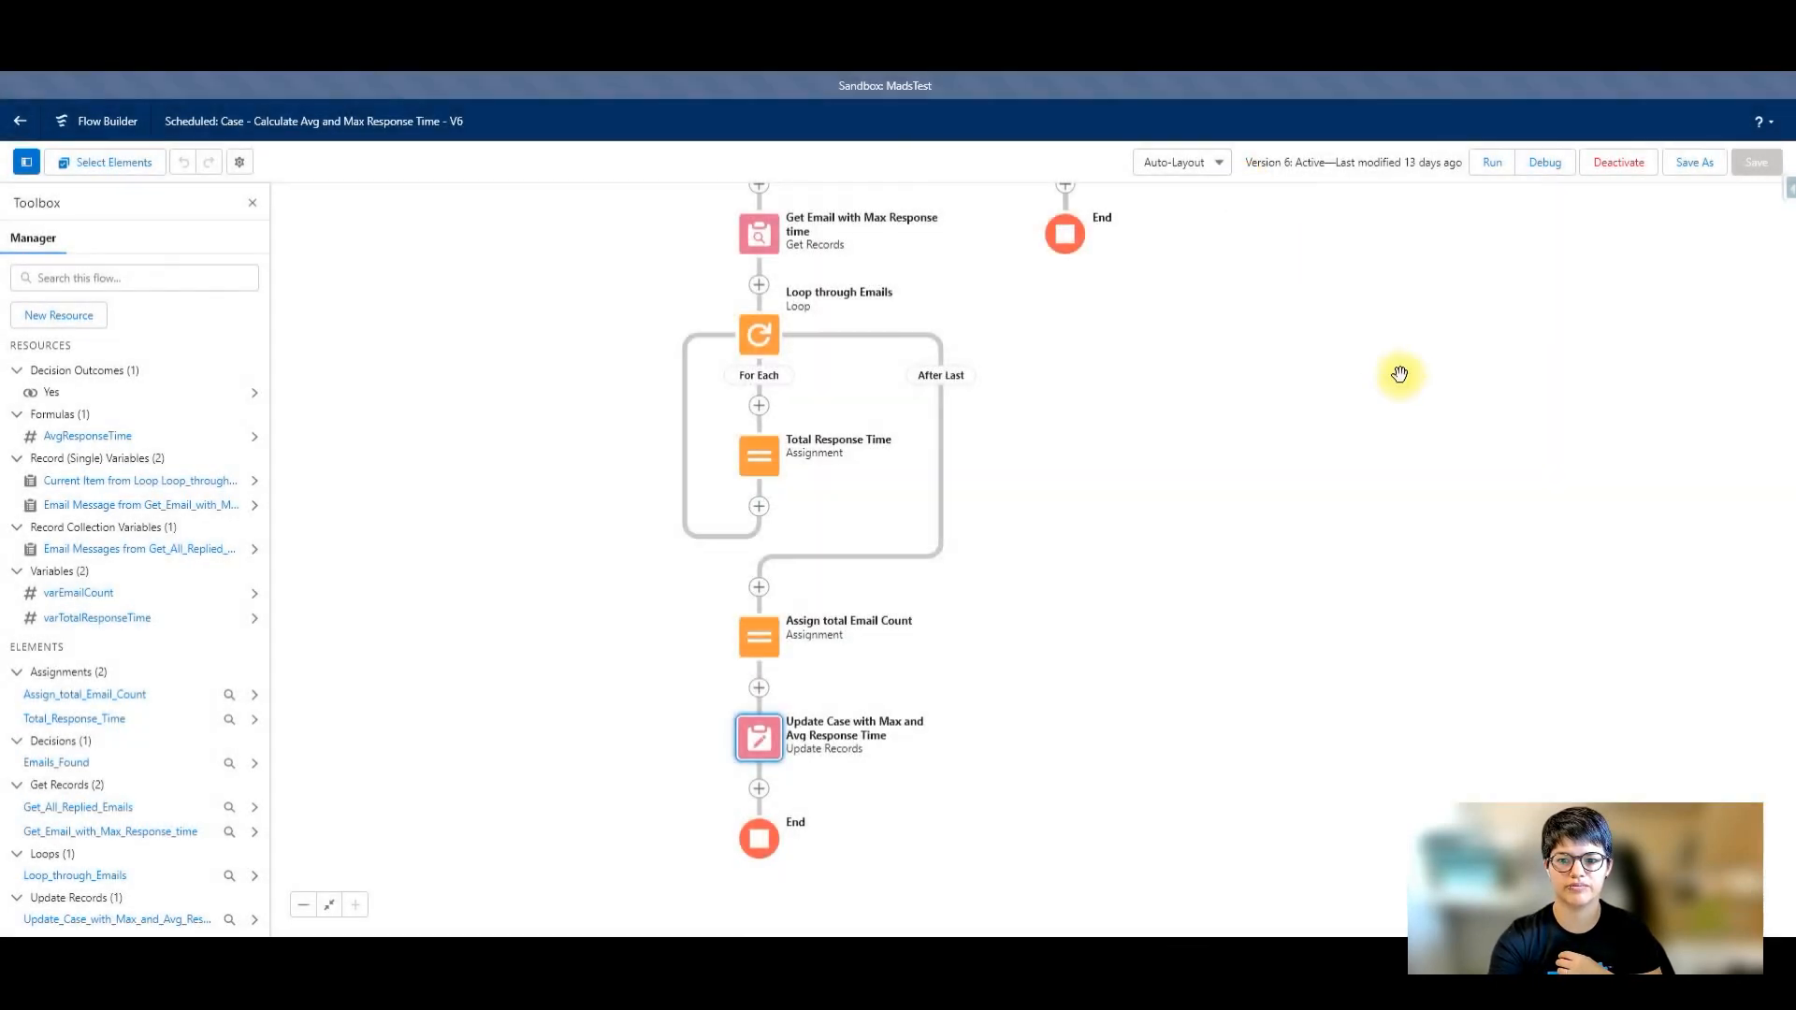
{"action": "scroll", "scroll_direction": "up", "scroll_amount": 3}
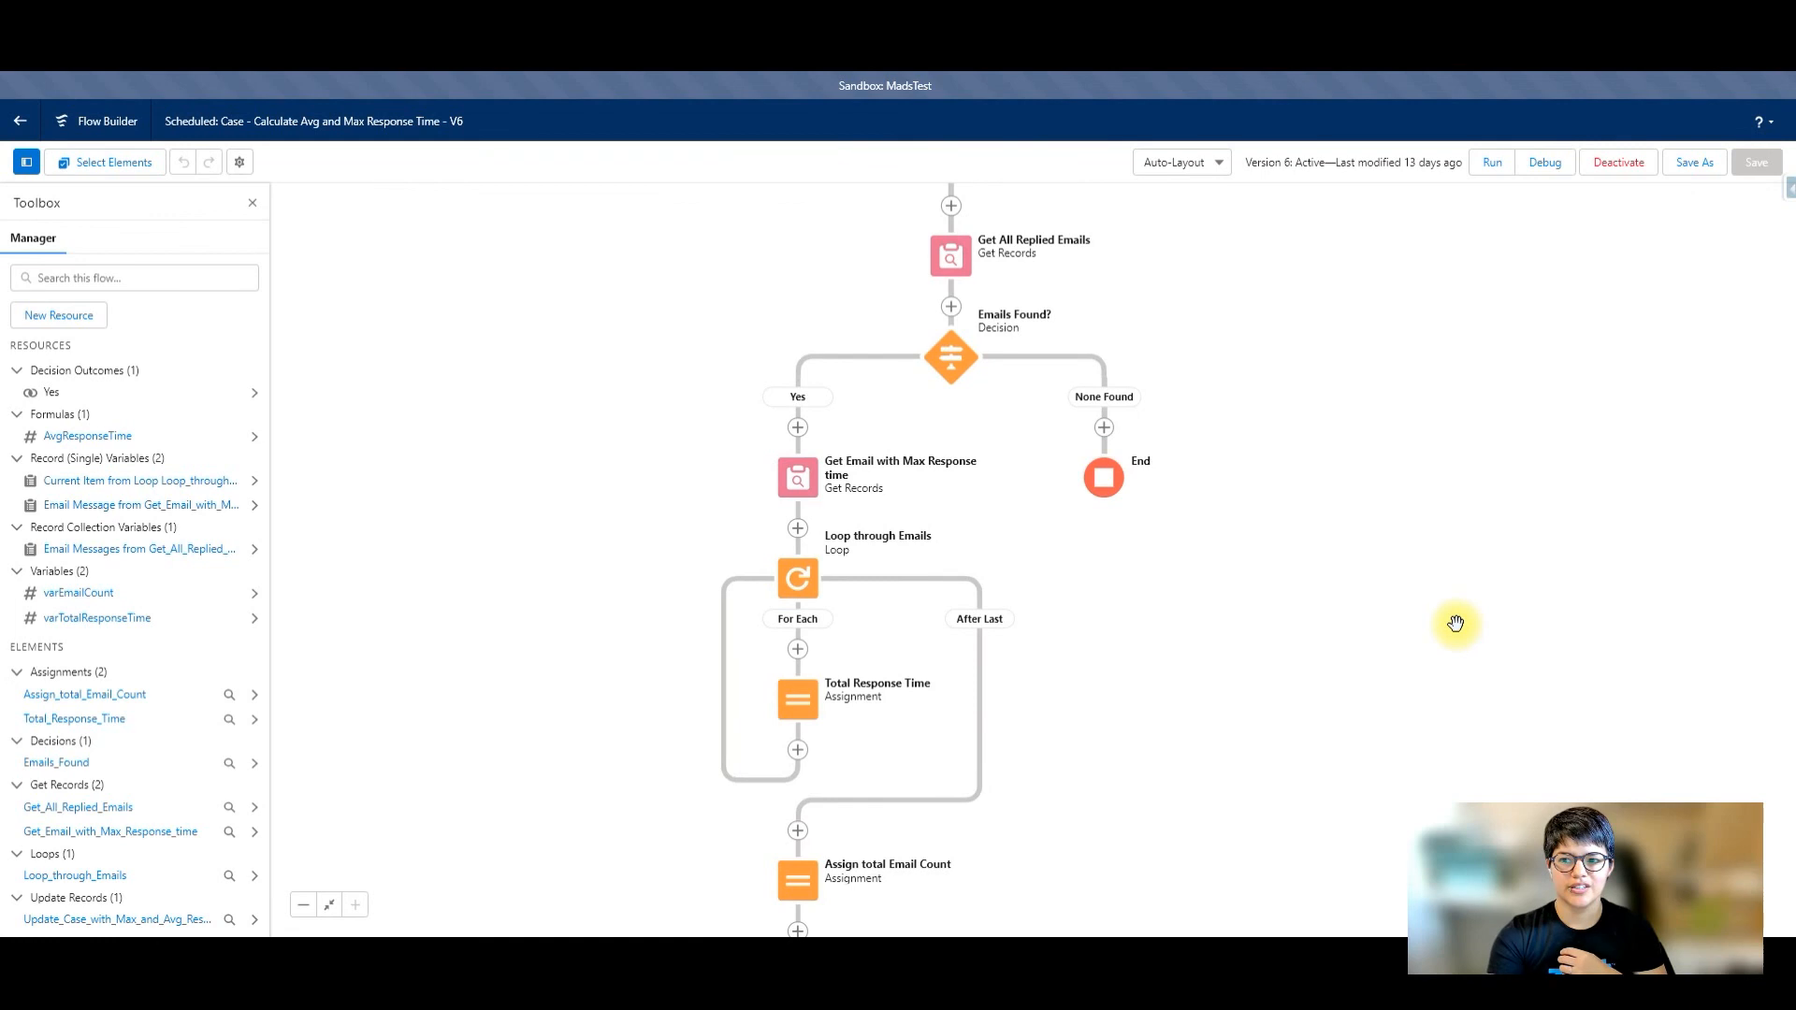